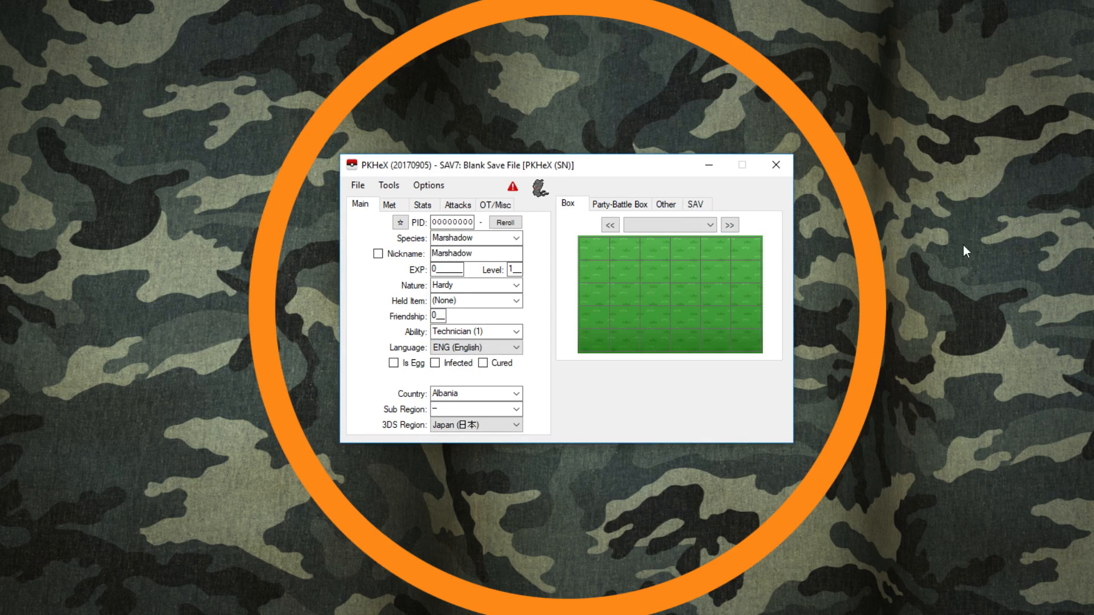
mouse_move(983, 297)
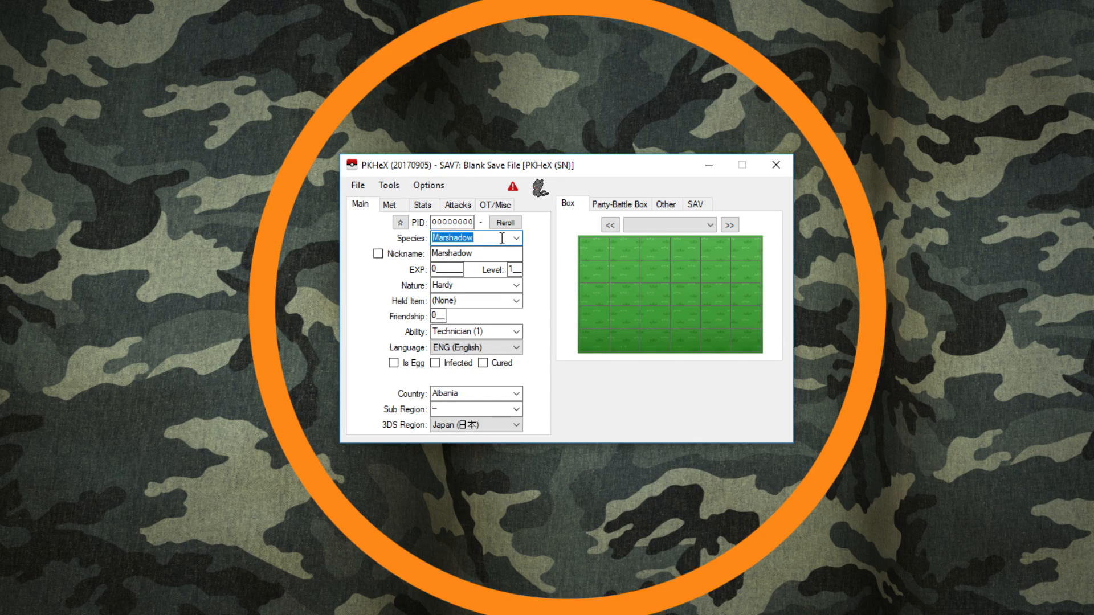
Make the species Buzzwole and nickname it Bugsy.
text(Buzzwole)
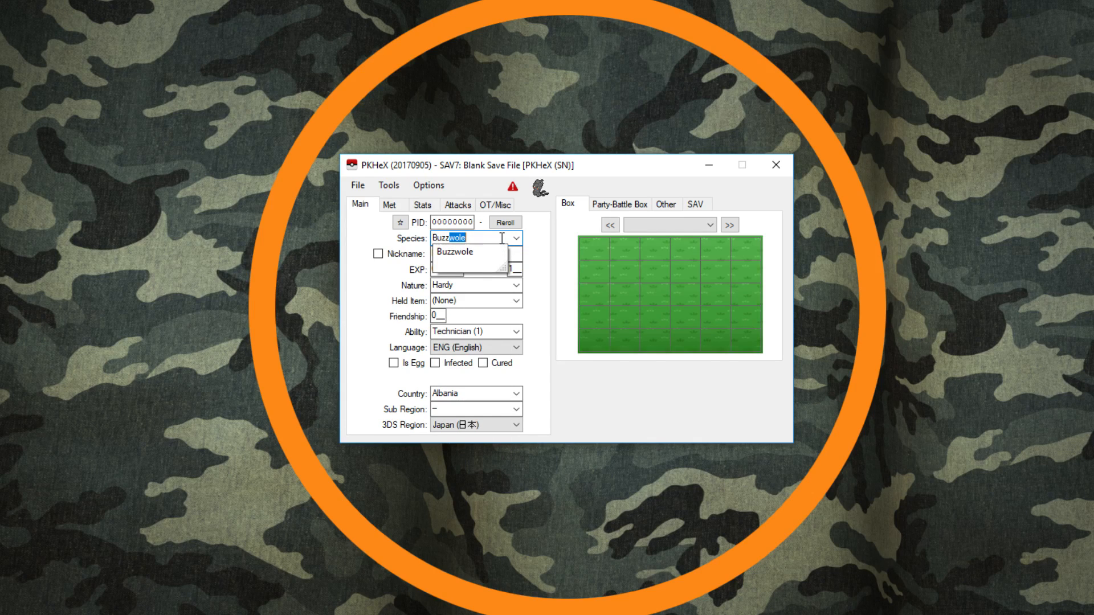
click(455, 251)
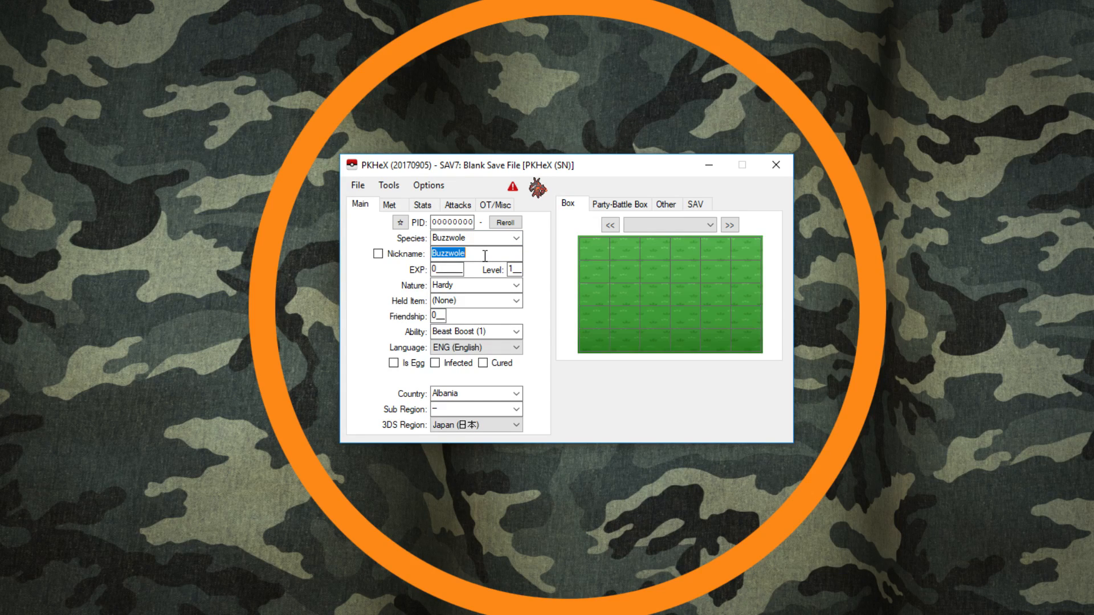
text(Bugsy)
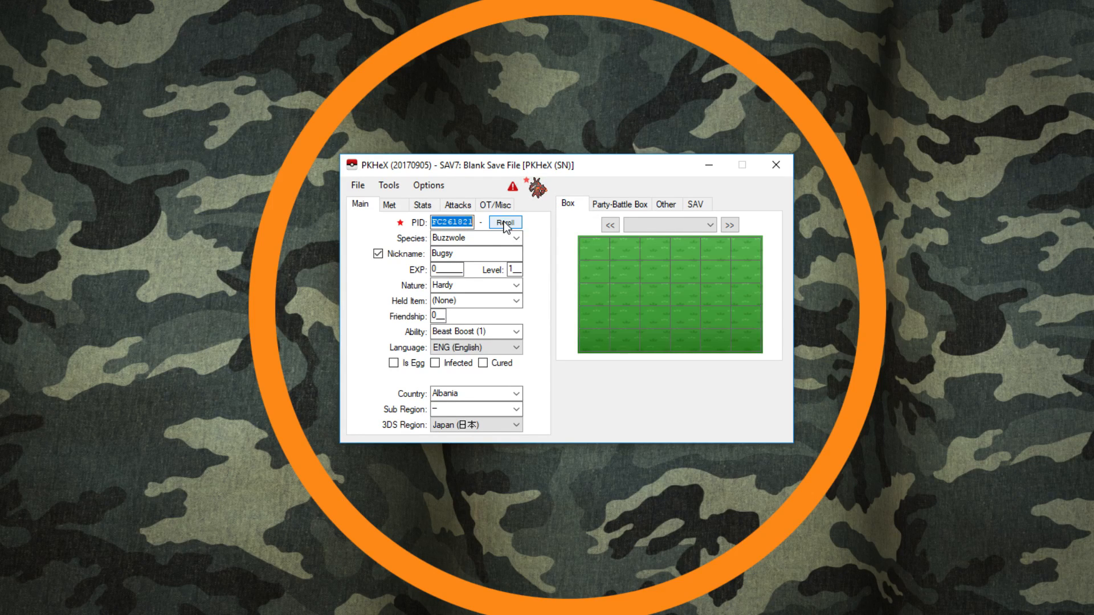
Reroll the PID, set level 100 and pick the Adamant nature.
click(506, 223)
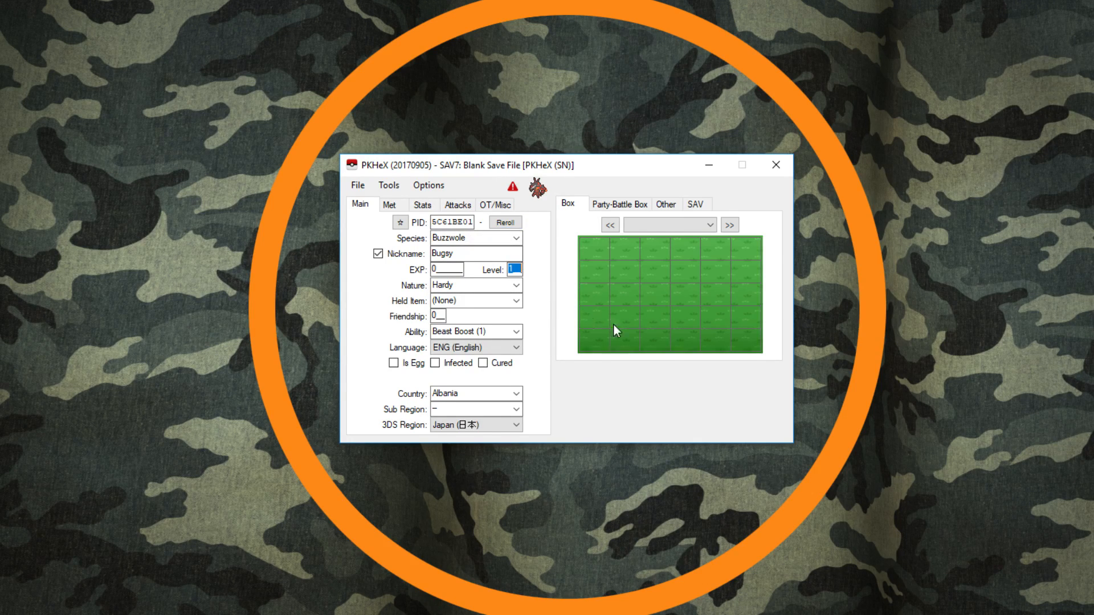
text(100)
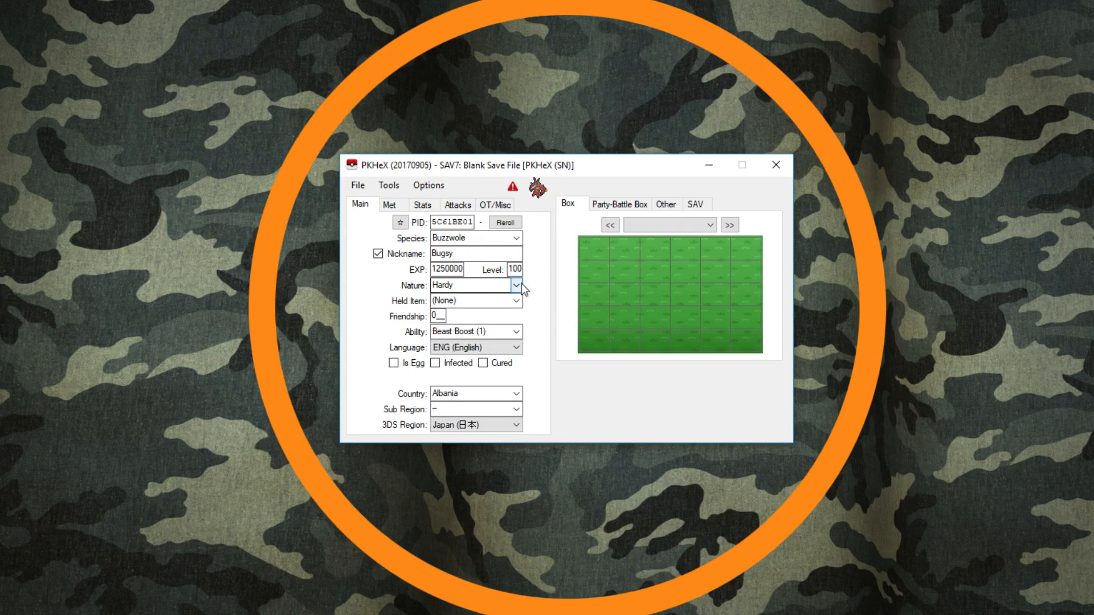
click(470, 285)
text(Choice)
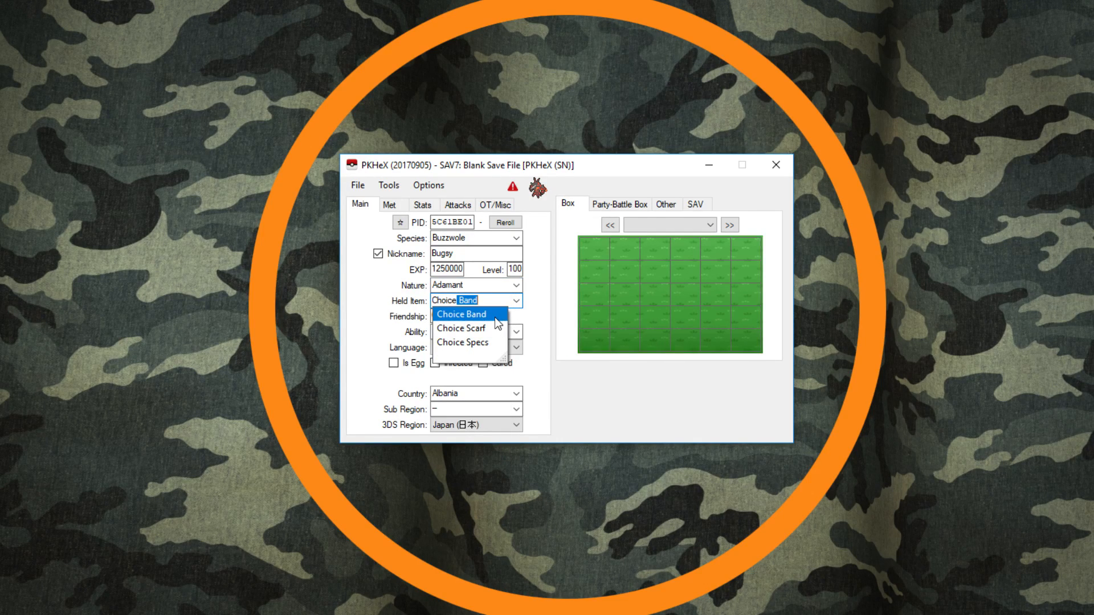
Give Bugsy a Choice Band held item and 255 friendship.
click(459, 315)
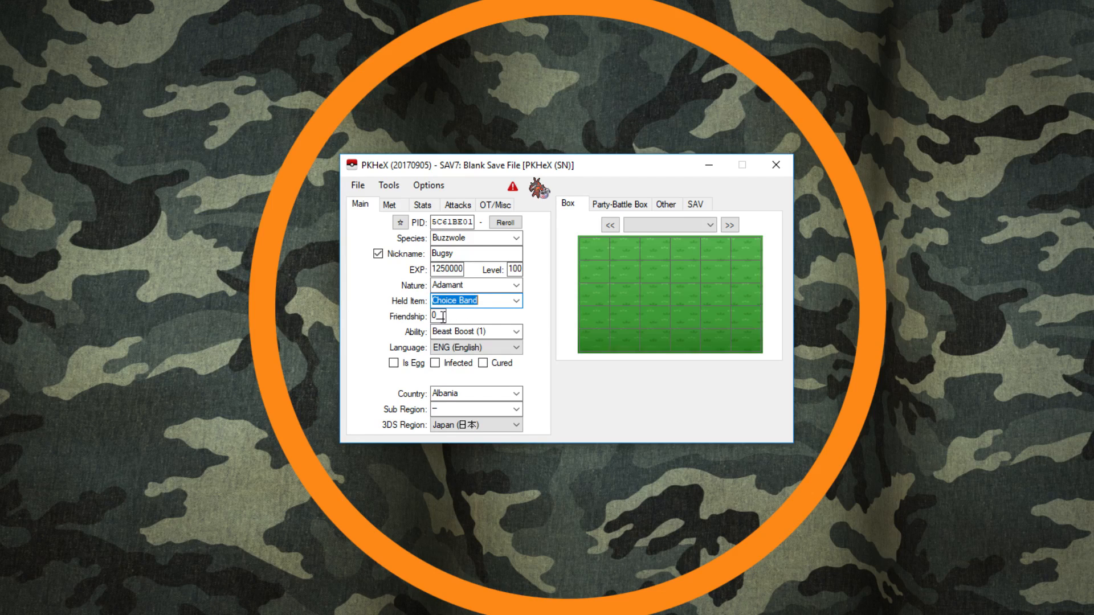
click(440, 316)
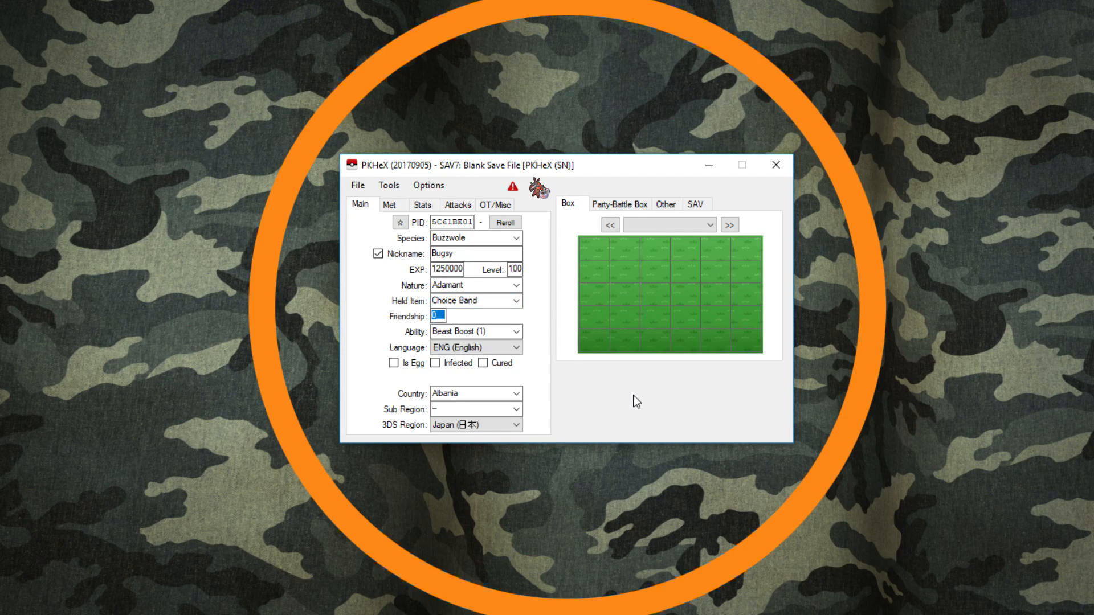
text(255)
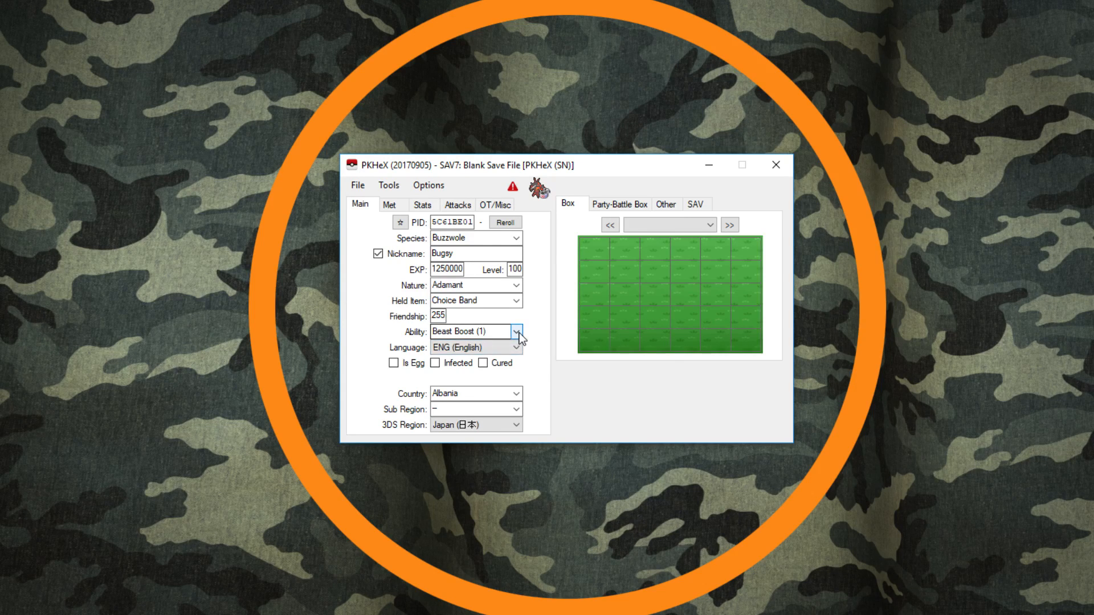
click(517, 330)
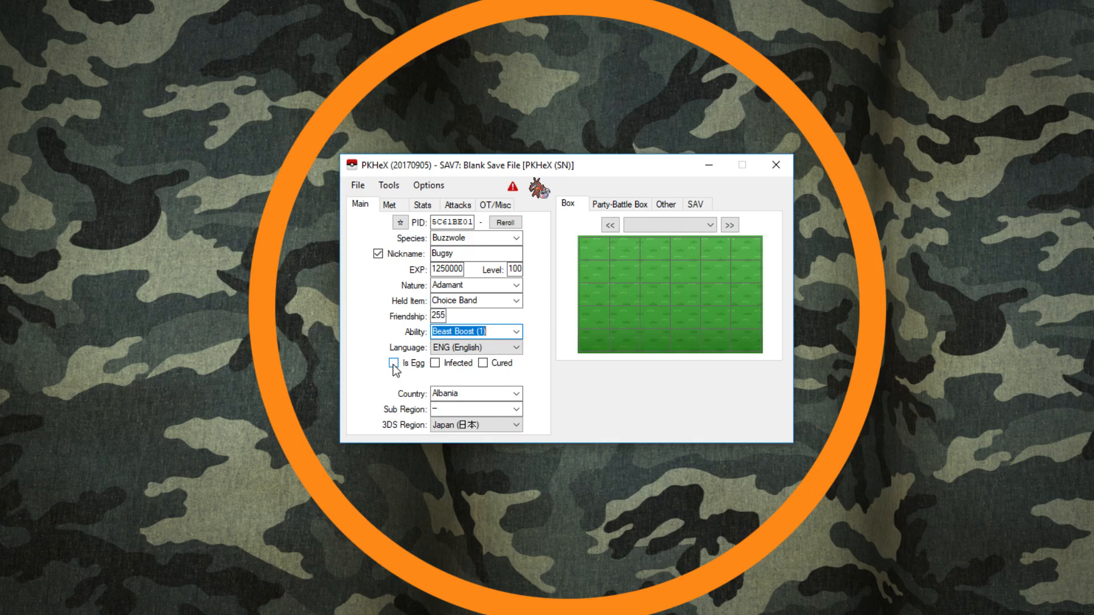
Toggle Is Egg on and off, then set the country to United States.
click(396, 362)
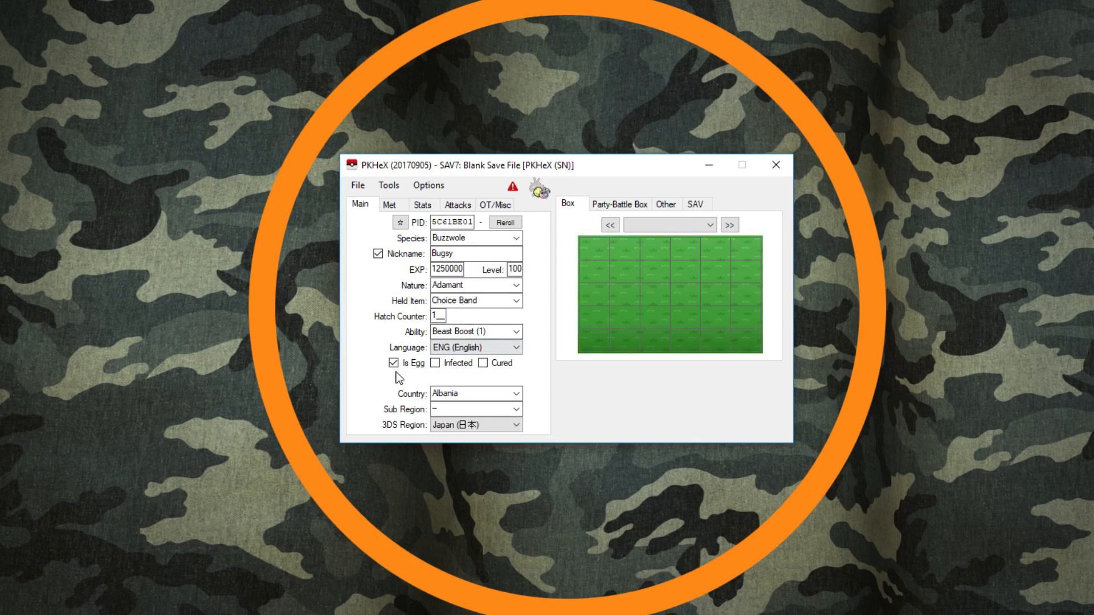
click(393, 363)
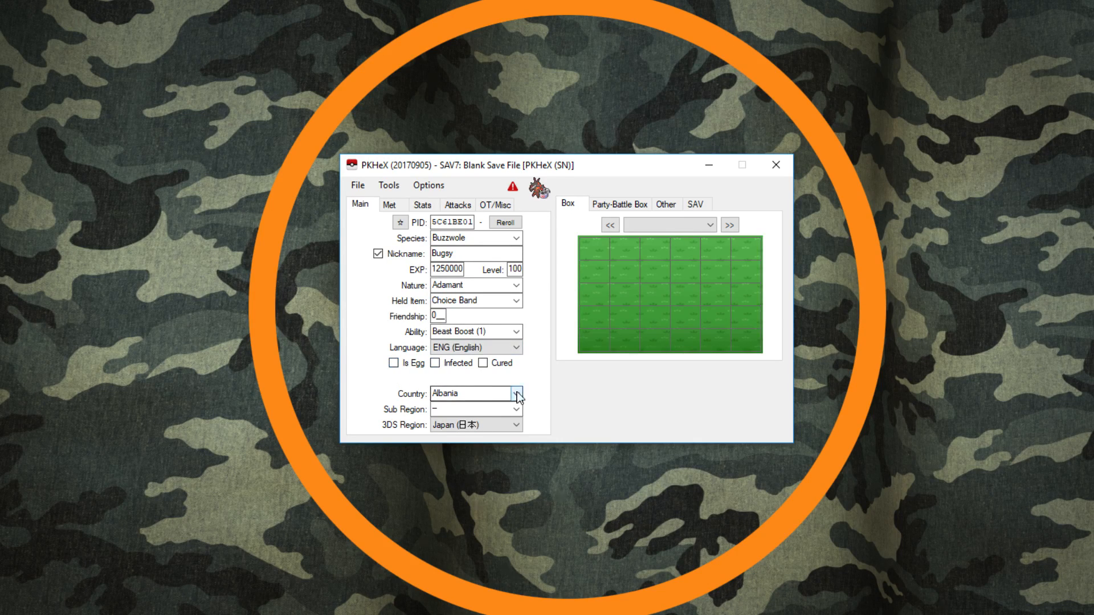
click(515, 393)
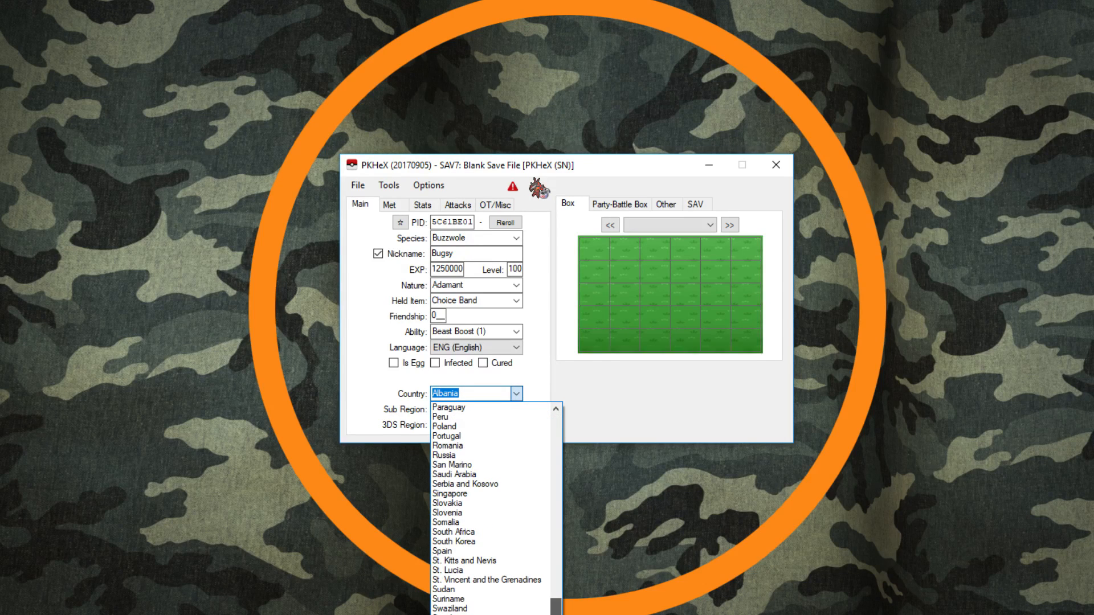
scroll(down, 3)
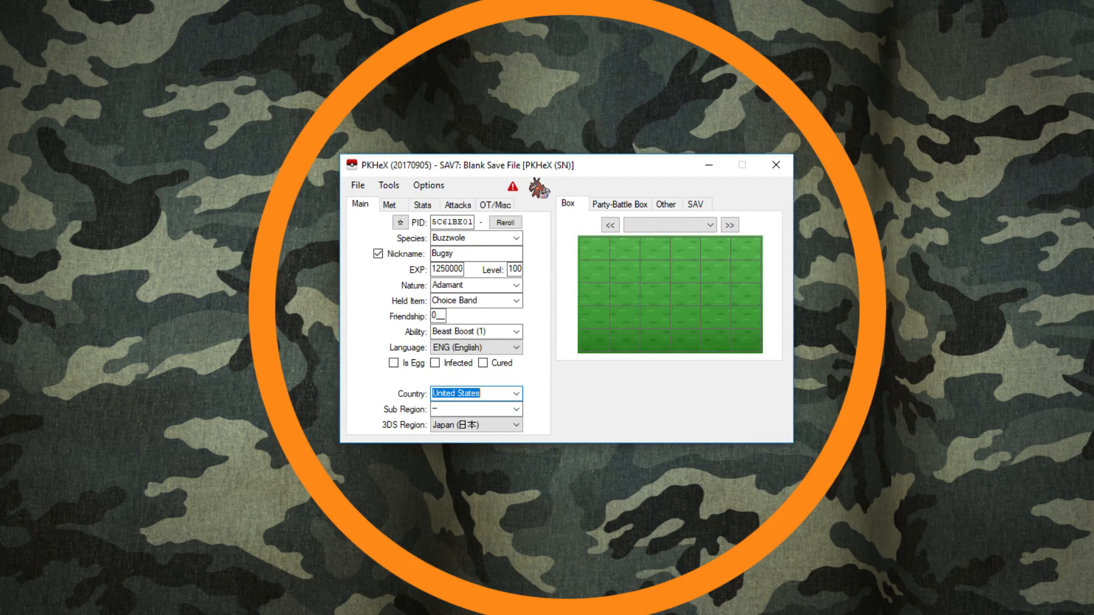
Set the sub region to West Virginia and 3DS region to Americas (NA/SA).
click(516, 409)
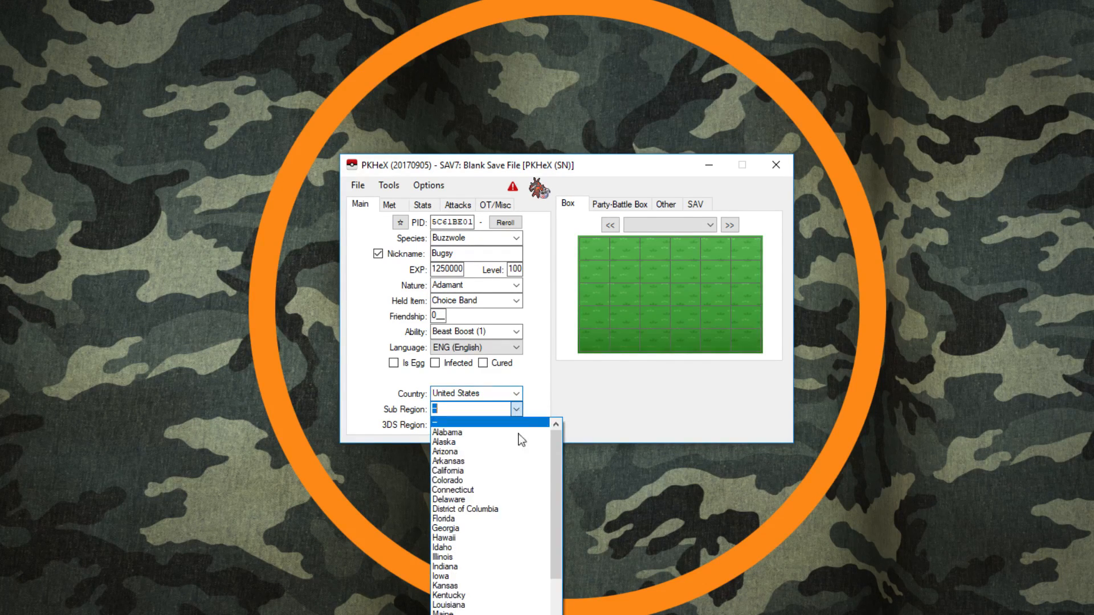
scroll(down, 3)
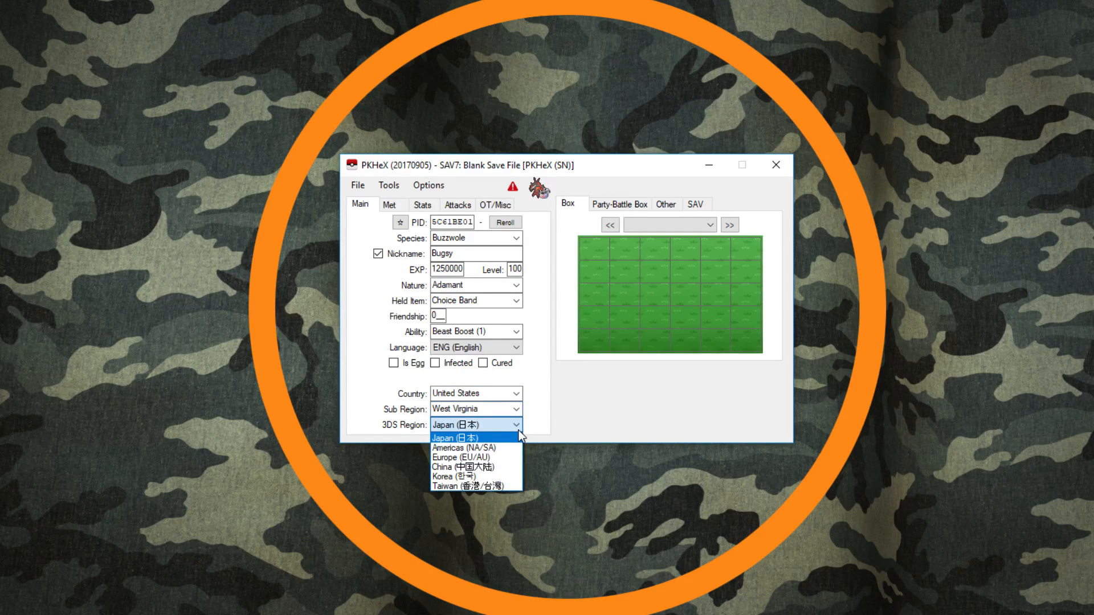
click(465, 448)
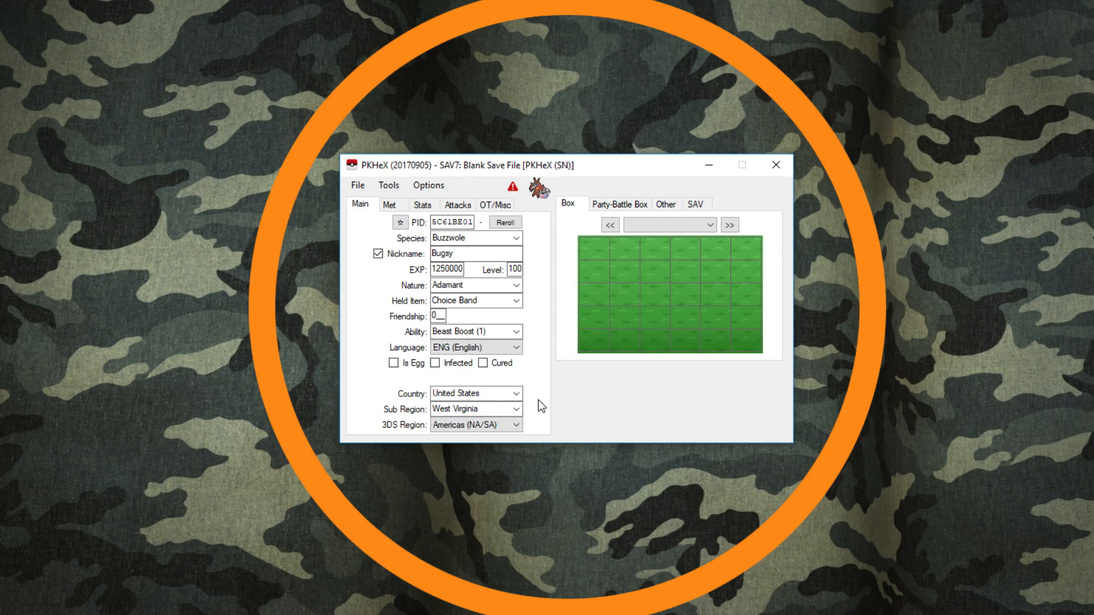
In the Met details, set the origin game to Sun.
click(391, 204)
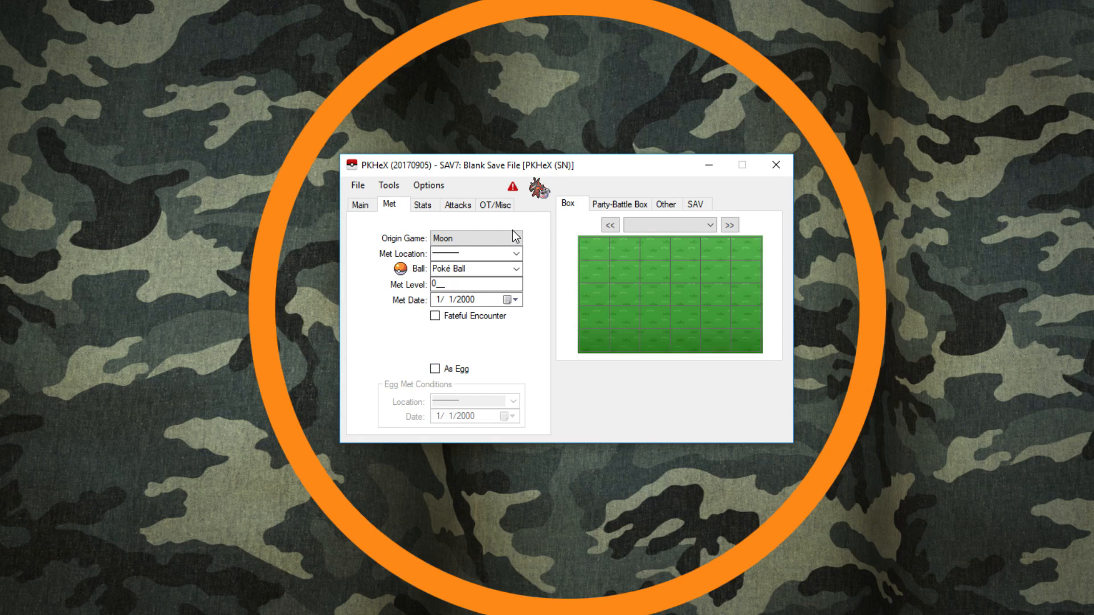
click(476, 238)
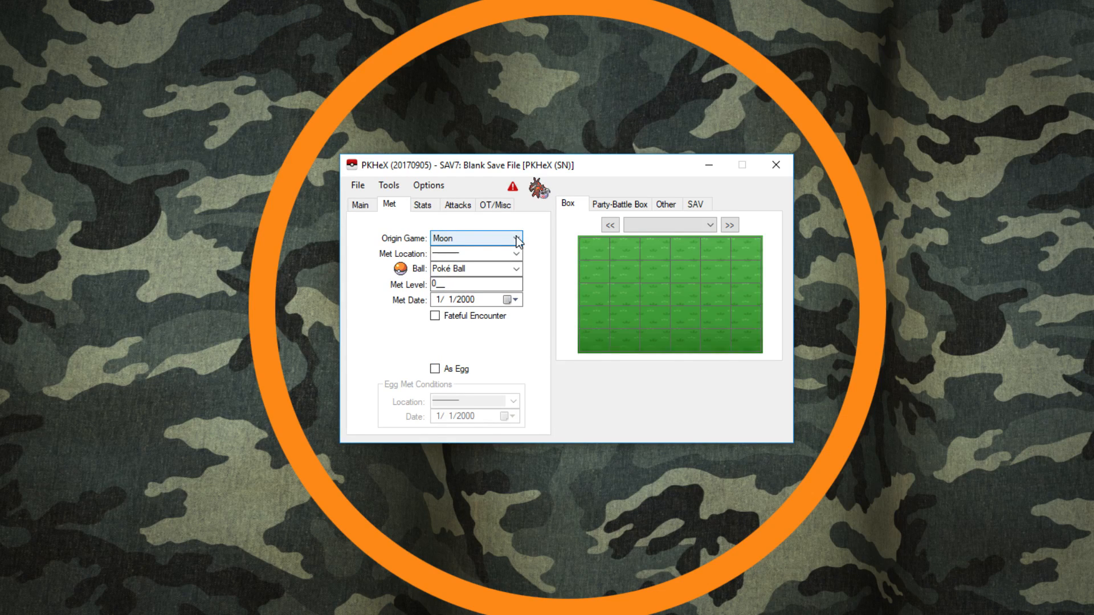
click(513, 239)
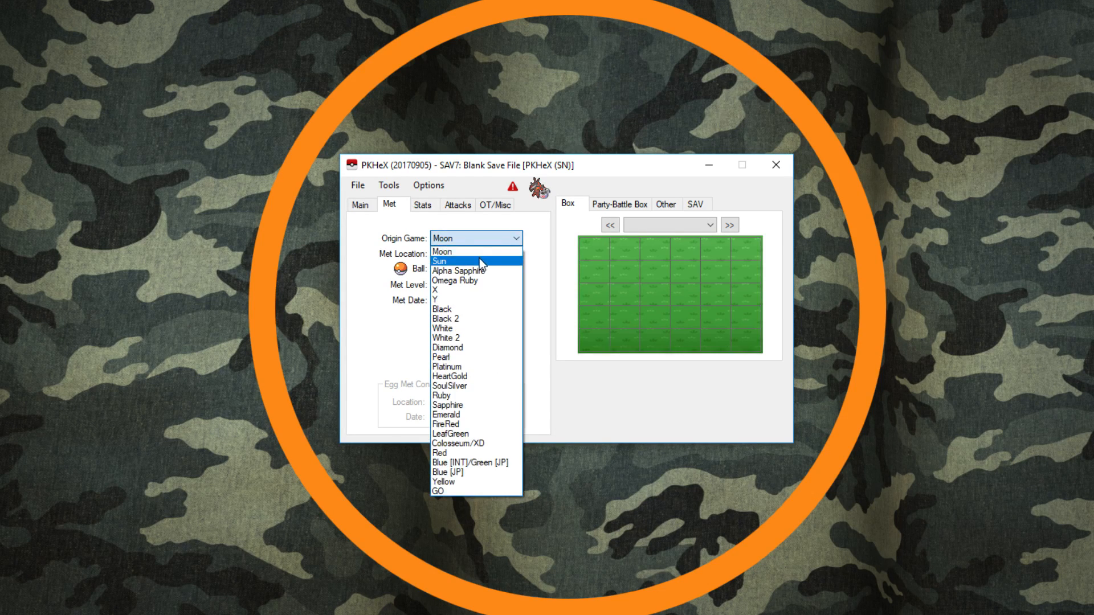
click(438, 260)
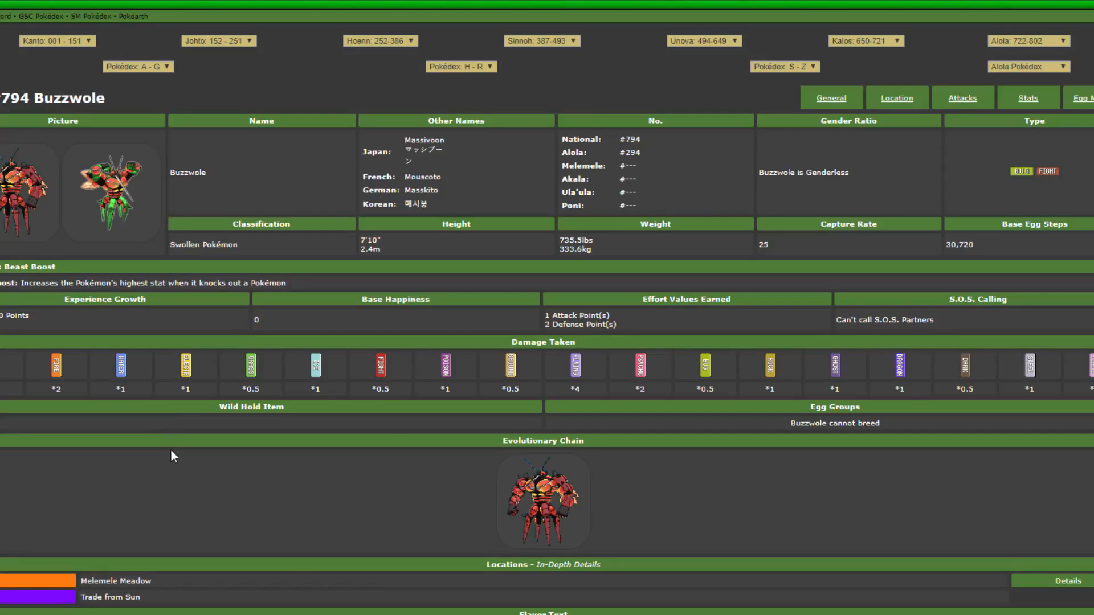
Show Buzzwole's in-depth location details on the Serebii Pokédex page.
scroll(down, 3)
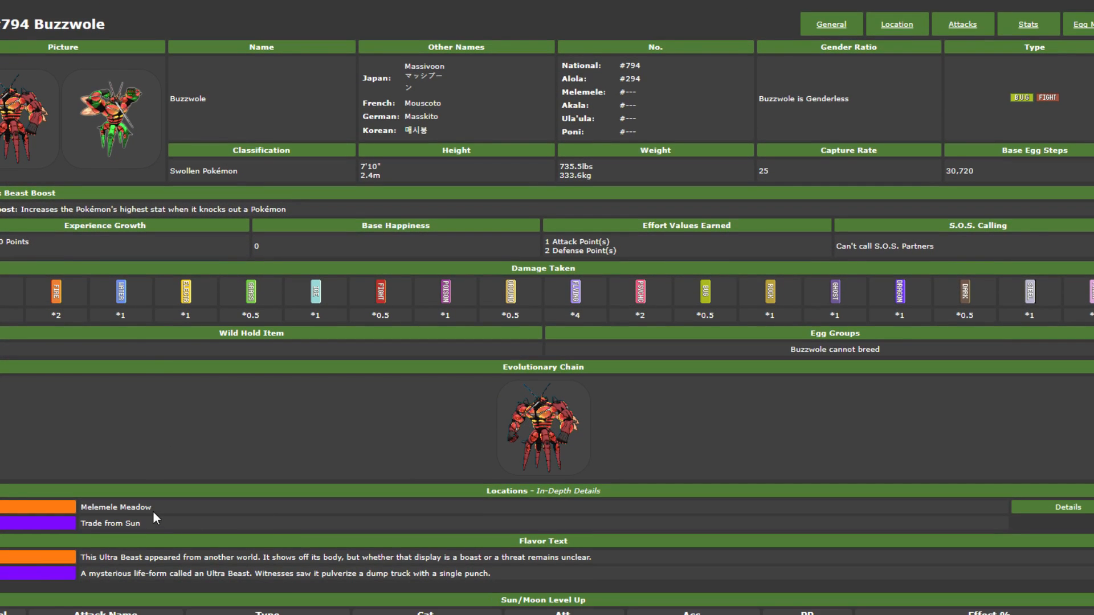
mouse_move(117, 507)
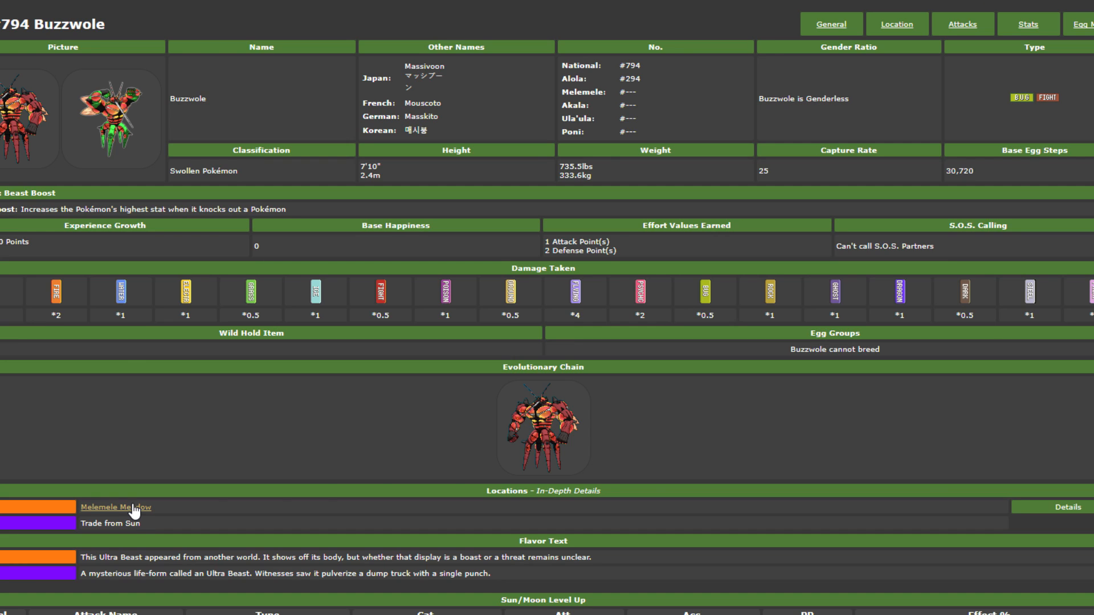
mouse_move(788, 531)
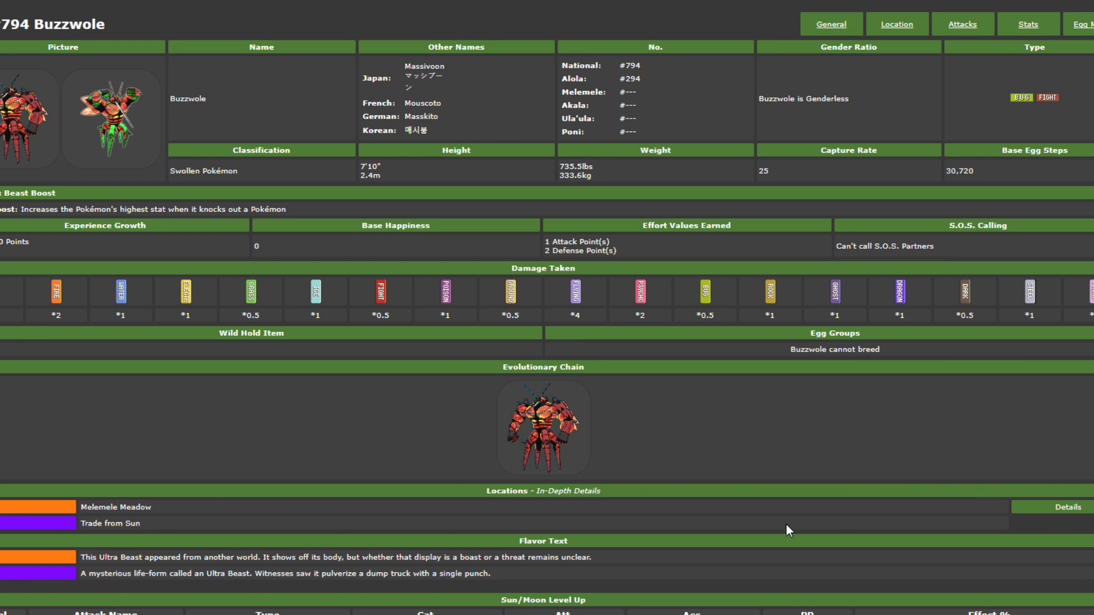
mouse_move(955, 507)
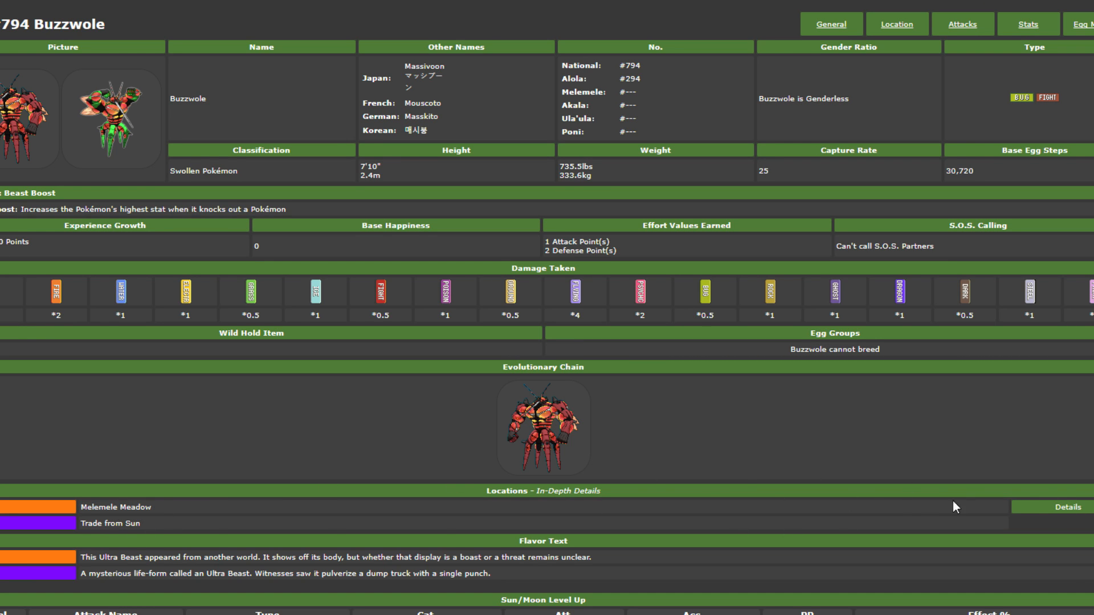
mouse_move(1068, 507)
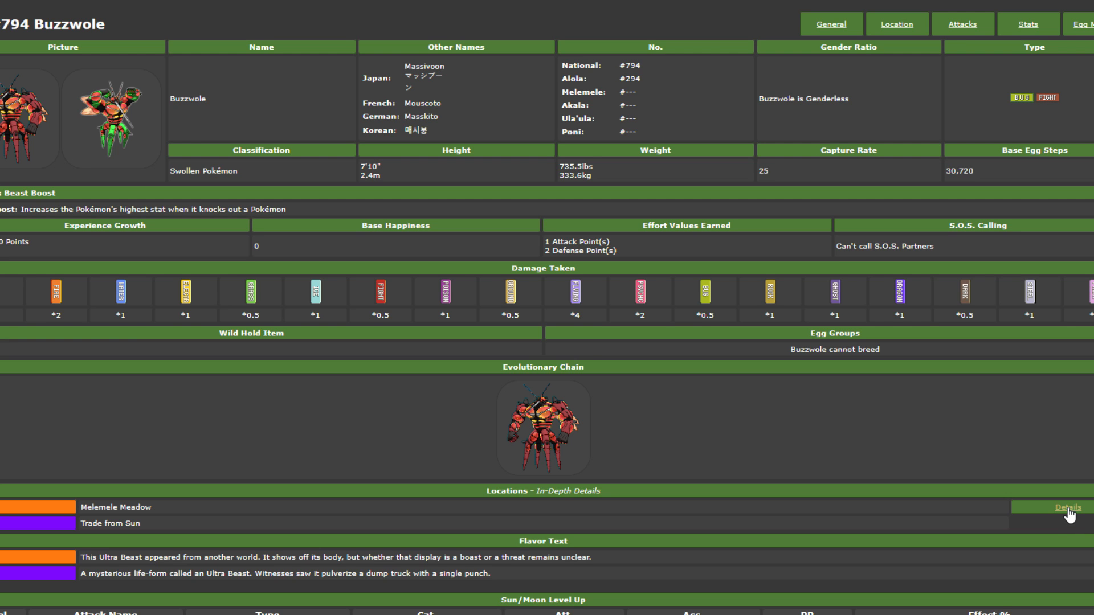
click(1066, 507)
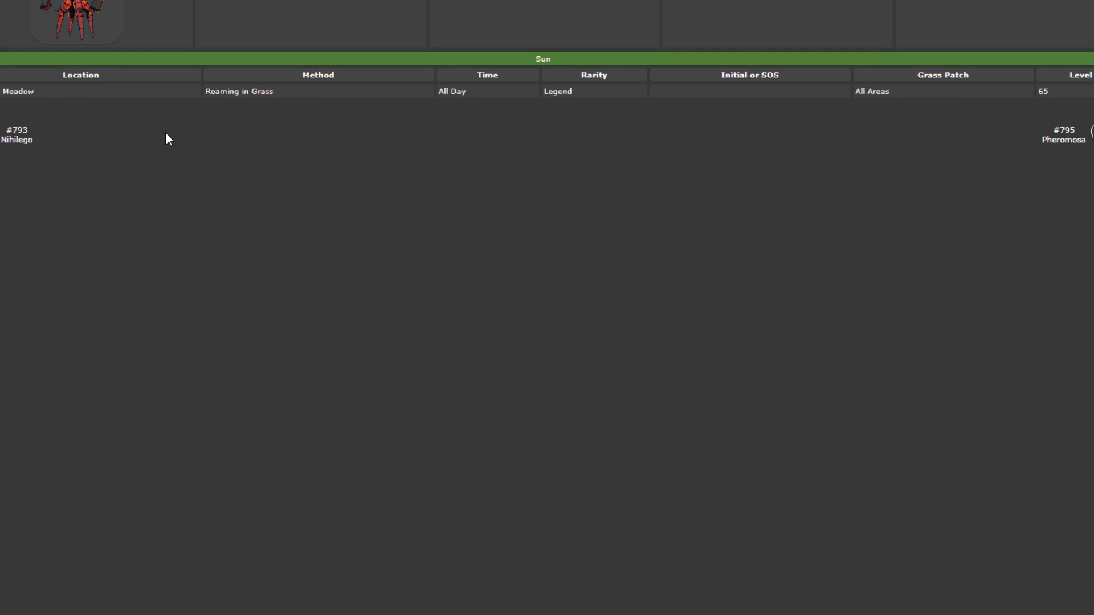
mouse_move(565, 110)
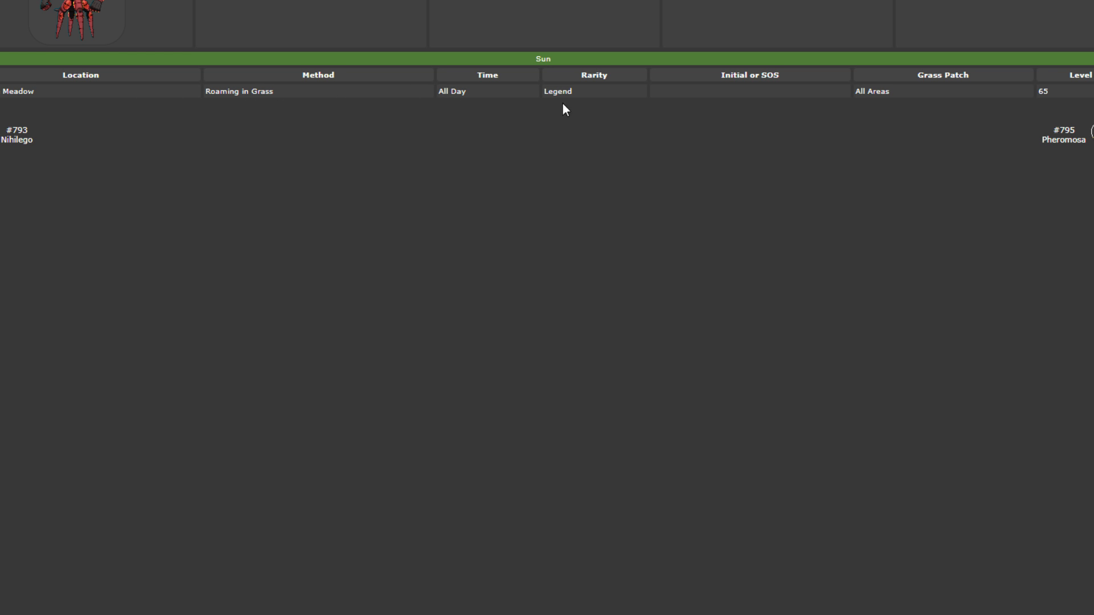
mouse_move(1059, 100)
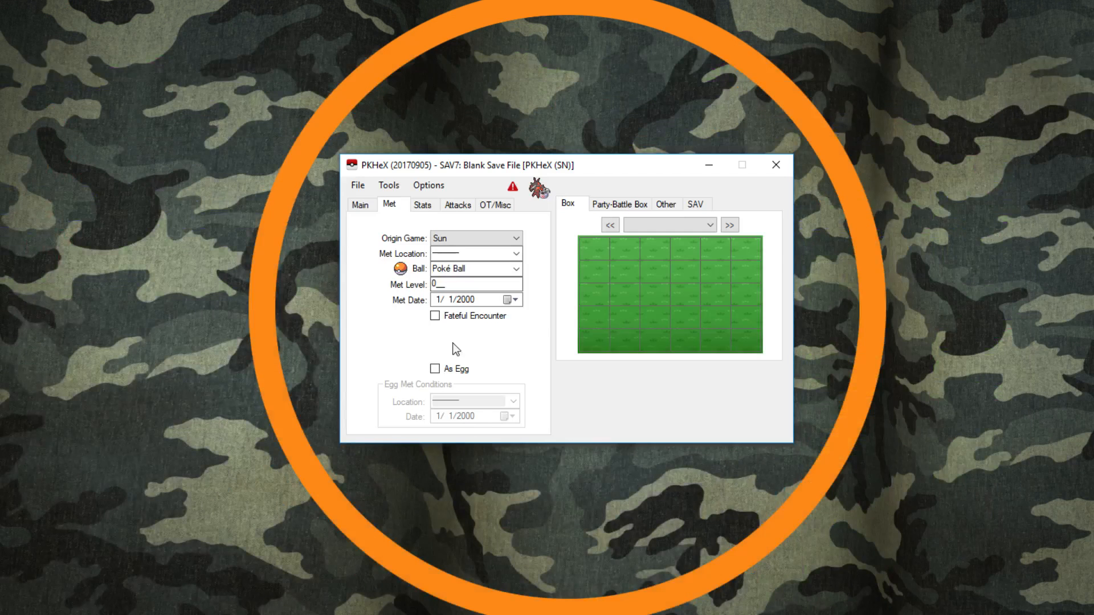
Set met location Melemele Meadow, met level 65 and Beast Ball as capture ball.
click(516, 253)
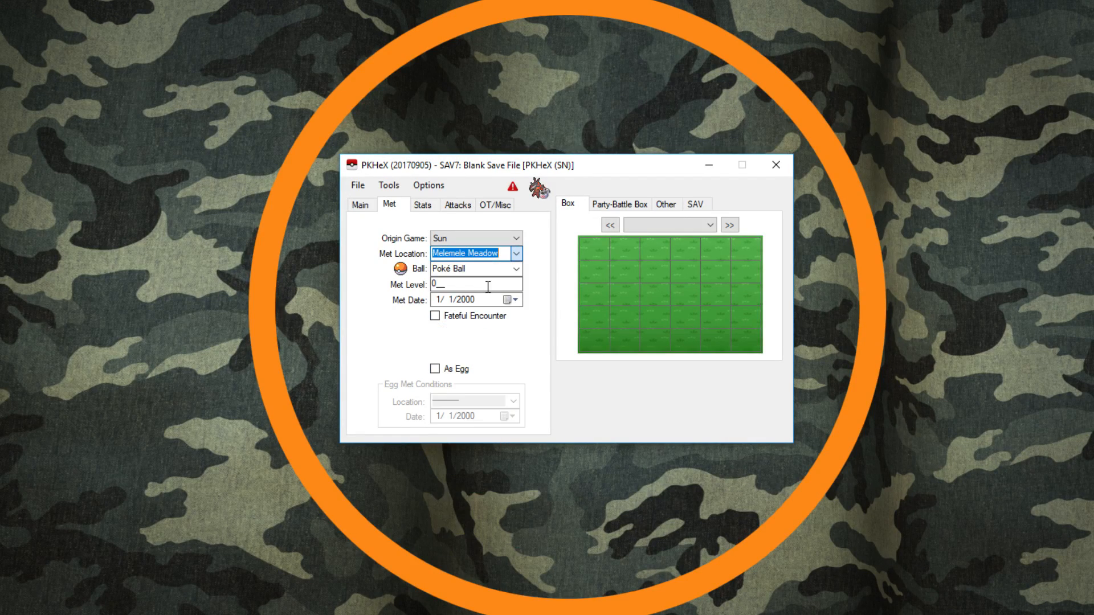
click(470, 284)
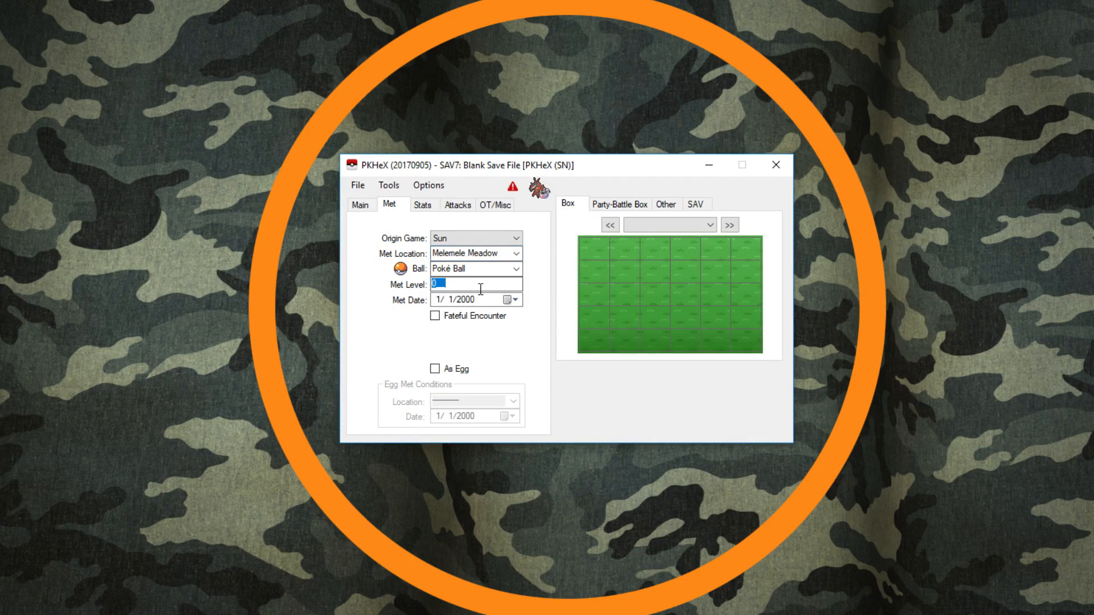
text(65)
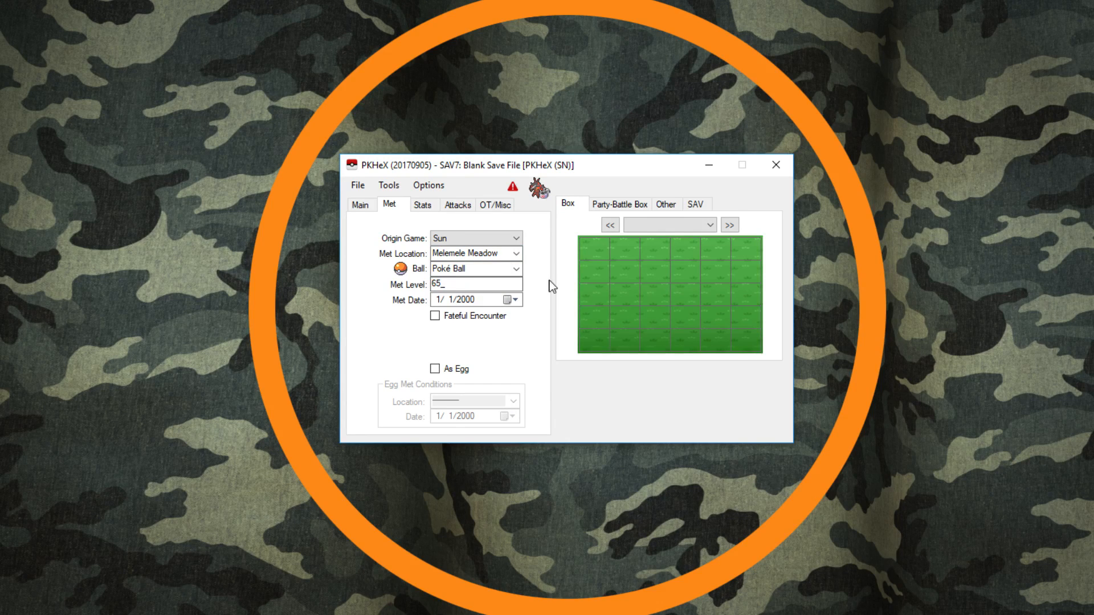
click(515, 269)
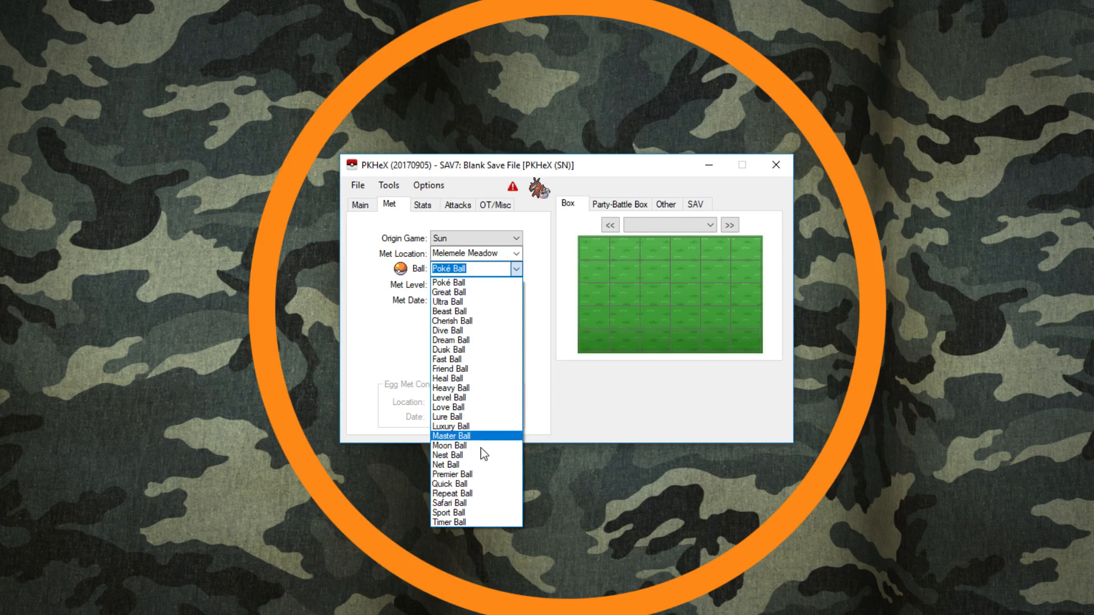
mouse_move(474, 455)
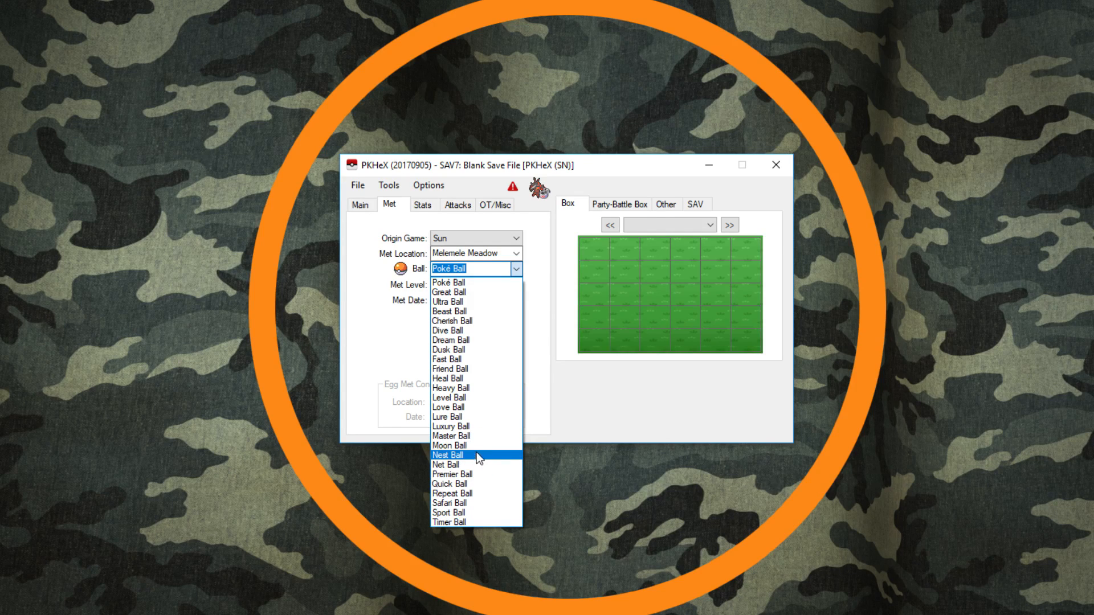
mouse_move(476, 417)
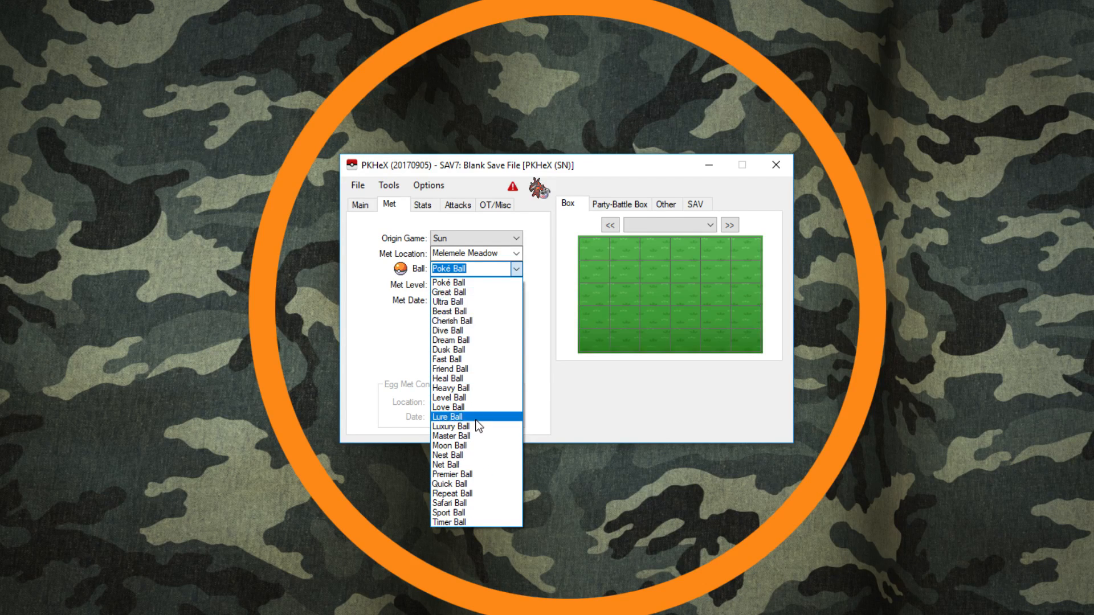
click(449, 311)
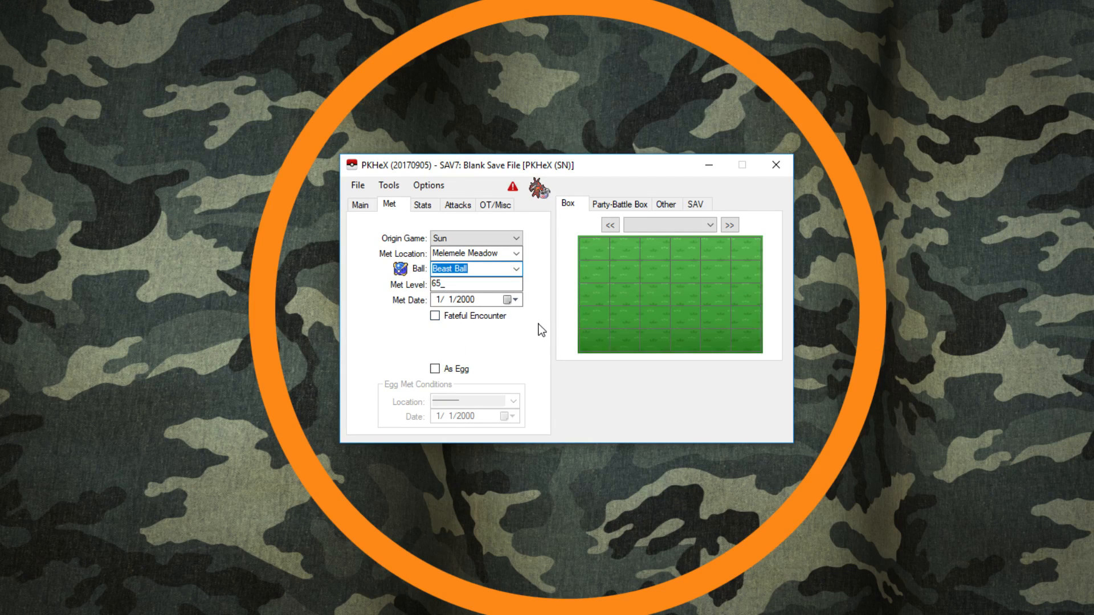
mouse_move(486, 331)
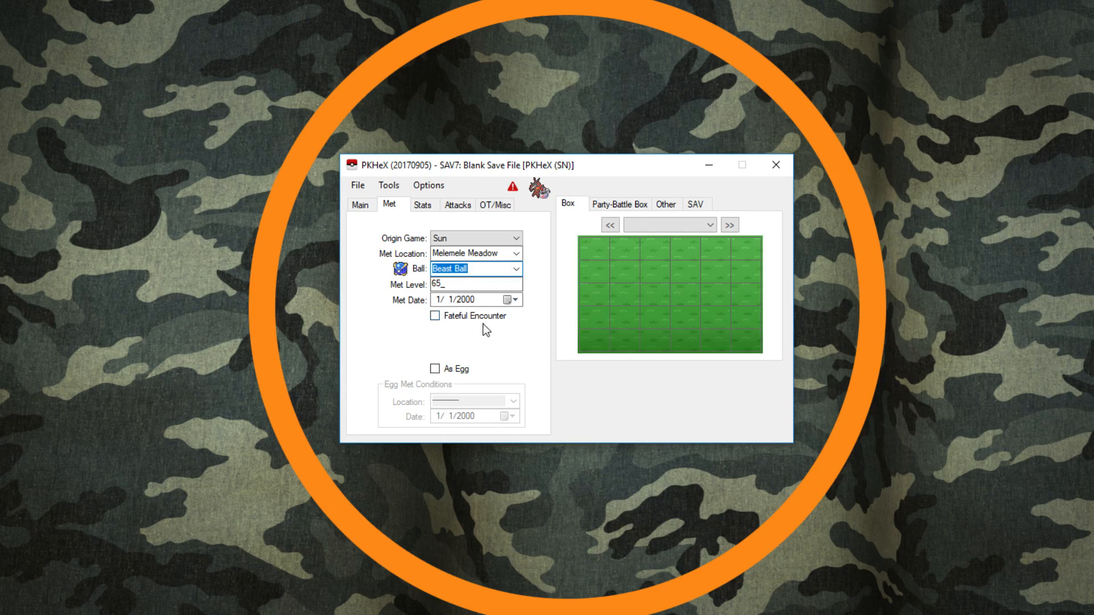
Pick a 2017 met date on the 23rd via the calendar's year and month views.
click(513, 300)
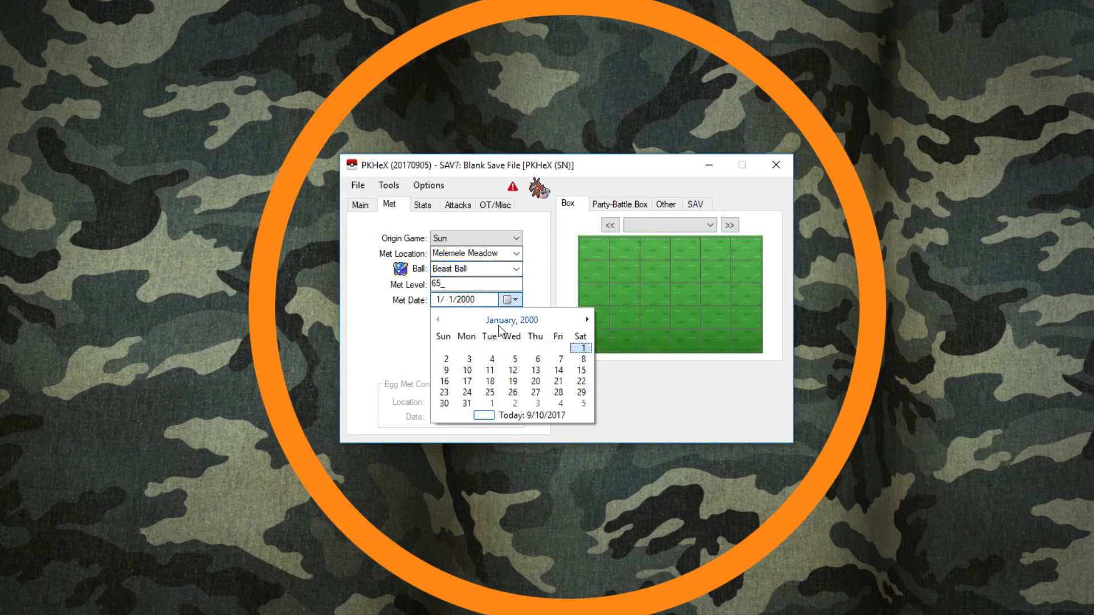
click(511, 320)
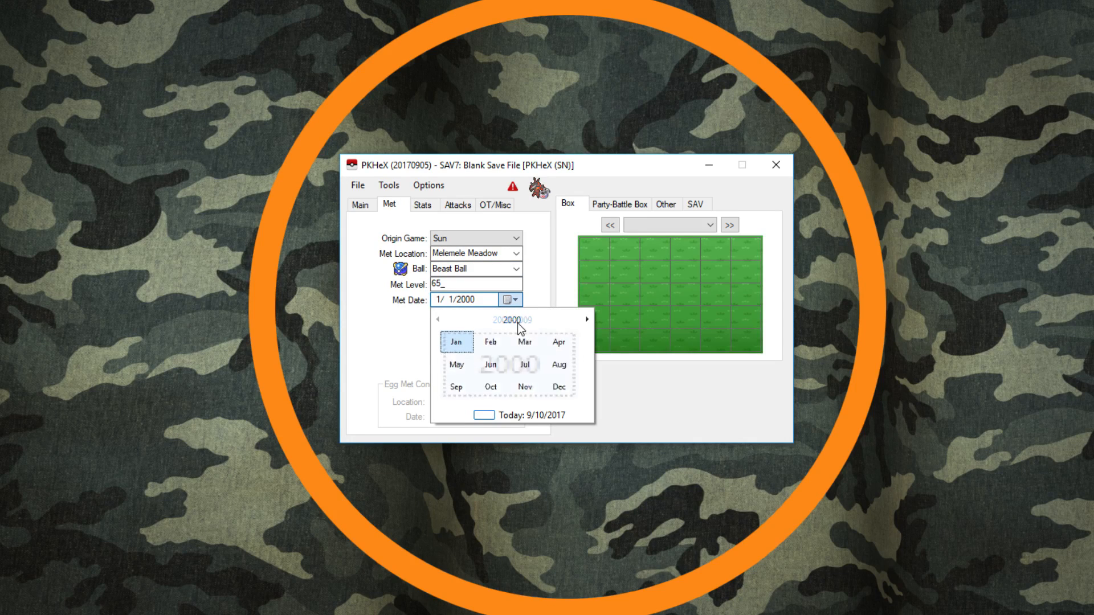
click(512, 319)
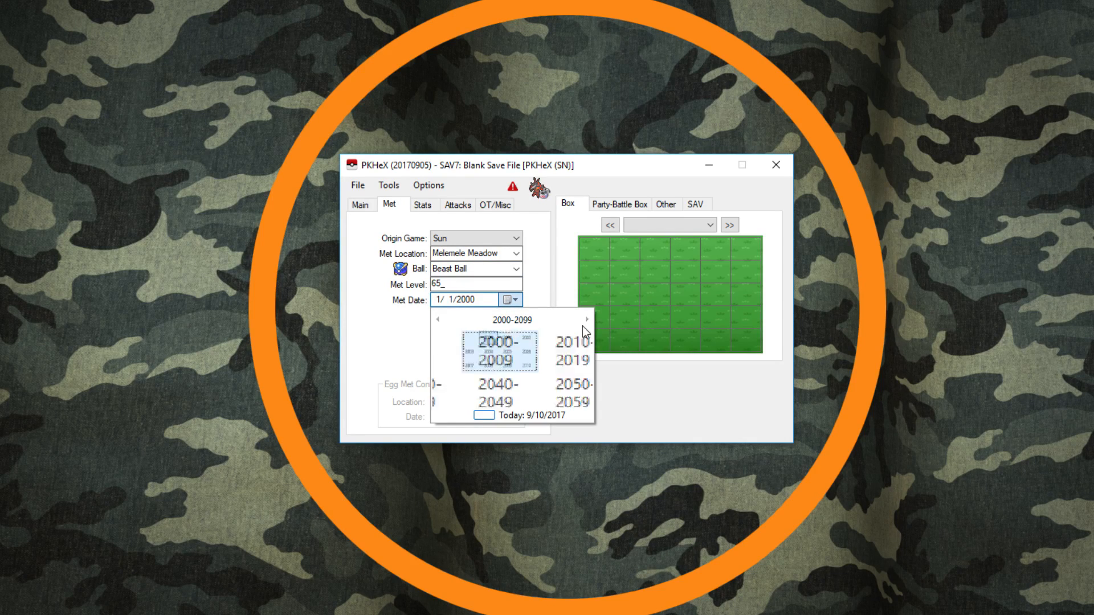
click(495, 352)
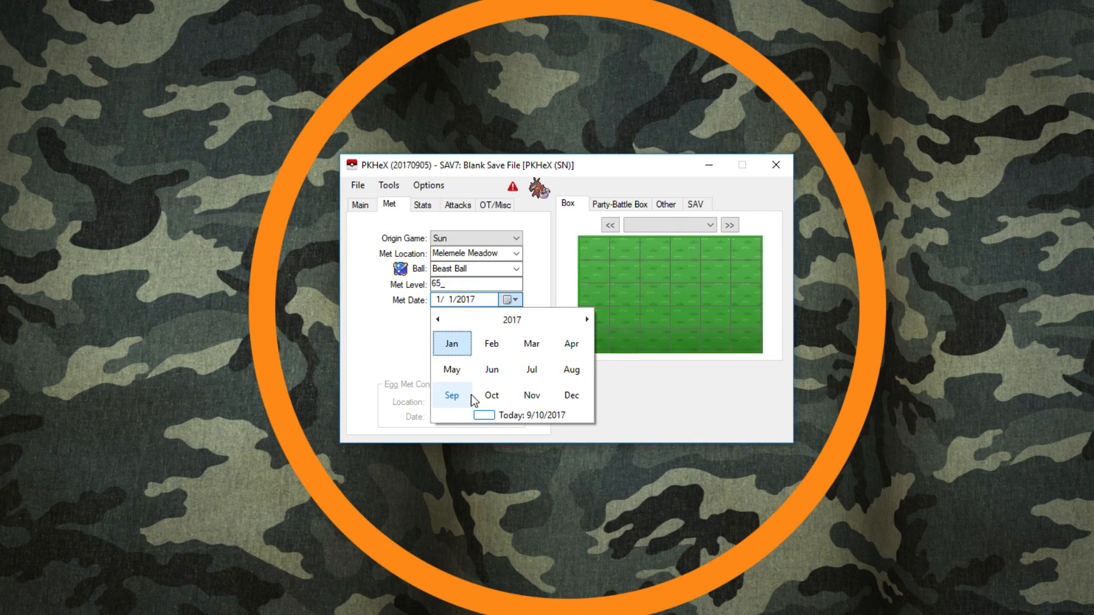
mouse_move(571, 369)
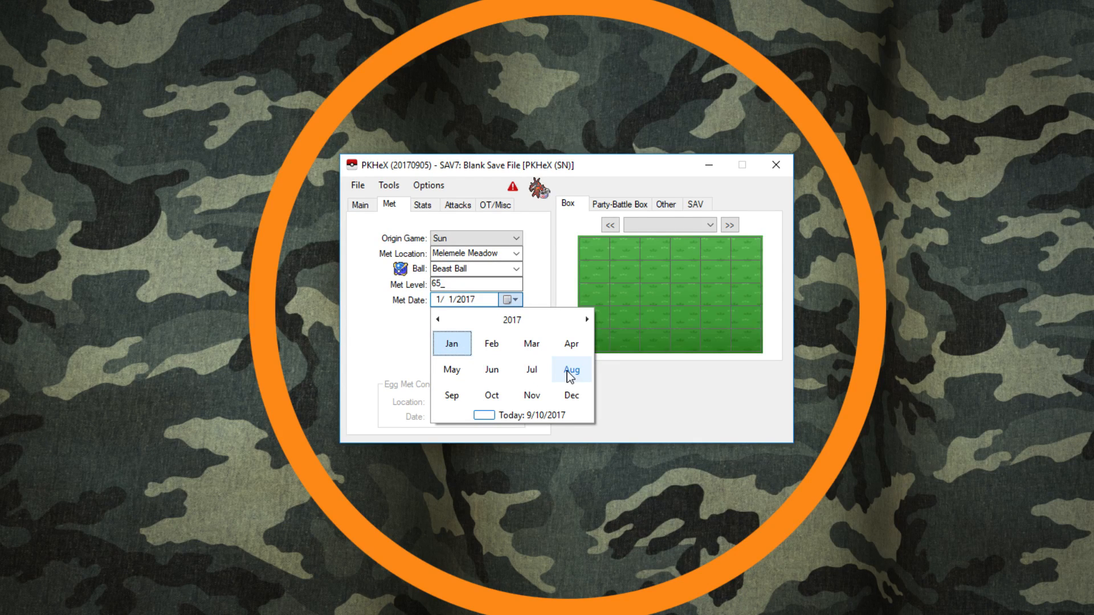
click(571, 369)
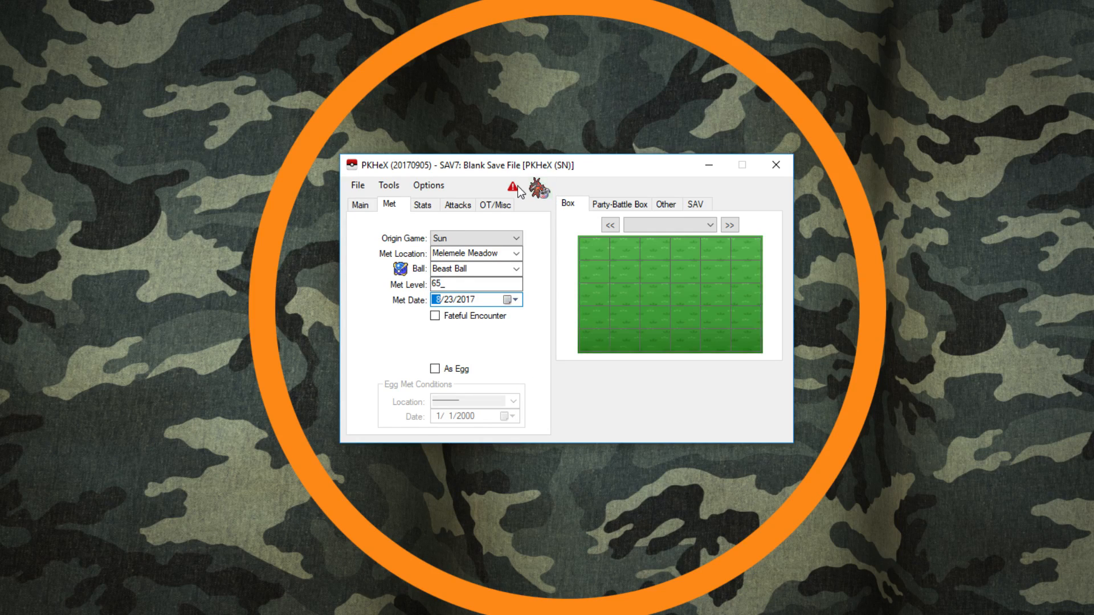
mouse_move(520, 204)
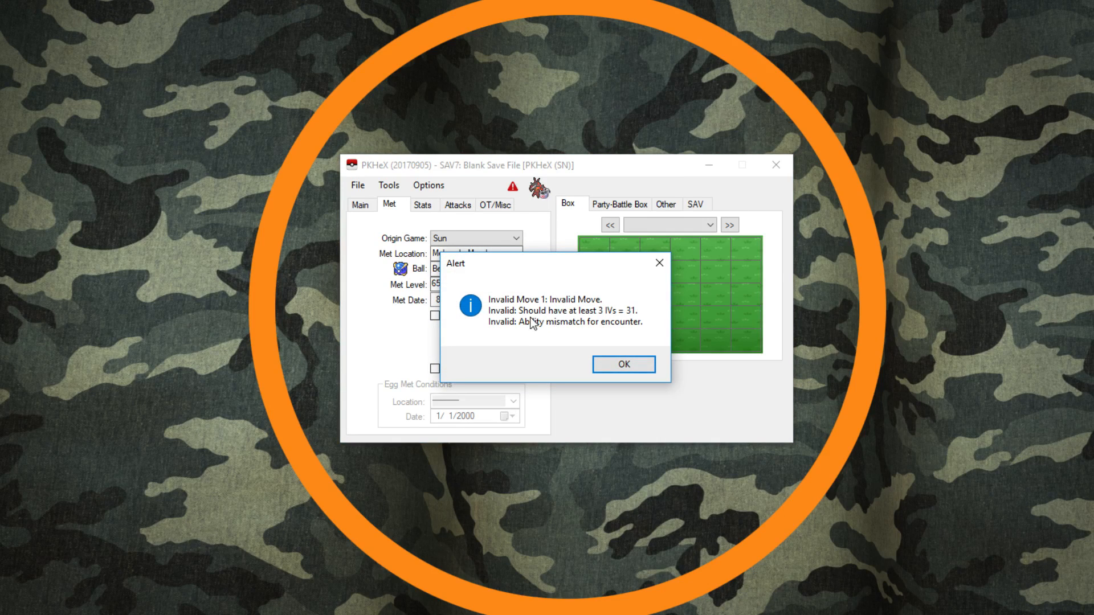
mouse_move(595, 320)
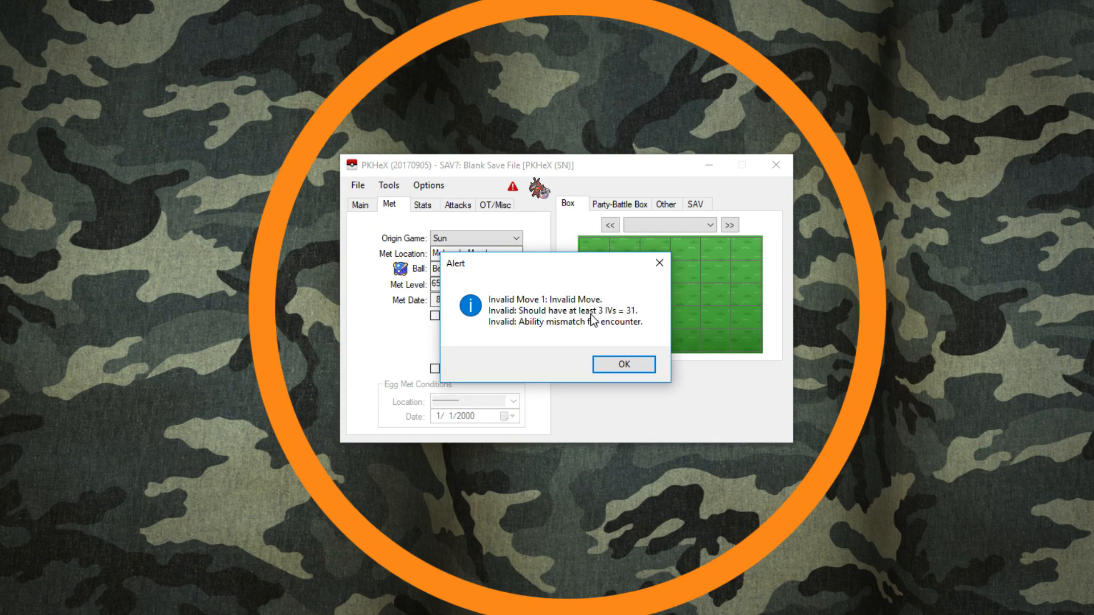
mouse_move(564, 334)
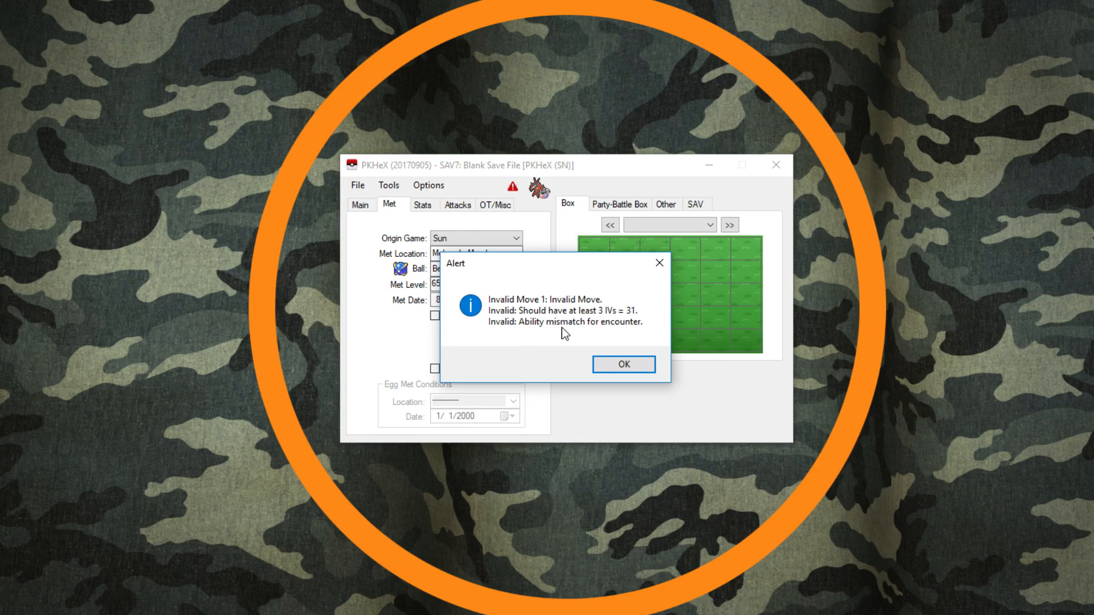
mouse_move(624, 365)
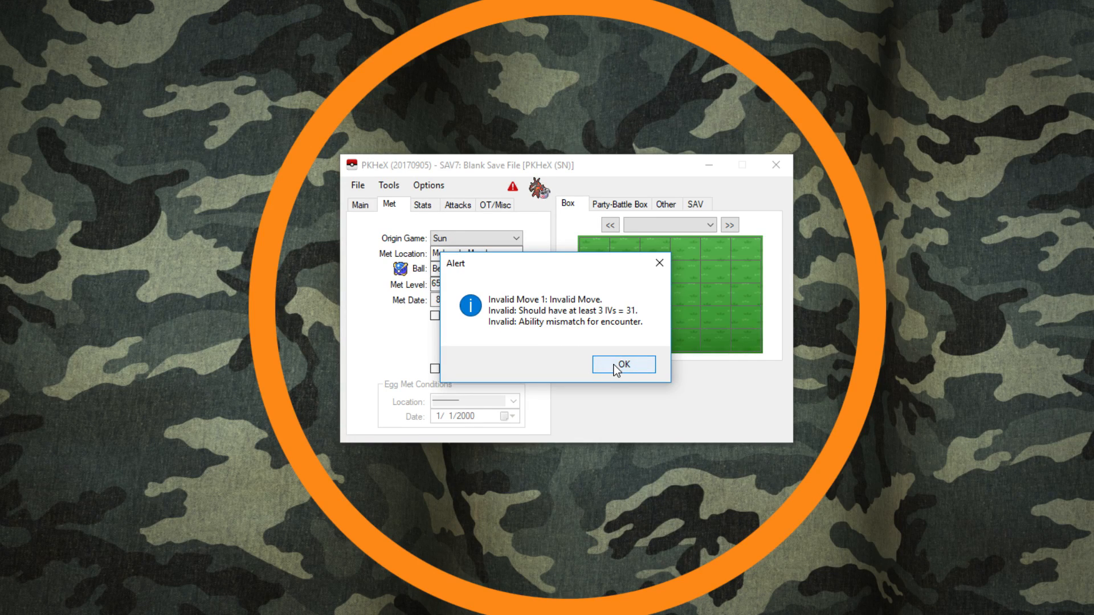
click(624, 365)
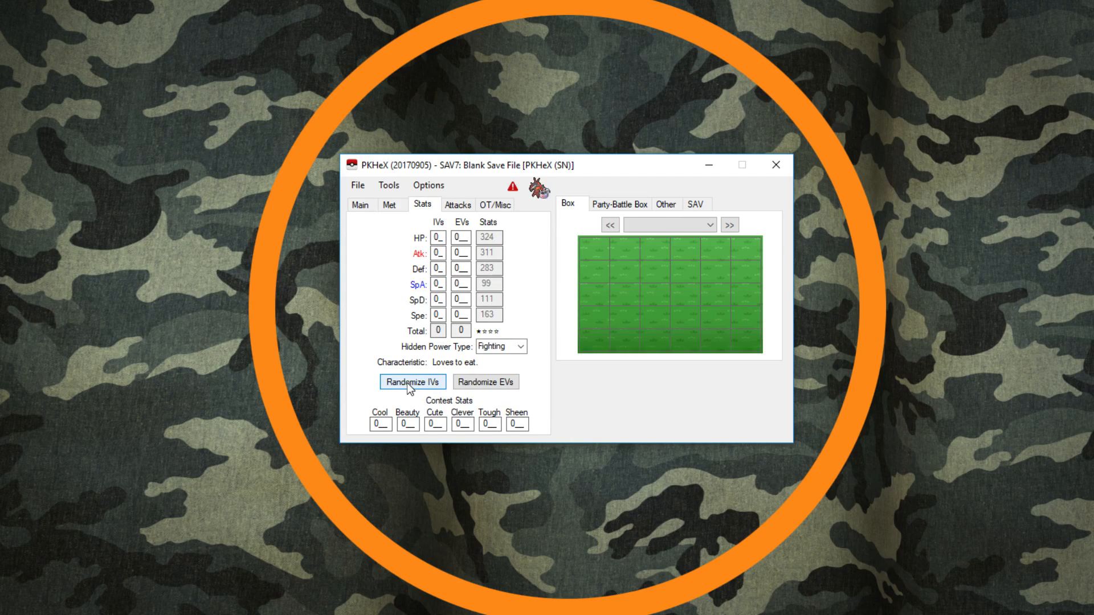
Randomize the IVs to near-perfect and set Hidden Power type to Ice.
click(411, 382)
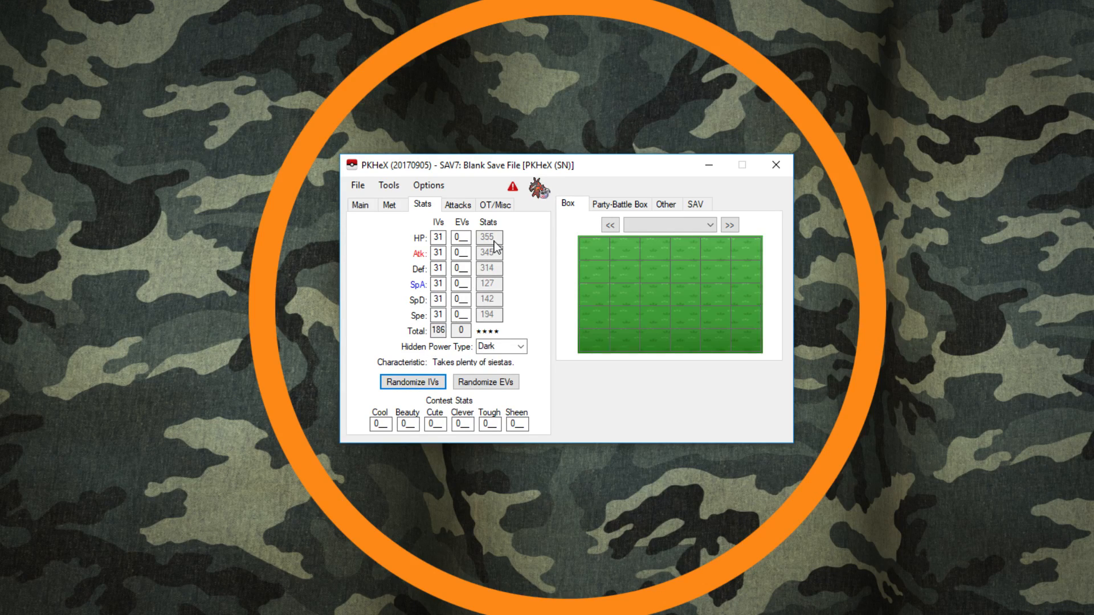
mouse_move(500, 263)
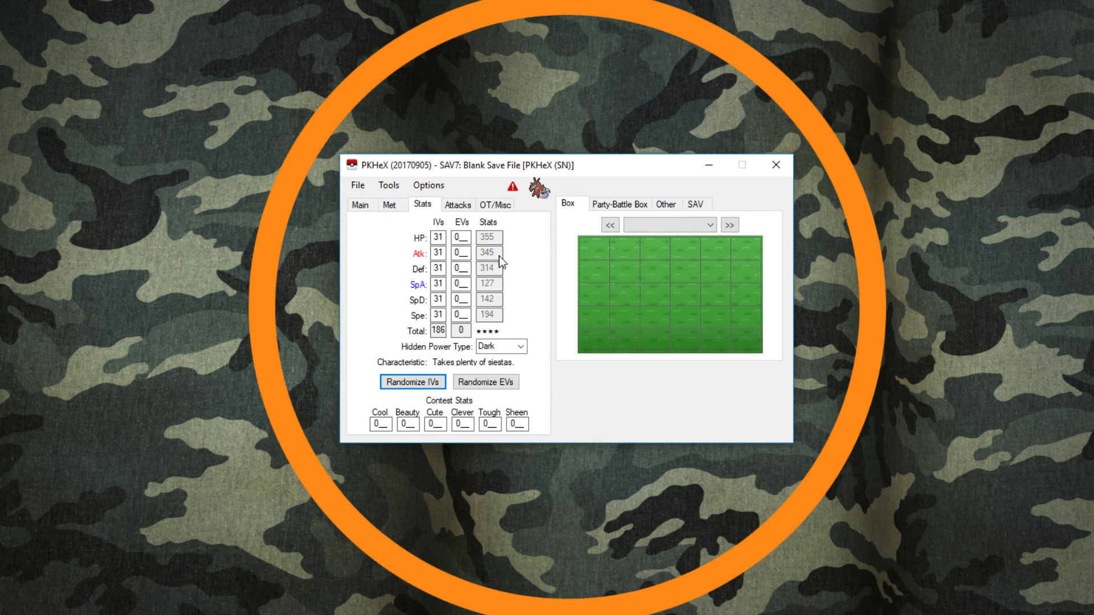
mouse_move(495, 271)
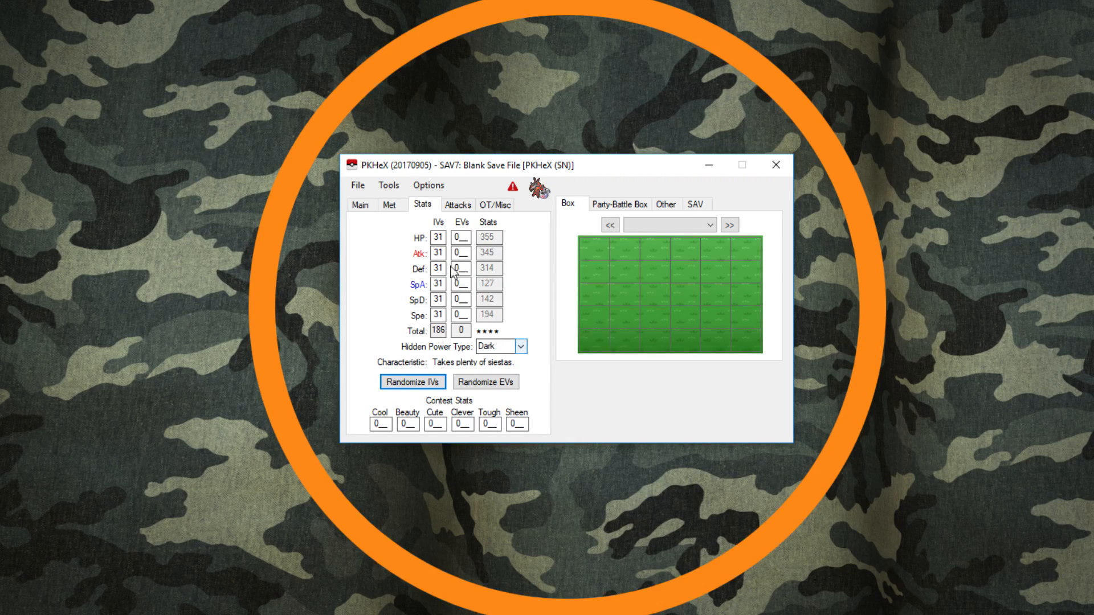
click(520, 347)
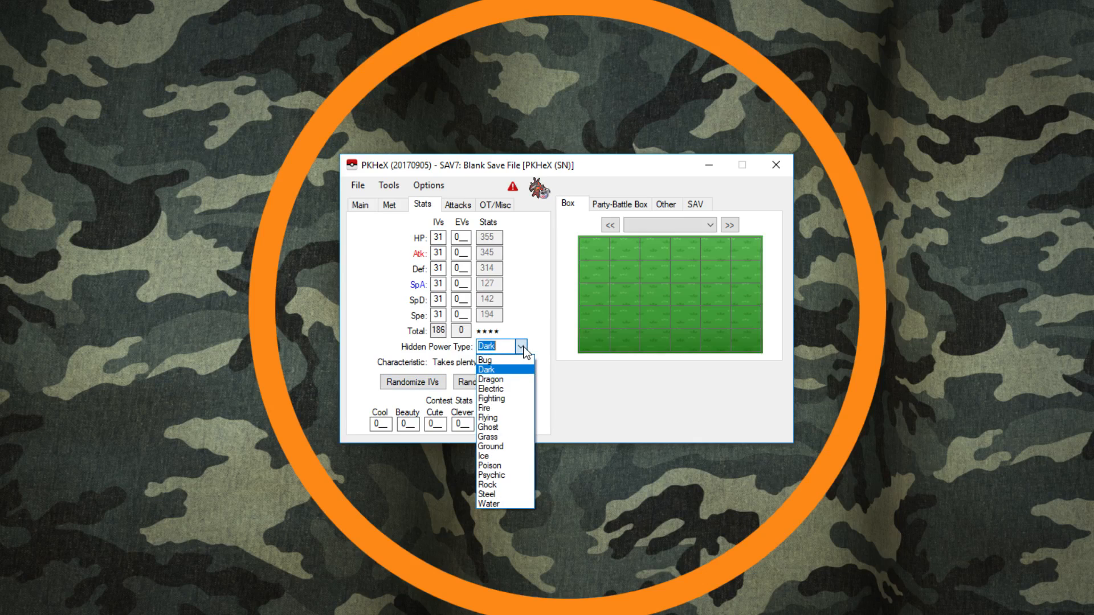
mouse_move(490, 456)
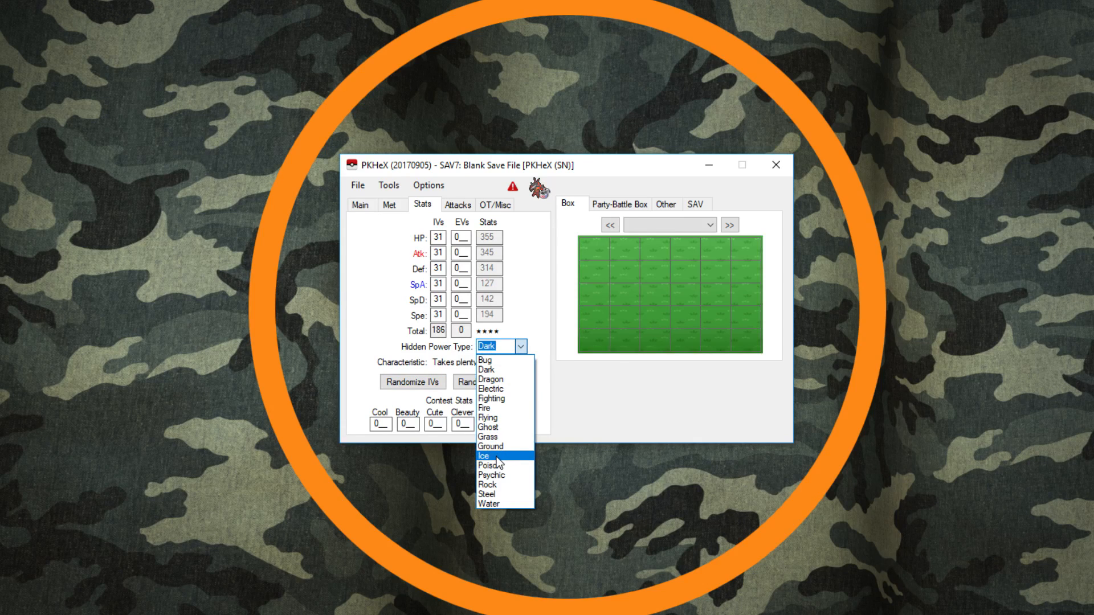
click(484, 456)
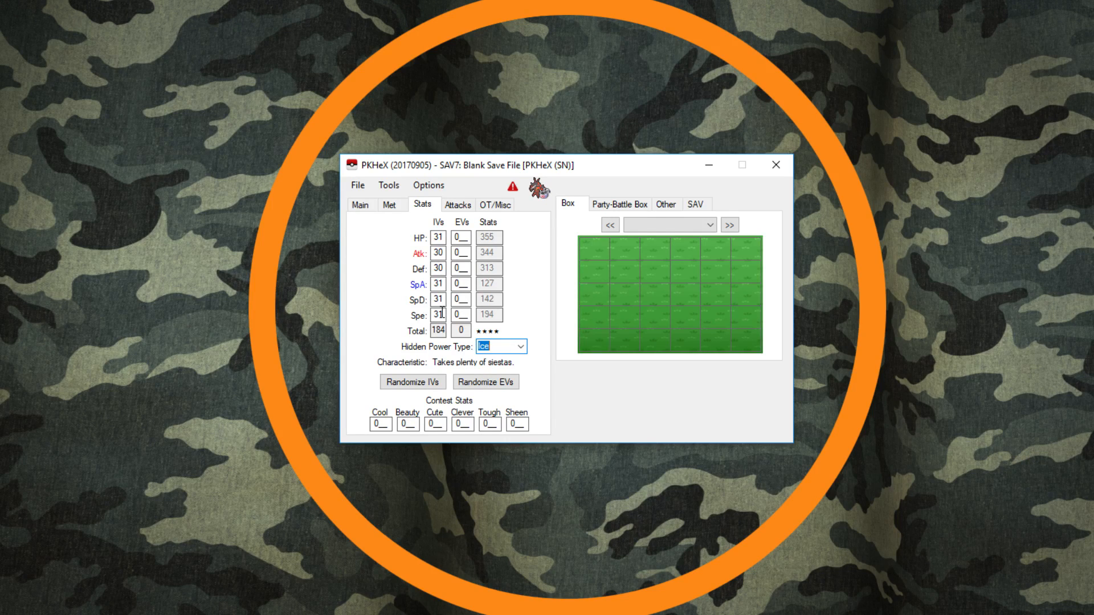
click(457, 252)
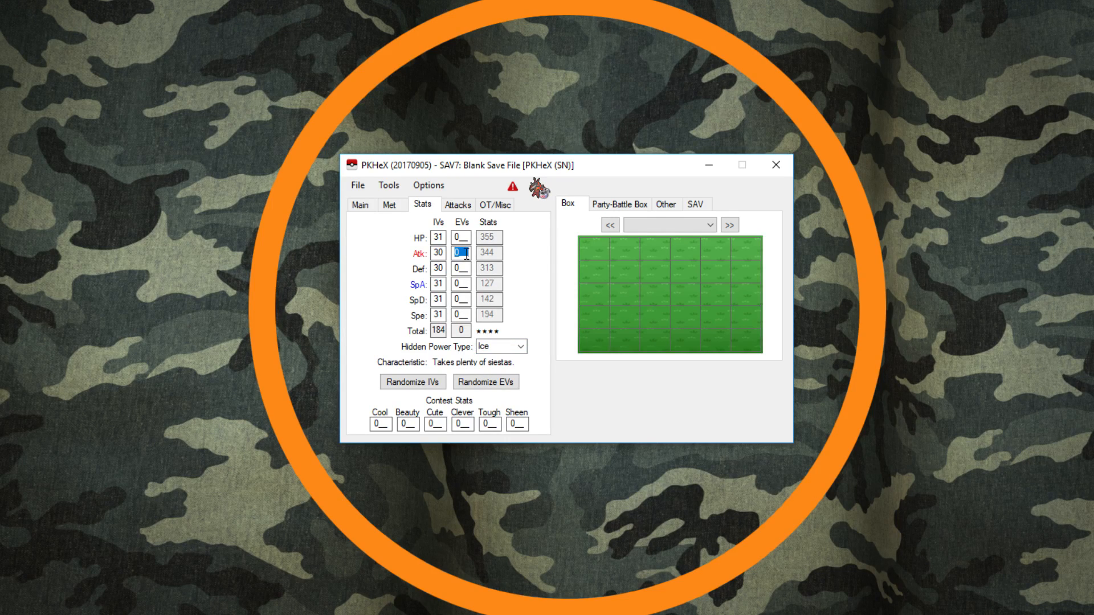
Enter 252 Attack EVs and 129 in Defense and Special Defense (total 510).
text(252)
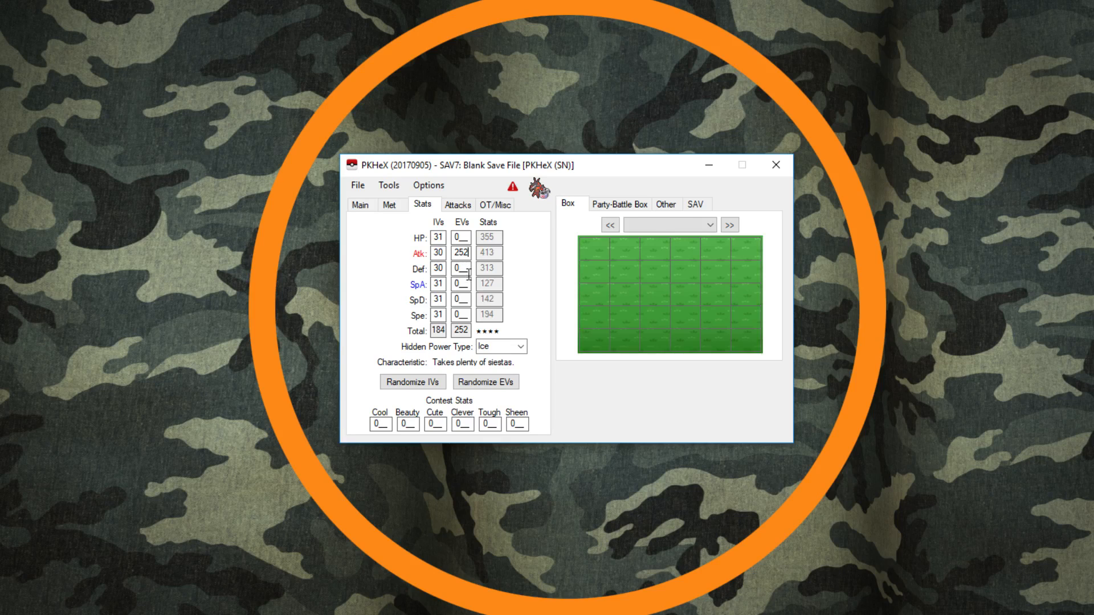
mouse_move(471, 280)
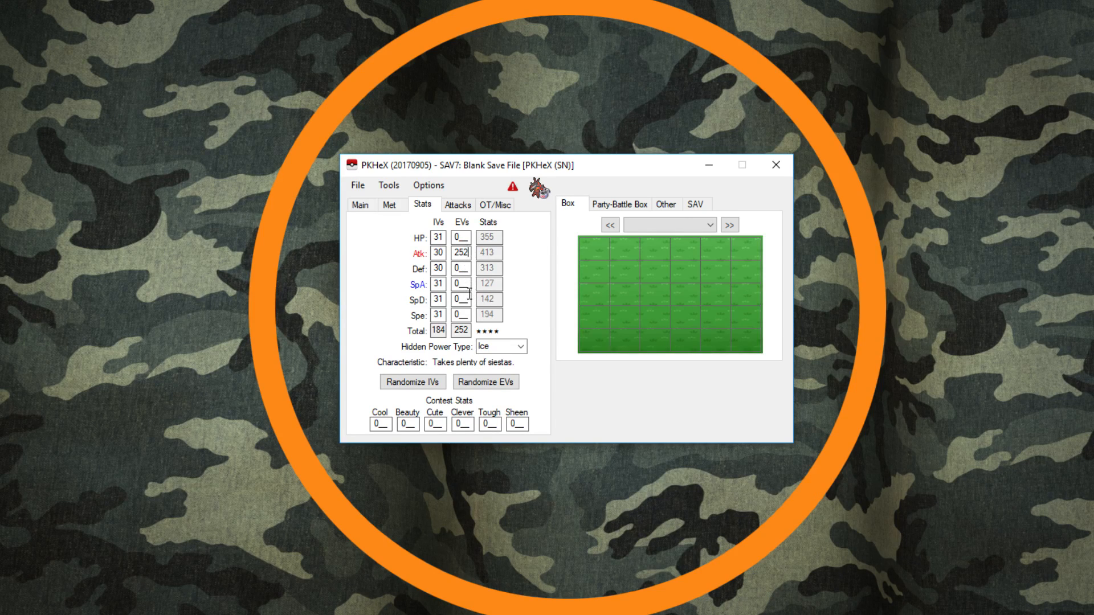
click(460, 300)
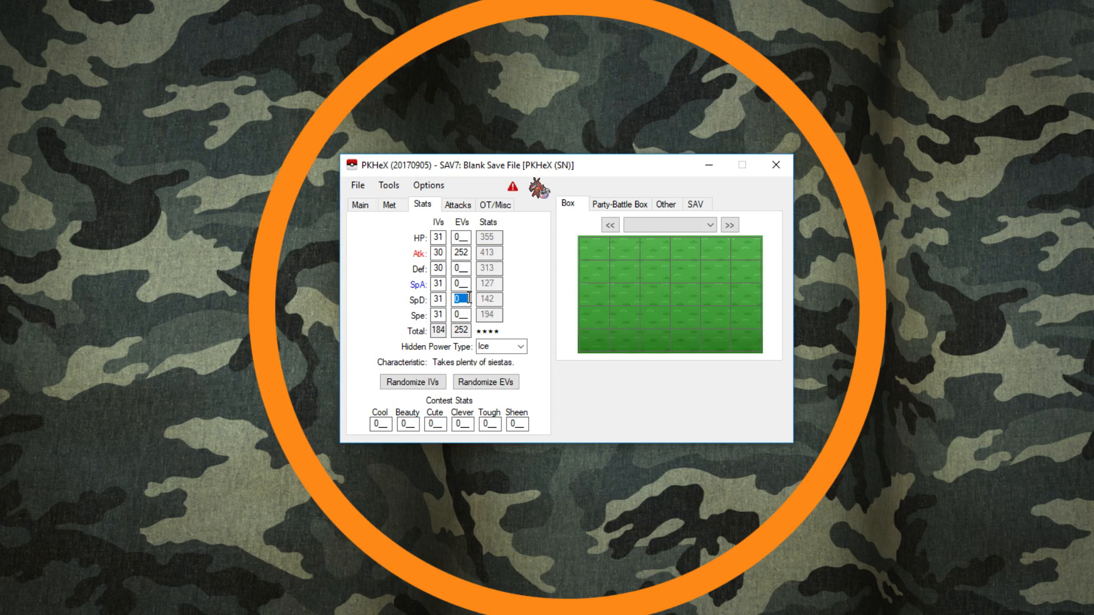
text(129)
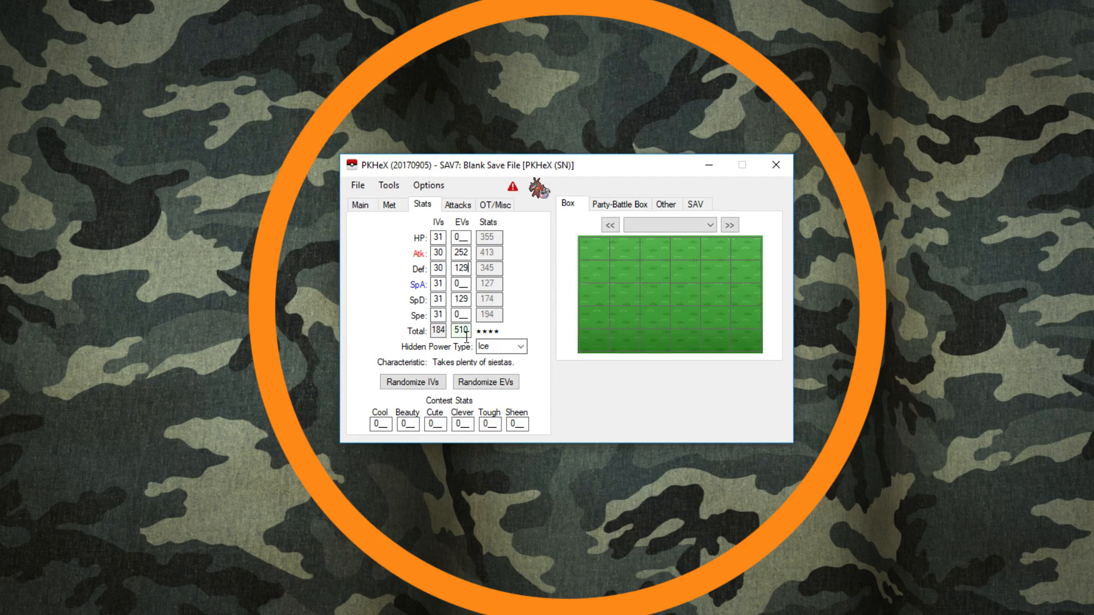
mouse_move(545, 321)
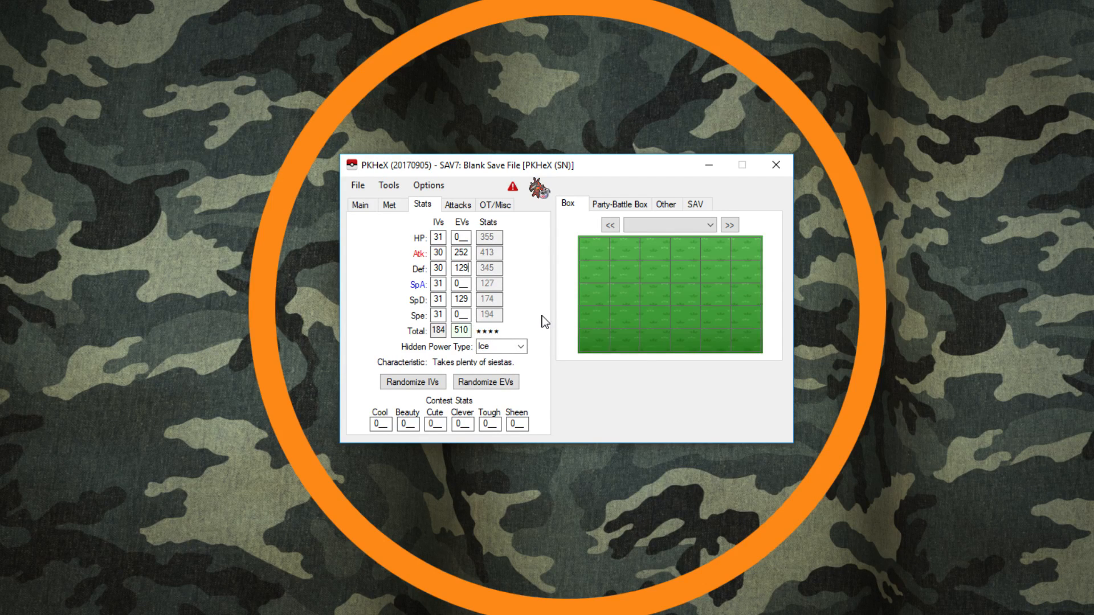
click(458, 204)
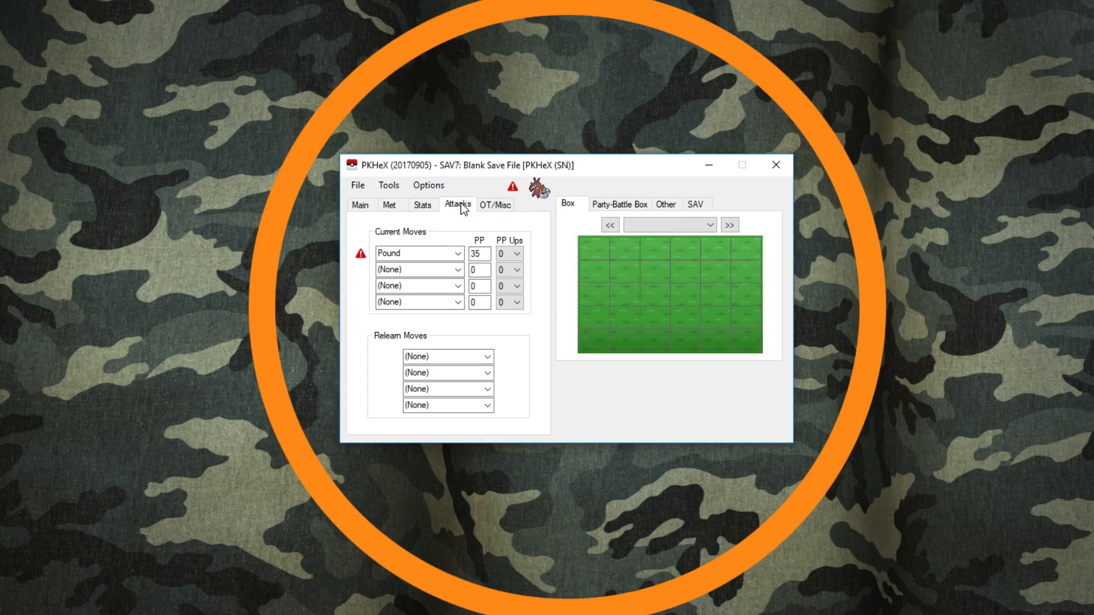
mouse_move(533, 243)
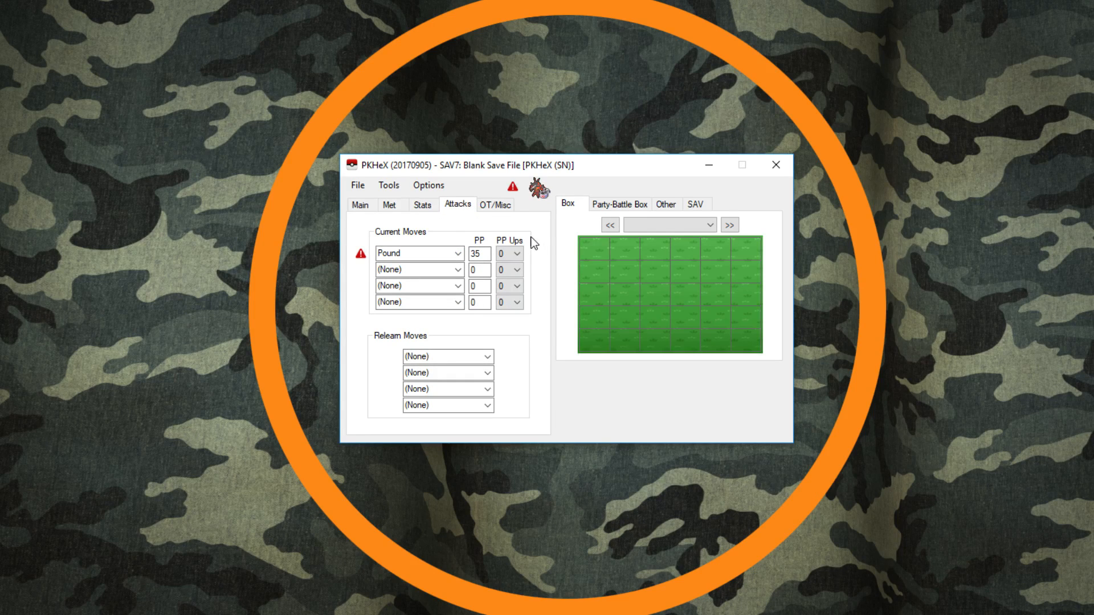
mouse_move(365, 263)
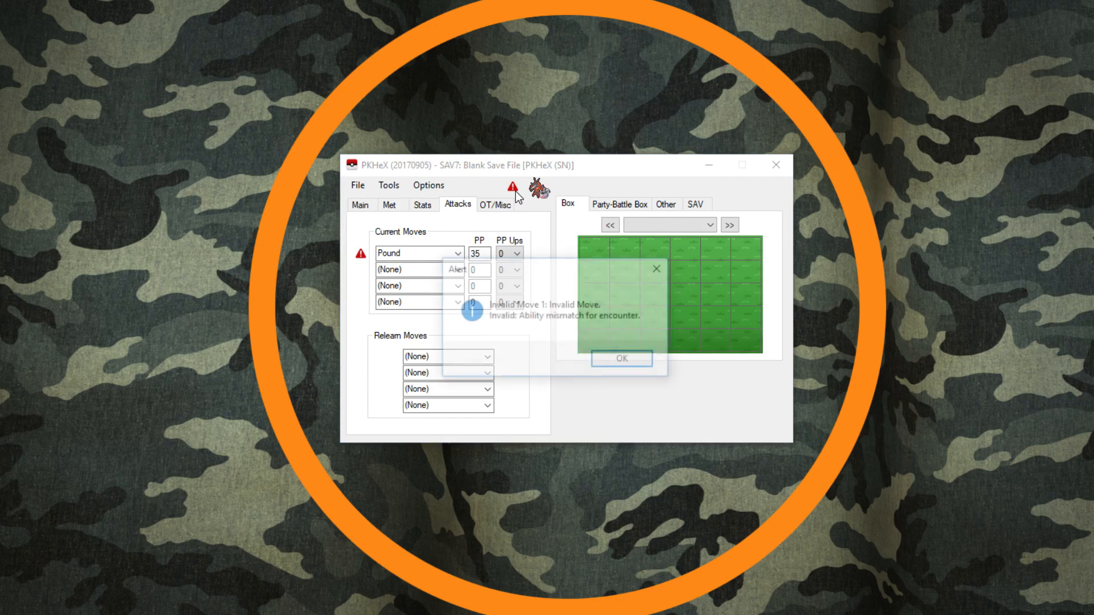
click(620, 358)
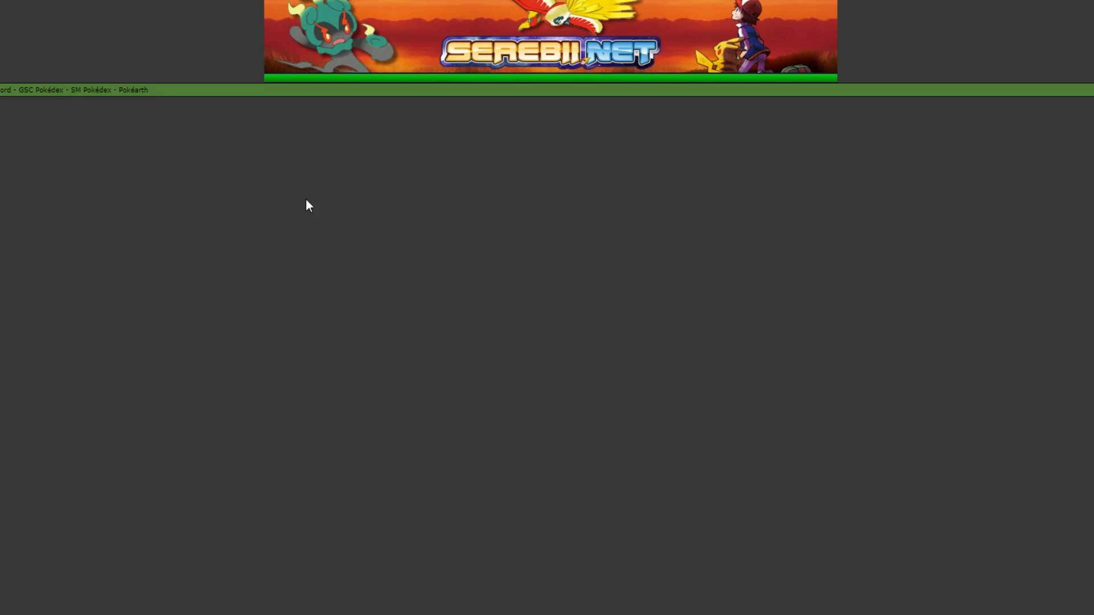
Scroll the Serebii attack tables to the Focus Energy–Focus Punch moves.
scroll(down, 3)
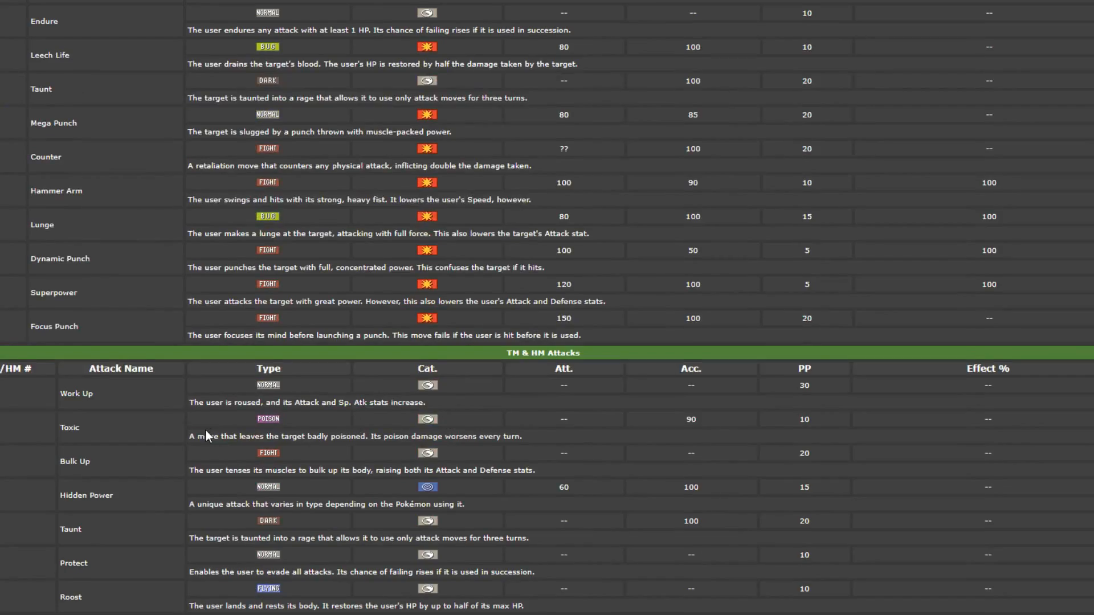
scroll(down, 3)
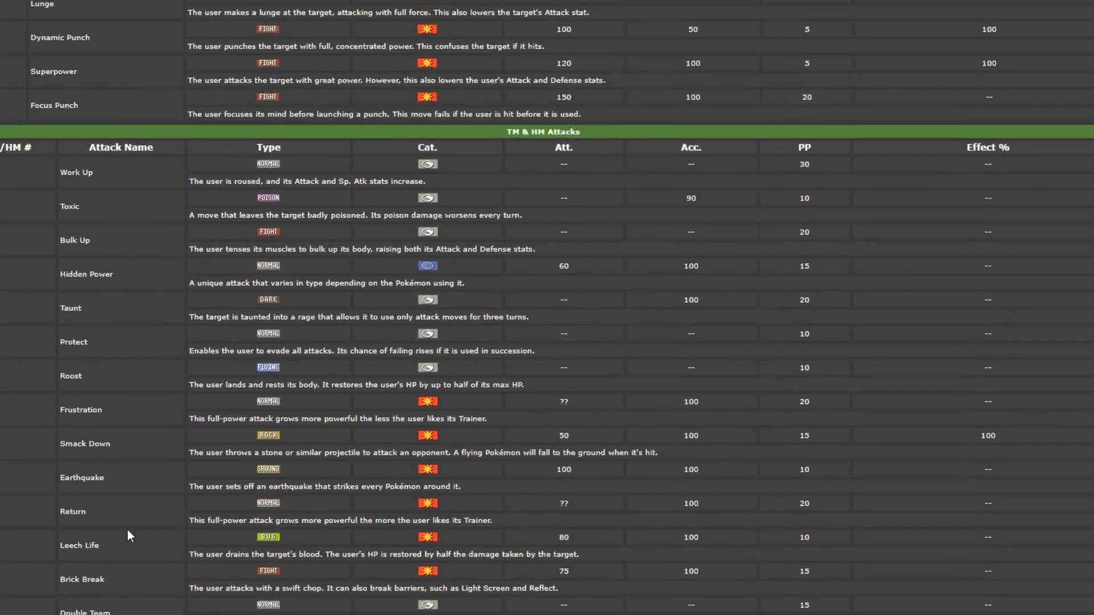
scroll(down, 3)
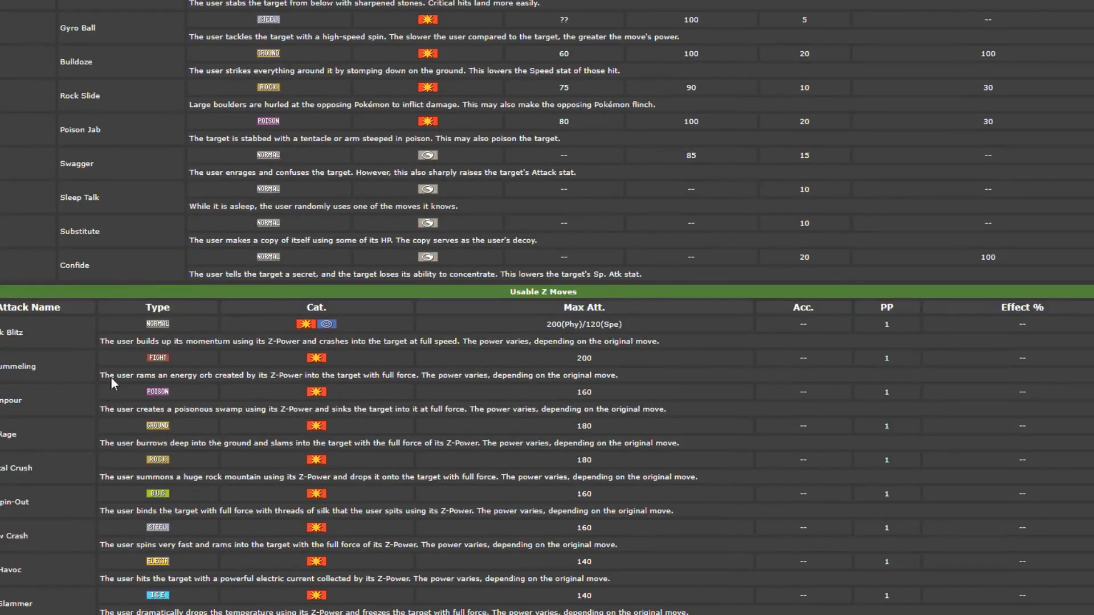
scroll(down, 3)
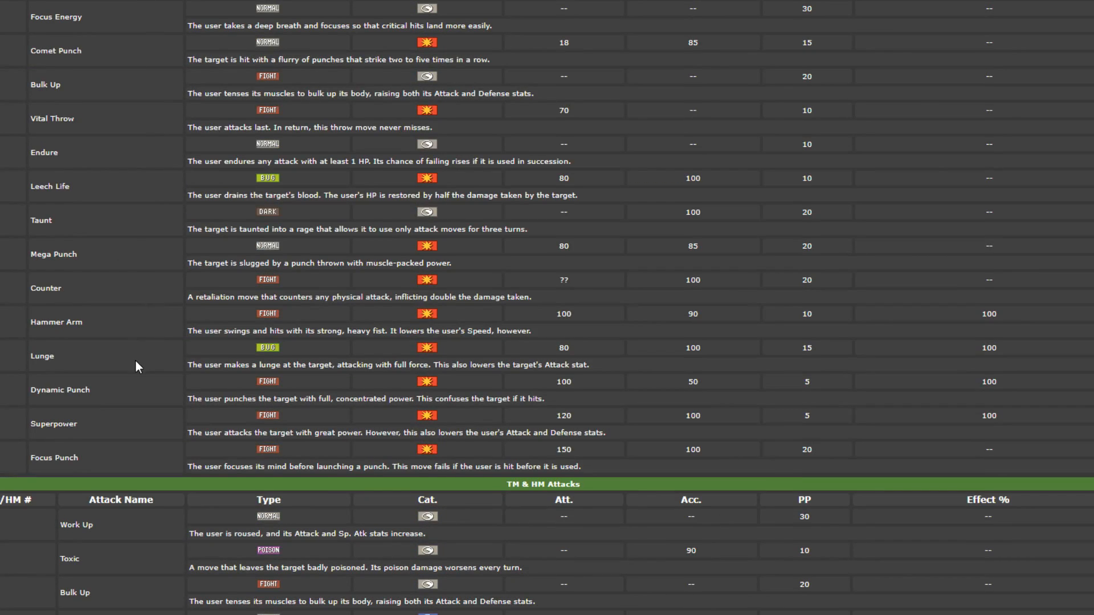
mouse_move(116, 412)
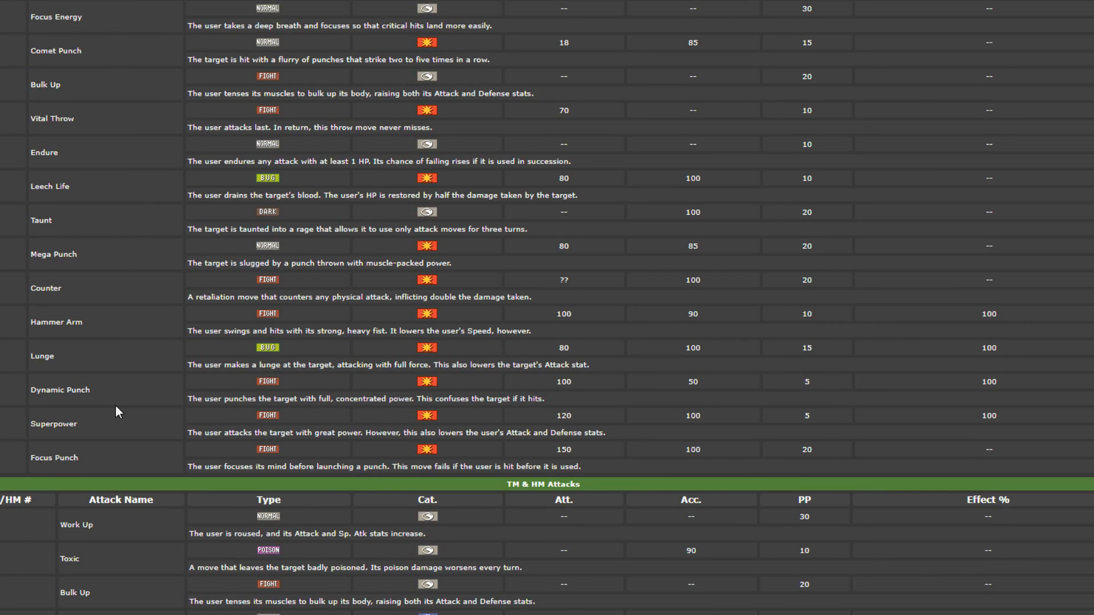
mouse_move(57, 407)
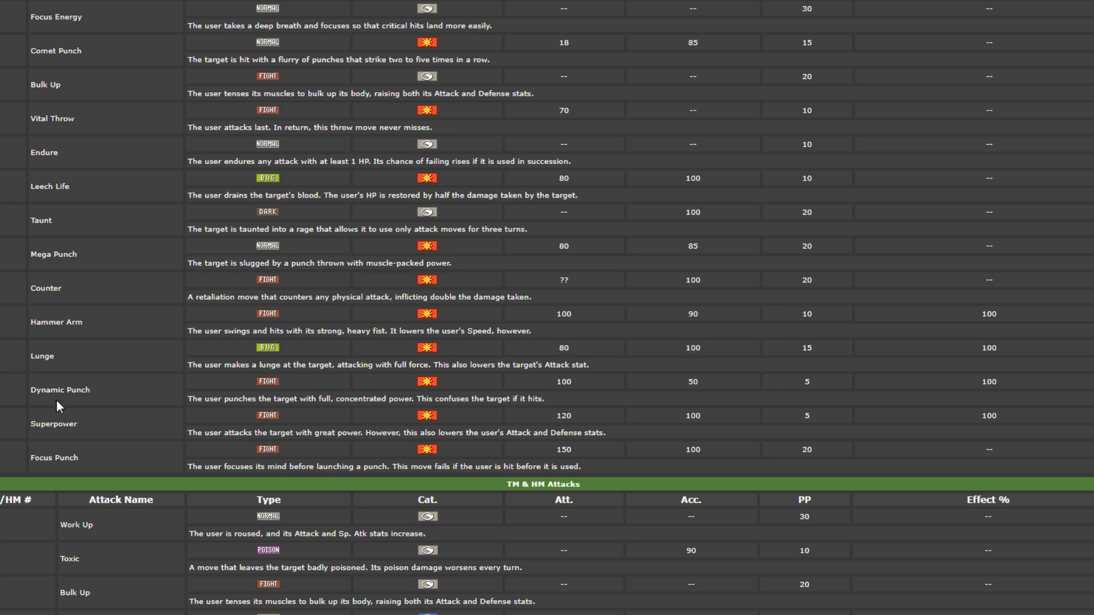
mouse_move(143, 419)
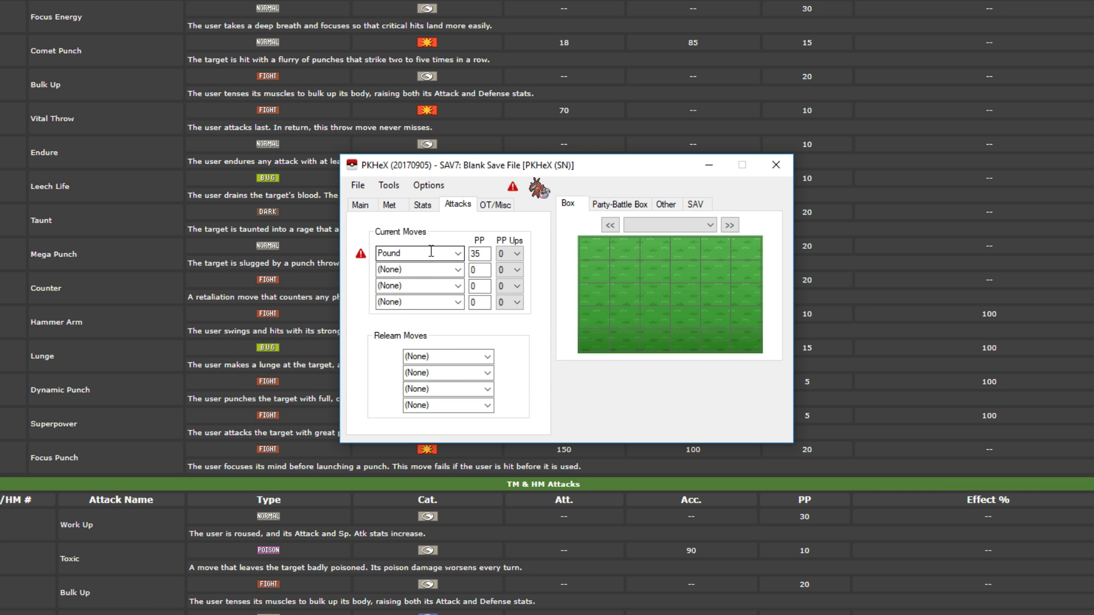
Fill the first two move slots with Dynamic Punch and Focus Punch.
text(Dynamic Punch)
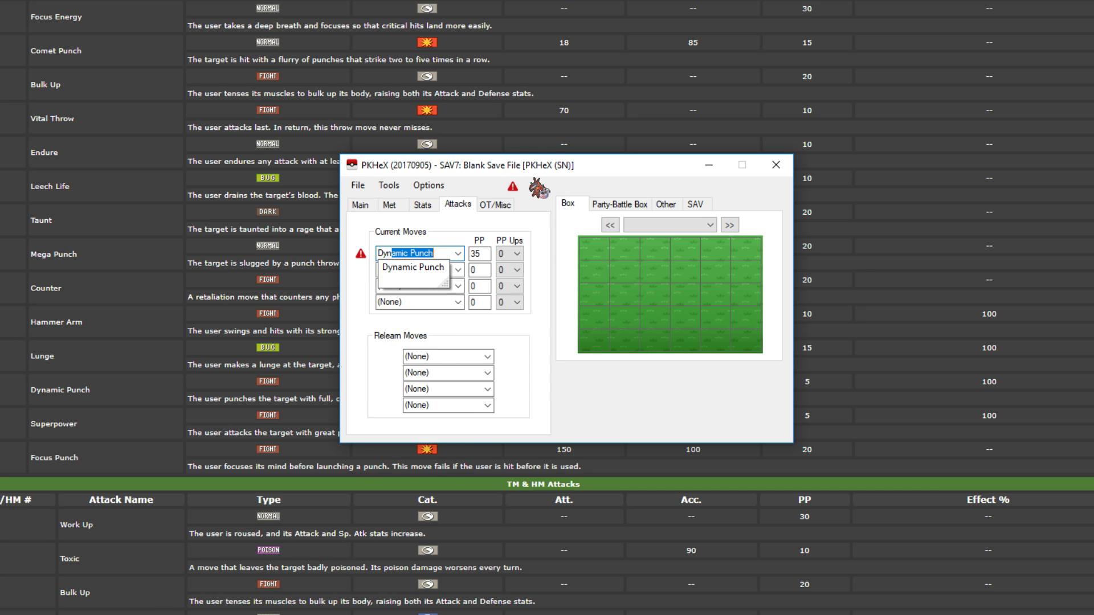
click(412, 267)
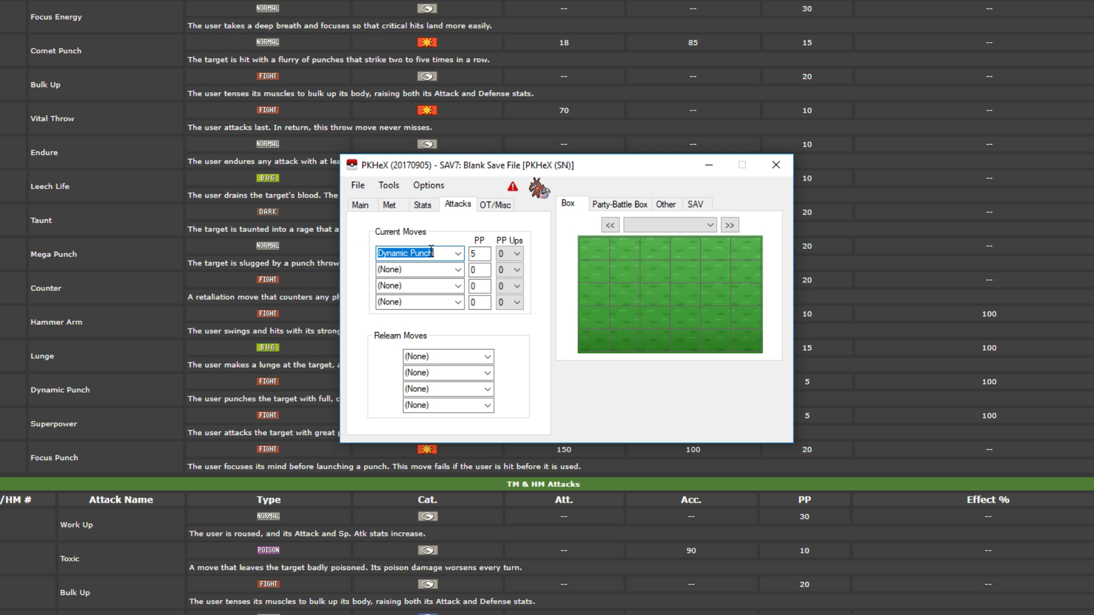
click(419, 271)
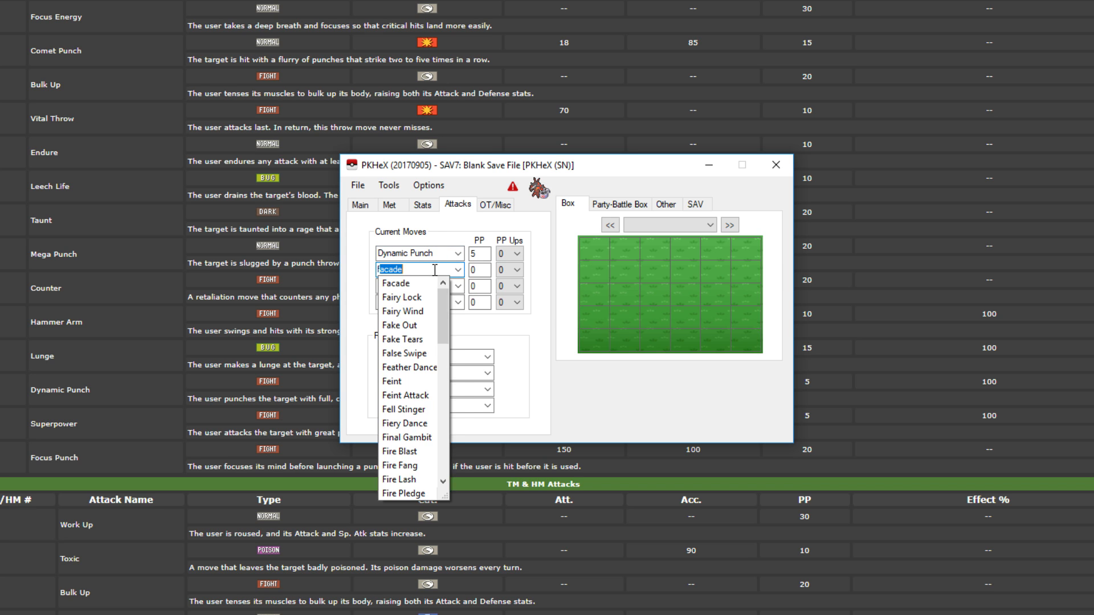
text(Focus Blast)
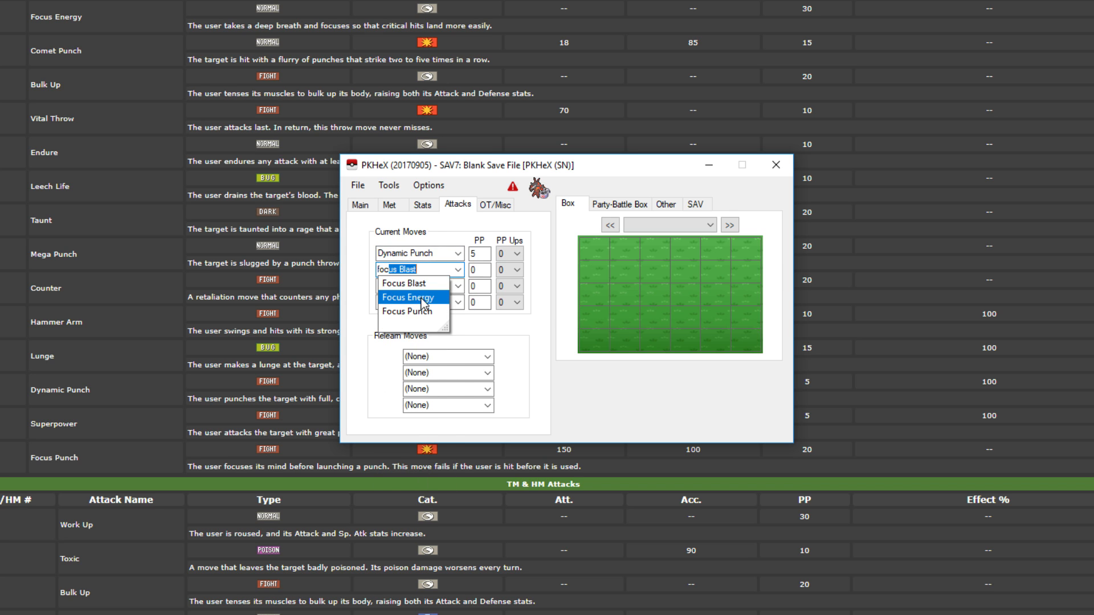
click(409, 311)
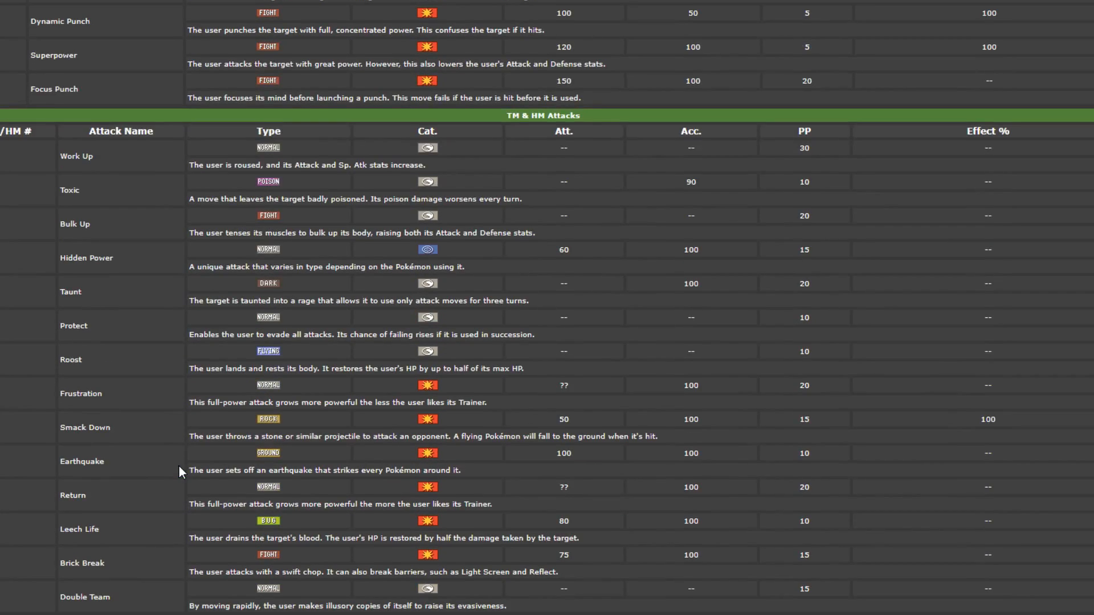
Fill the remaining slots with Superpower and Bulk Up and confirm the moveset.
scroll(down, 3)
text(bulk)
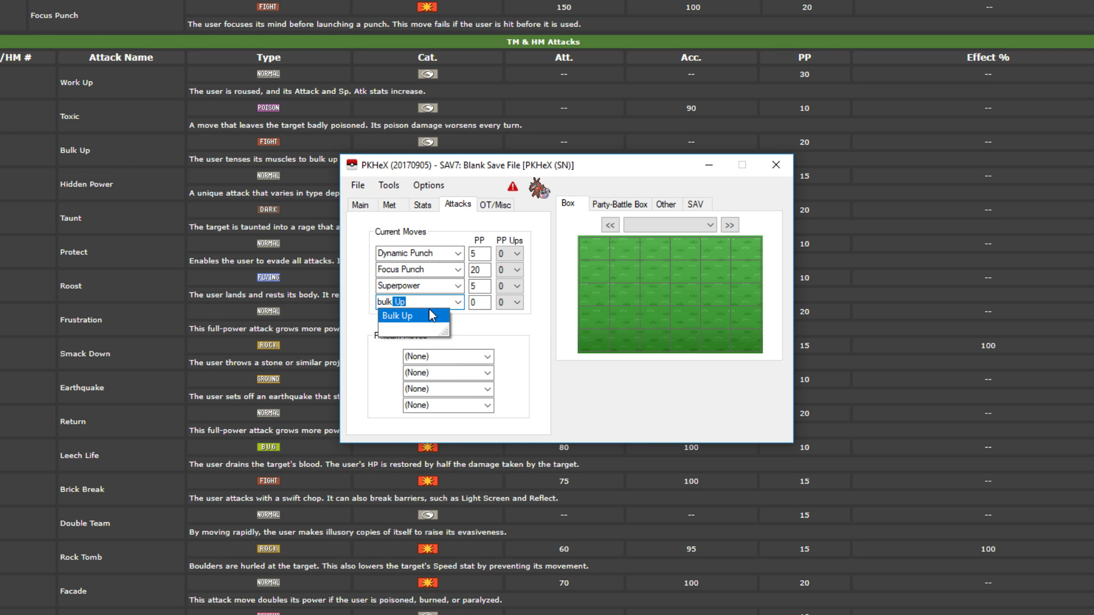
click(397, 316)
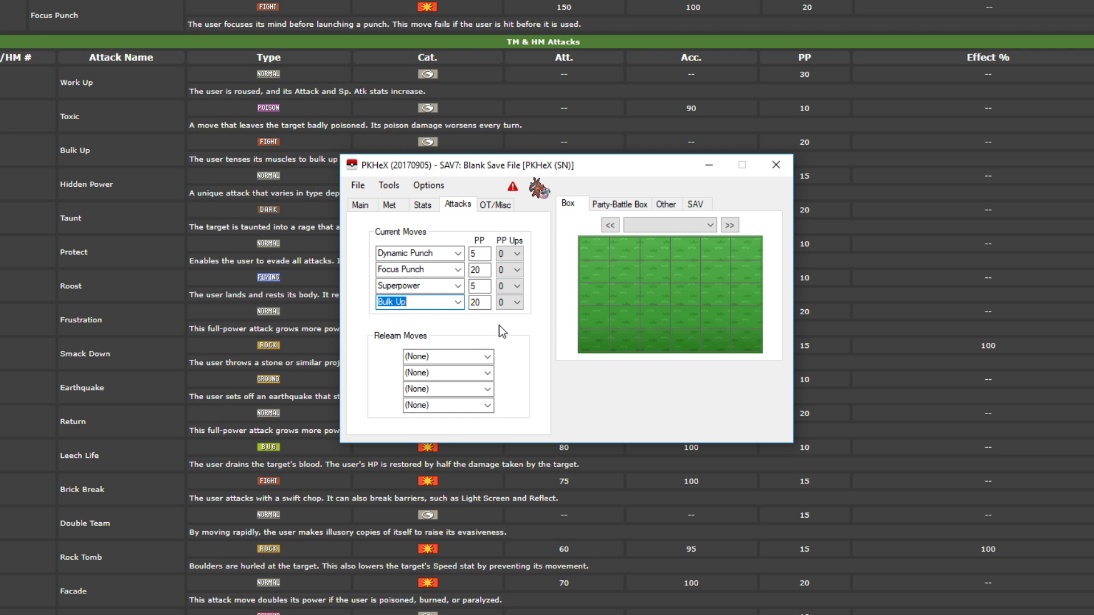
click(512, 187)
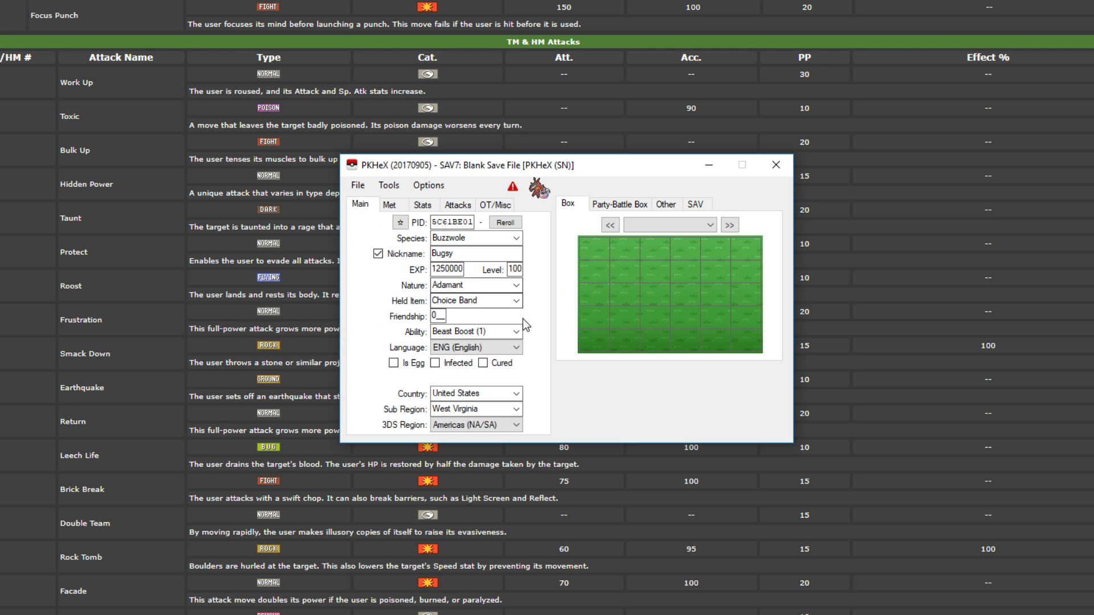
Set the ability to Beast Boost (2), checking legality of it and the hidden (H) slot.
click(475, 330)
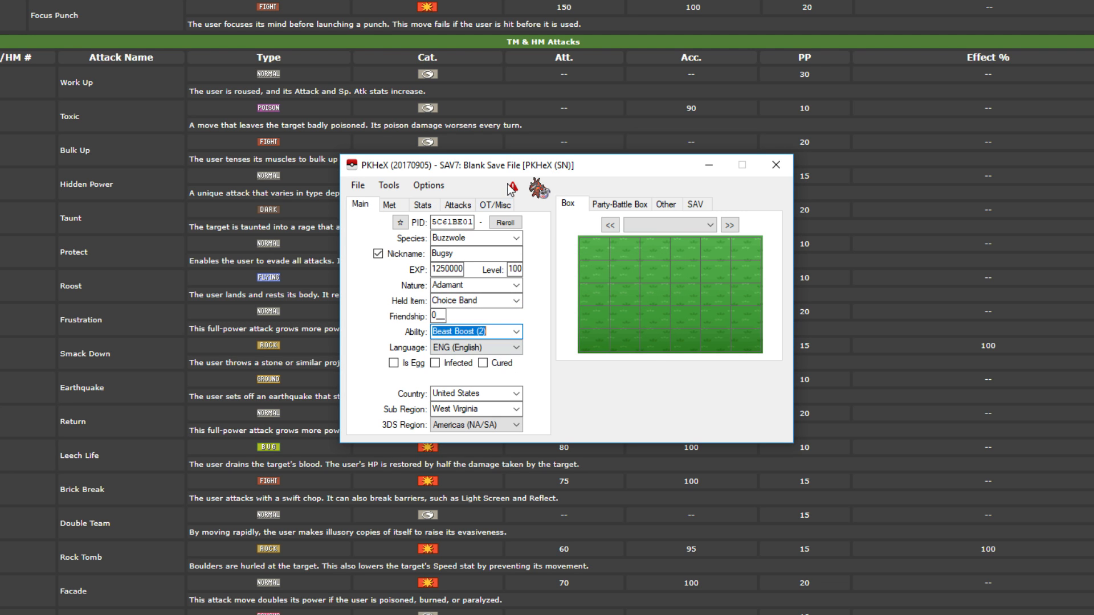
click(512, 187)
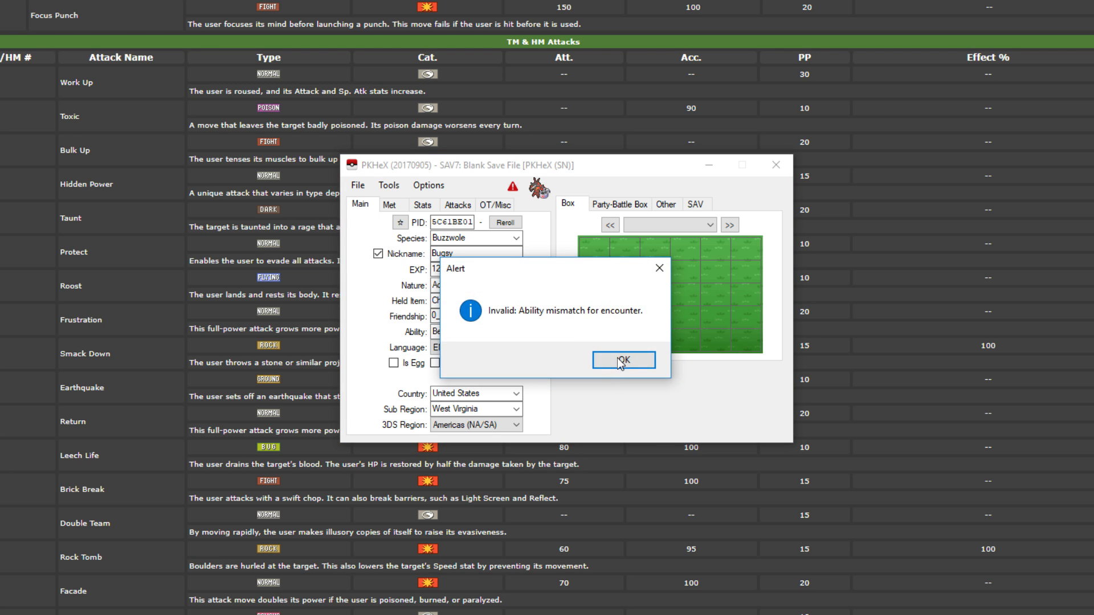
click(622, 362)
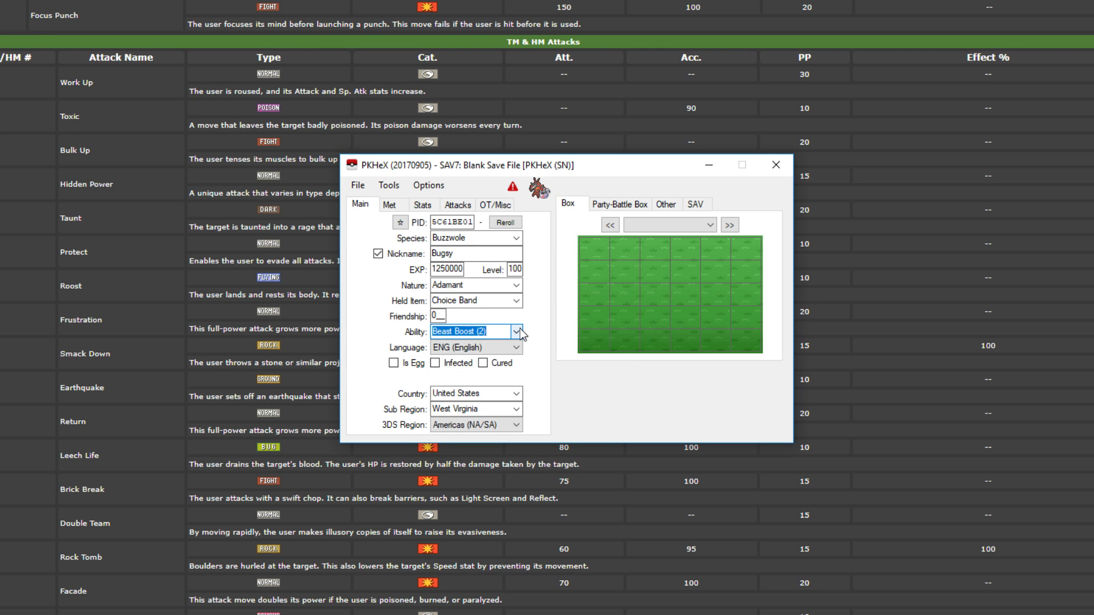
click(518, 330)
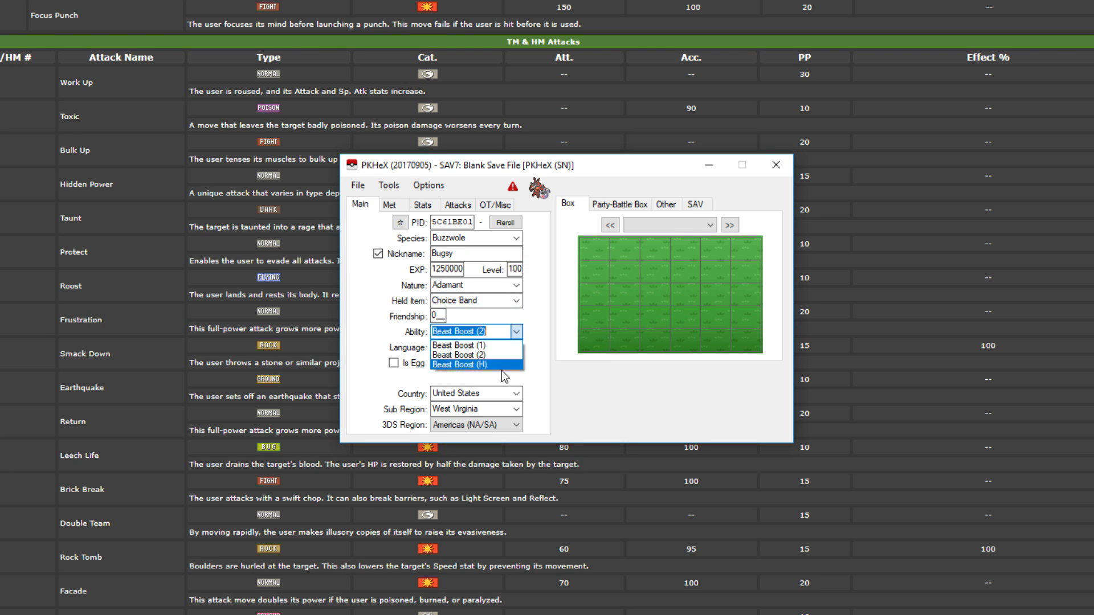
click(458, 365)
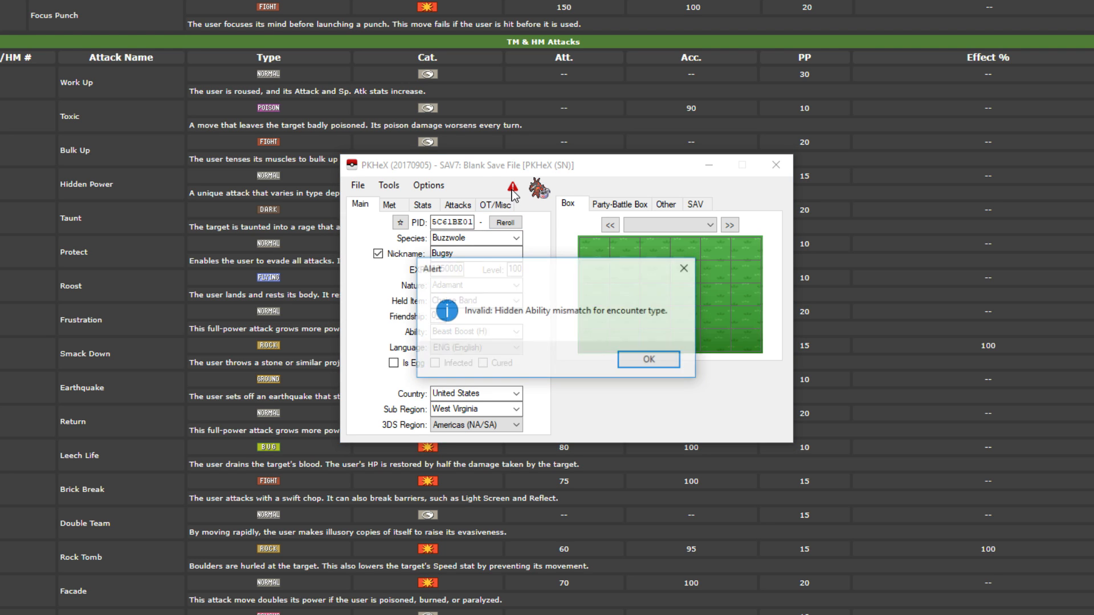
click(647, 359)
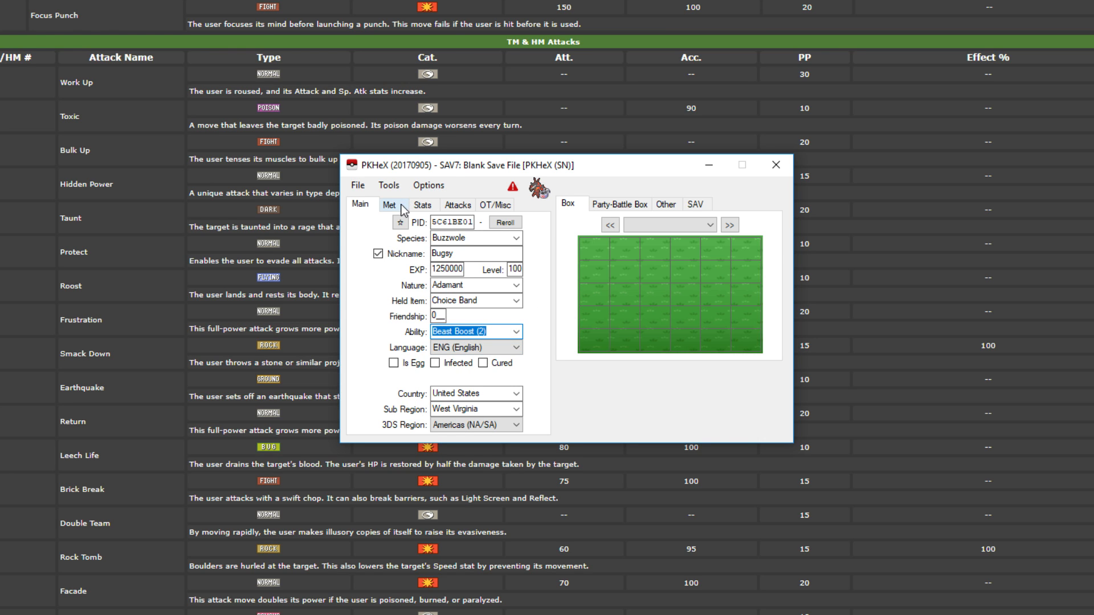
Review the Met details, then set Friendship to 255 on the Main tab.
click(390, 206)
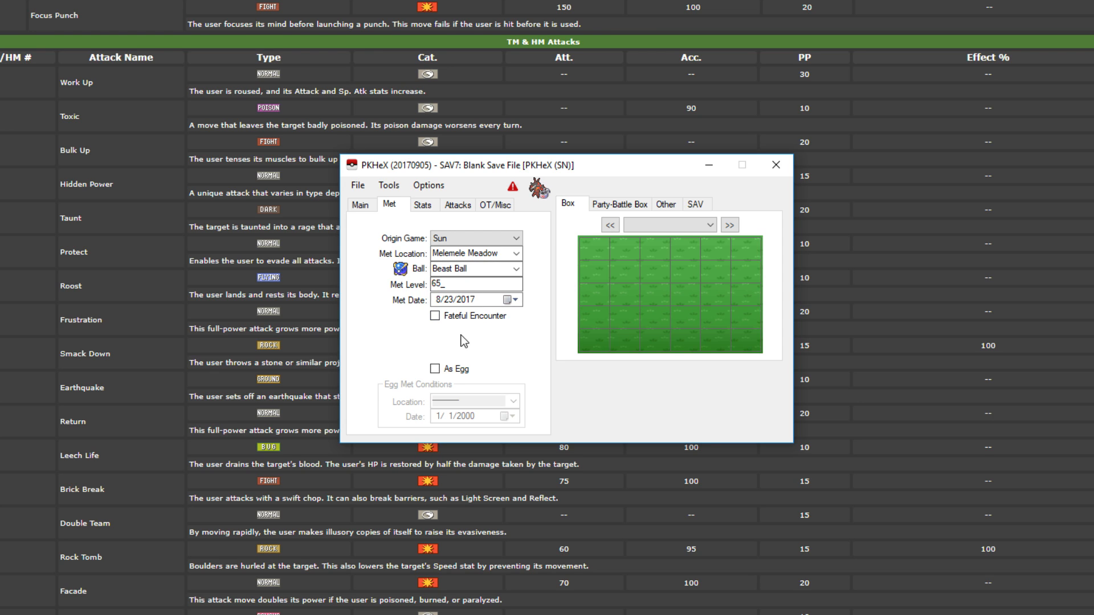
click(434, 316)
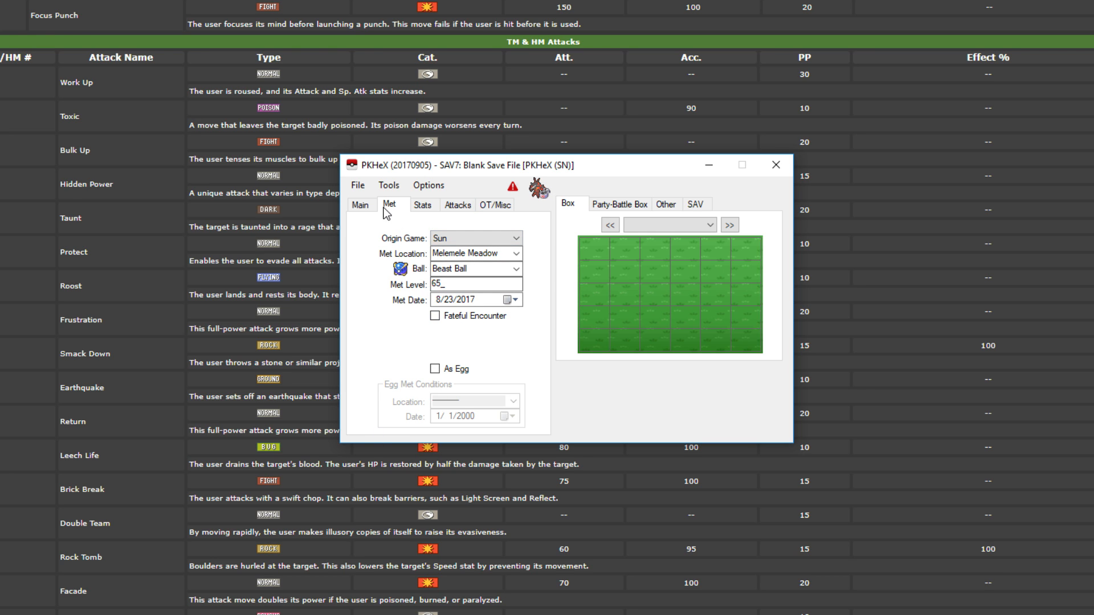
click(361, 204)
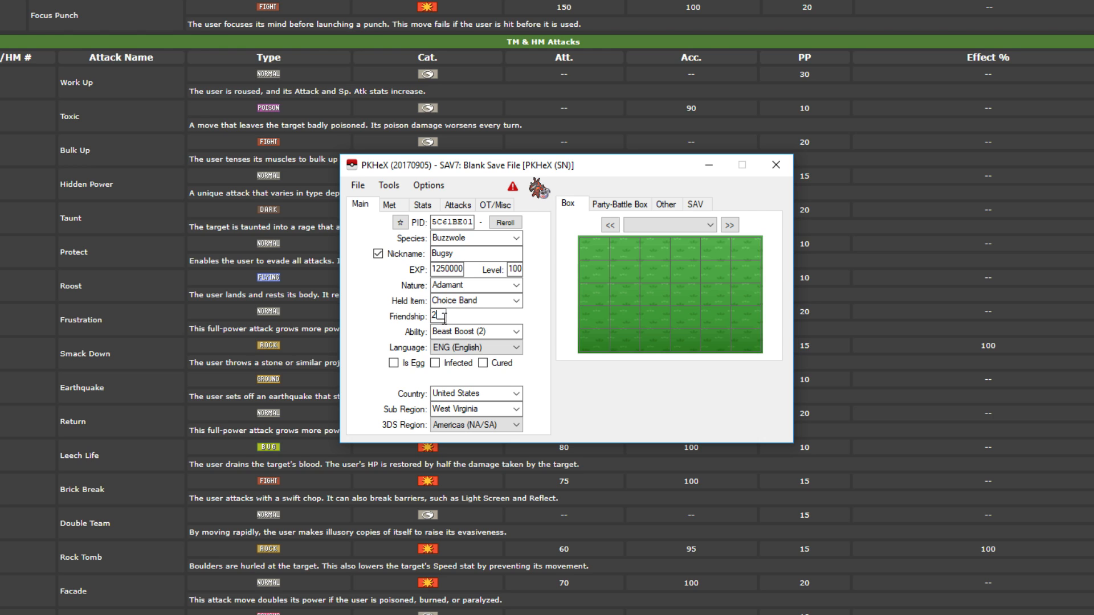
text(255)
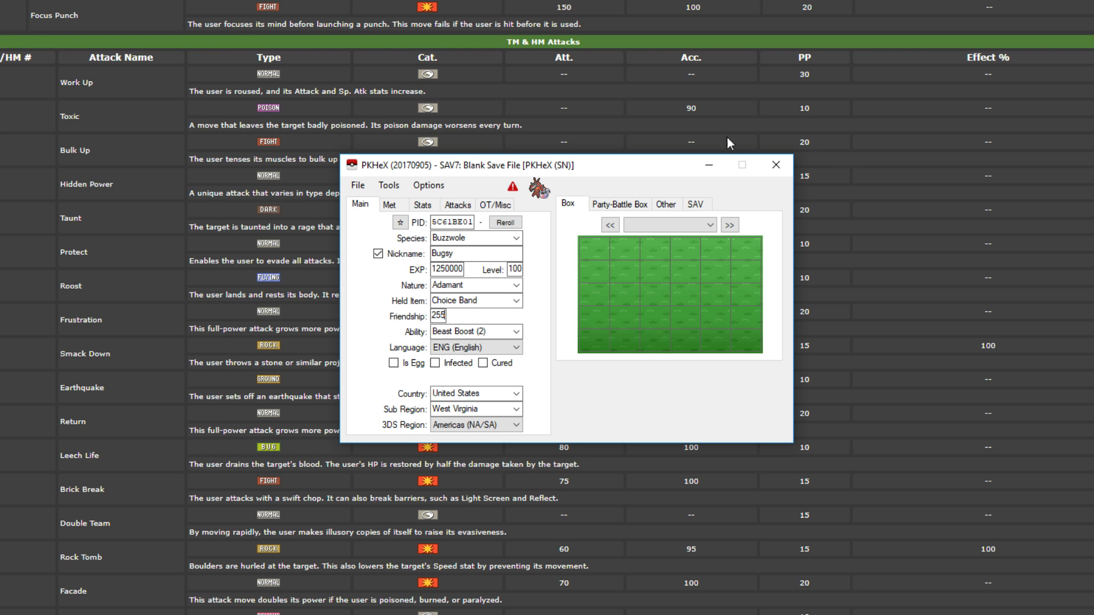
Clear the form and choose Teddiursa as the species of a fresh entry.
click(356, 184)
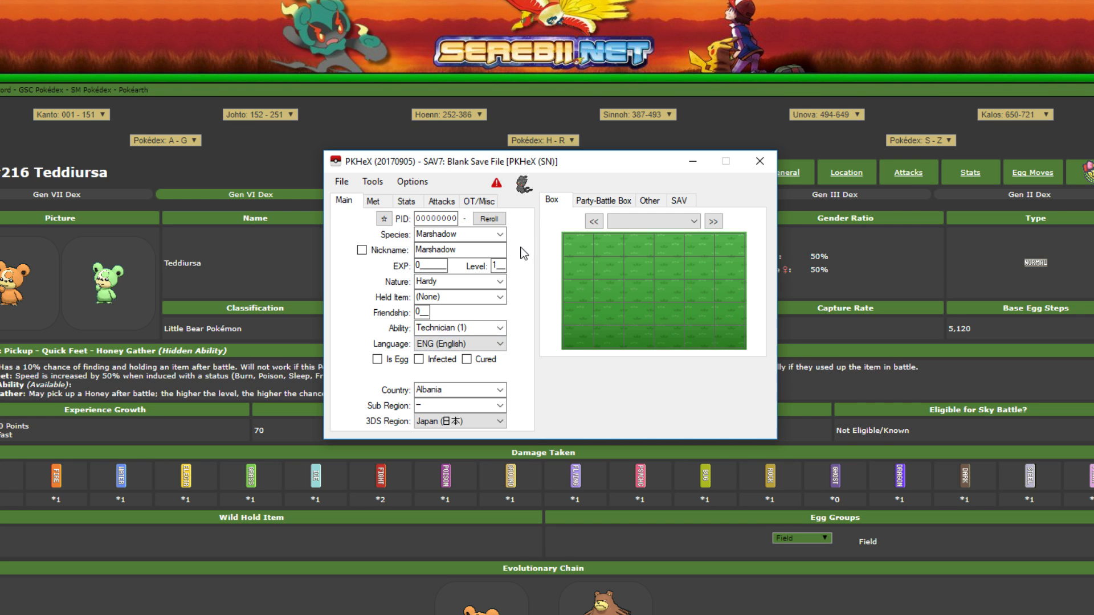
click(460, 233)
text(Tedd)
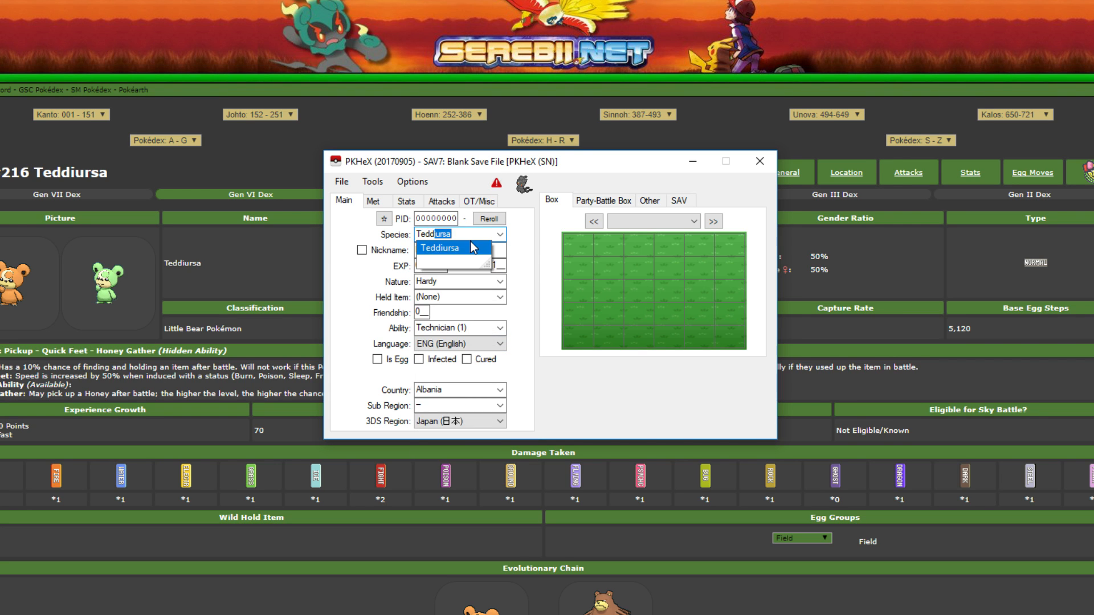
mouse_move(480, 262)
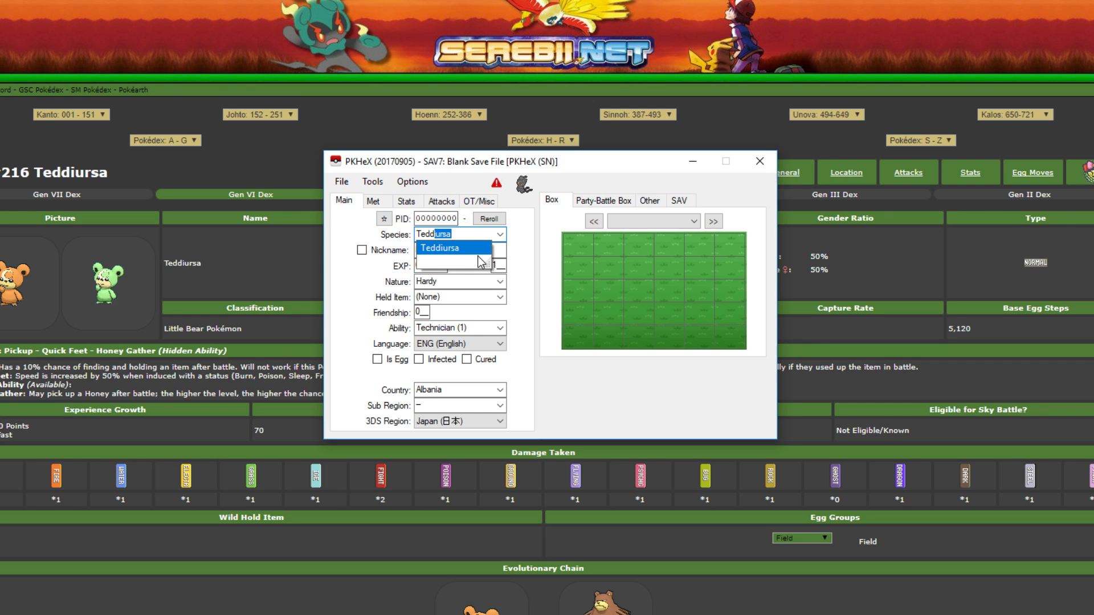
click(440, 249)
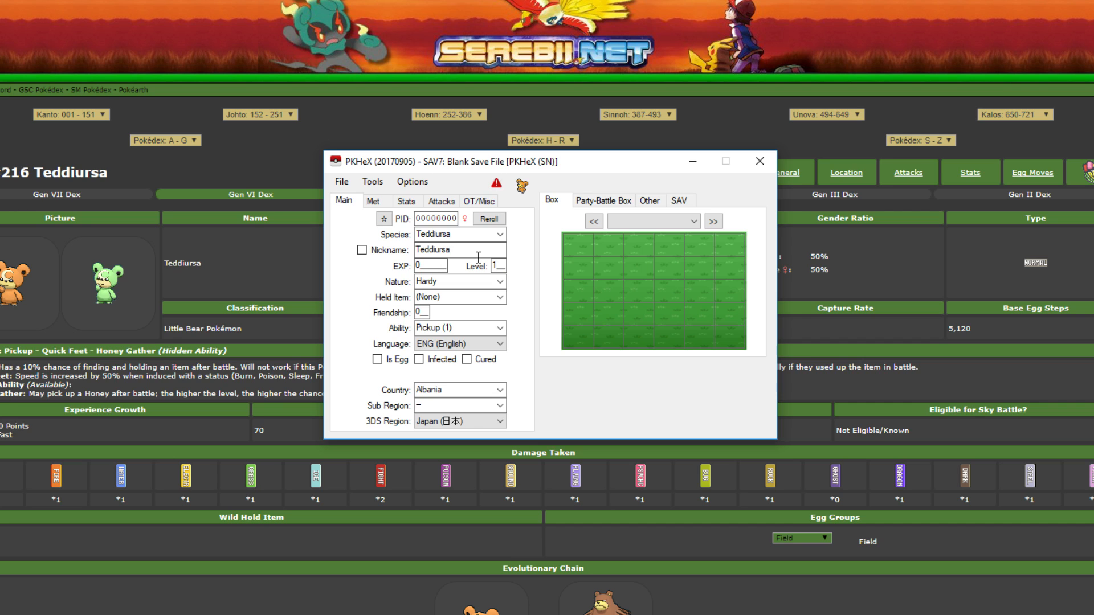
Nickname the Teddiursa Akakabuto and give it an Adamant nature.
click(460, 250)
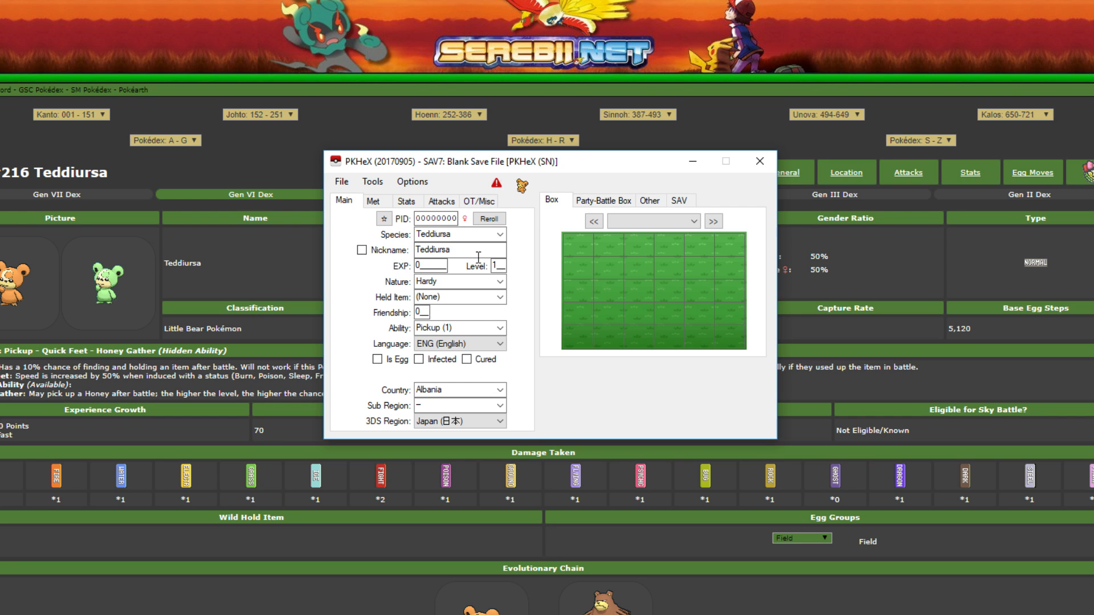
mouse_move(464, 270)
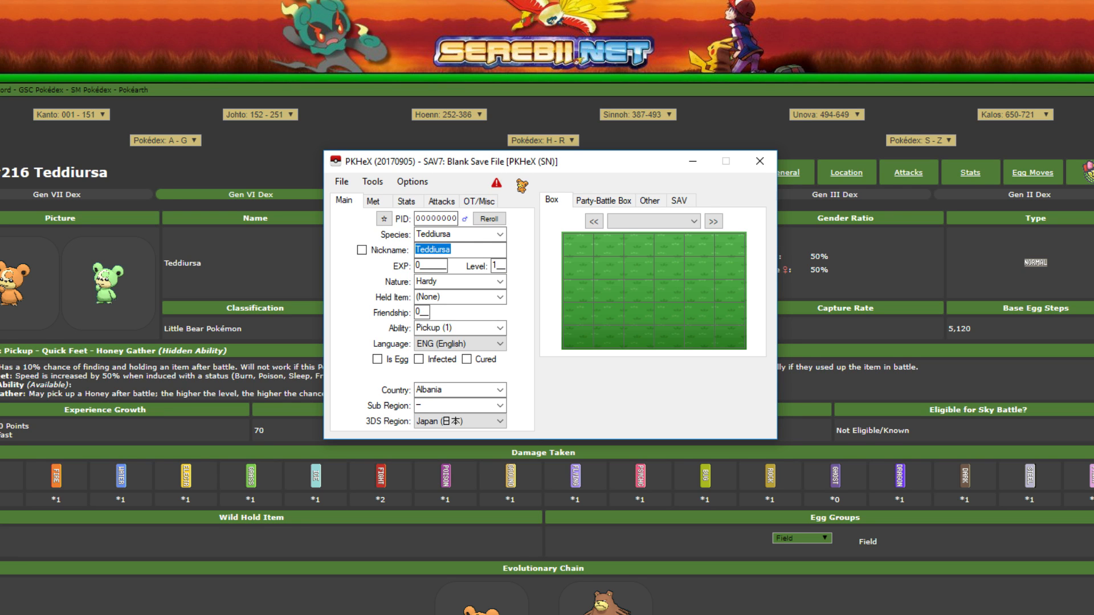
text(Akakabuto)
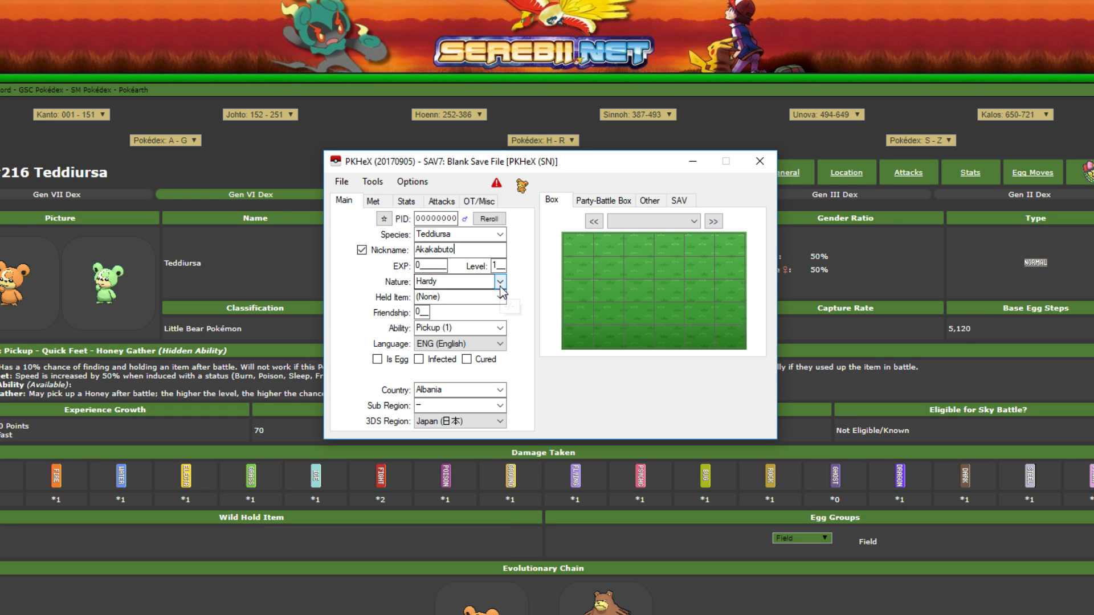
click(453, 282)
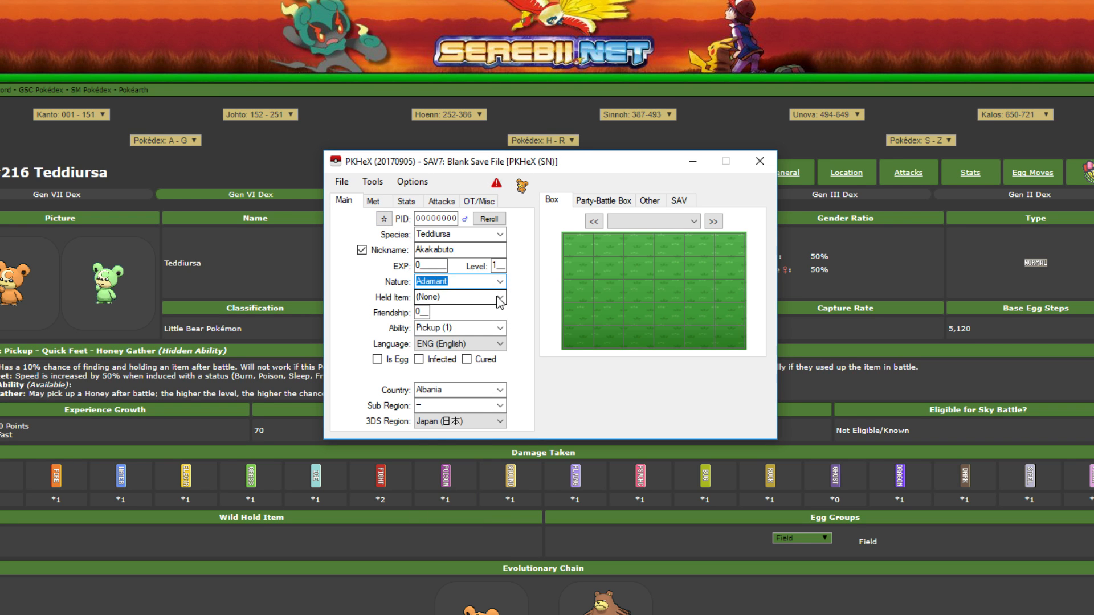
Make Nugget the held item.
click(498, 296)
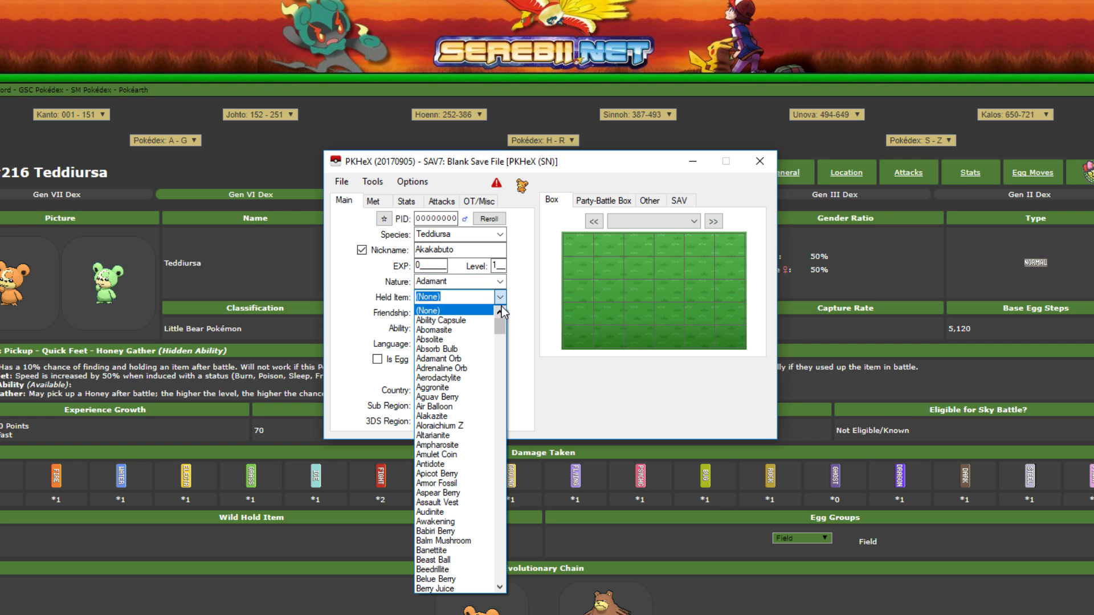
scroll(down, 3)
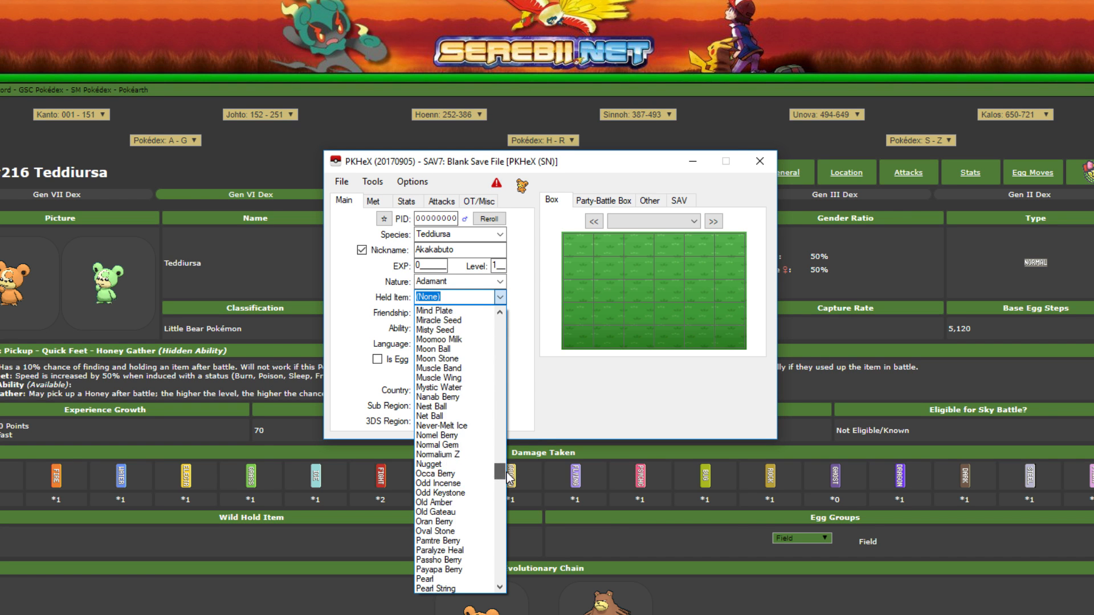
scroll(down, 3)
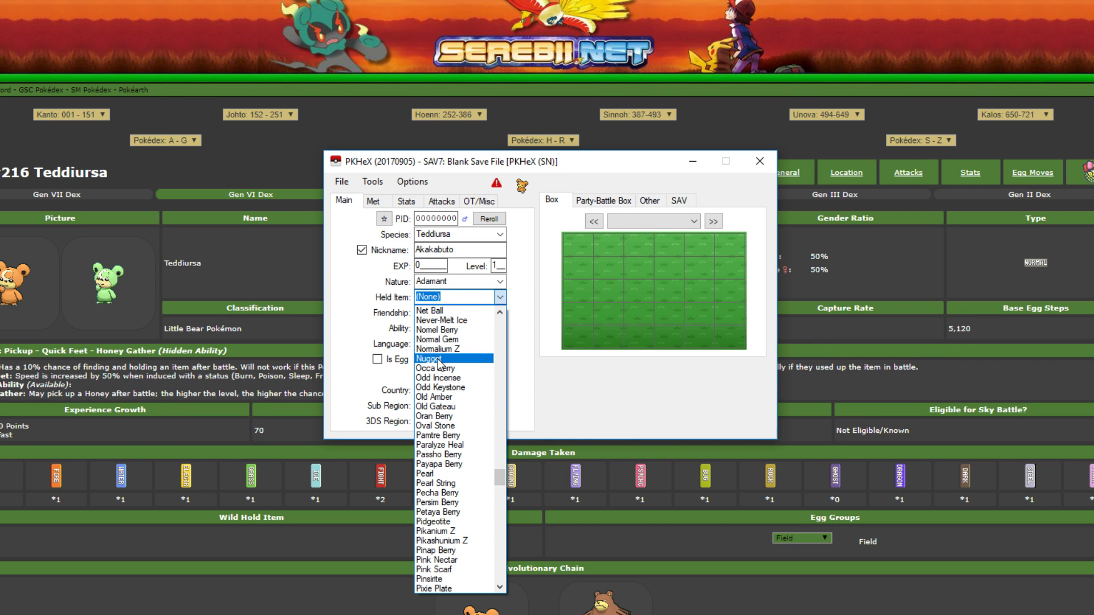
click(450, 356)
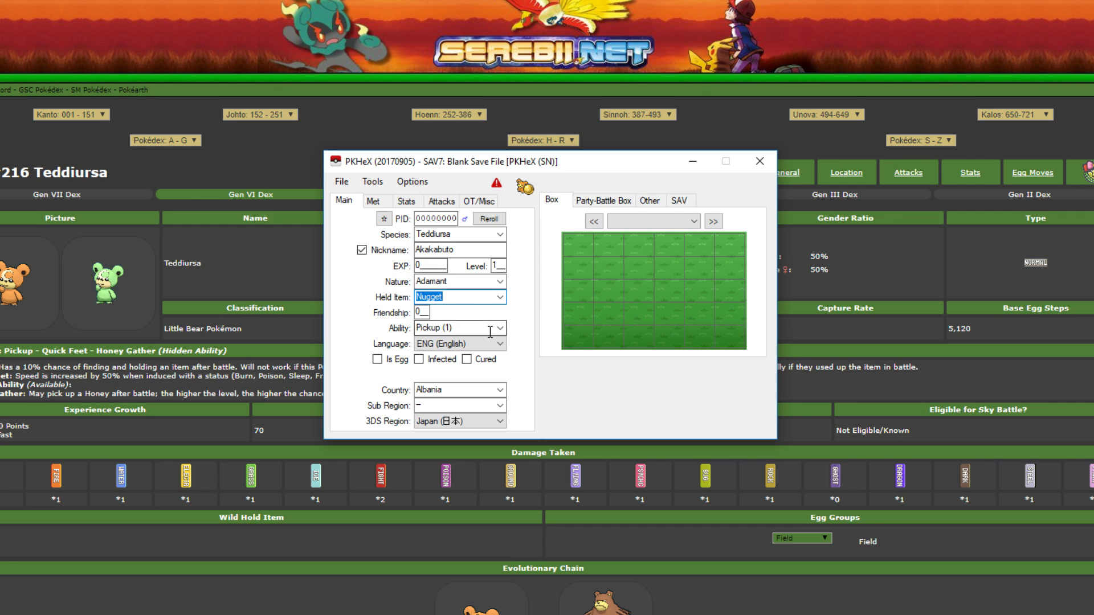
Set the ability to Quick Feet (2) and mark the Pokémon as an egg.
click(498, 328)
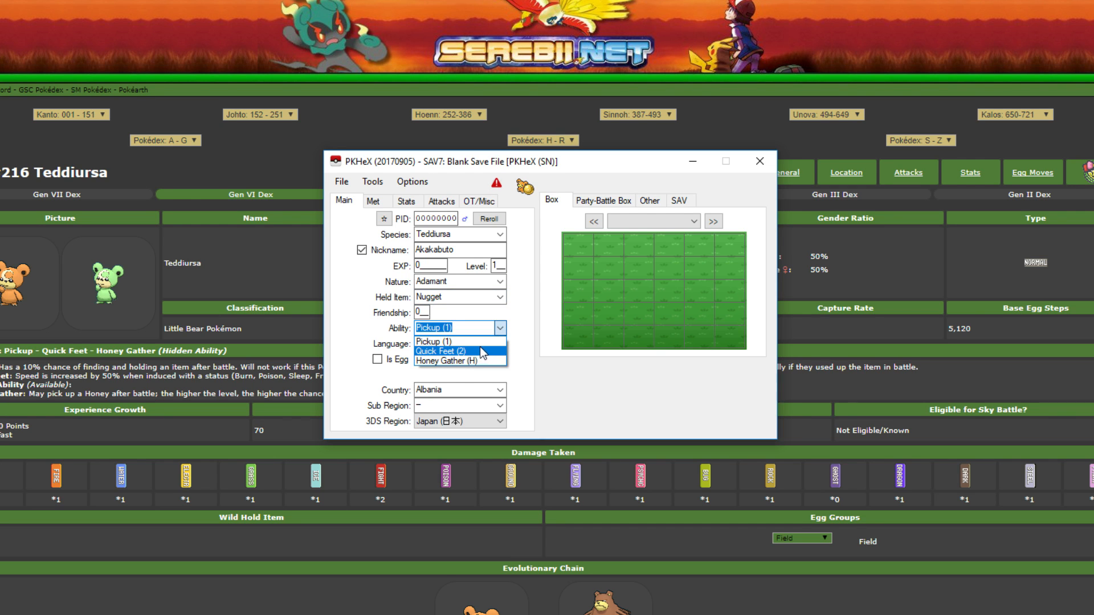
mouse_move(453, 341)
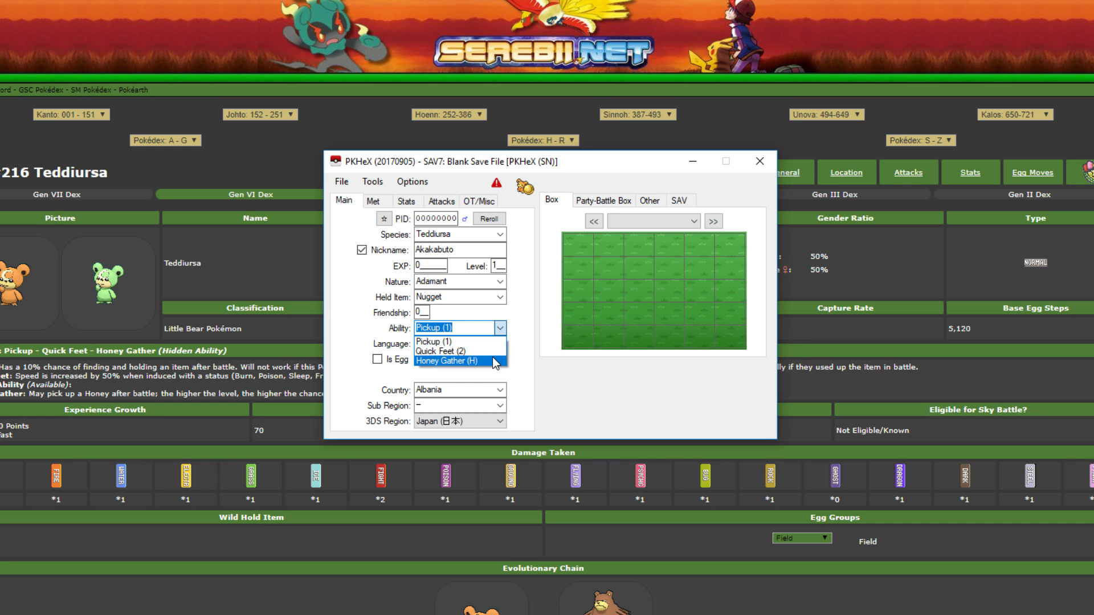
click(438, 351)
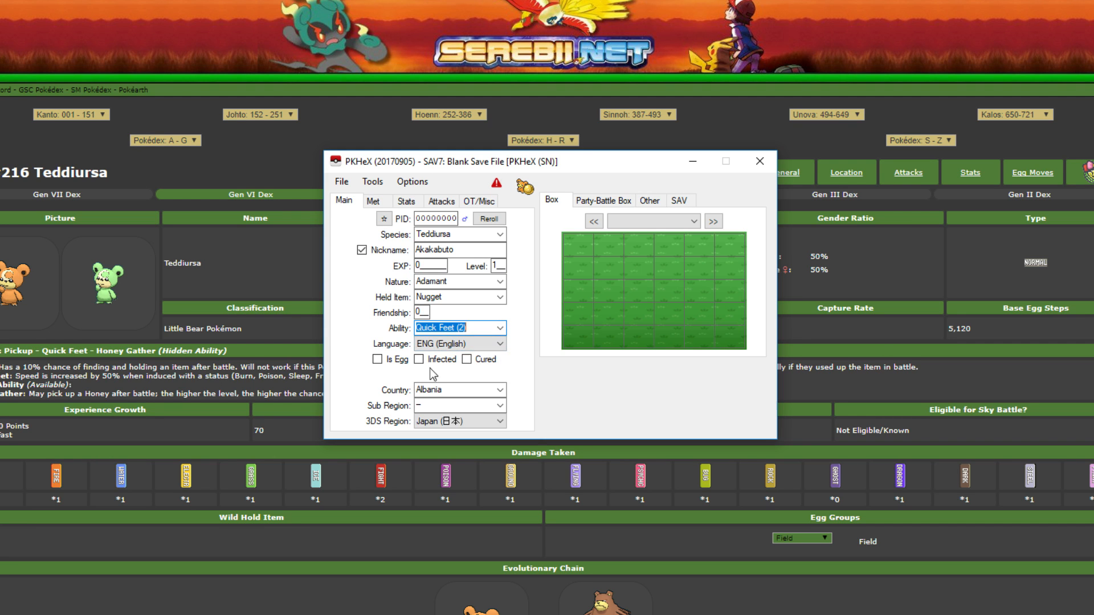
click(378, 359)
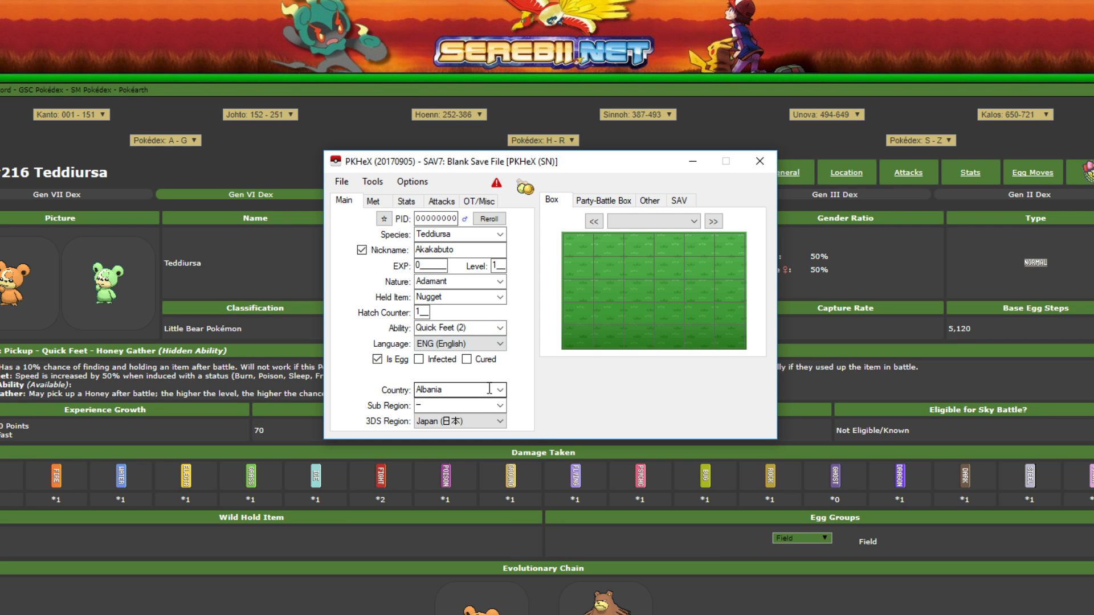
Set country United States, sub region West Virginia, and the console's 3DS region.
click(499, 390)
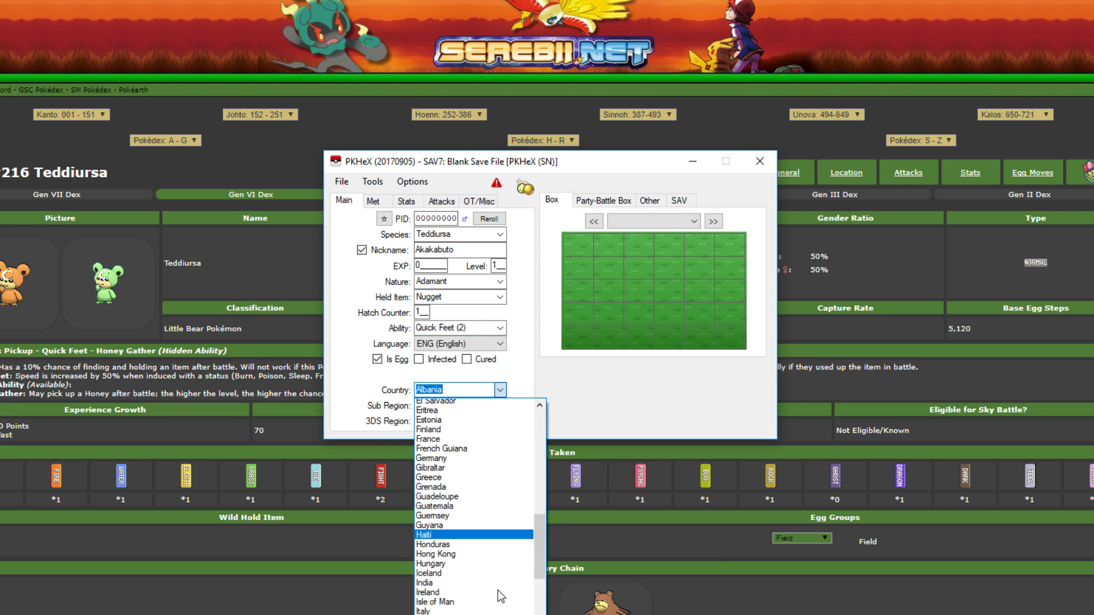
scroll(down, 3)
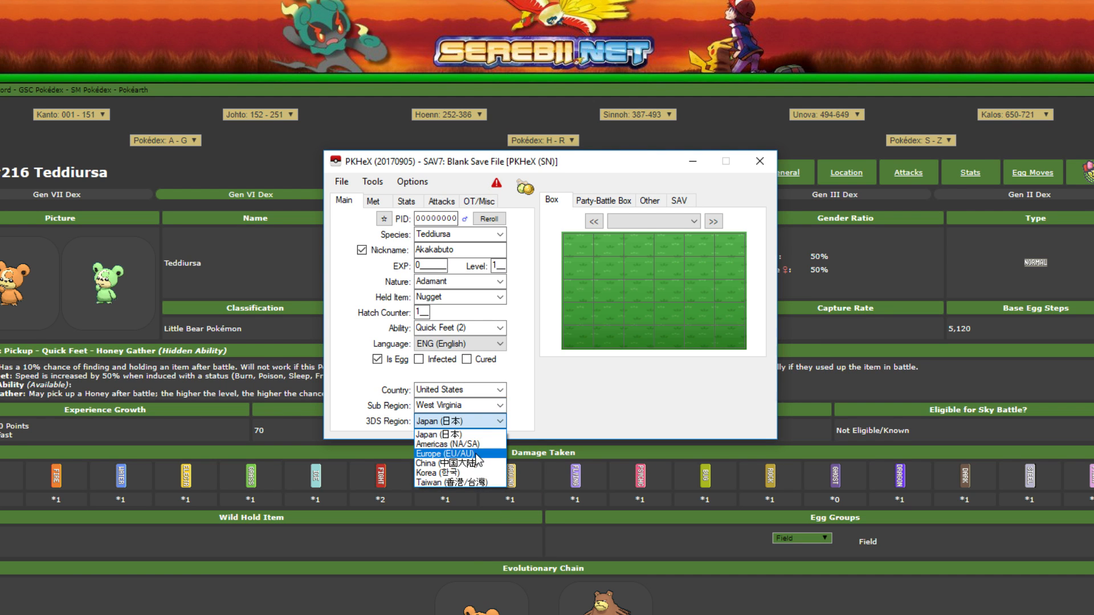
click(457, 444)
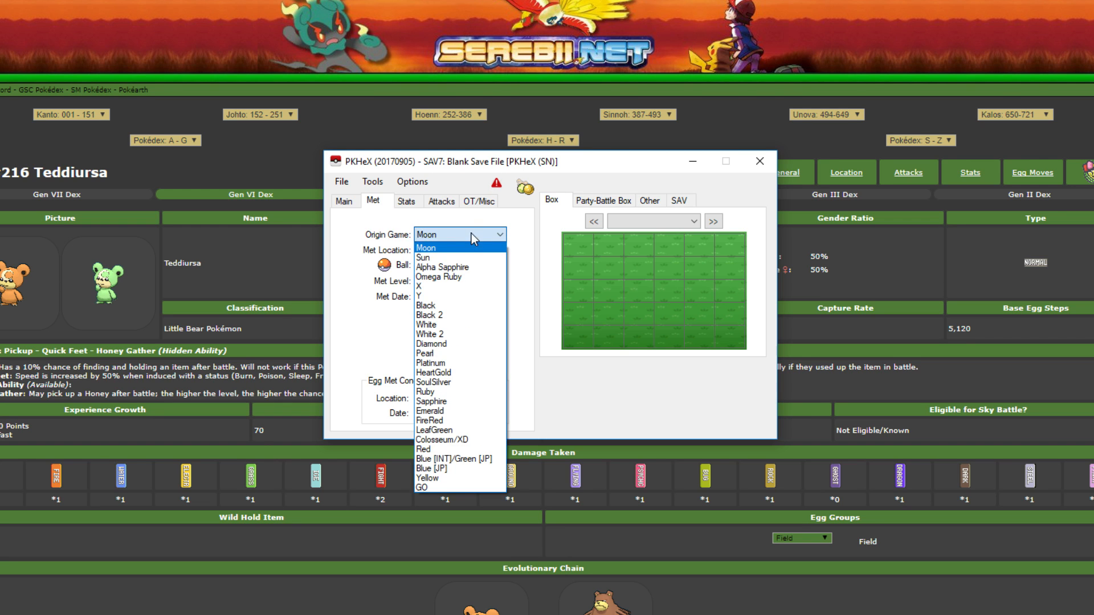
Record origin game Sun, met at Nursery helpers on 9/10/2017.
click(424, 256)
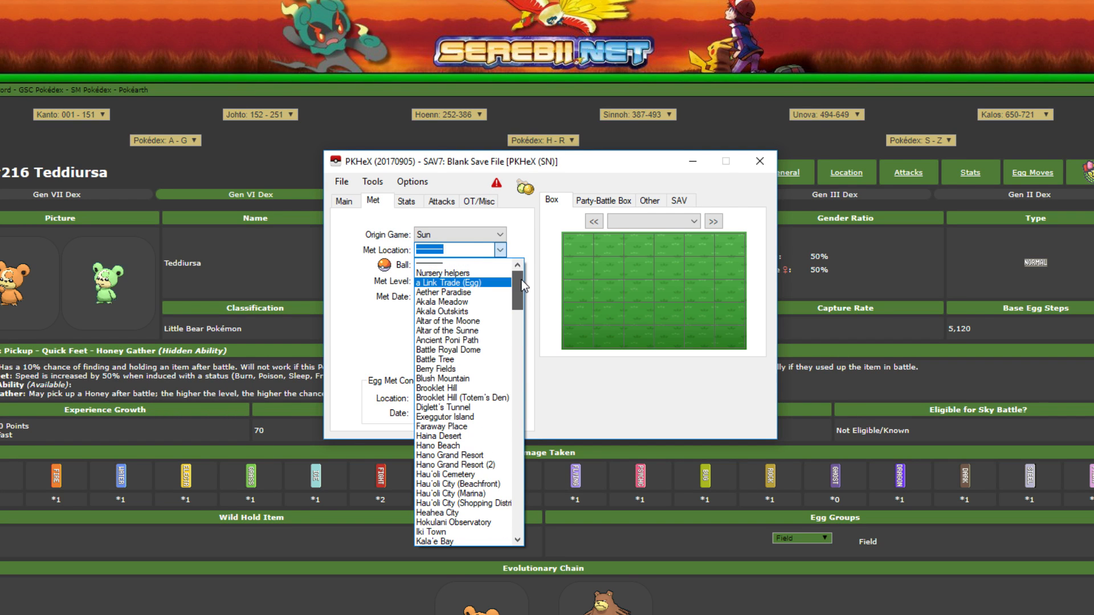
click(444, 273)
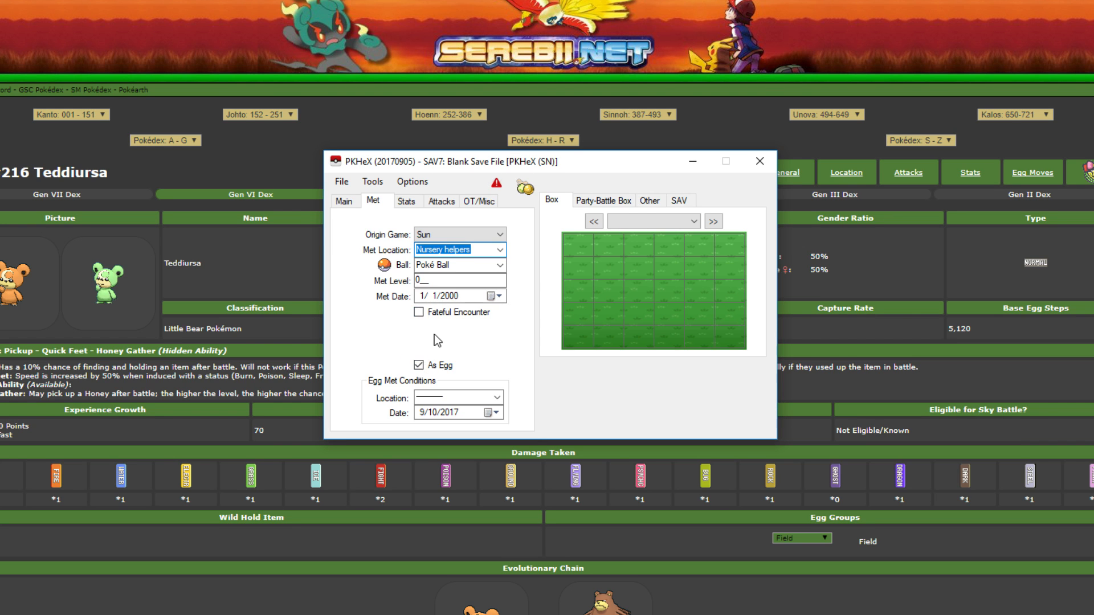
click(494, 295)
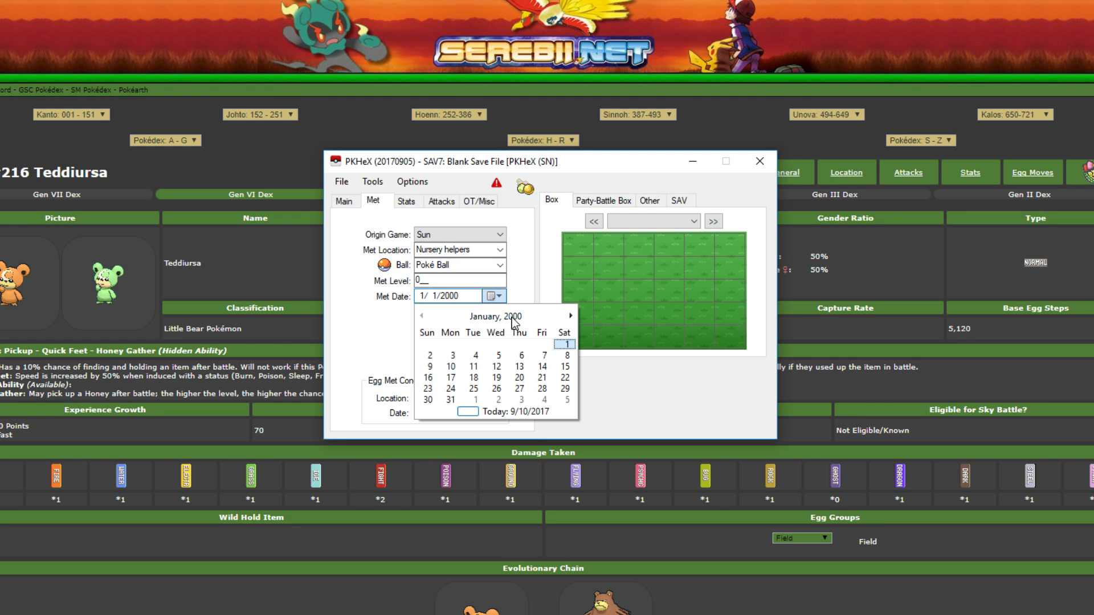
click(497, 316)
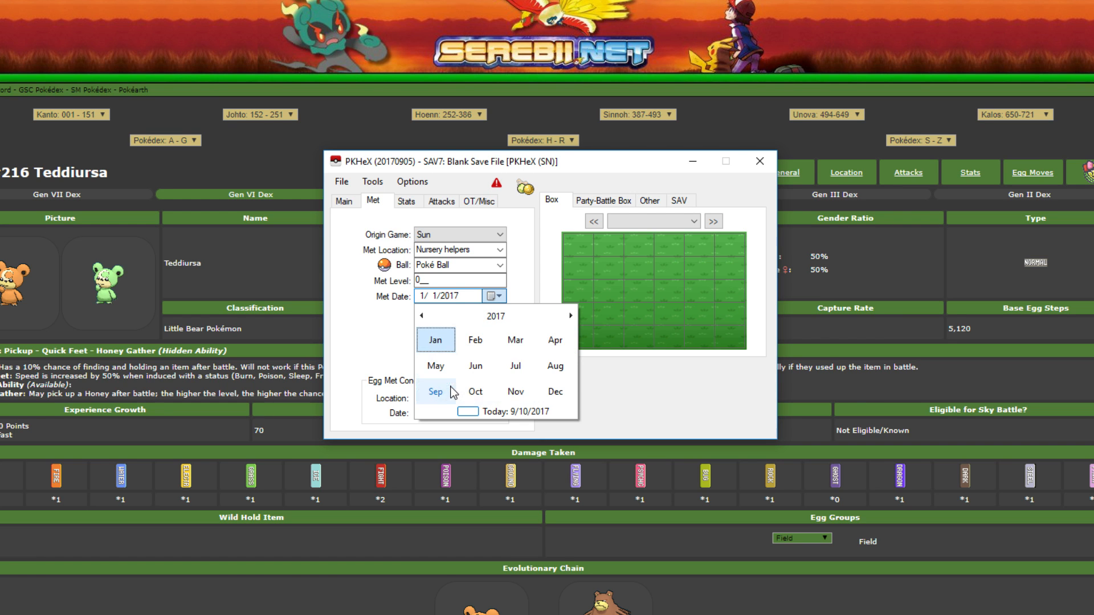
click(435, 391)
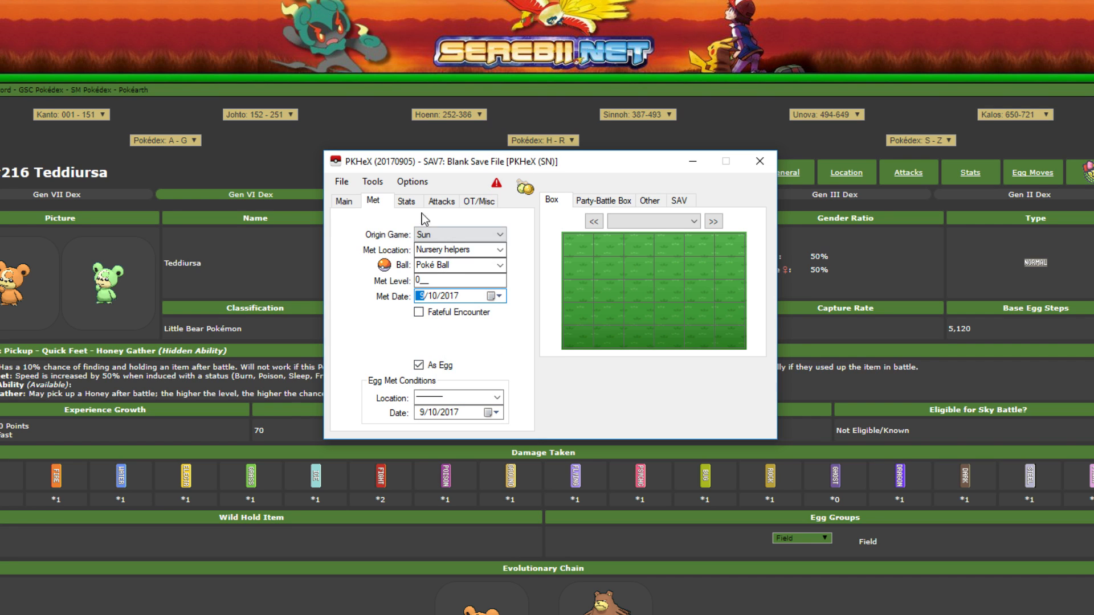
click(406, 201)
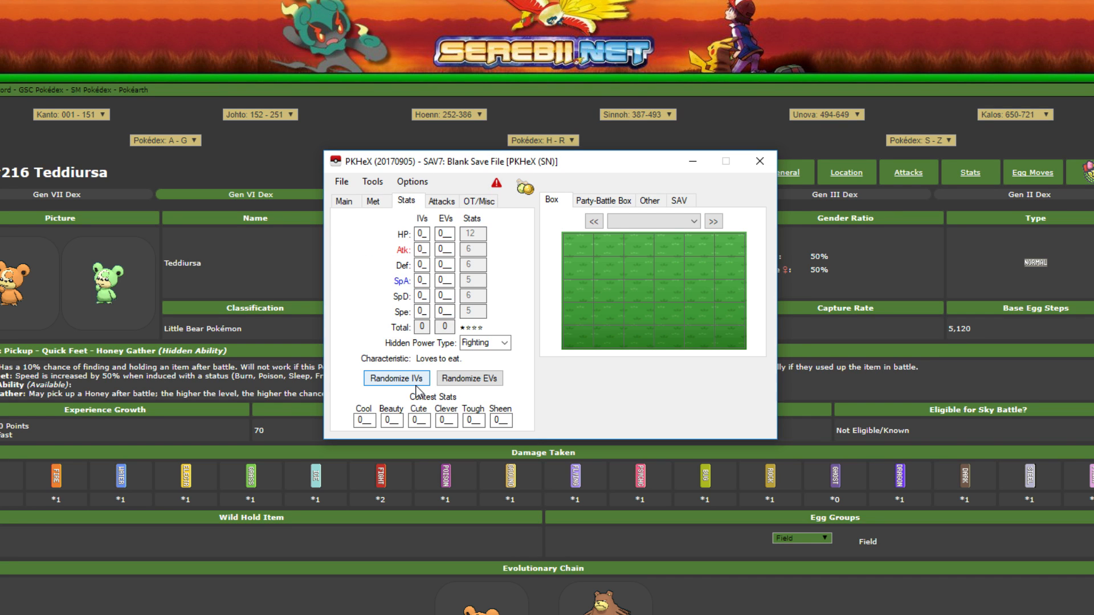
View the egg's current moves, which hold only Pound with 35 PP.
click(395, 379)
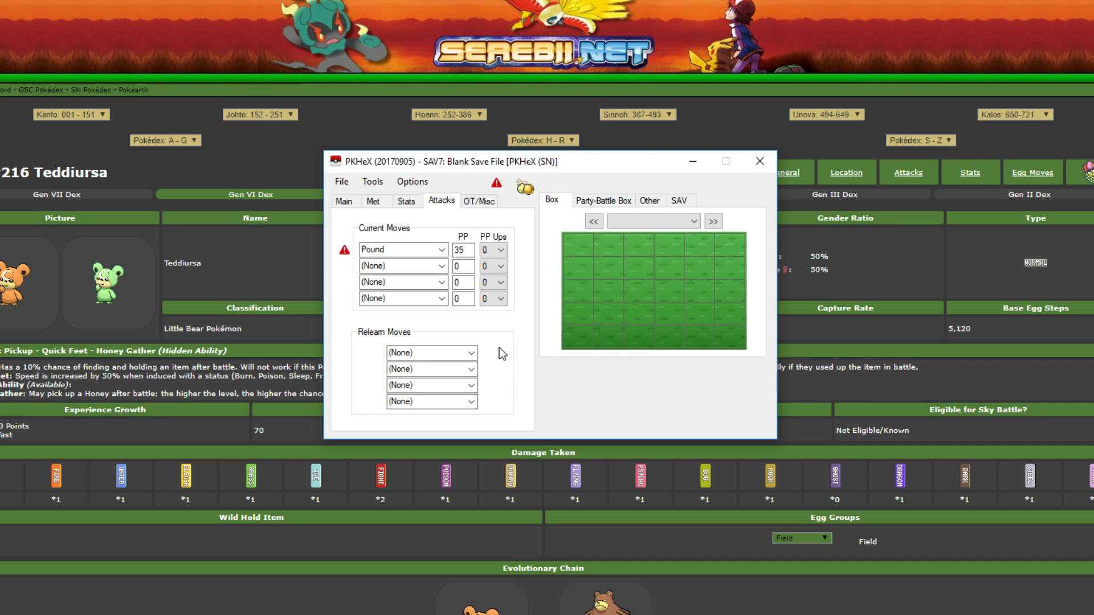
mouse_move(498, 191)
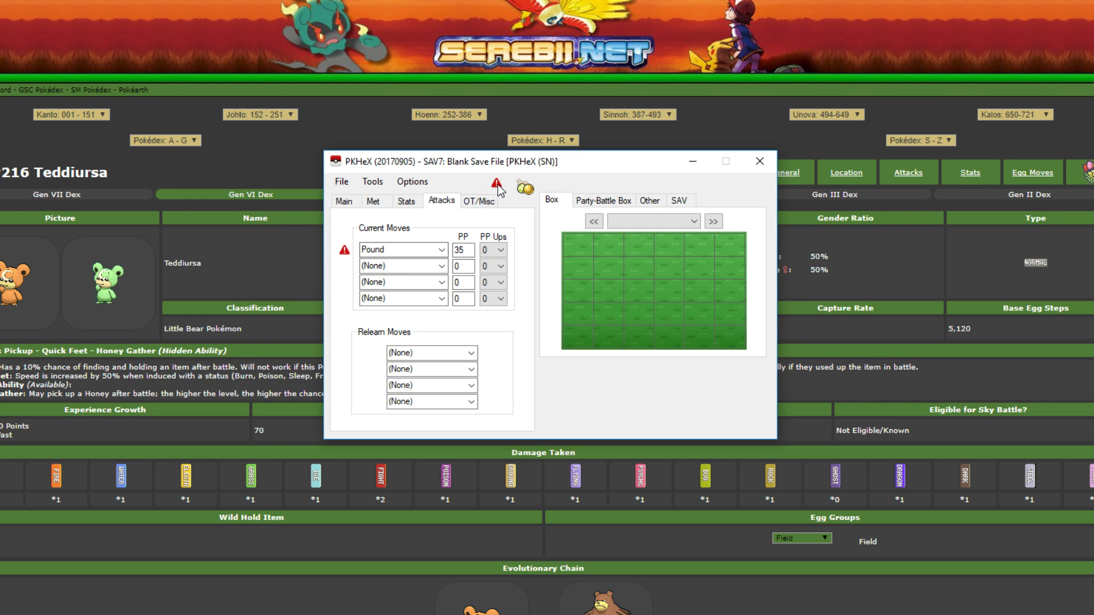
Reroll the PID so the encryption constant no longer matches it, rechecking legality.
click(498, 186)
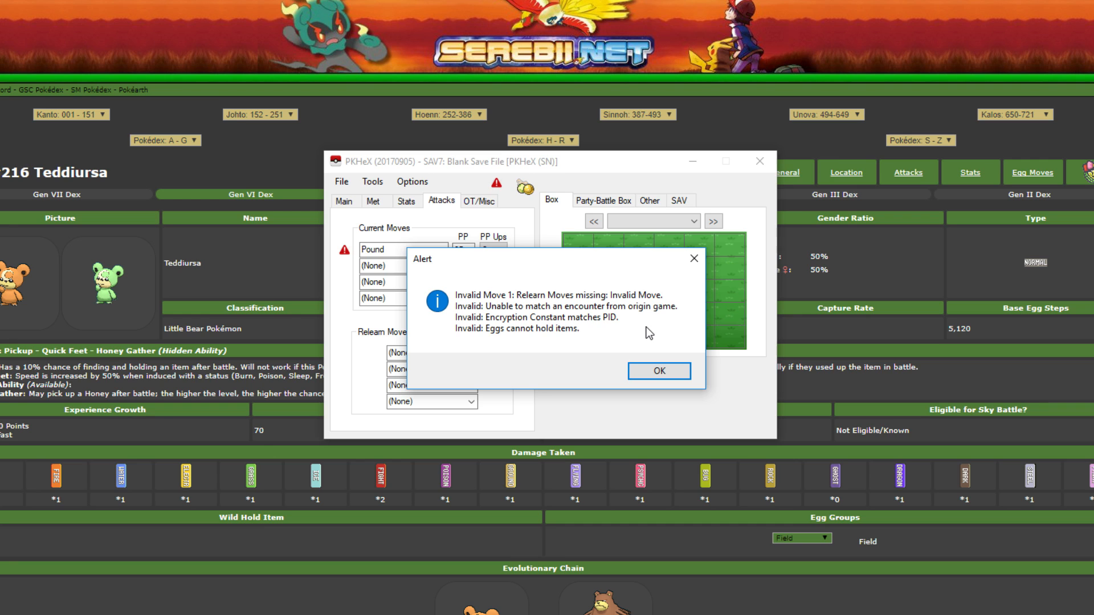
mouse_move(645, 358)
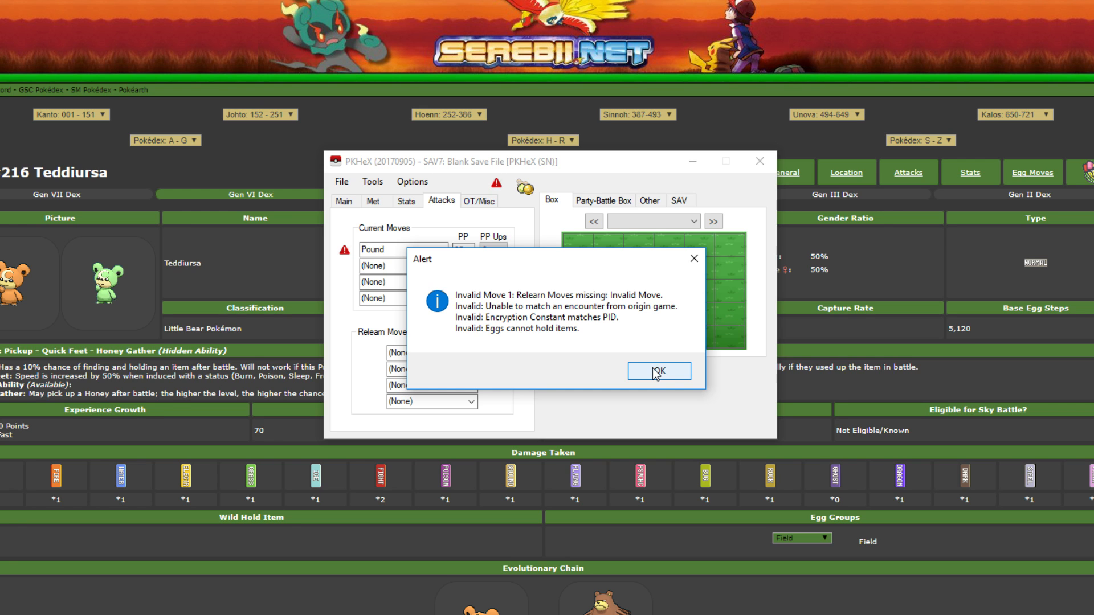
click(658, 371)
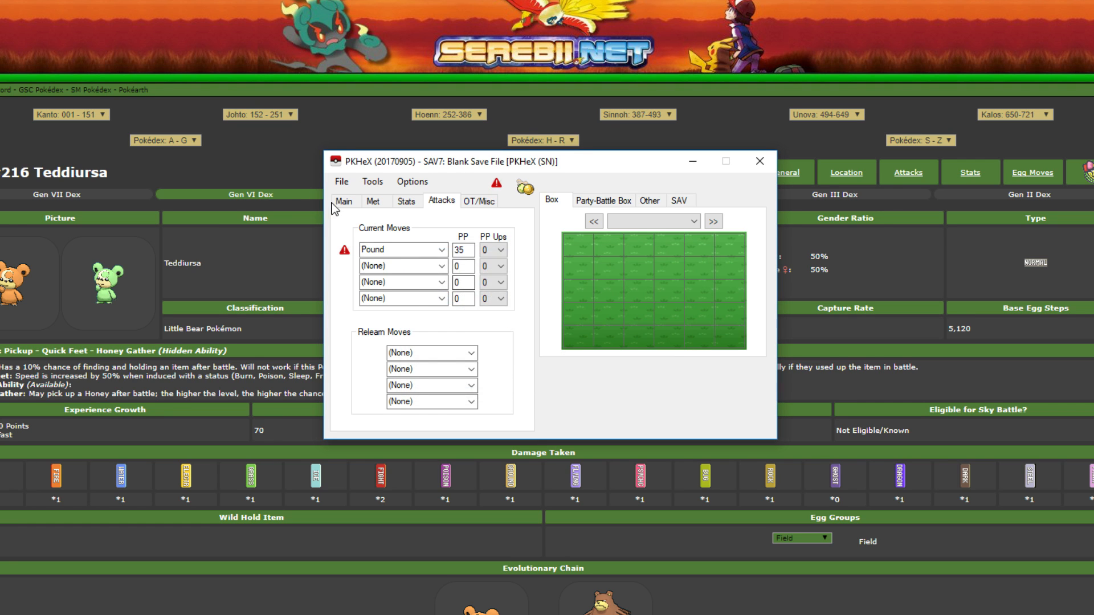
click(343, 200)
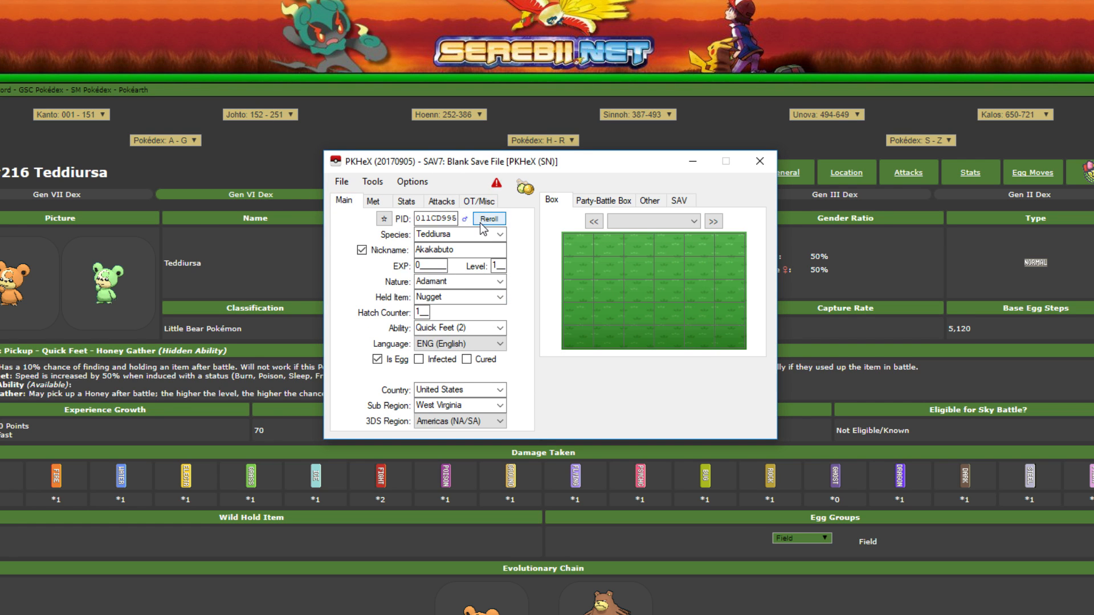
click(498, 182)
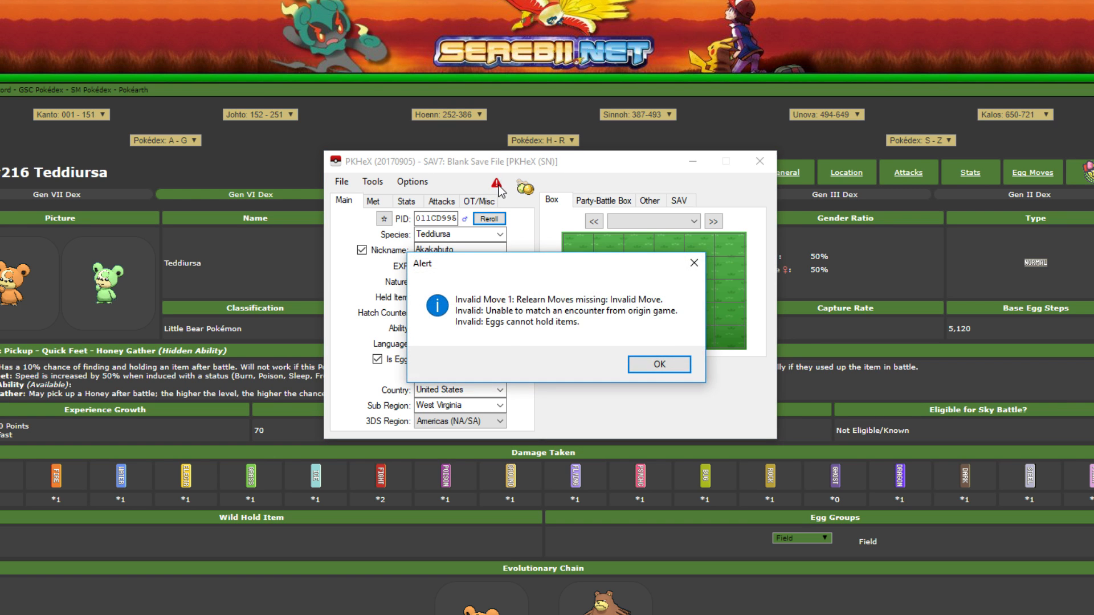
click(657, 365)
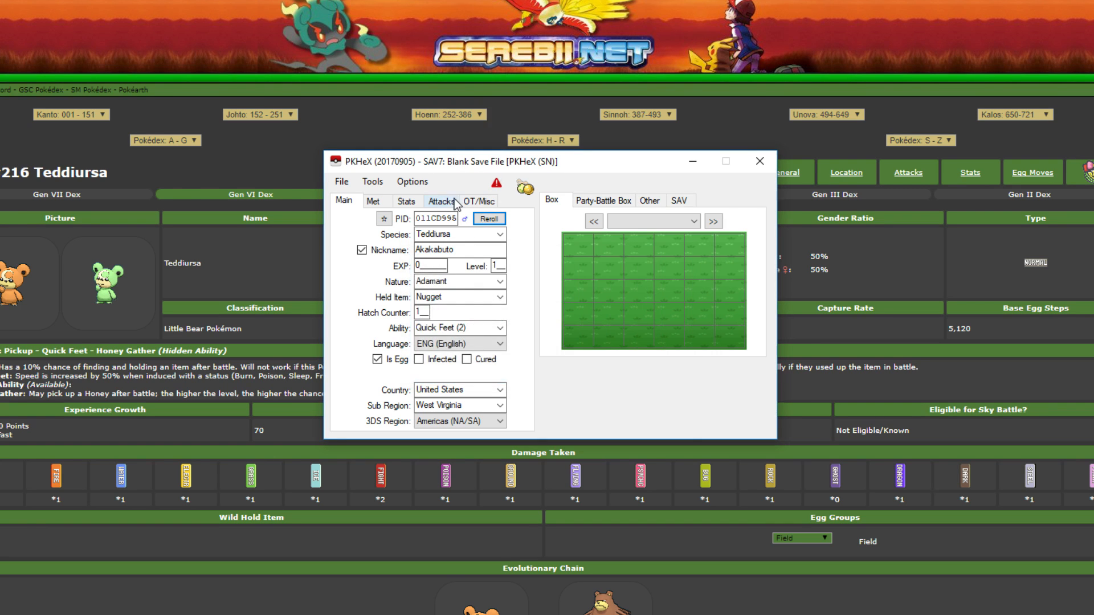
Scroll Serebii's Teddiursa page down to its Egg Moves table for reference.
click(440, 201)
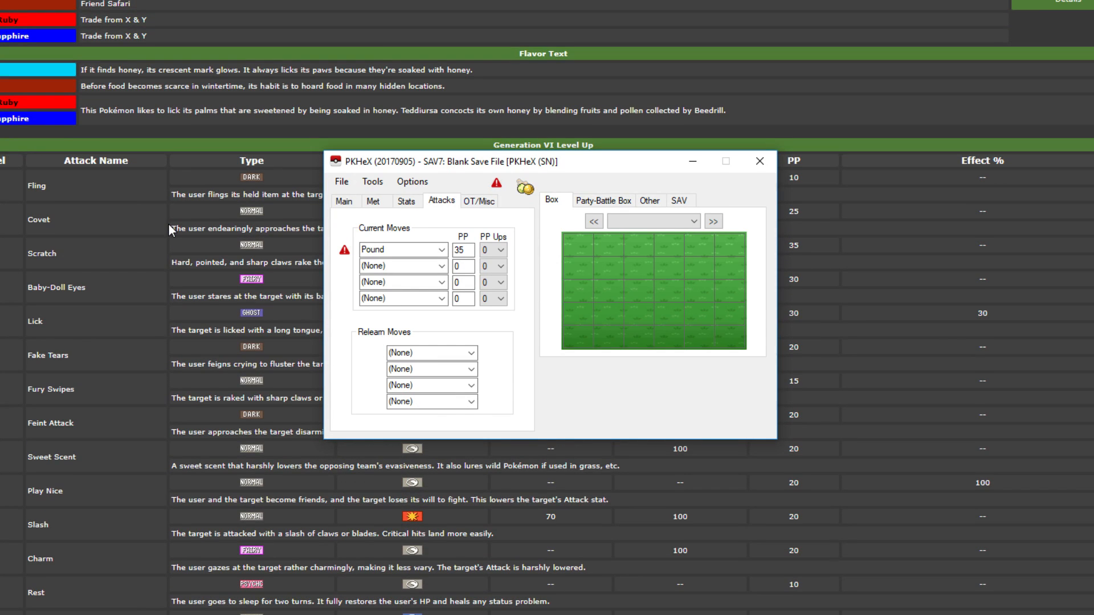
mouse_move(88, 300)
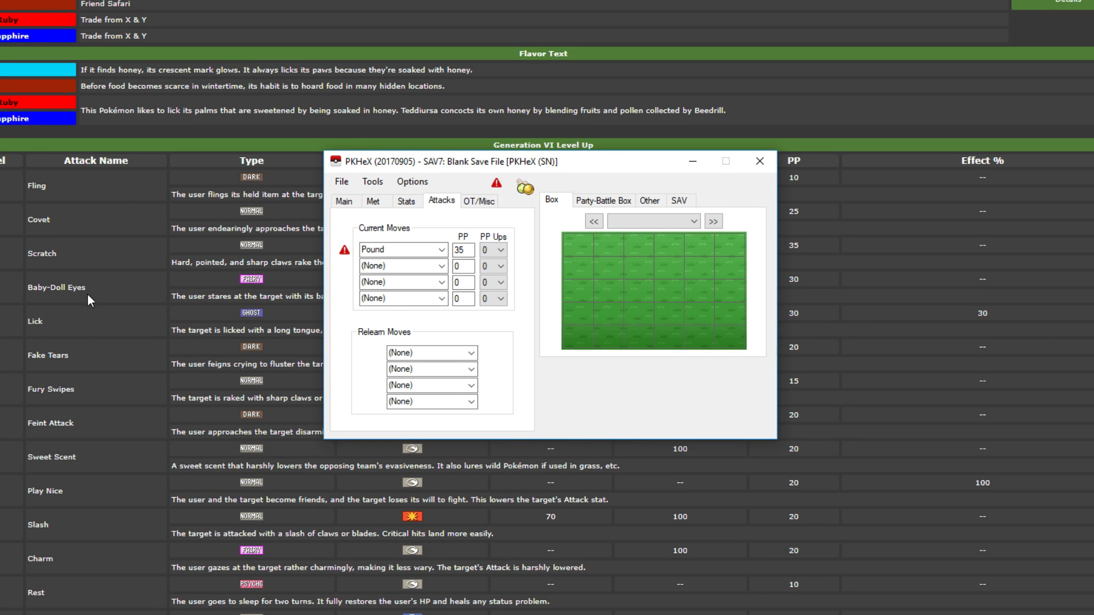
mouse_move(88, 359)
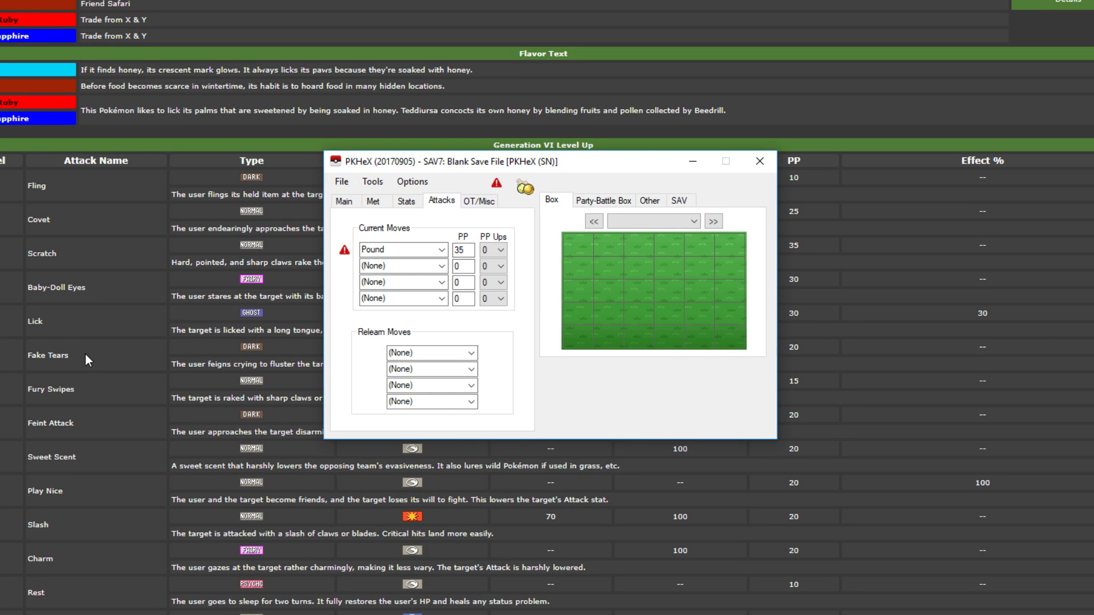
scroll(down, 3)
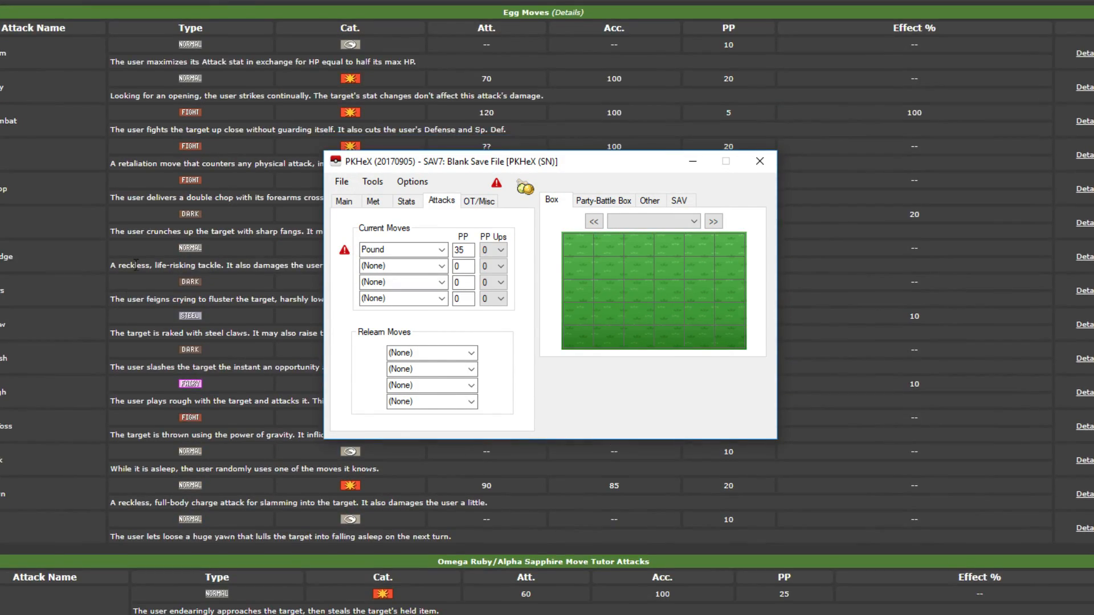
scroll(down, 3)
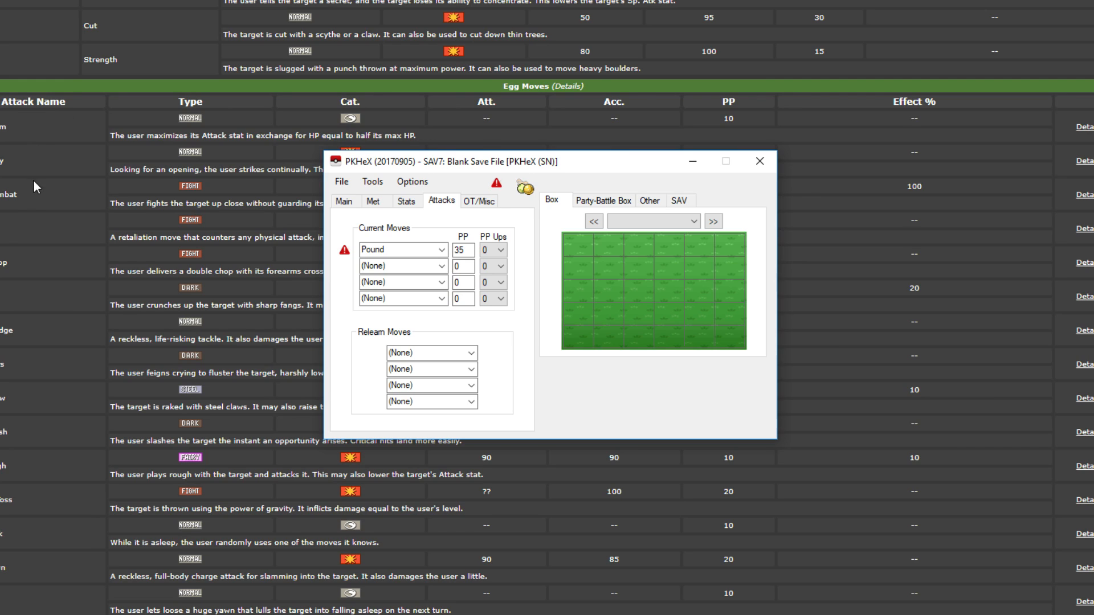
mouse_move(15, 599)
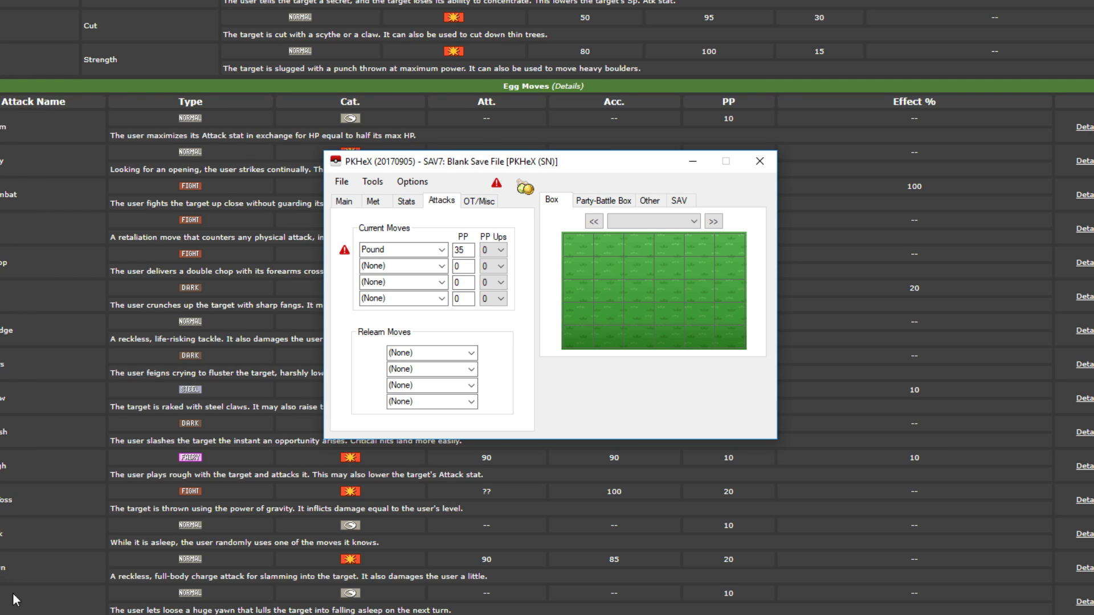
mouse_move(41, 479)
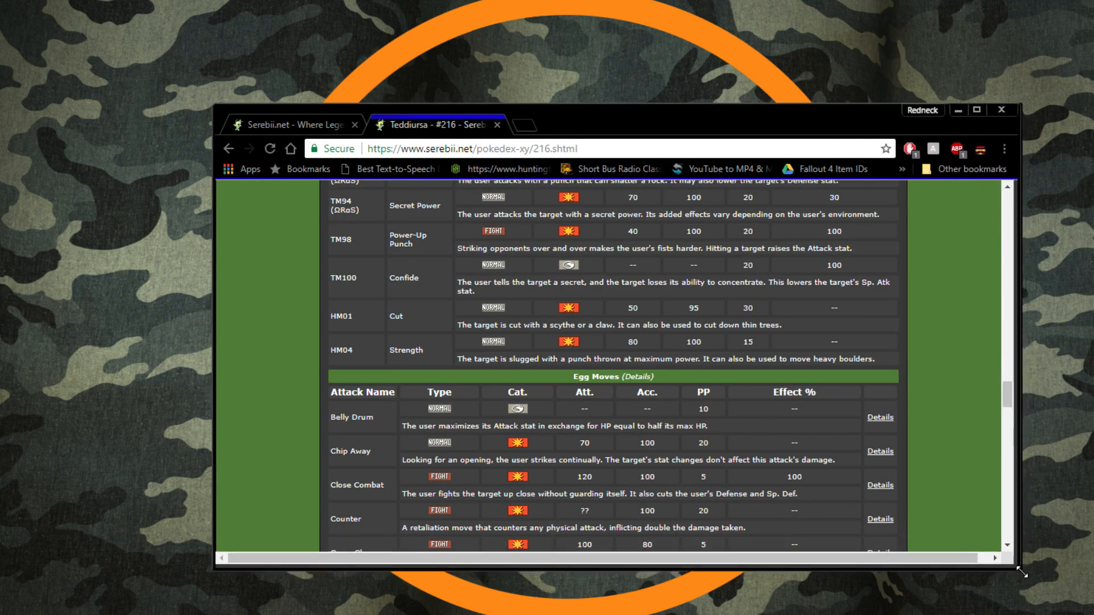
scroll(down, 3)
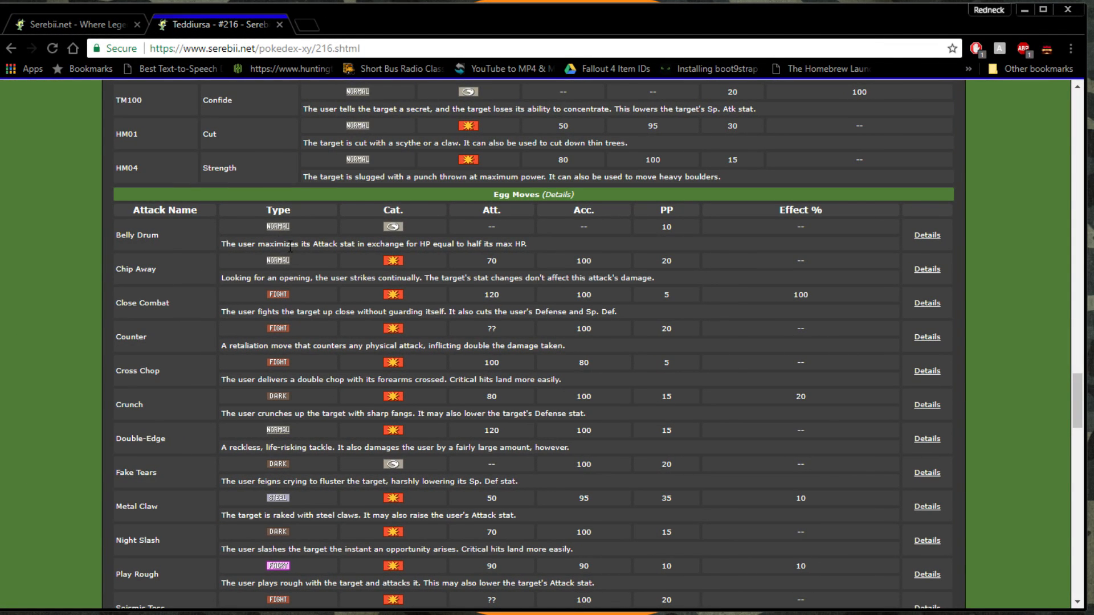
scroll(down, 3)
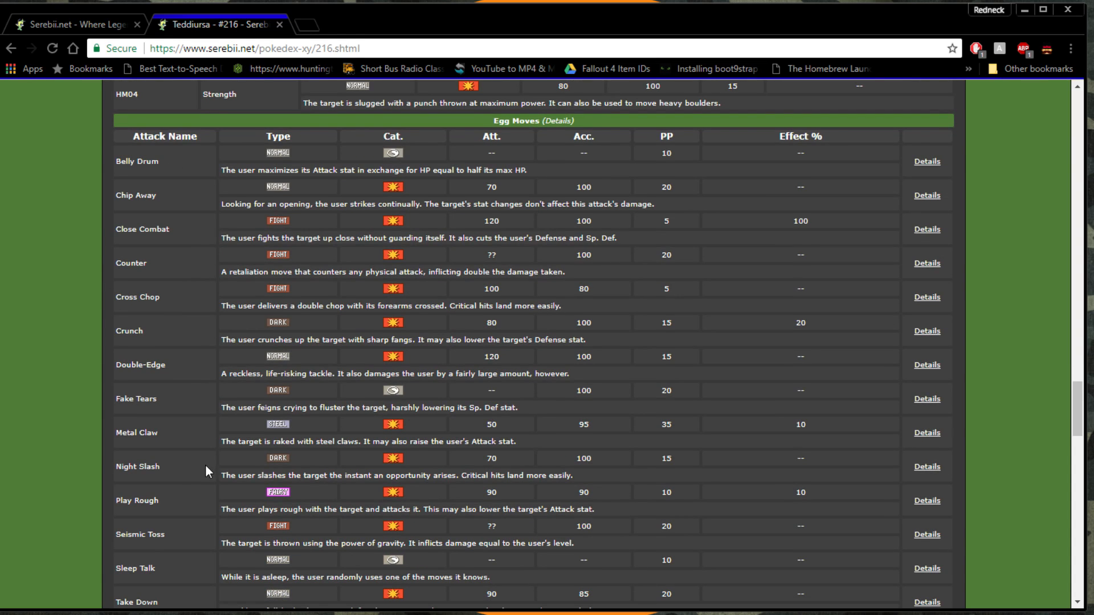
scroll(down, 3)
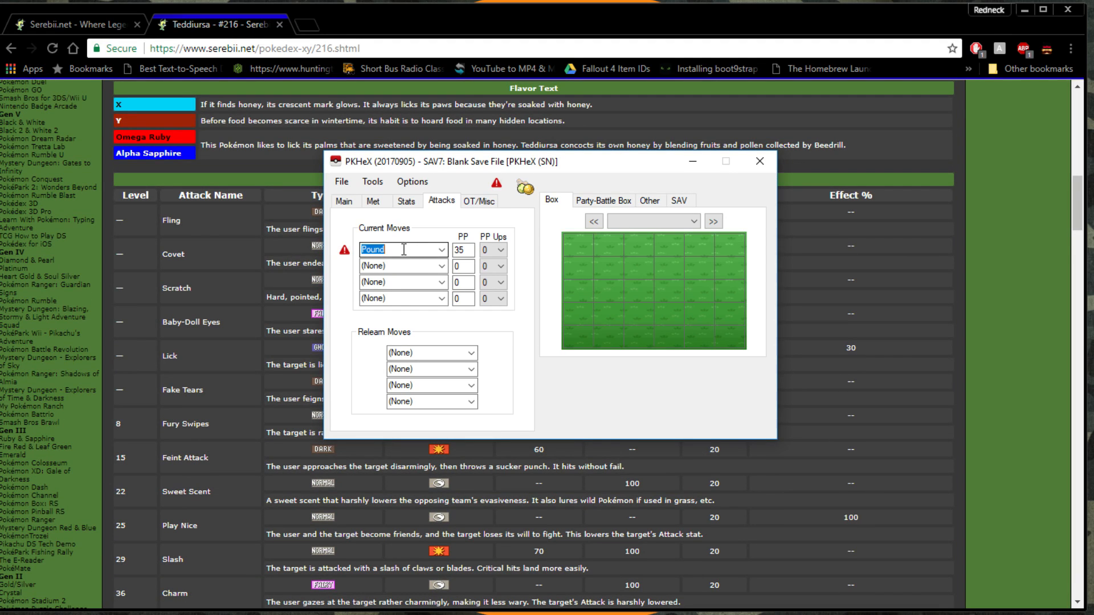
Enter Lick and Scratch as the first two current moves.
text(Lick)
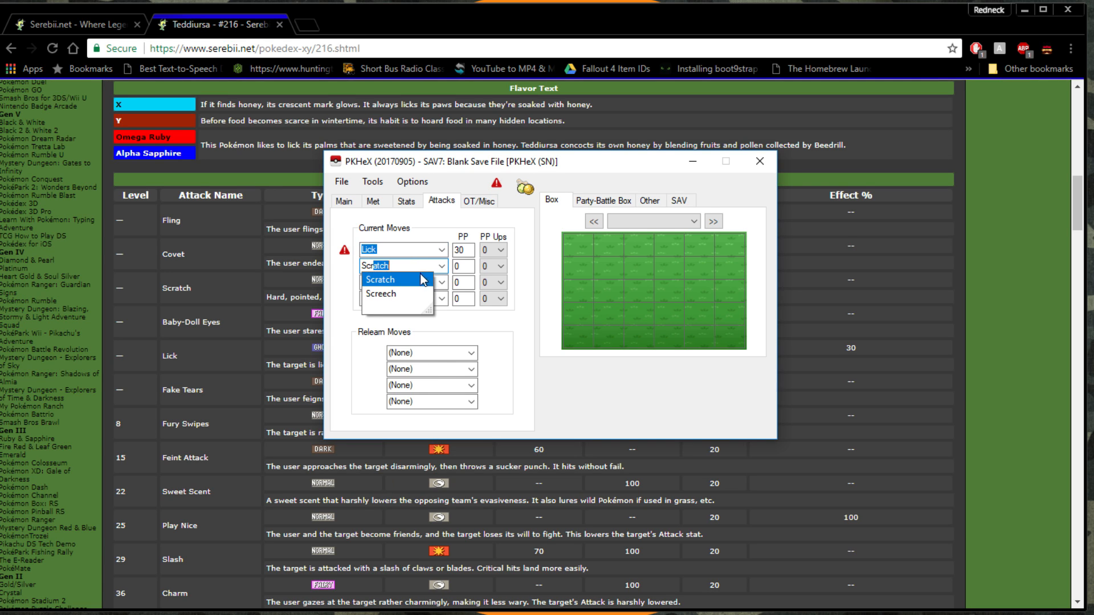
click(380, 279)
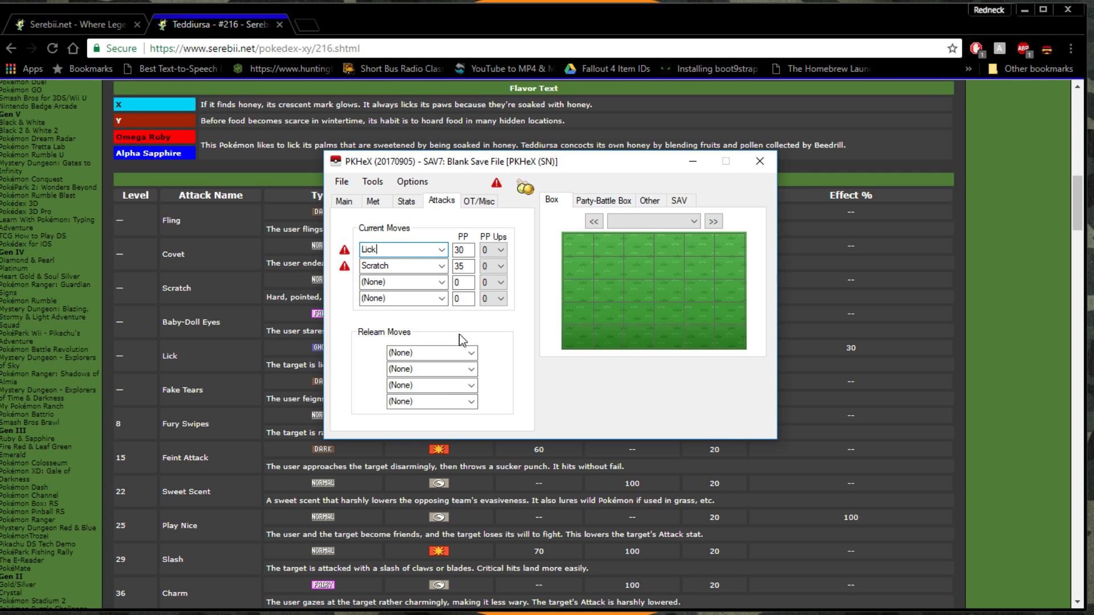
scroll(down, 3)
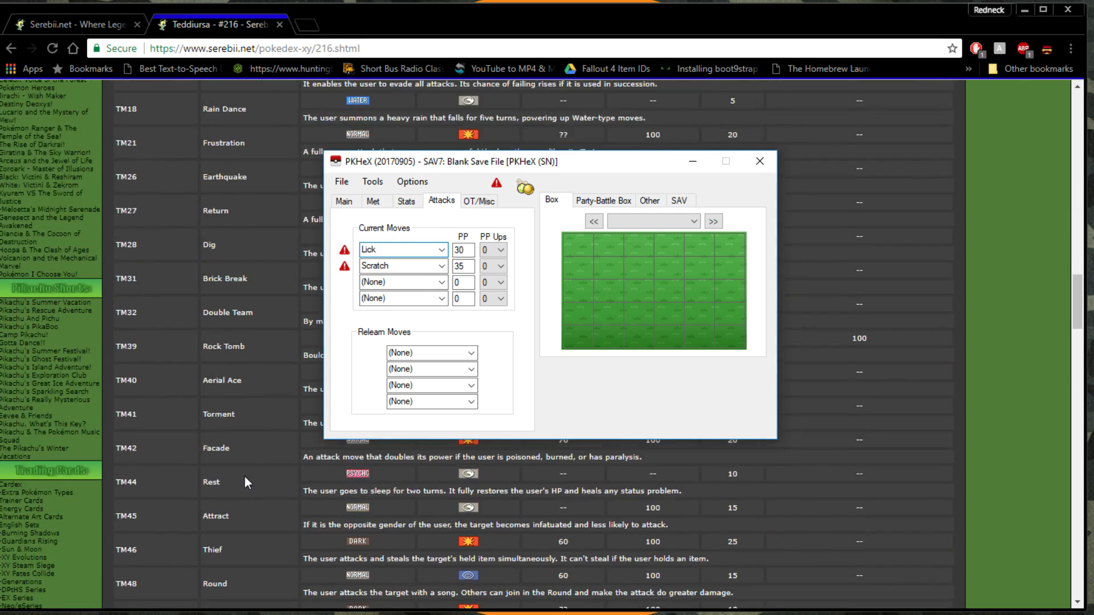
scroll(down, 3)
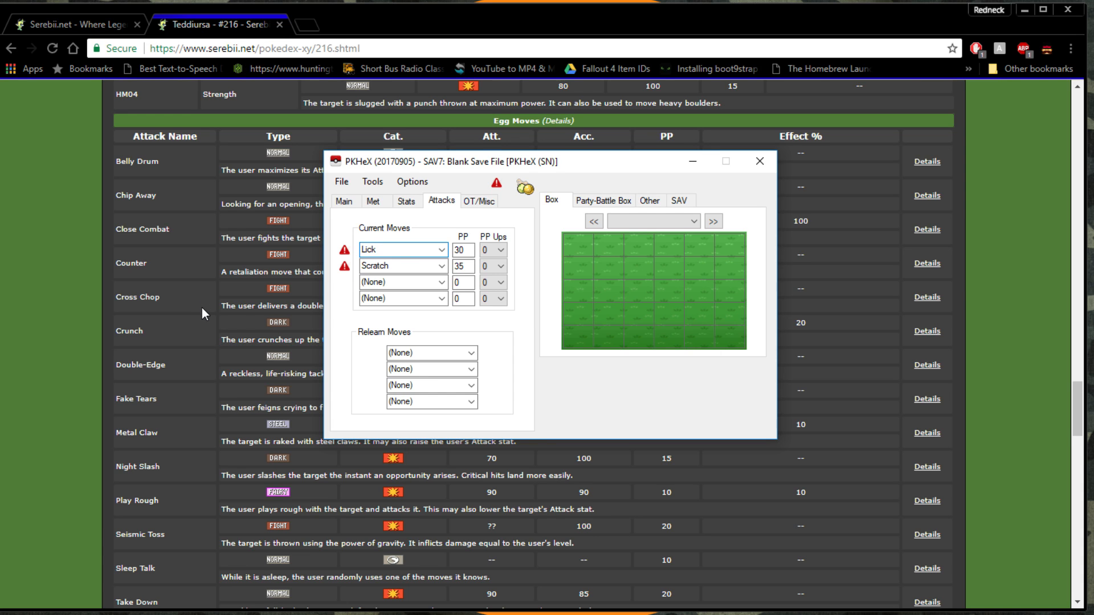
scroll(down, 3)
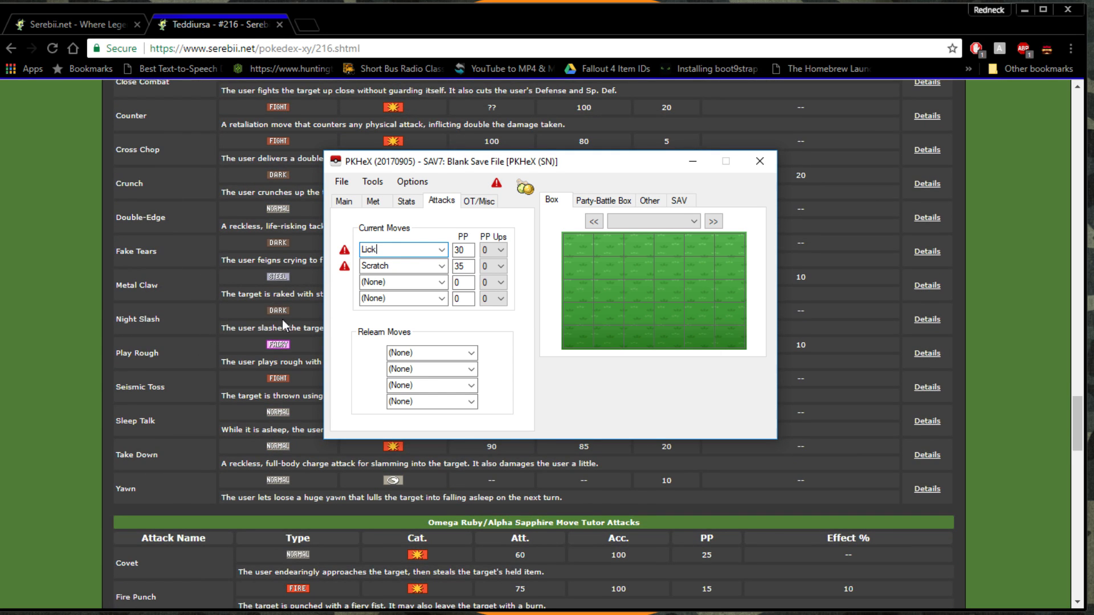
Enter Crunch and Play Rough as the third and fourth current moves.
text(crunch)
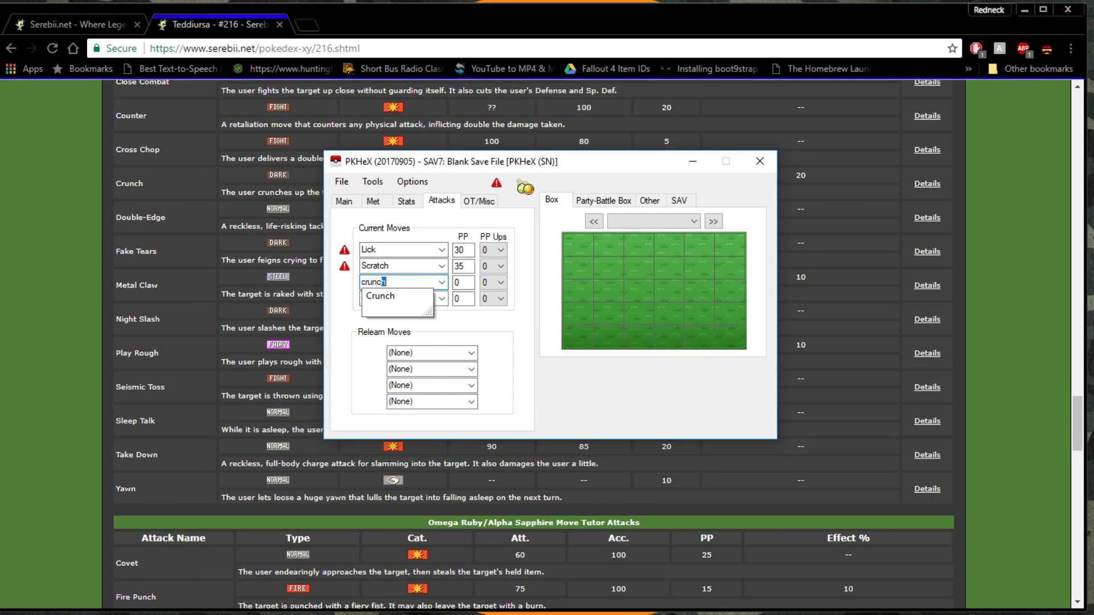
click(381, 297)
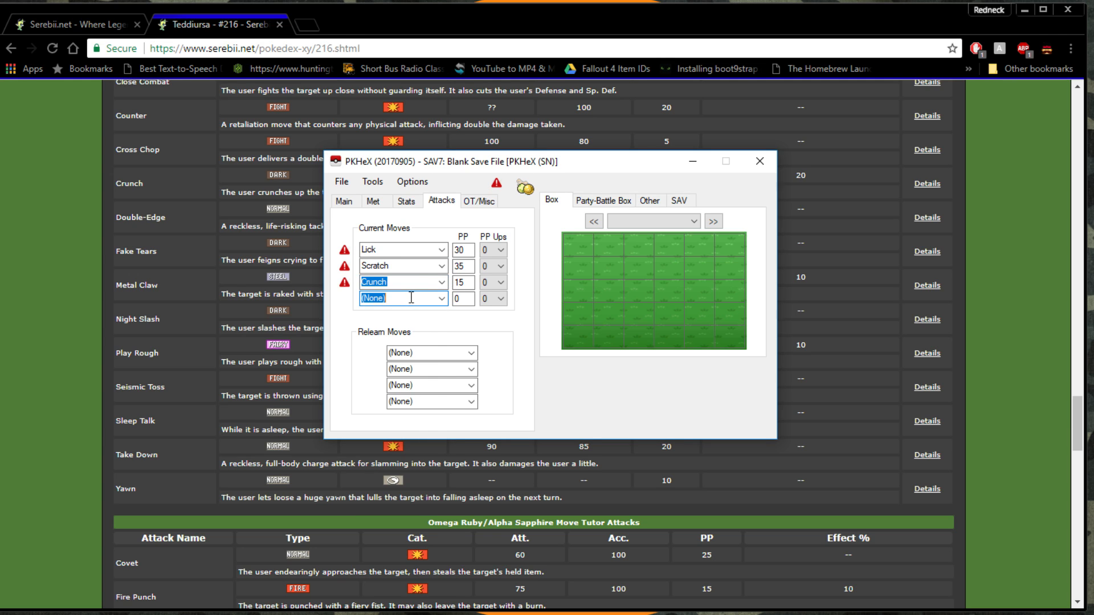
text(play rough)
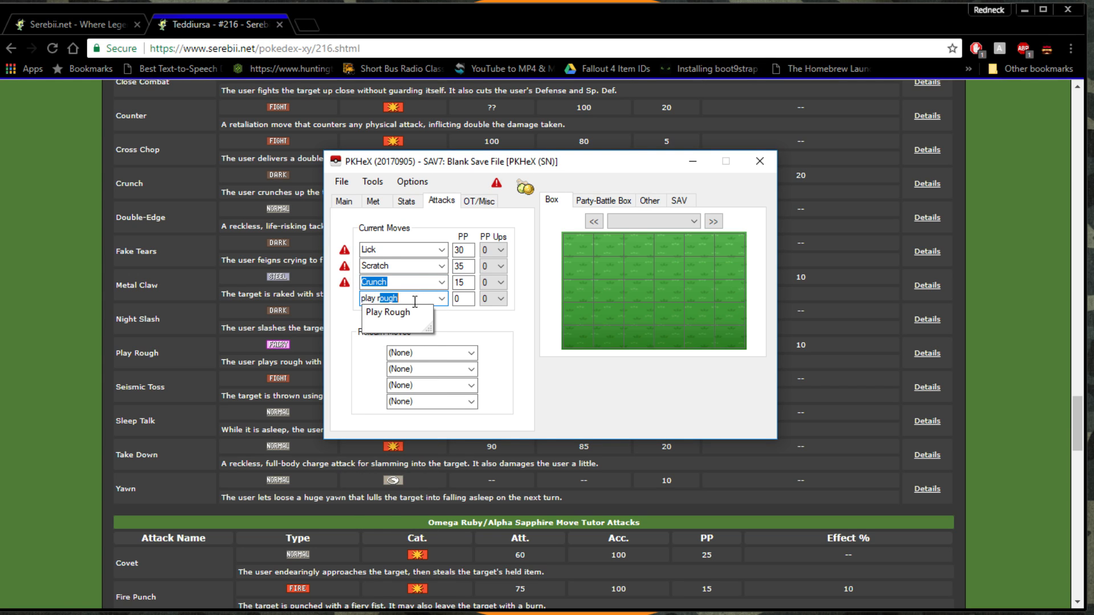
mouse_move(388, 312)
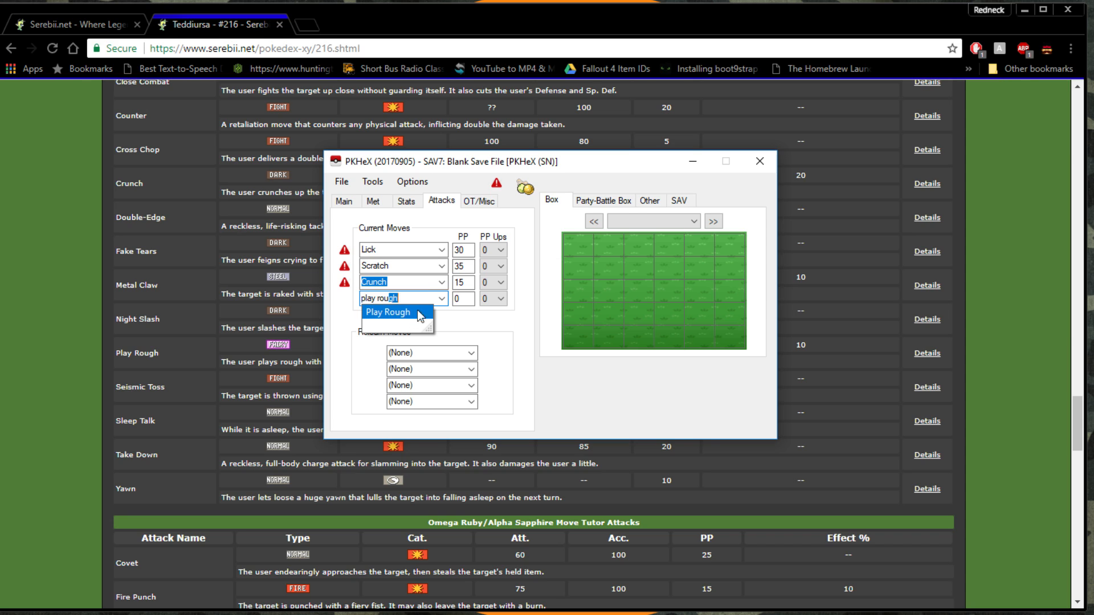
click(388, 312)
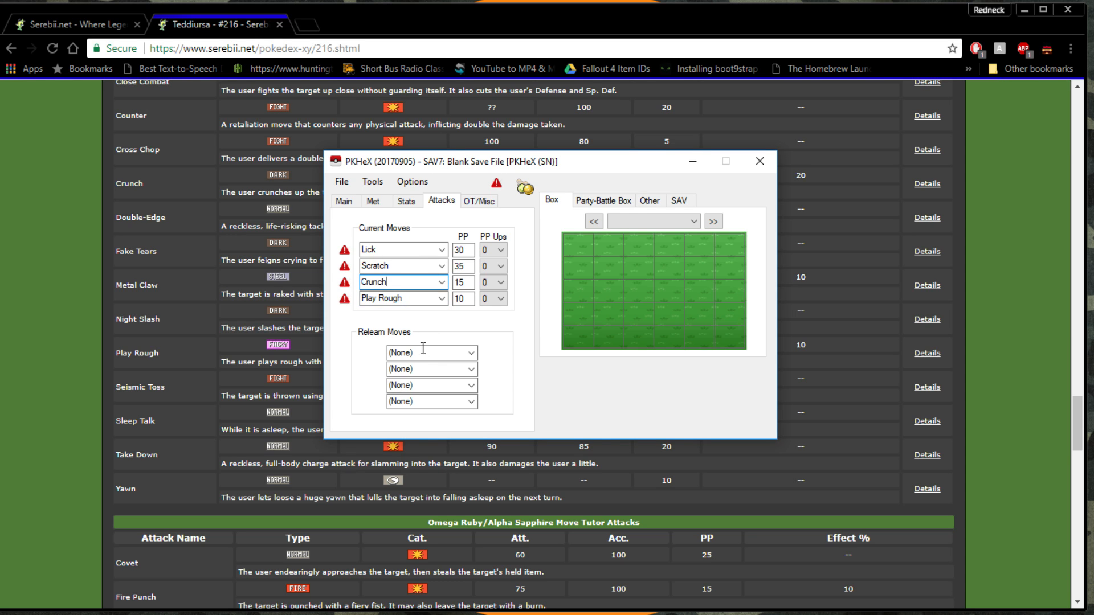
Fill the relearn moves with Lick, Scratch, Crunch, Play Rough and decline the suggested set.
text(lick)
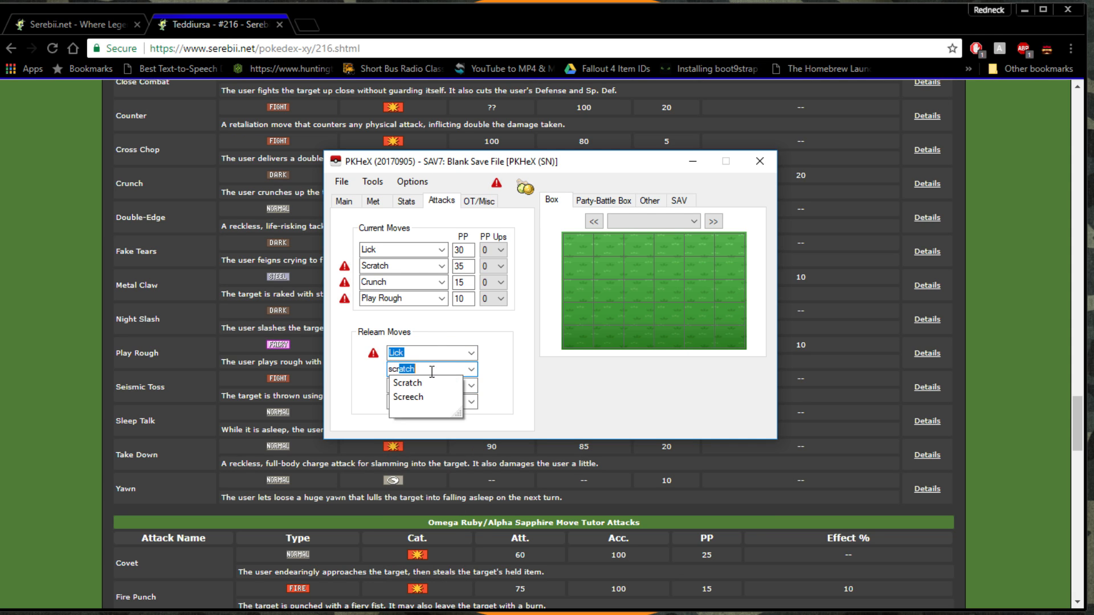
click(408, 383)
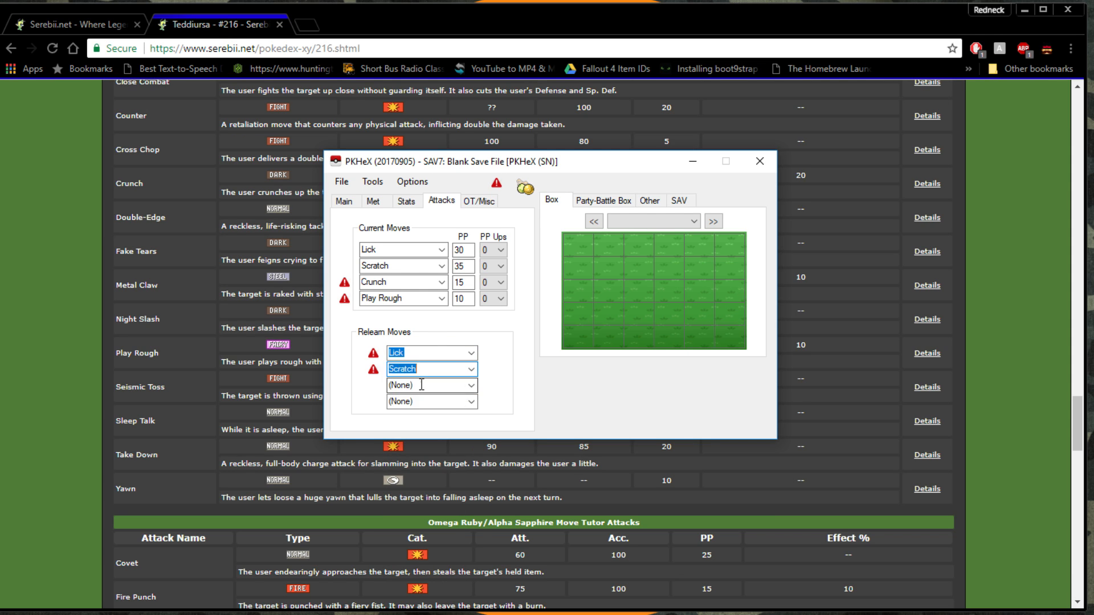
text(crunch)
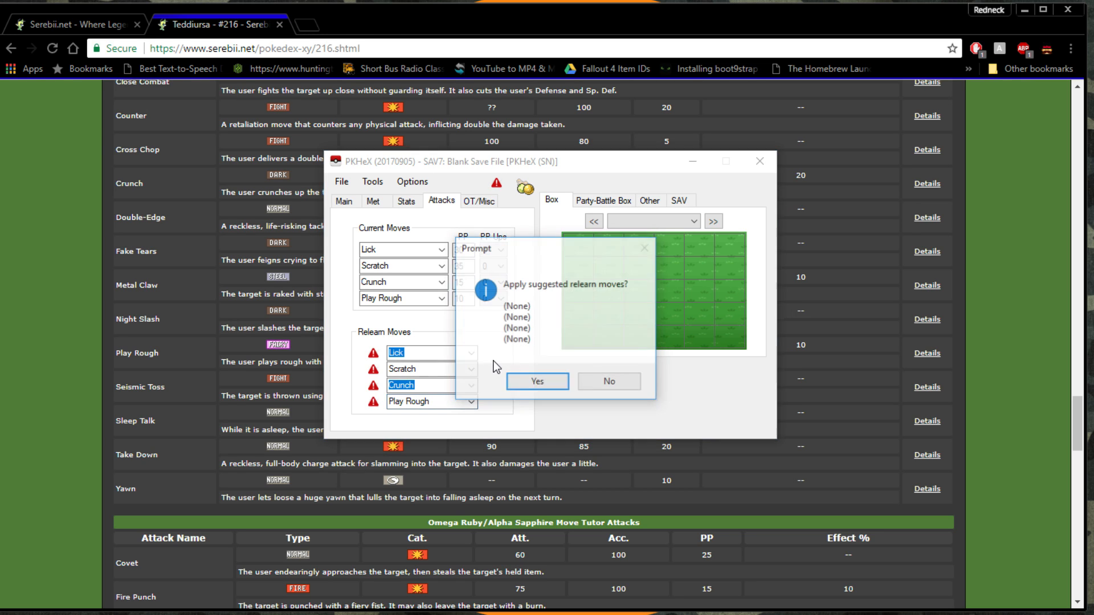
click(608, 380)
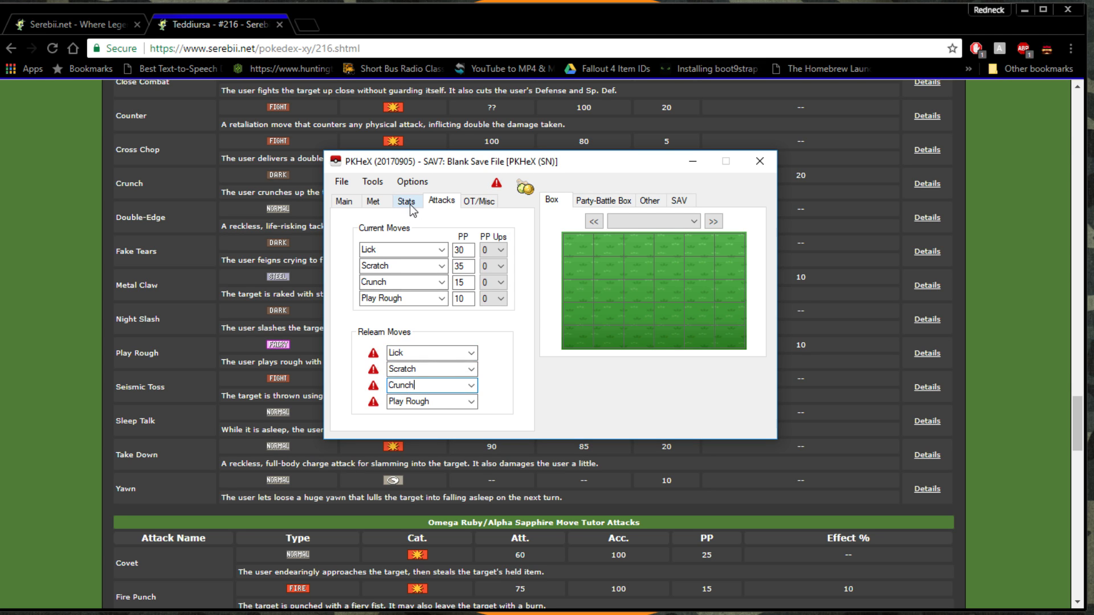
Set Met Location to 'a Link Trade (Egg)' and dismiss the legality alert.
click(374, 202)
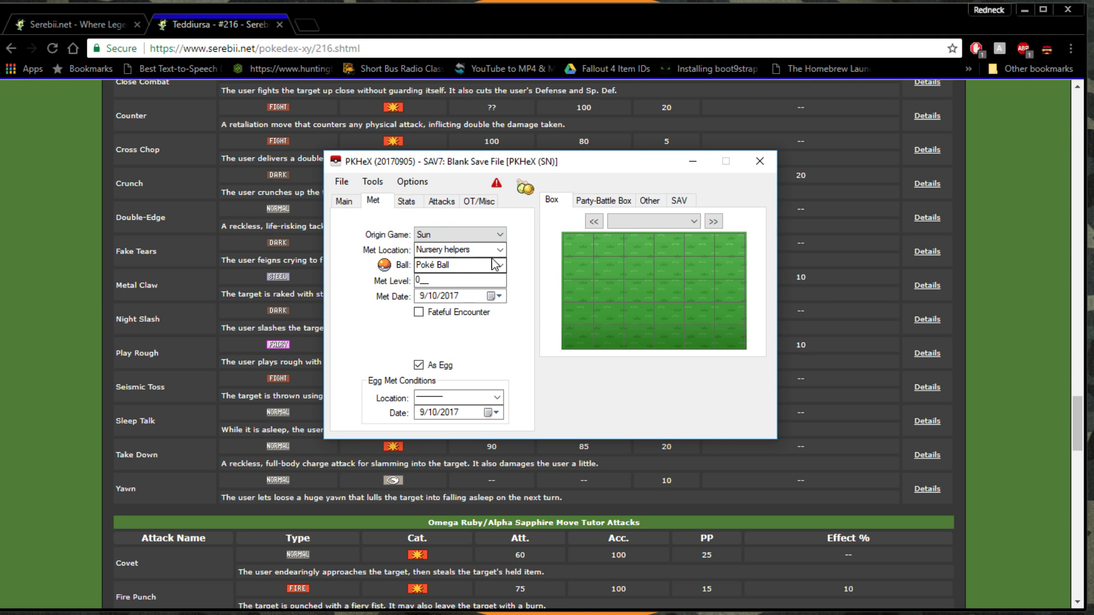
click(498, 249)
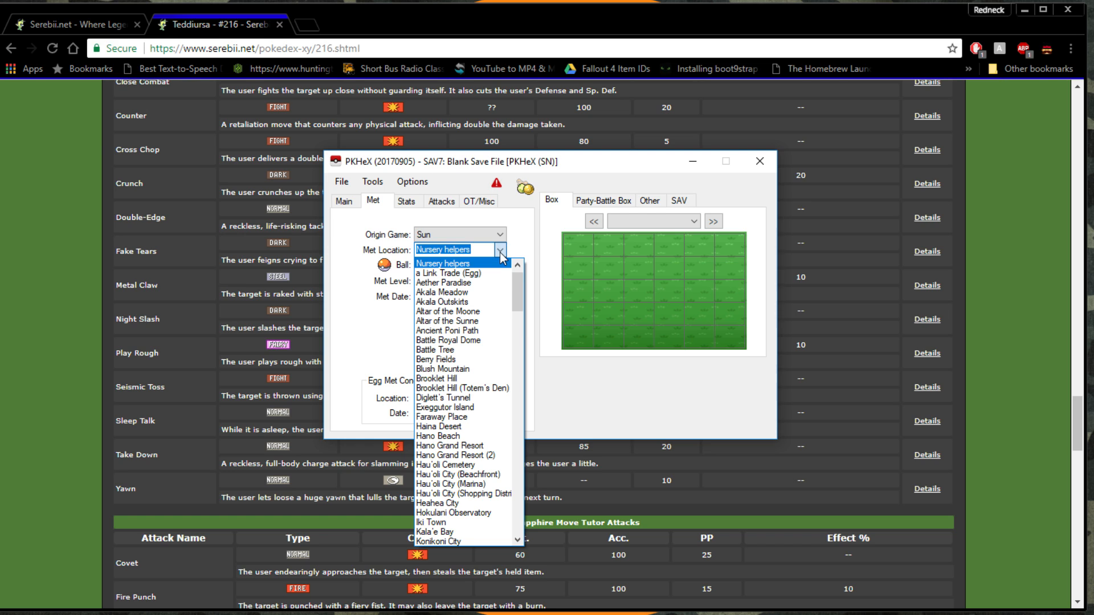
click(445, 273)
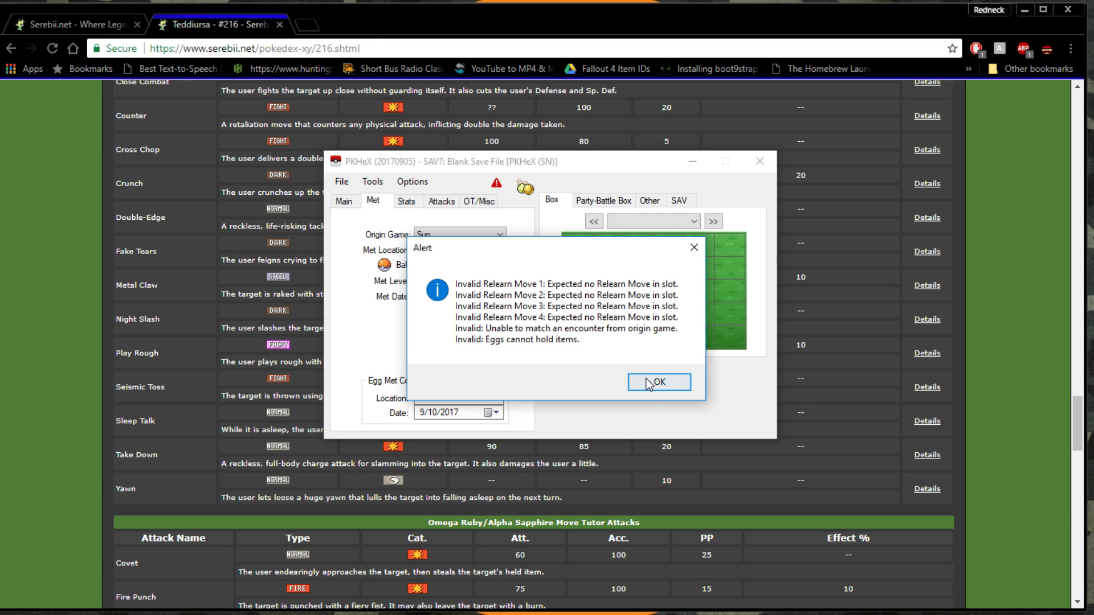
click(656, 382)
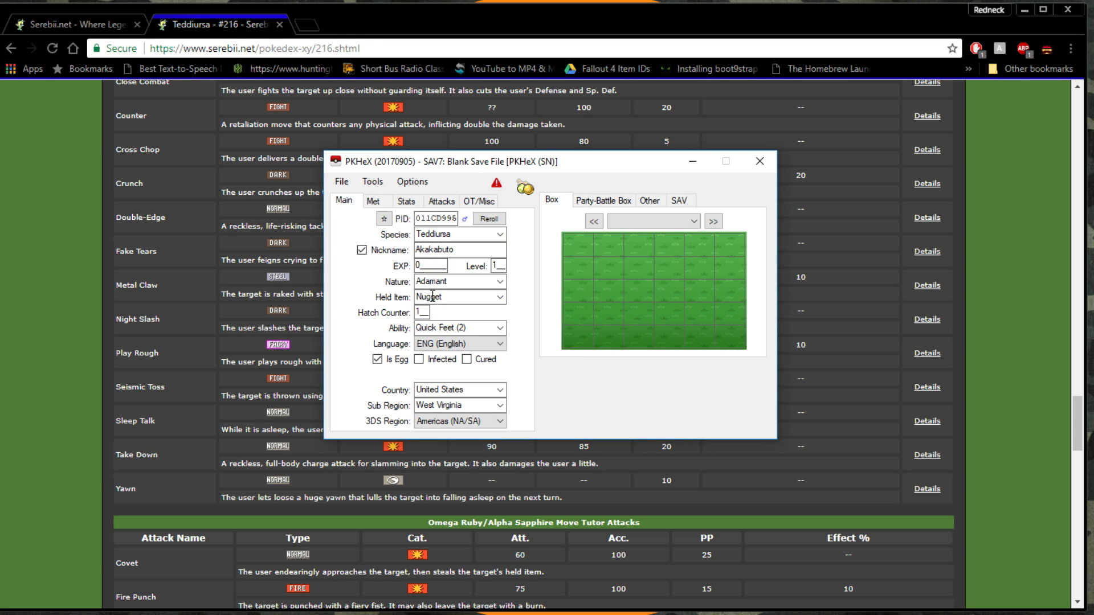
click(374, 201)
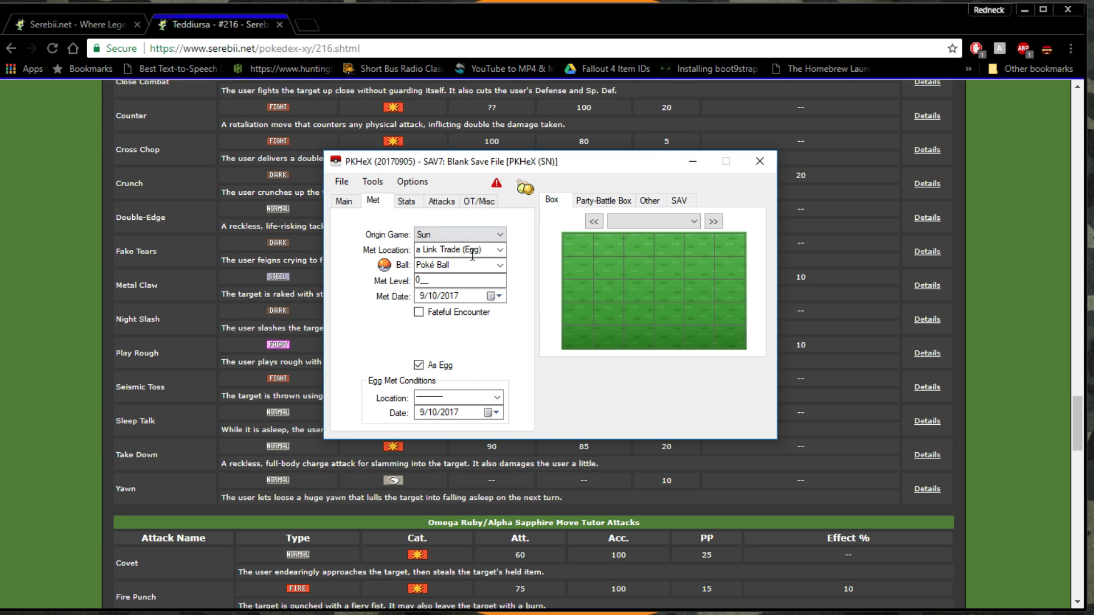
Replace the default OT name PKHeX with Redneck on the OT/Misc details.
click(441, 201)
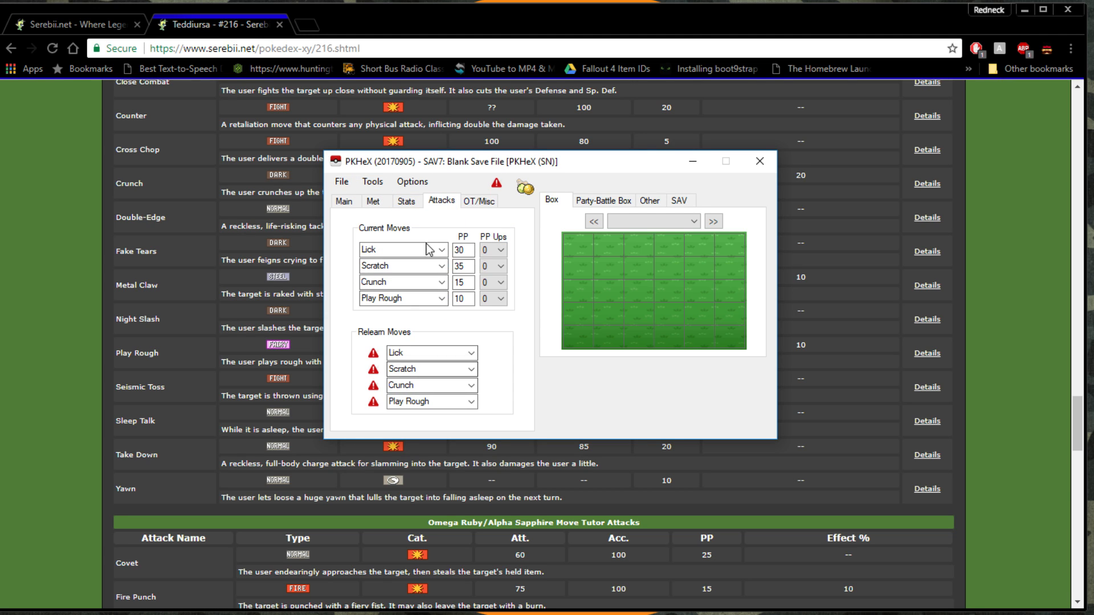
click(479, 200)
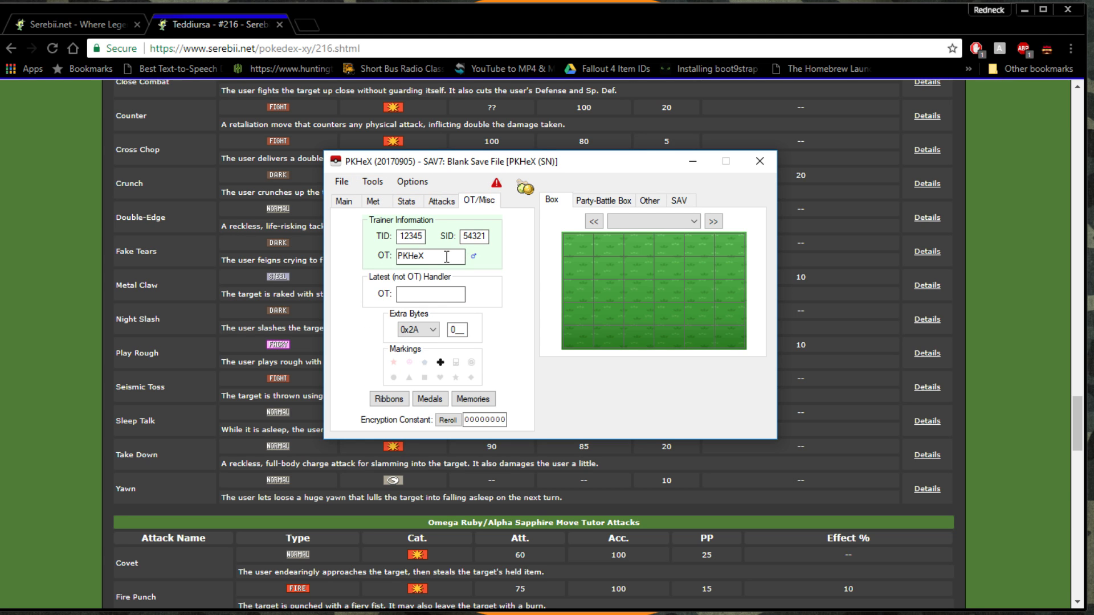
mouse_move(467, 253)
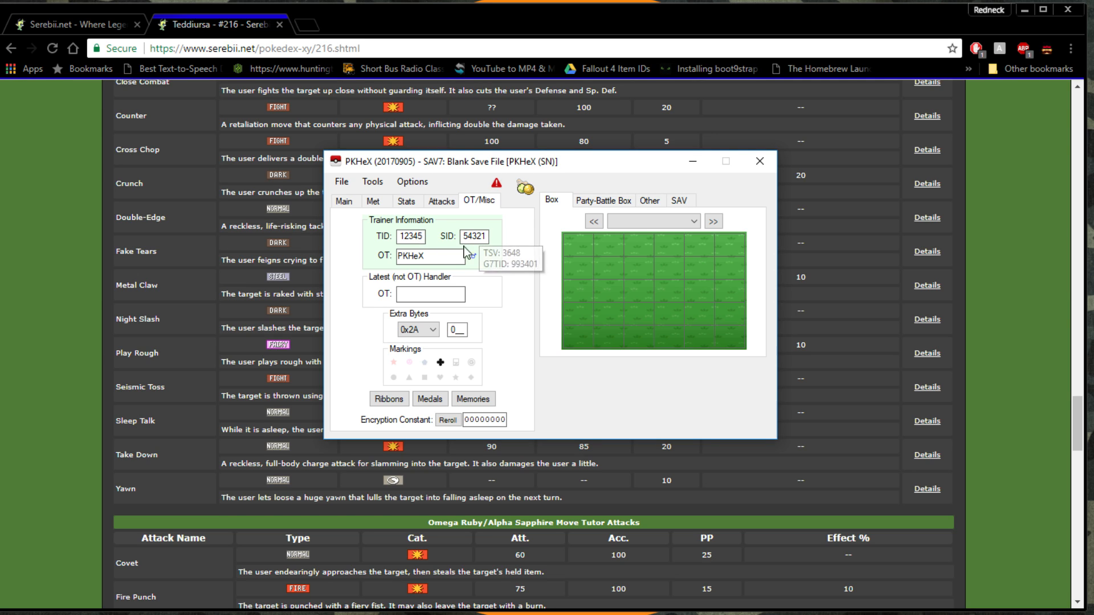
triple_click(429, 256)
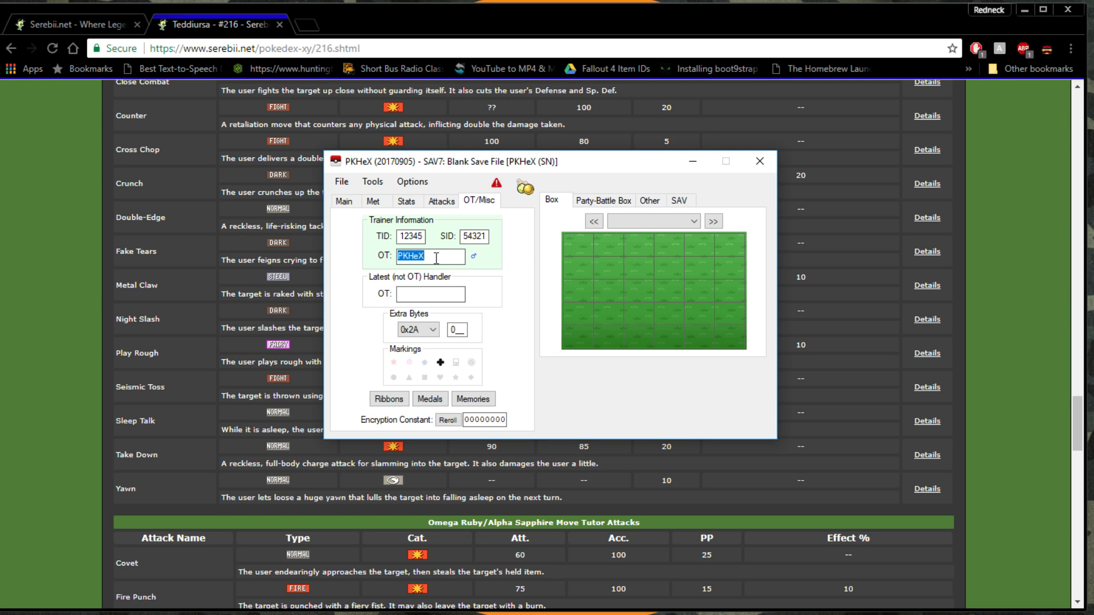
text(Redneck)
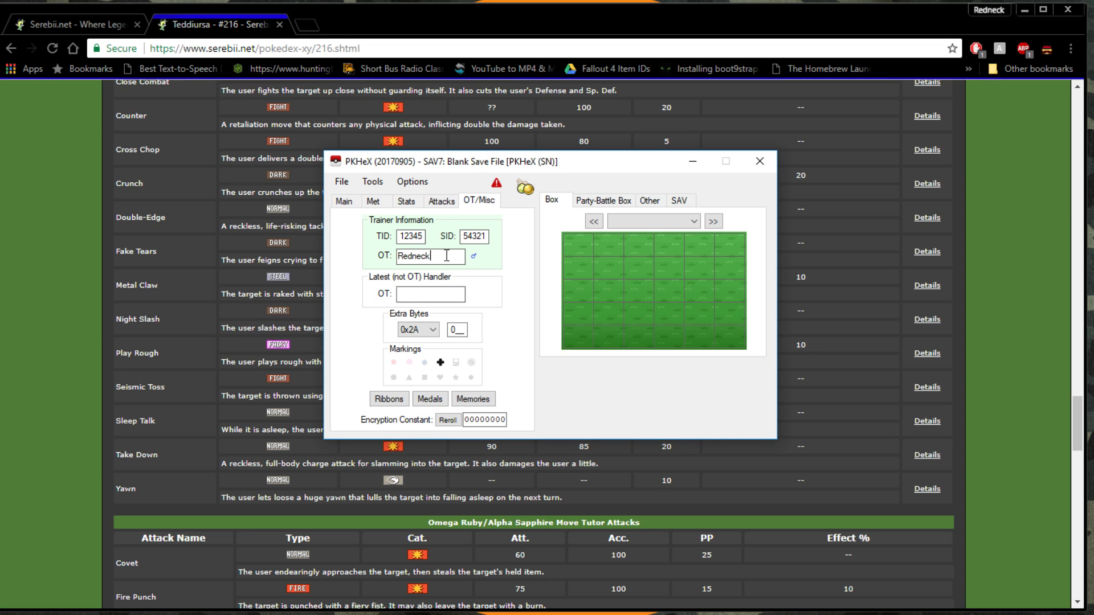
mouse_move(361, 196)
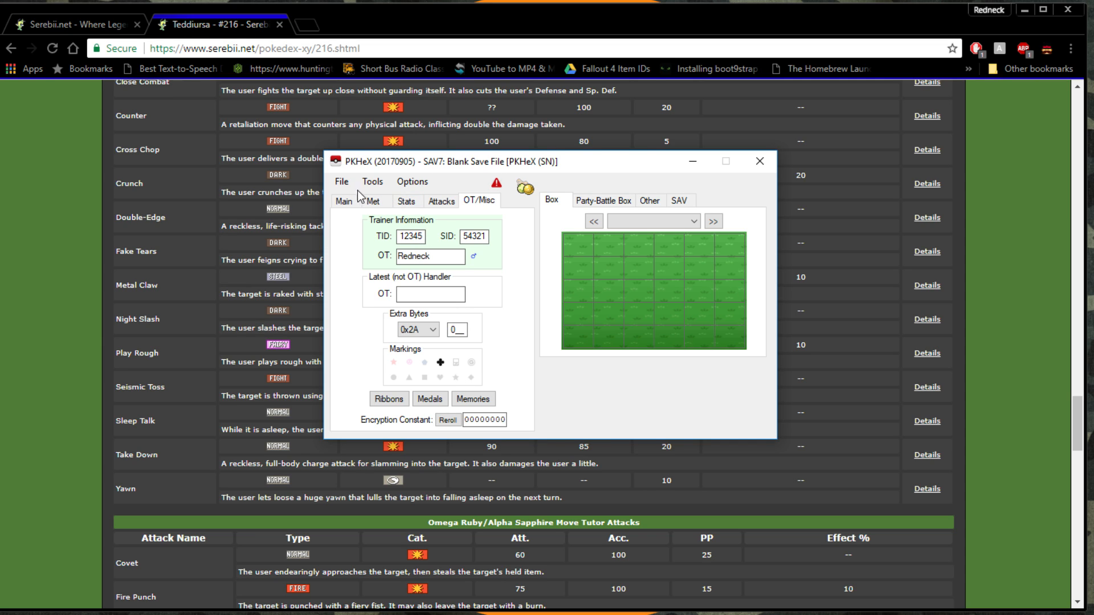
Save the egg as a .pkm file named Akakabuto via File > Save PKM.
click(341, 182)
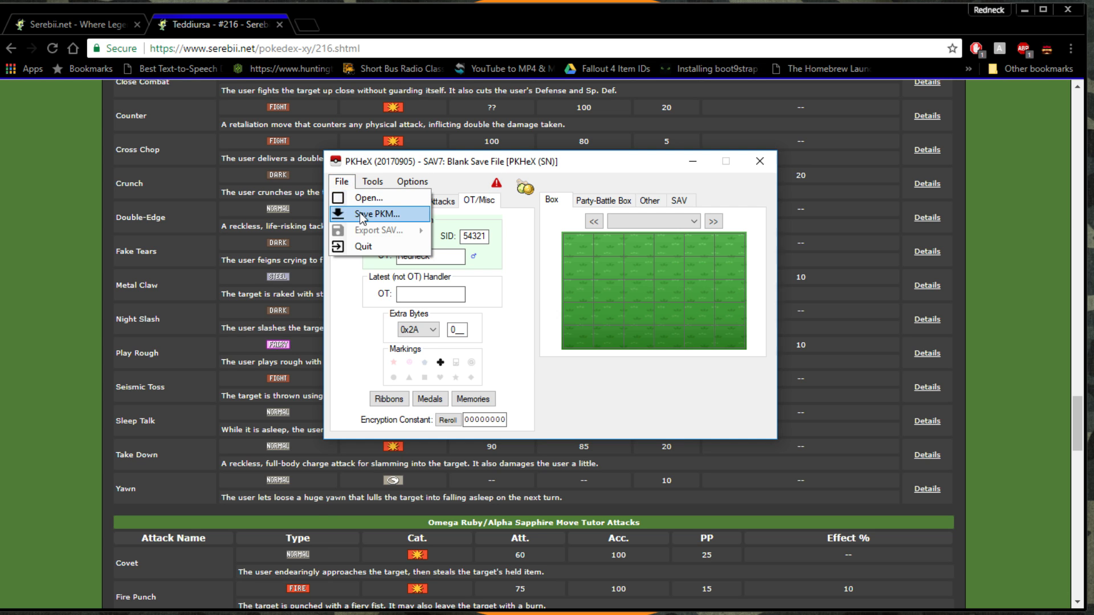
click(377, 214)
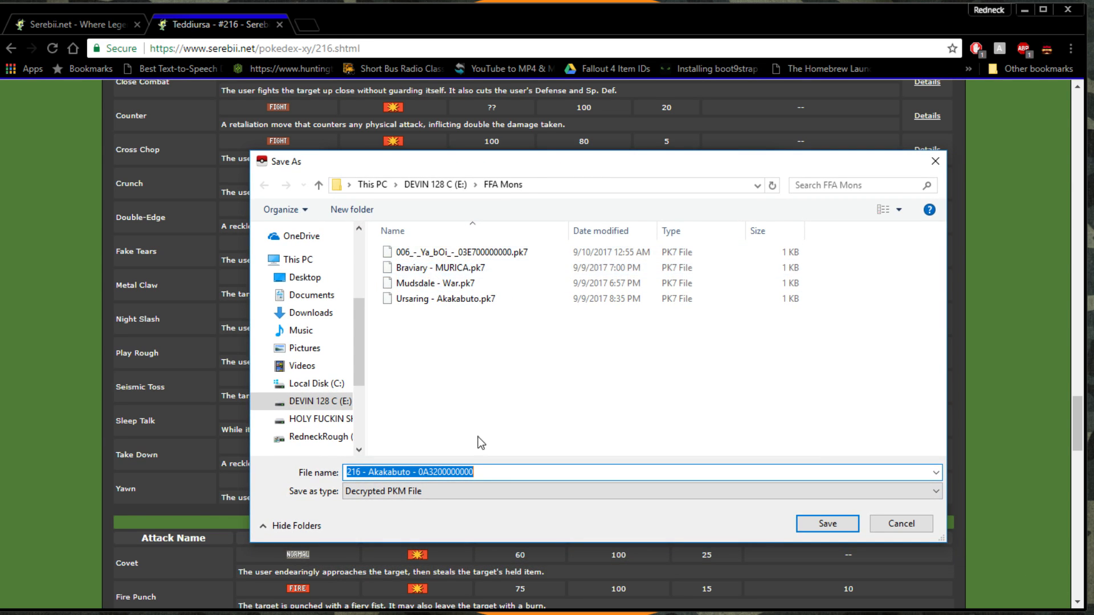
mouse_move(478, 460)
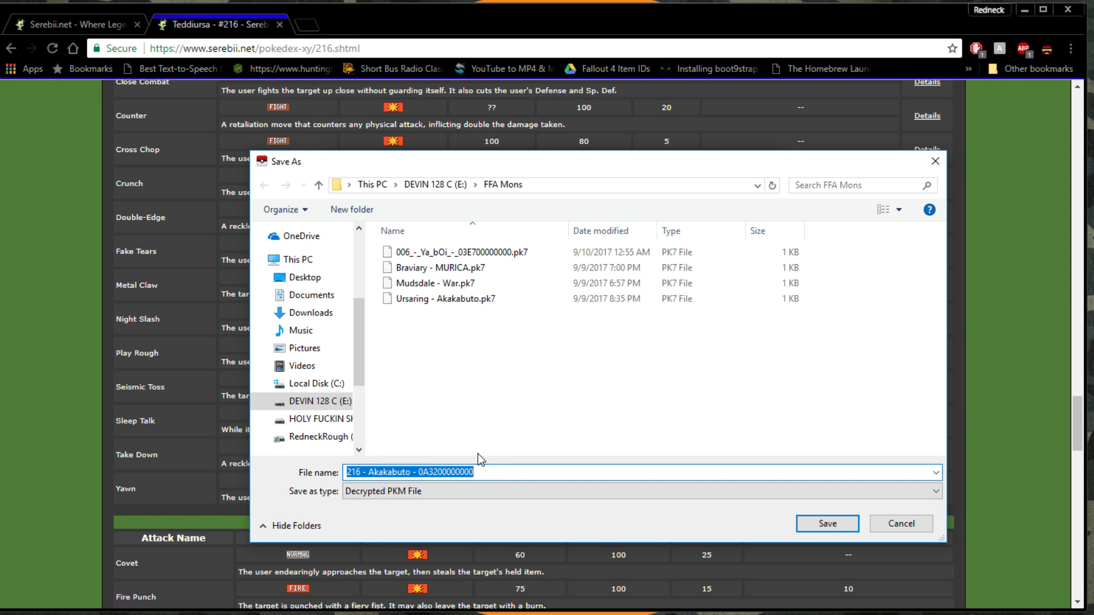
text(Teddiurs)
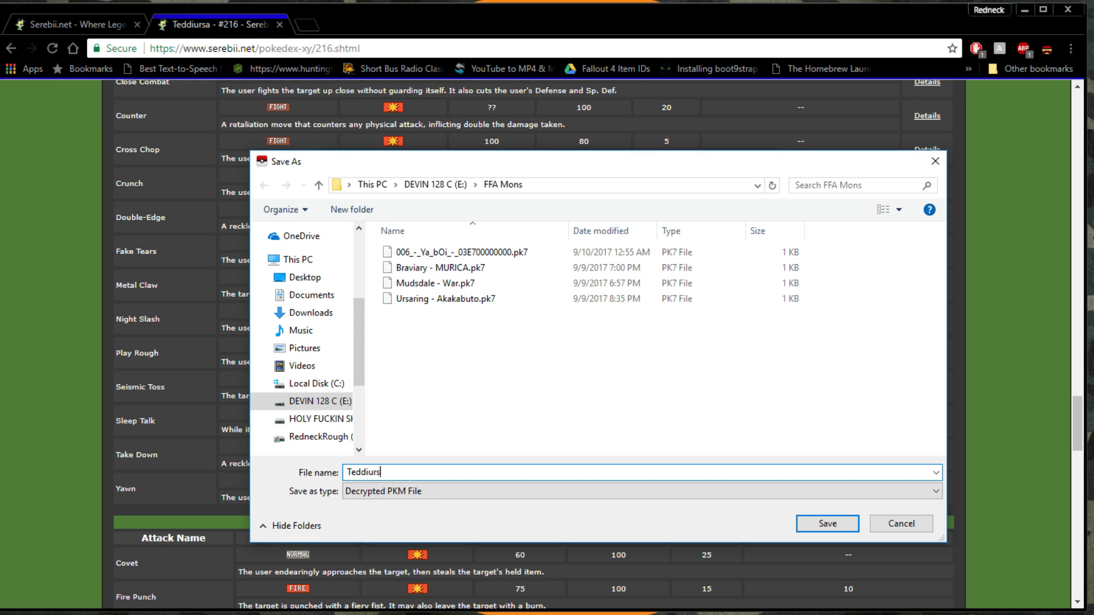
text(a)
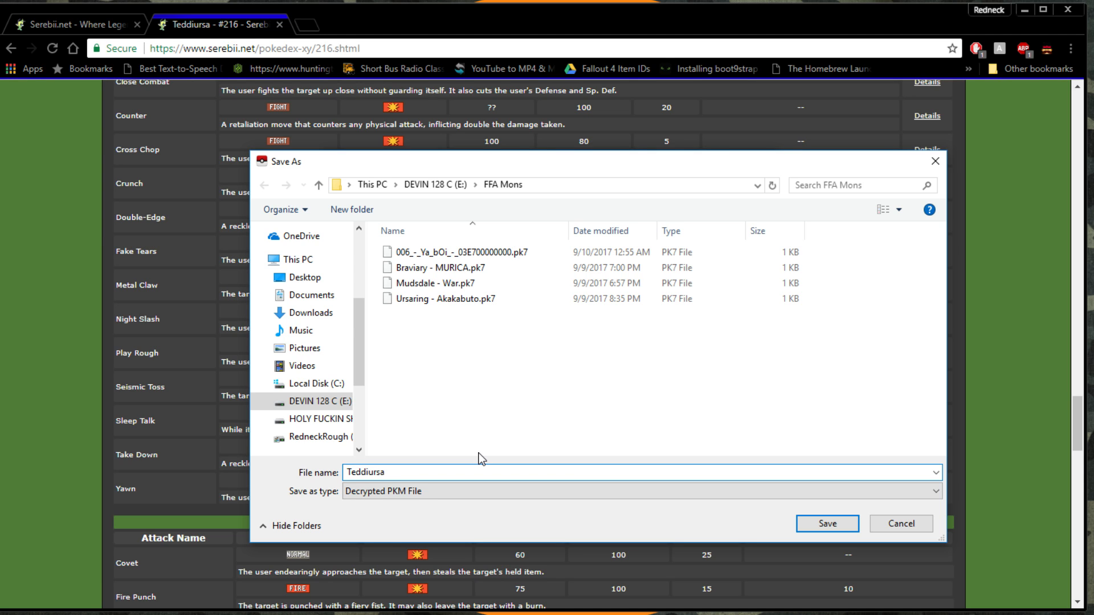
text(A)
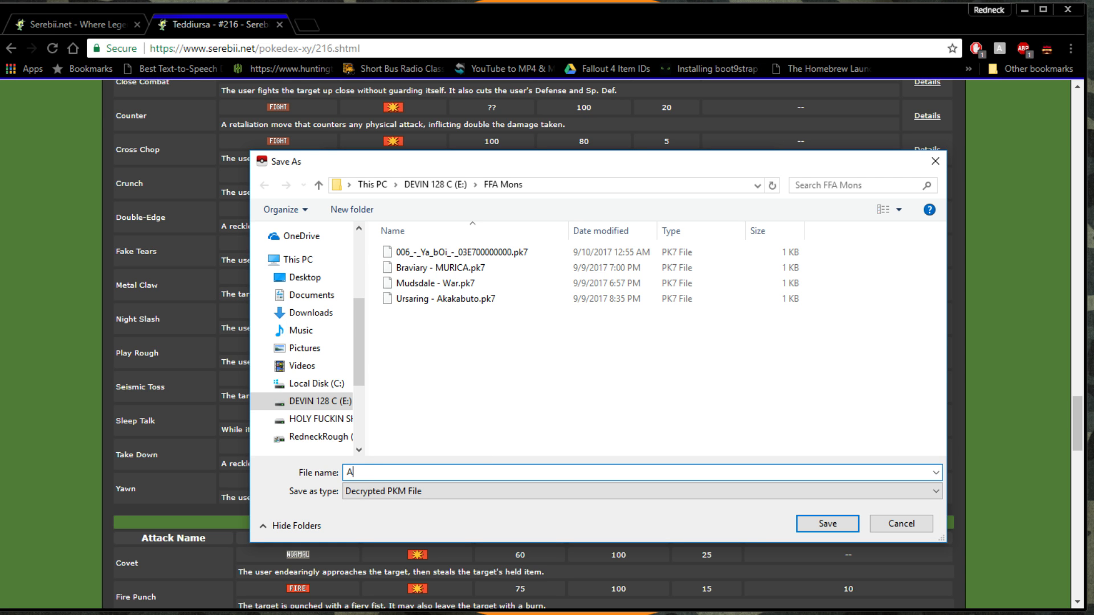
text(kakabuto)
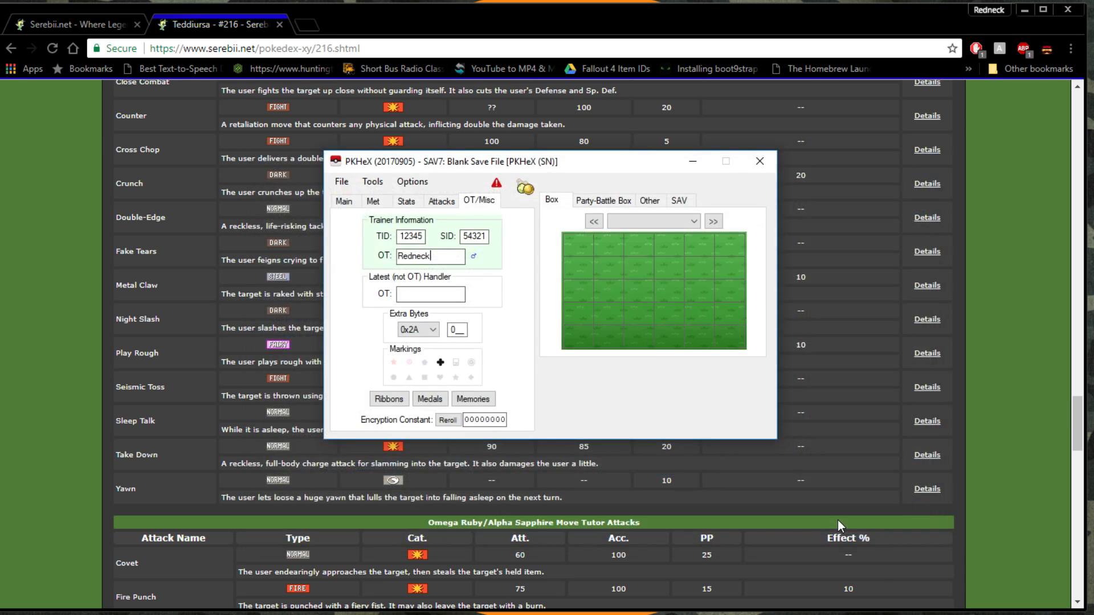
Load the saved Charizard file 006_-_Ya_bOi_-_03E700000000.pk7 via File > Open.
click(344, 201)
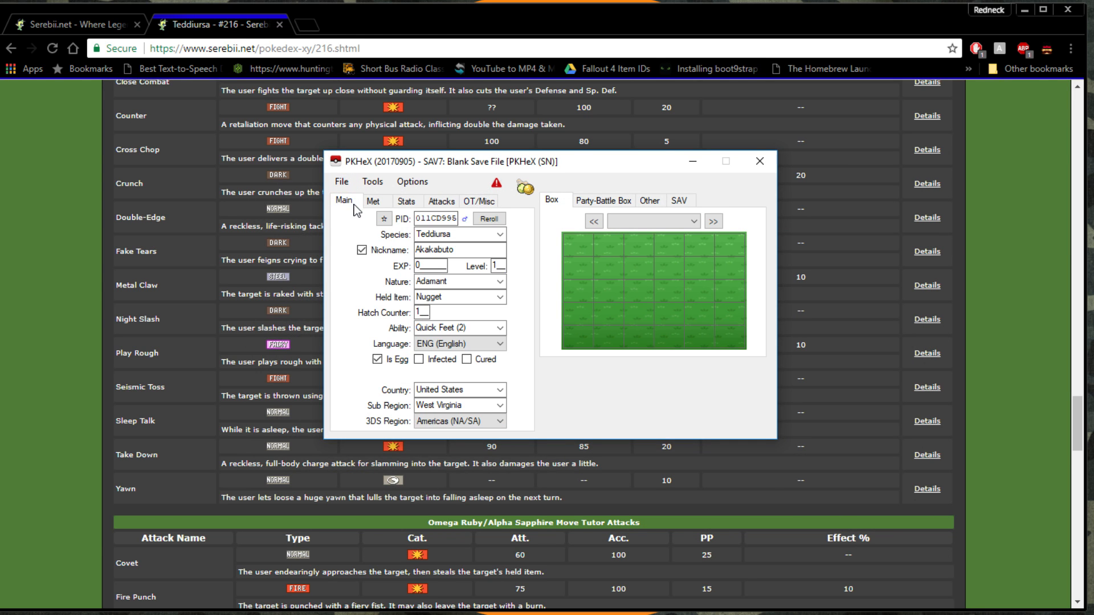
click(341, 181)
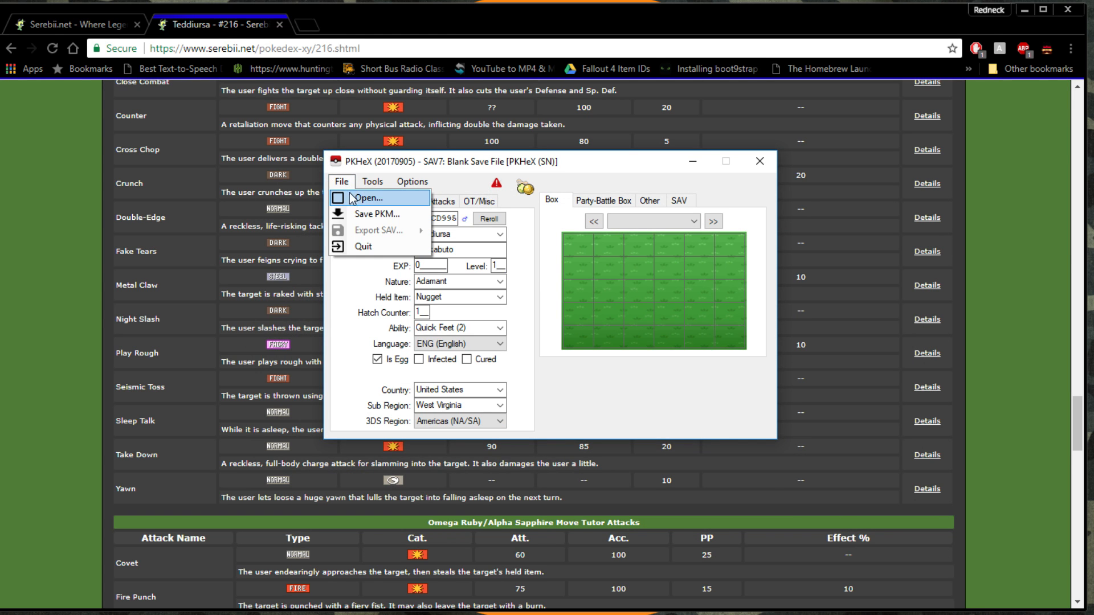
click(368, 197)
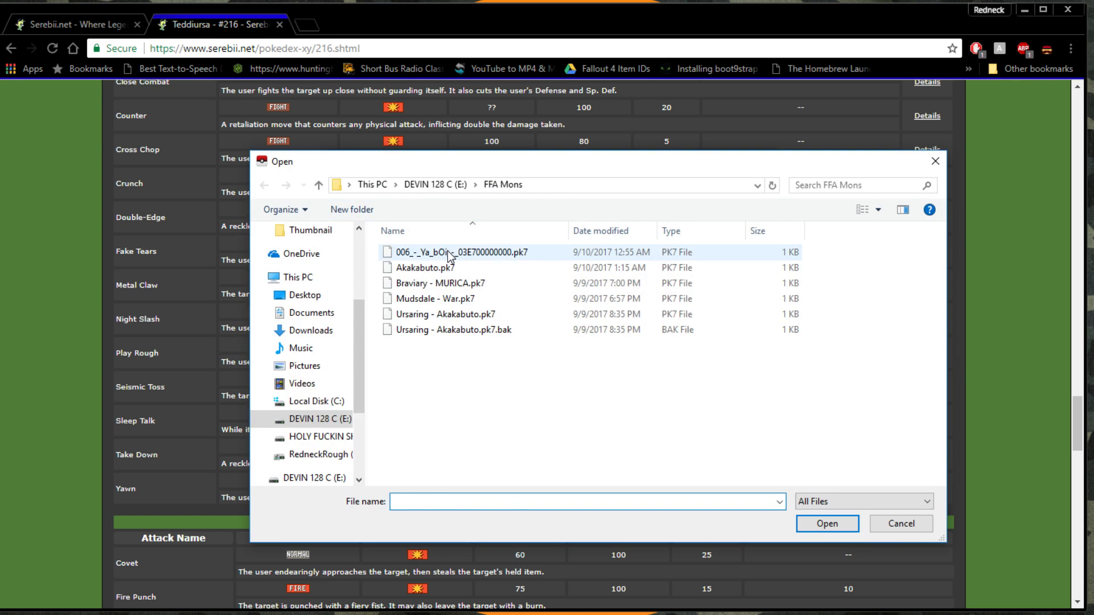
double_click(462, 252)
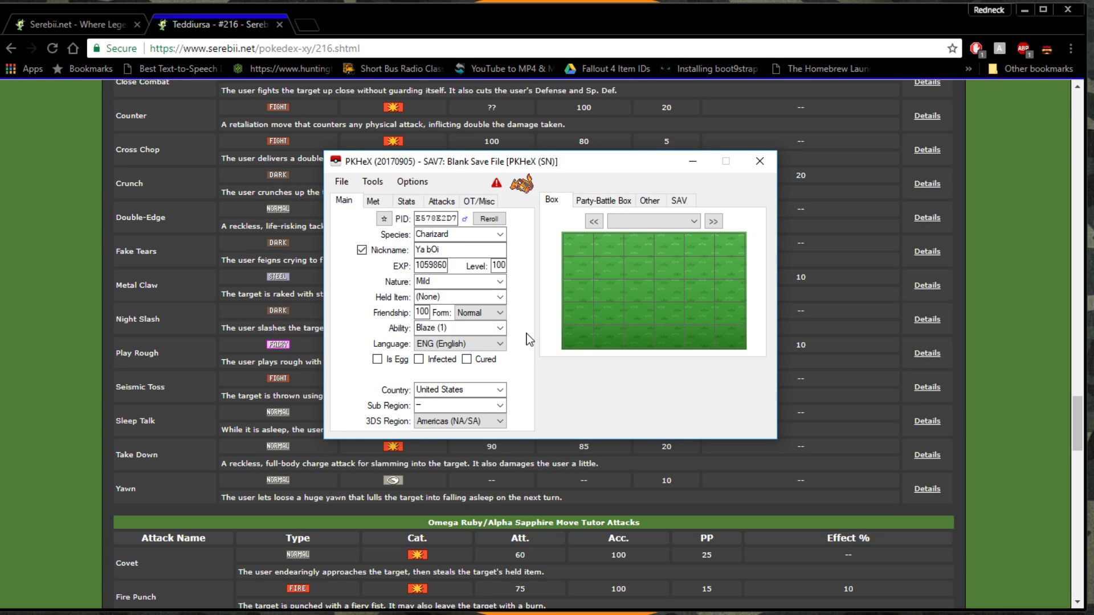
mouse_move(525, 332)
text(Massachusetts)
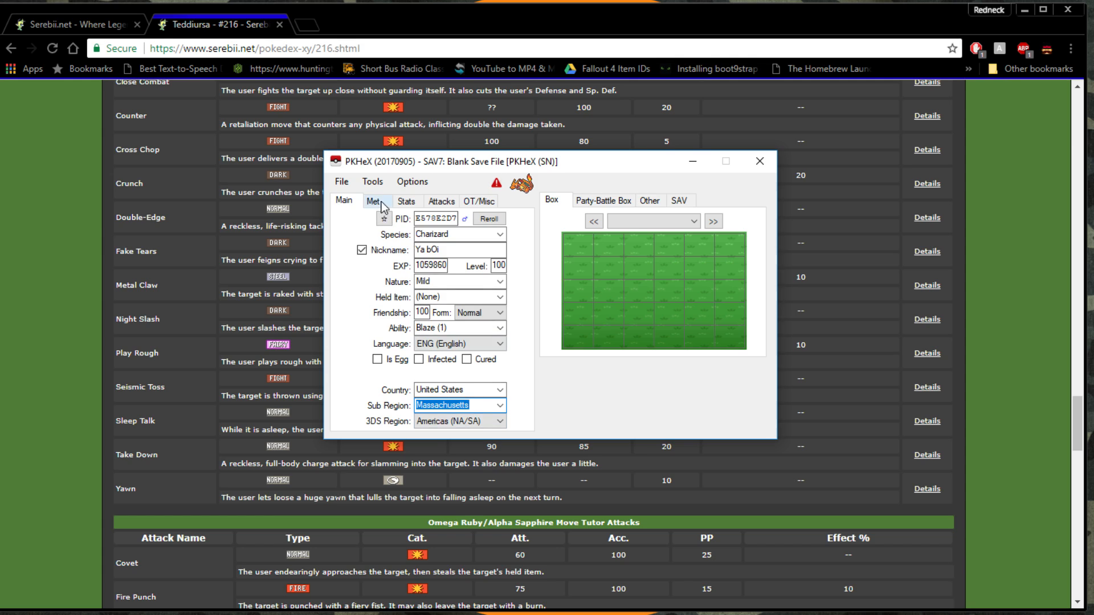
Set the Charizard's met level to 1 on the Met details.
click(373, 202)
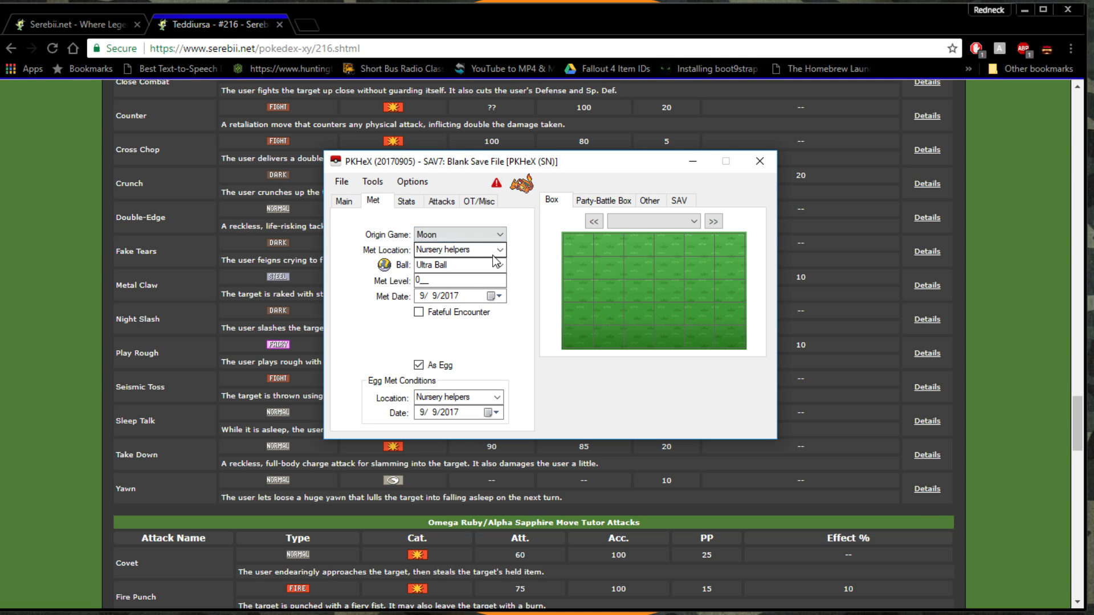
click(454, 281)
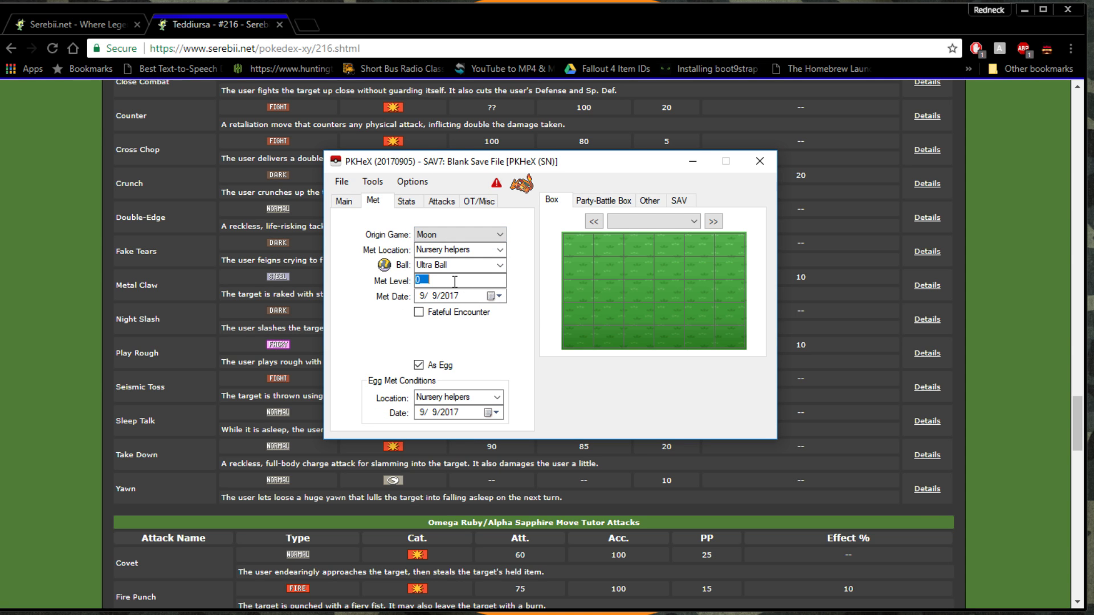
text(1)
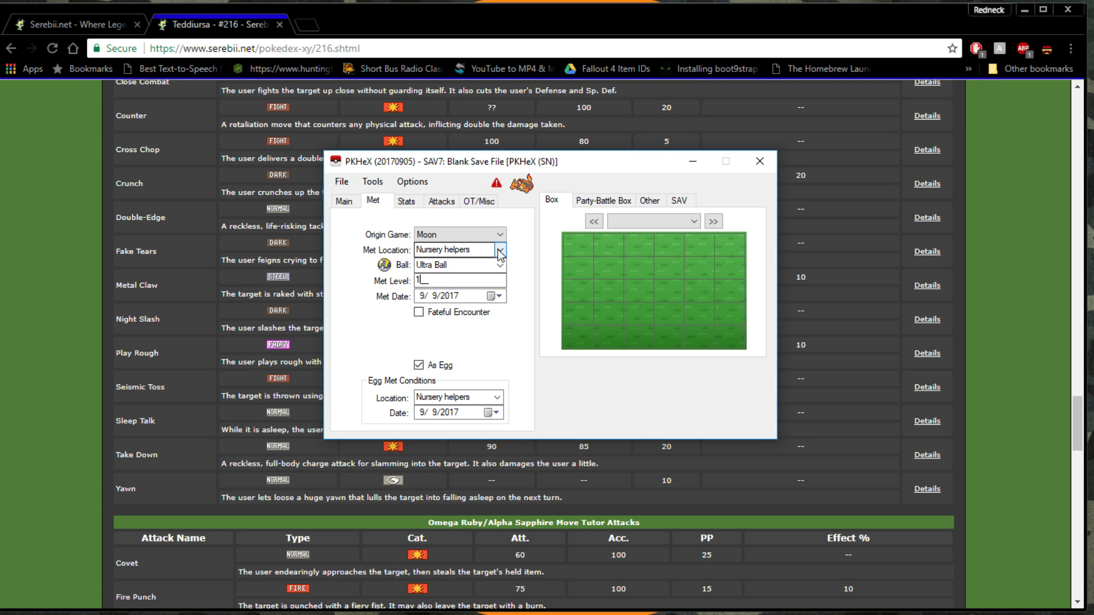
click(498, 250)
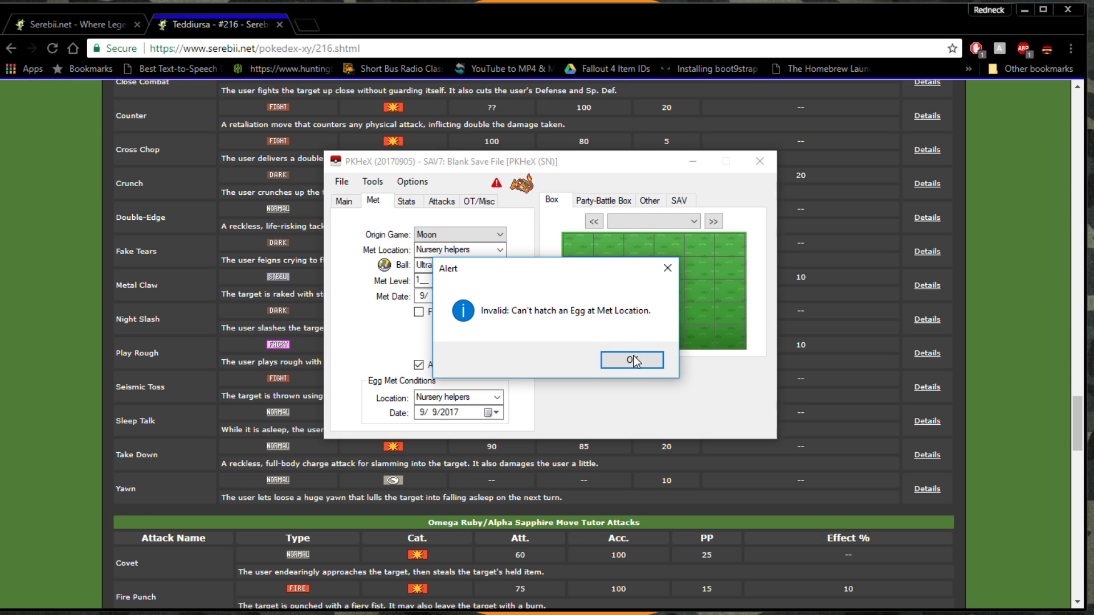
Dismiss the invalid hatch location alert and set Met Location to Lush Jungle.
click(630, 360)
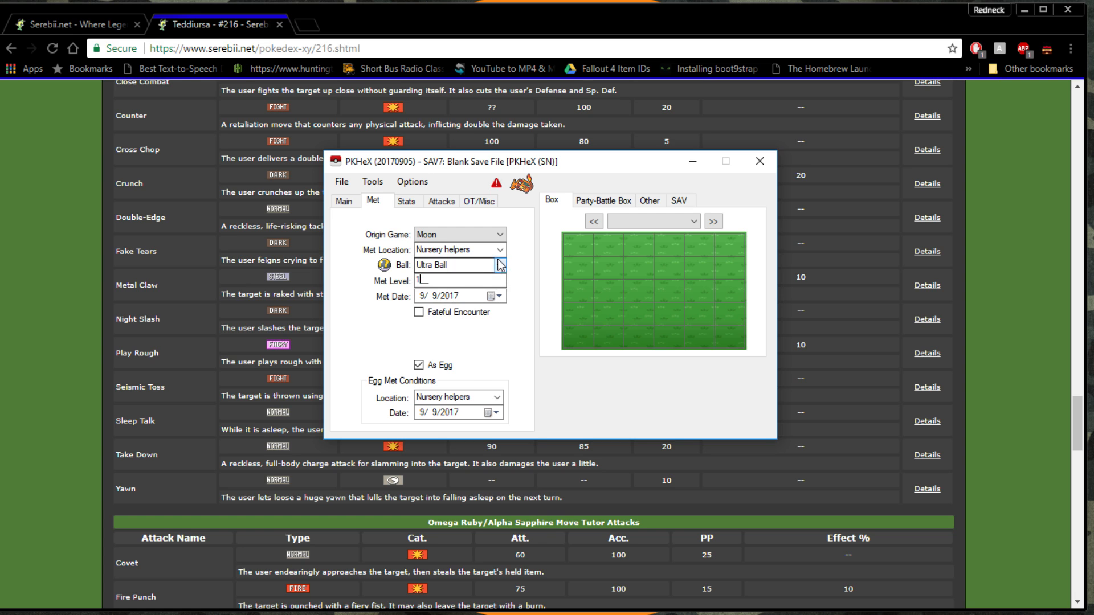
click(498, 250)
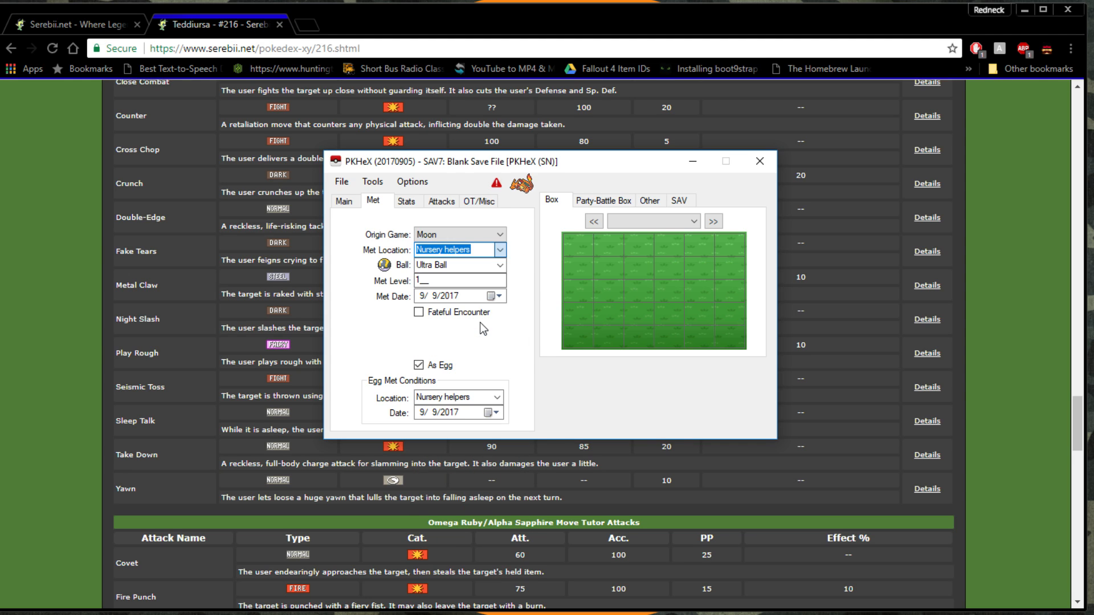
text(Lush Jungle)
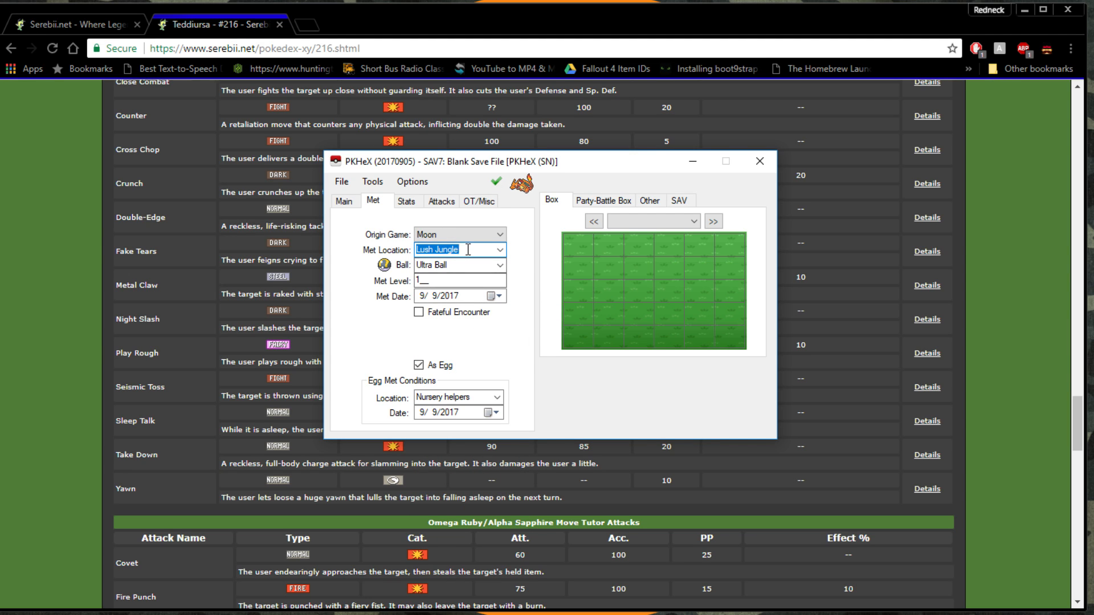
mouse_move(521, 182)
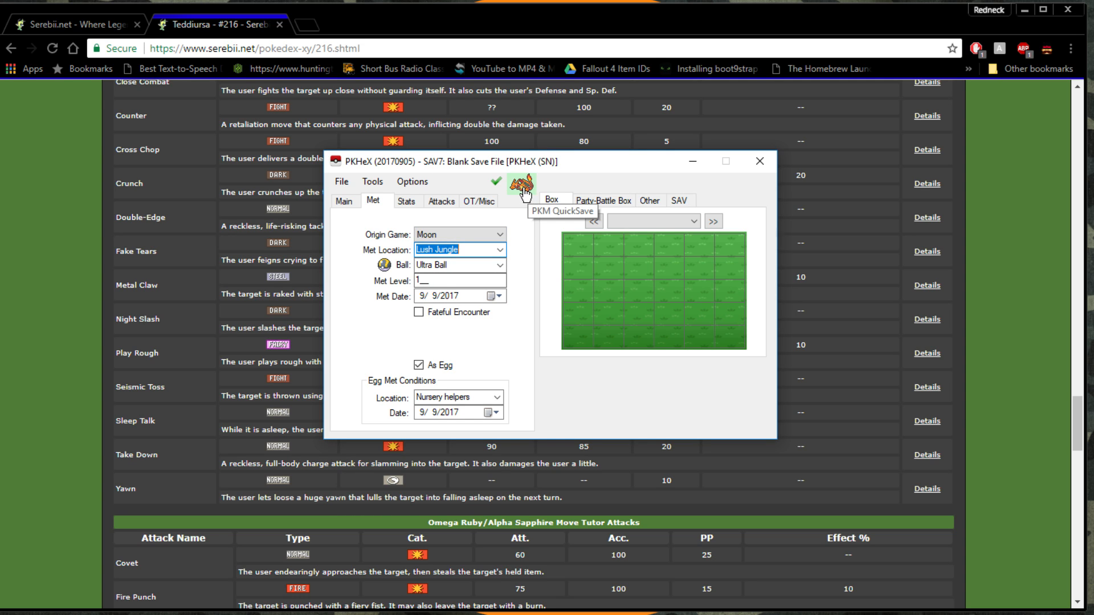
mouse_move(420, 214)
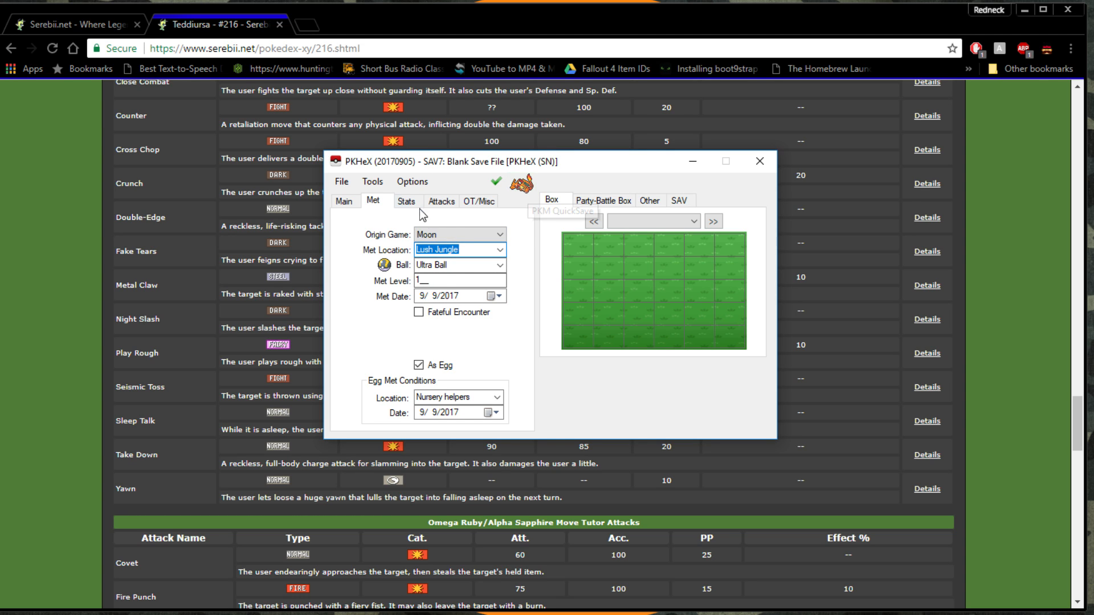
Review Ya bOi's Stats, Attacks and OT/Misc details, returning to Main.
click(406, 203)
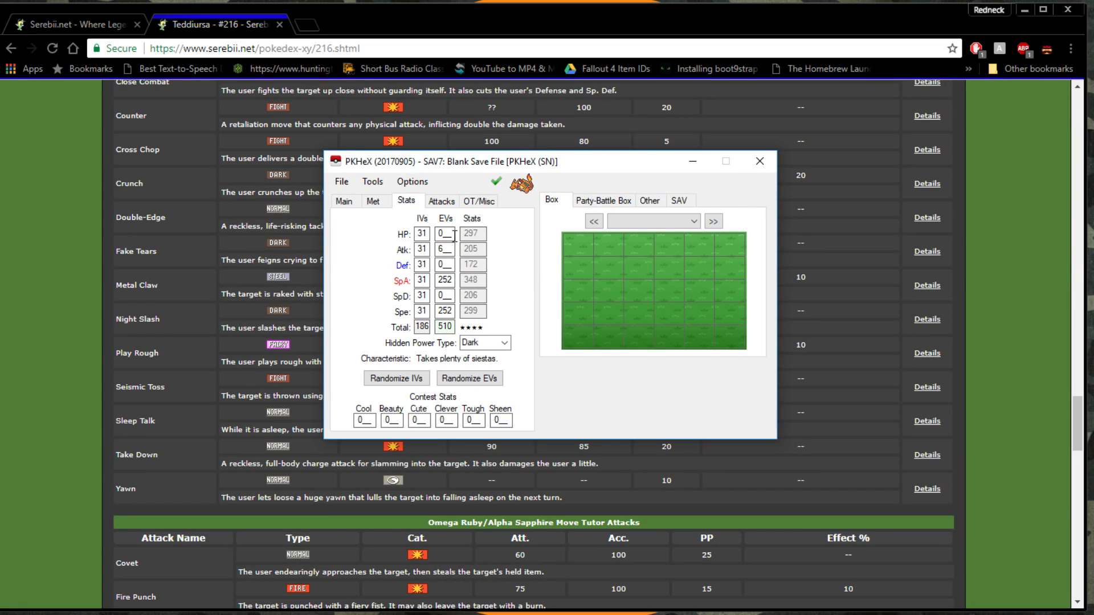
click(441, 201)
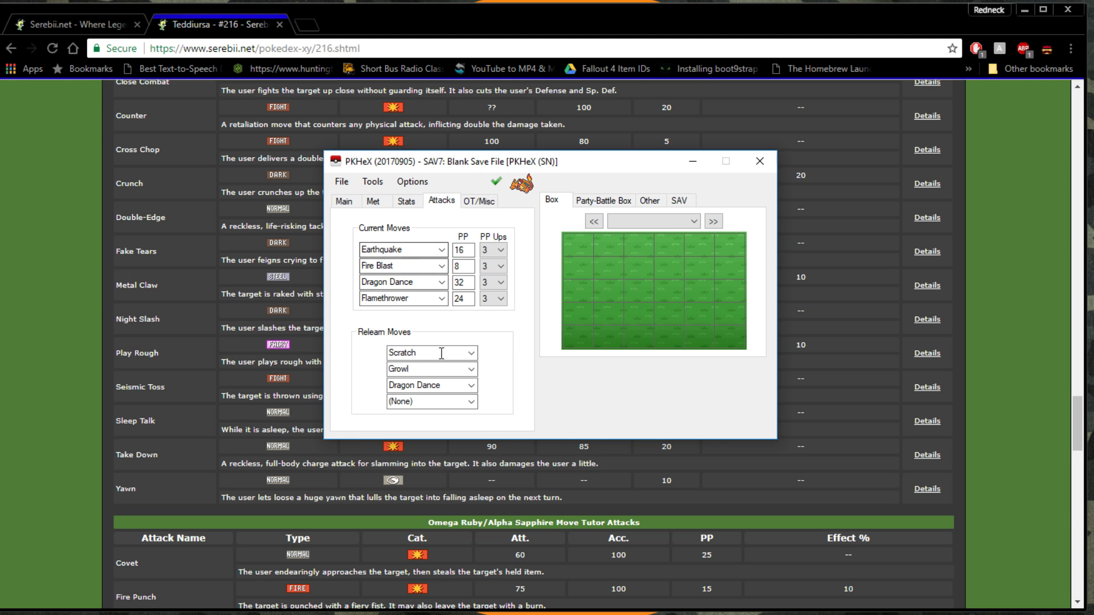
mouse_move(448, 229)
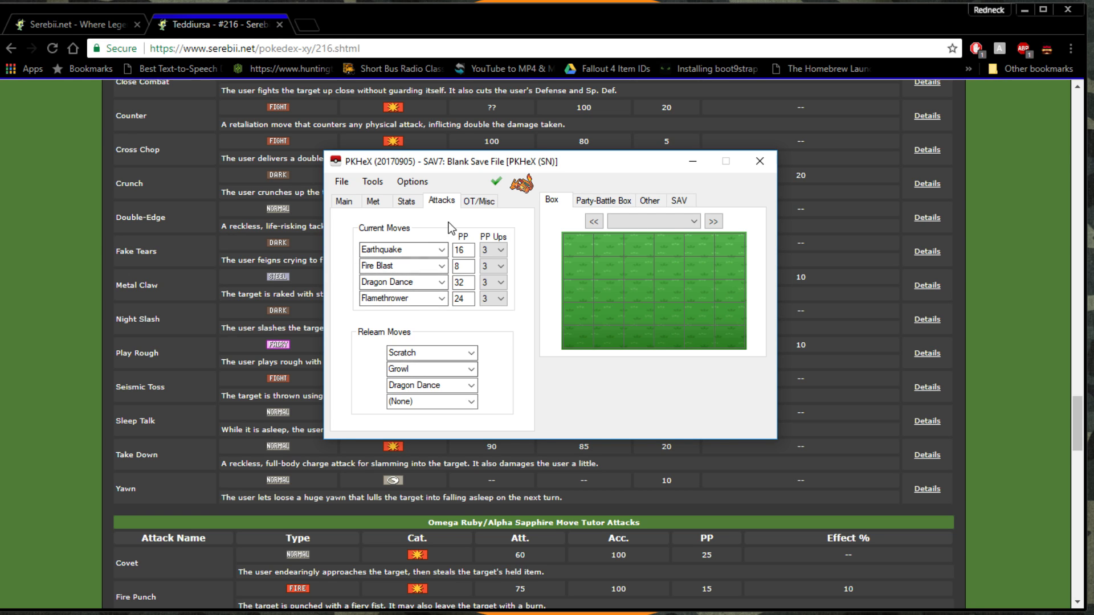
click(478, 201)
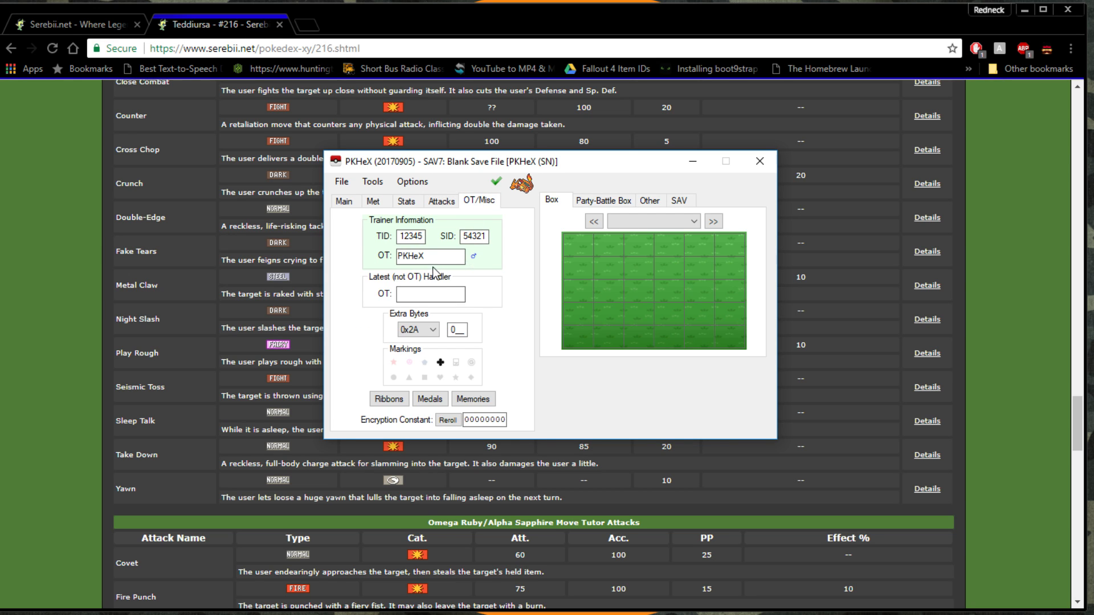
click(345, 201)
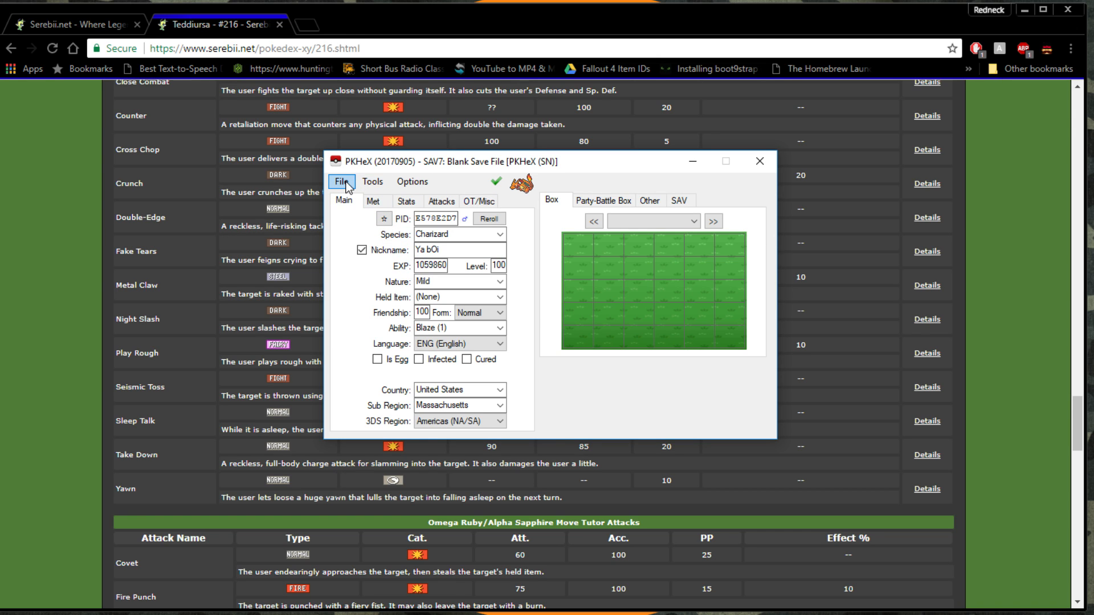
Save the Charizard over its existing 006_-_Ya_bOi file via Save PKM.
click(341, 181)
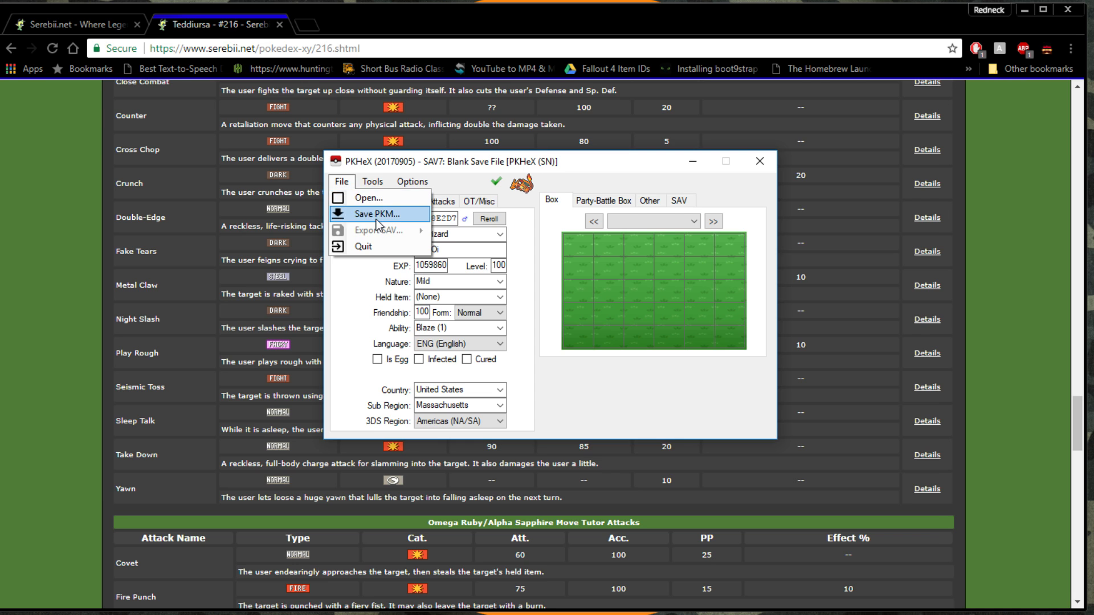
click(378, 214)
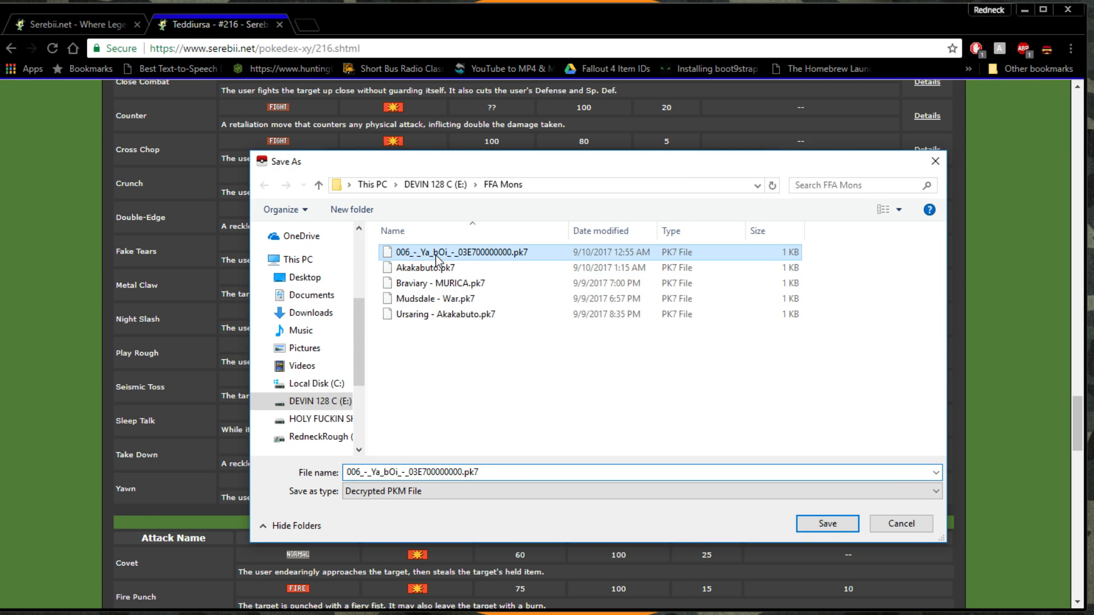
click(827, 523)
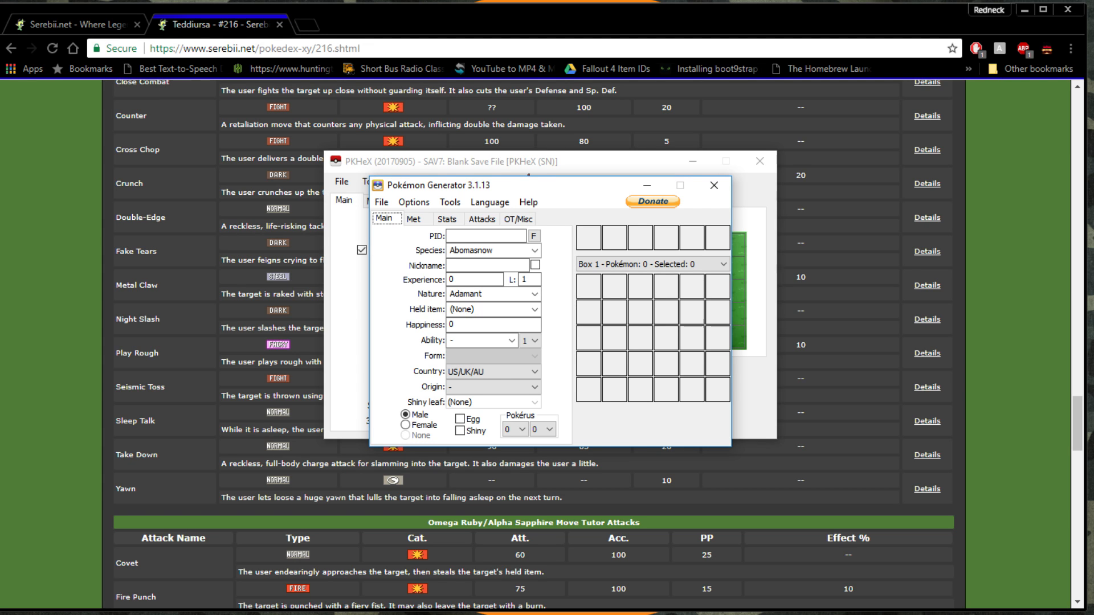
mouse_move(776, 183)
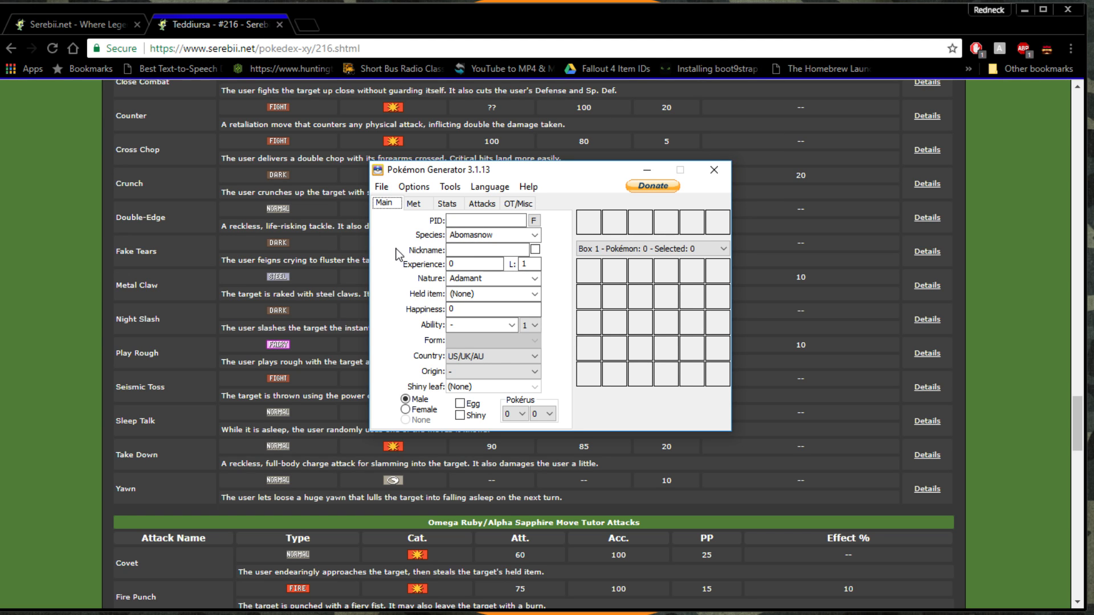
mouse_move(412, 186)
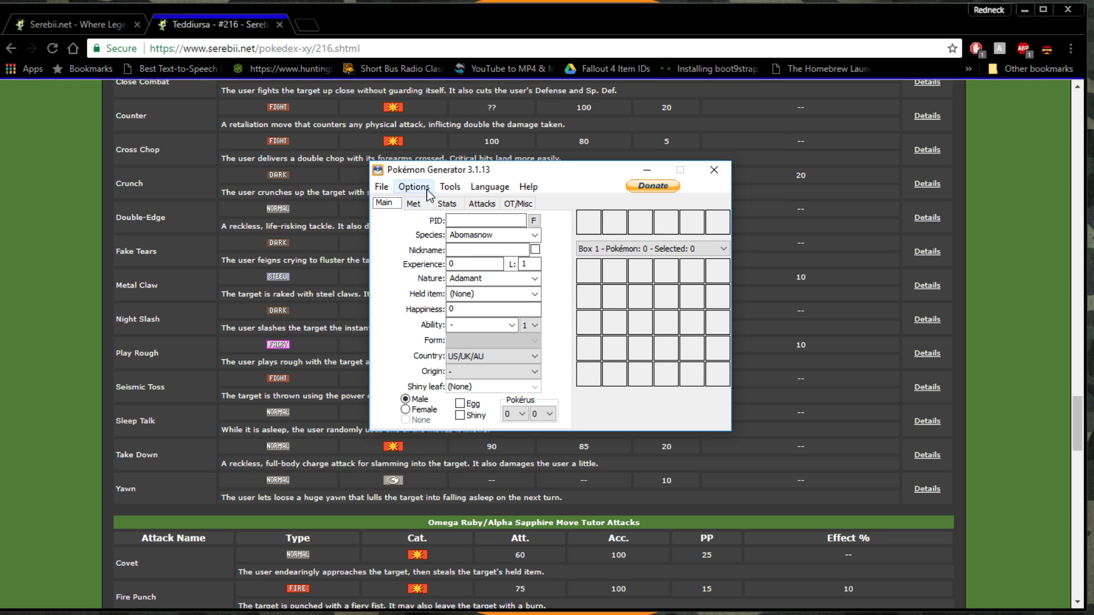
Choose Heart Gold/Soul Silver as the target game under Options.
click(450, 186)
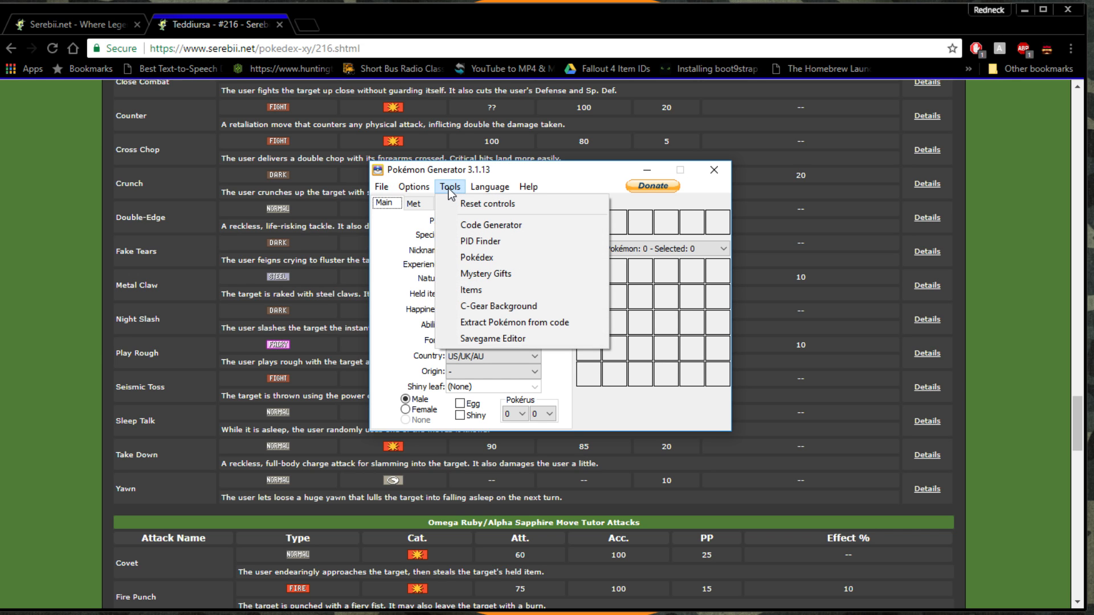
click(414, 187)
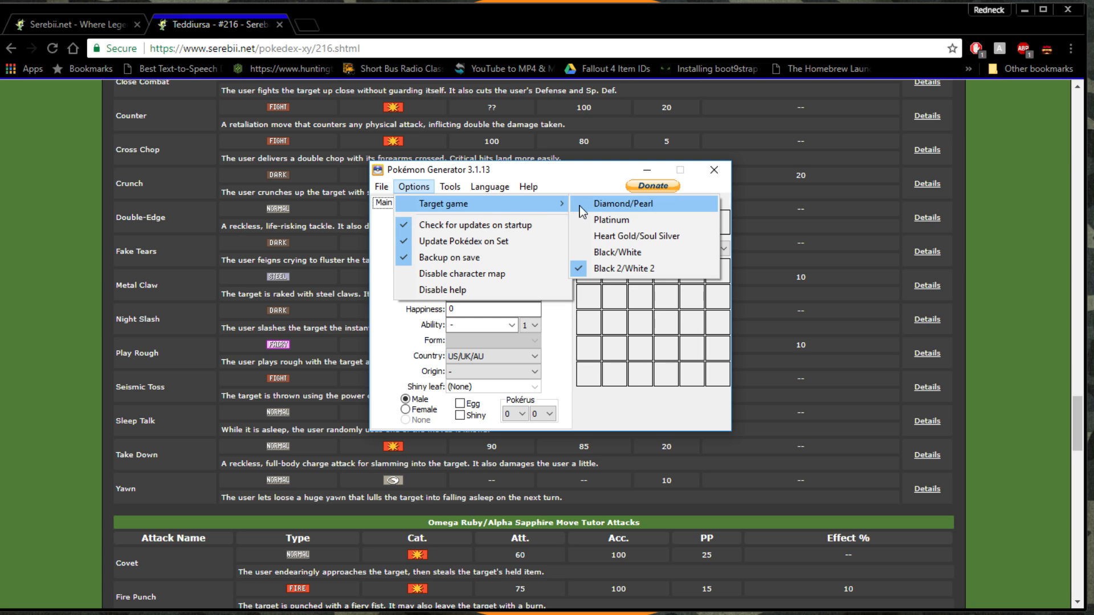
mouse_move(610, 220)
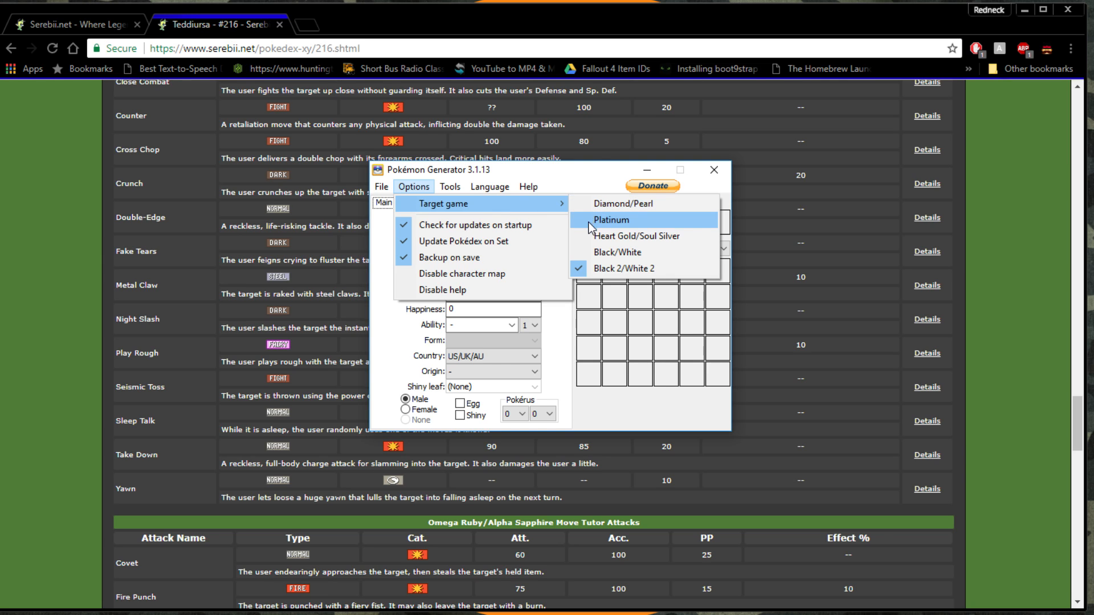
mouse_move(593, 272)
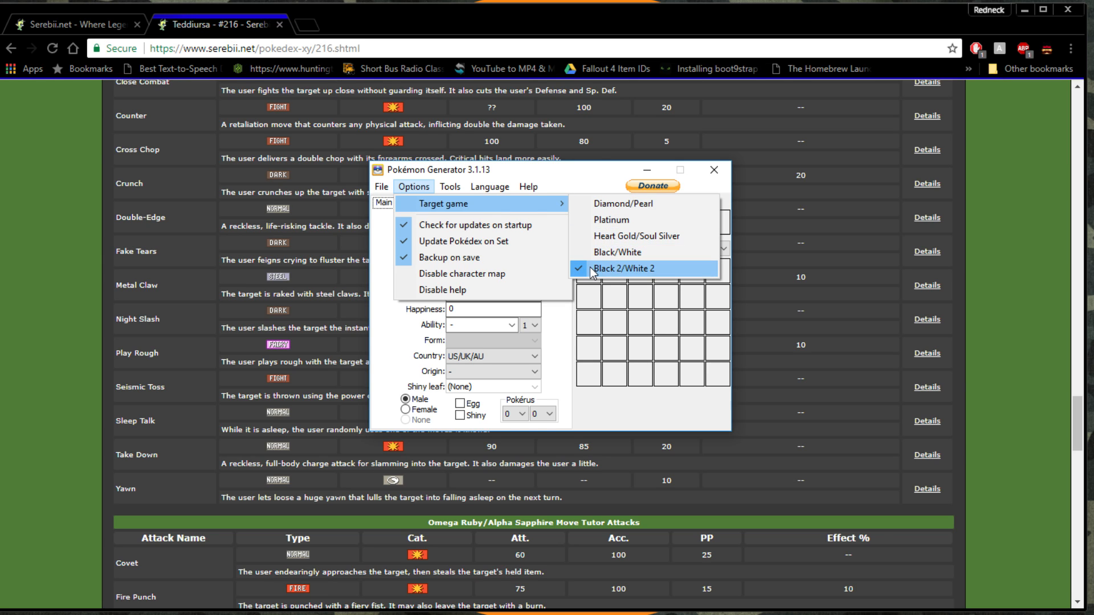
mouse_move(636, 236)
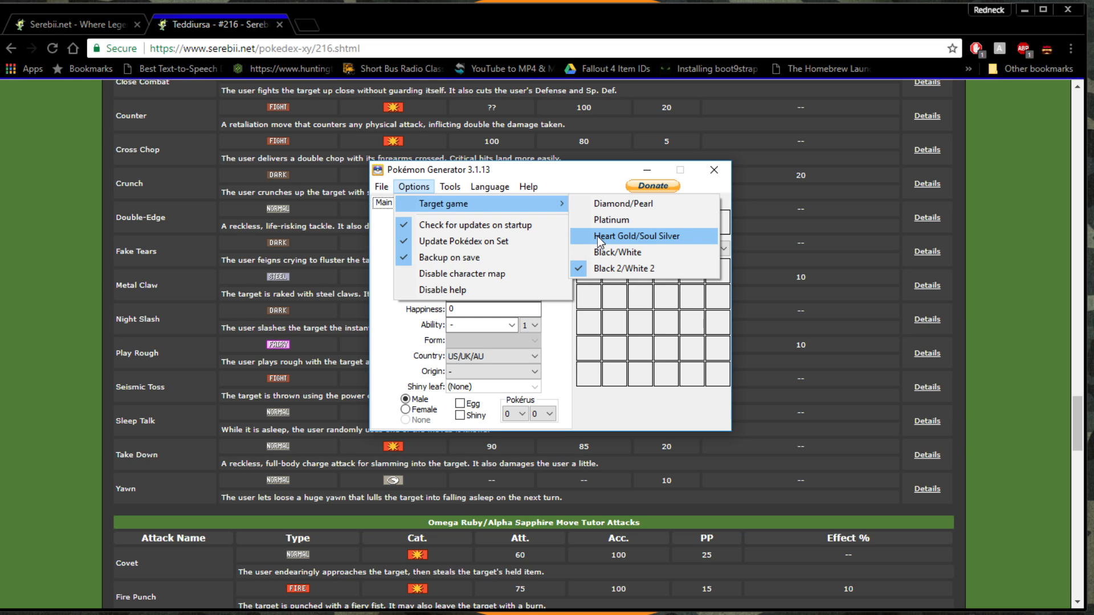
mouse_move(635, 241)
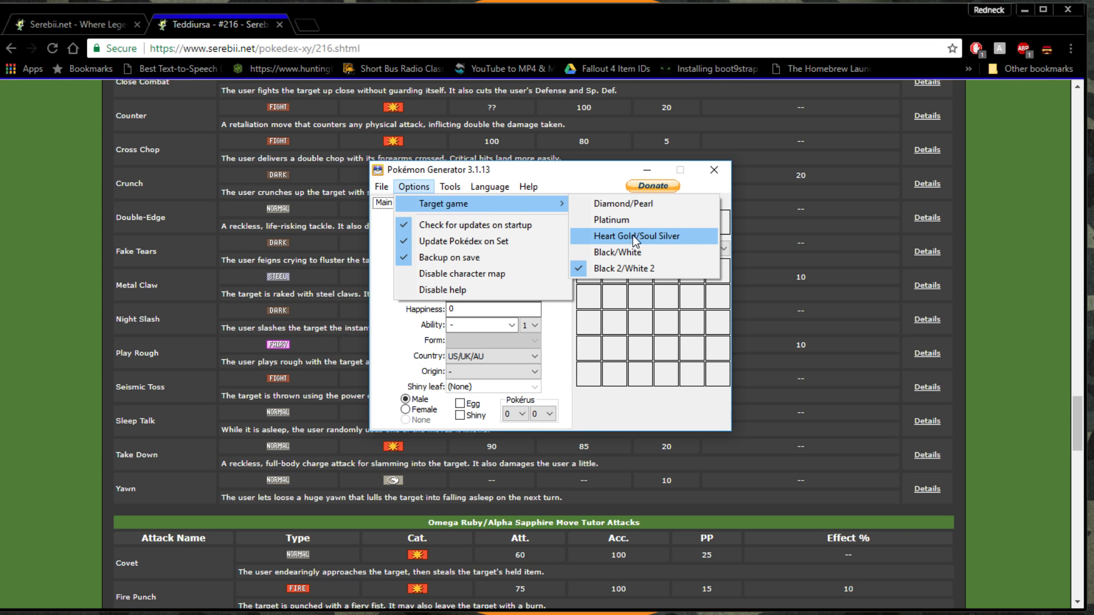
click(636, 236)
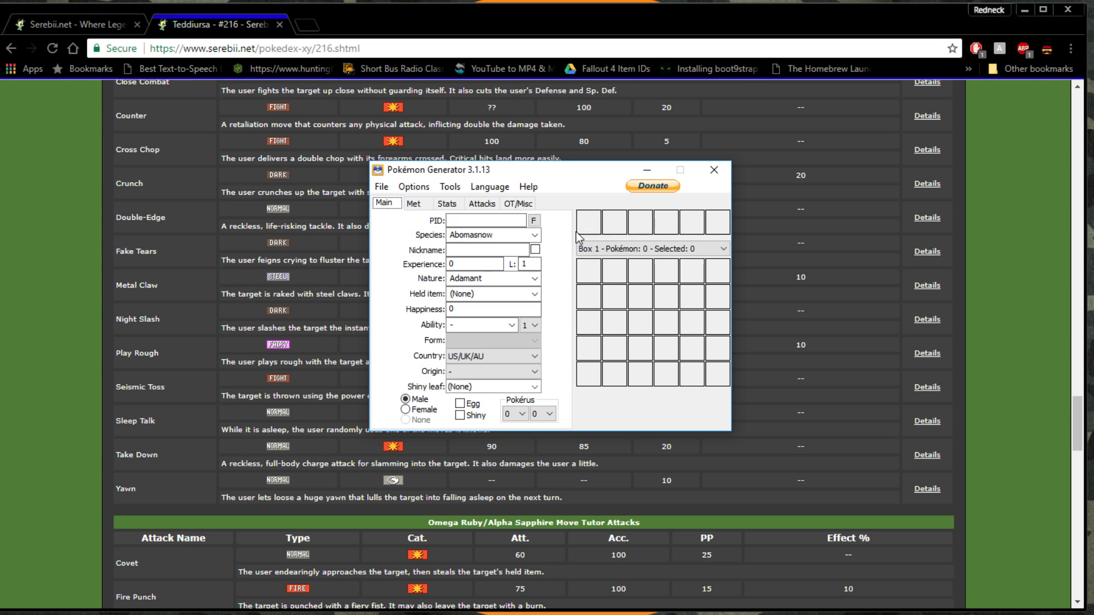
mouse_move(486, 220)
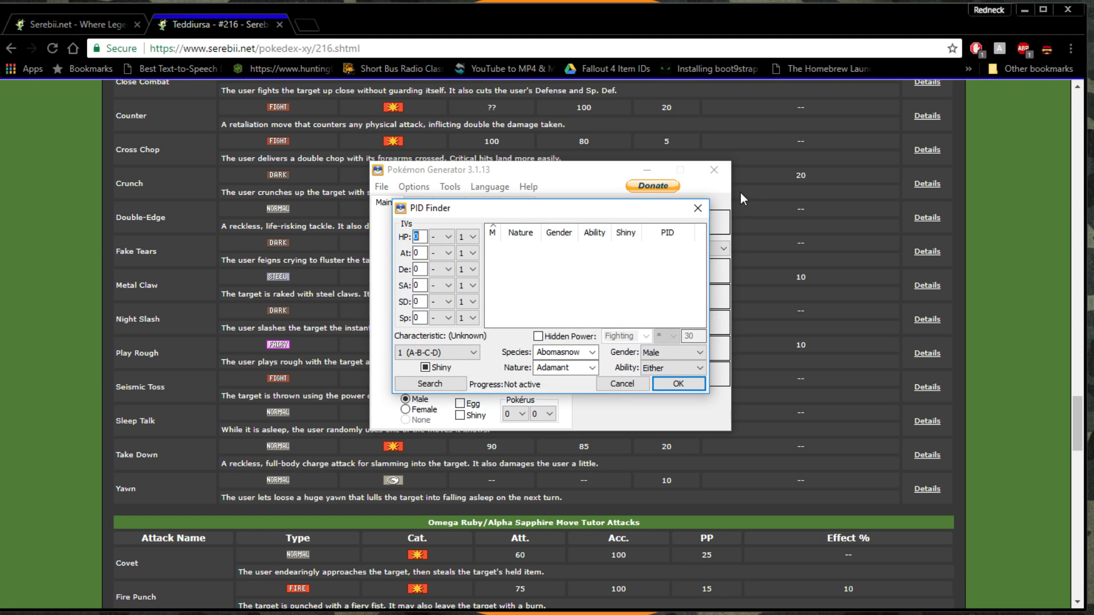
click(620, 384)
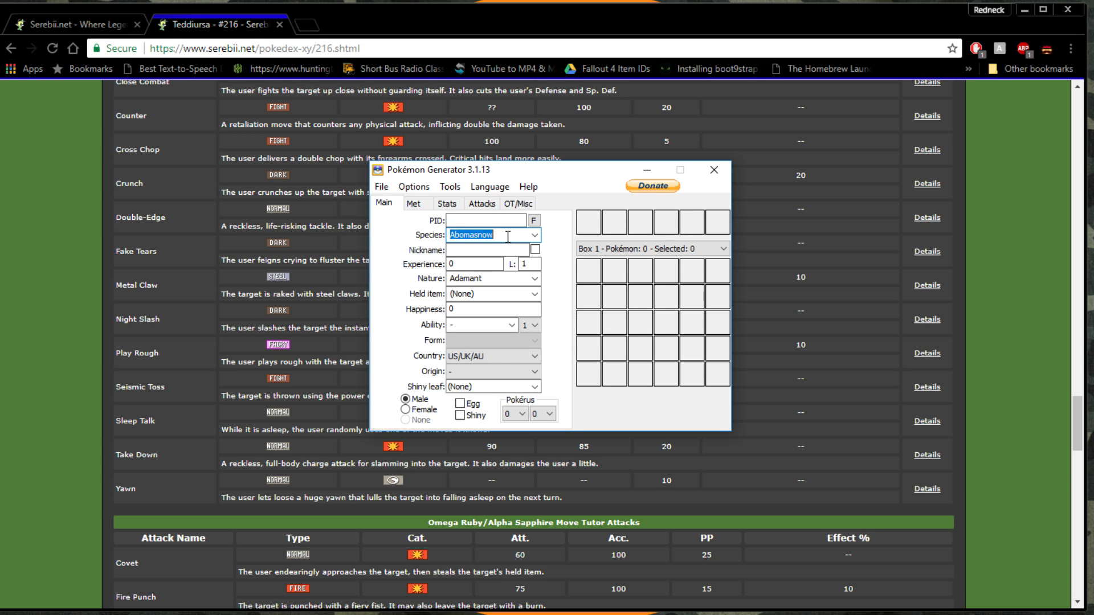
mouse_move(489, 235)
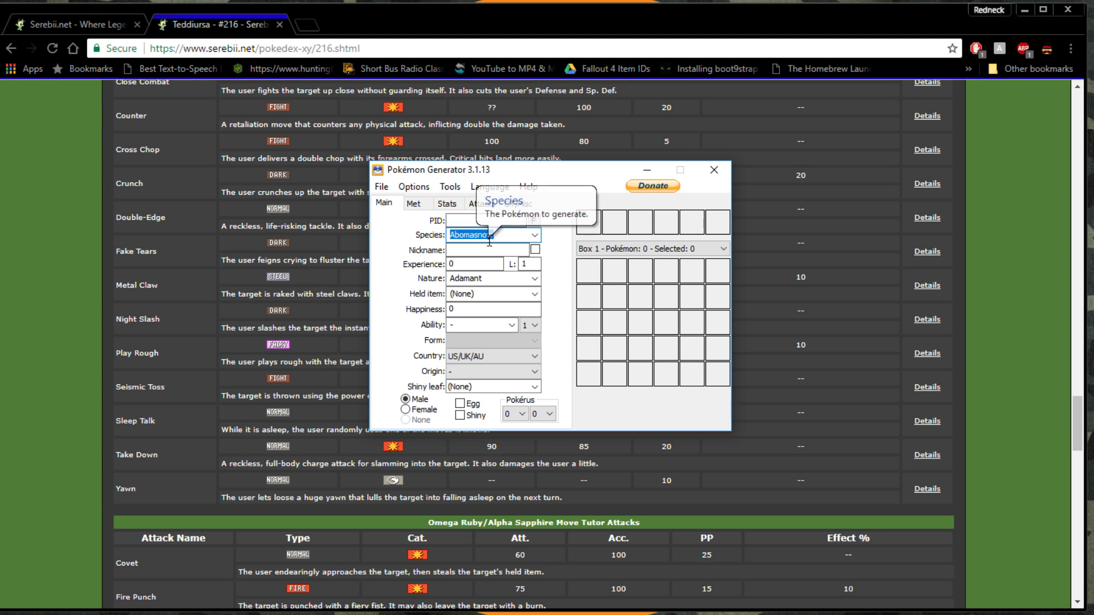
Set the species to Murkrow and give it the custom nickname Crow Boy.
text(murk)
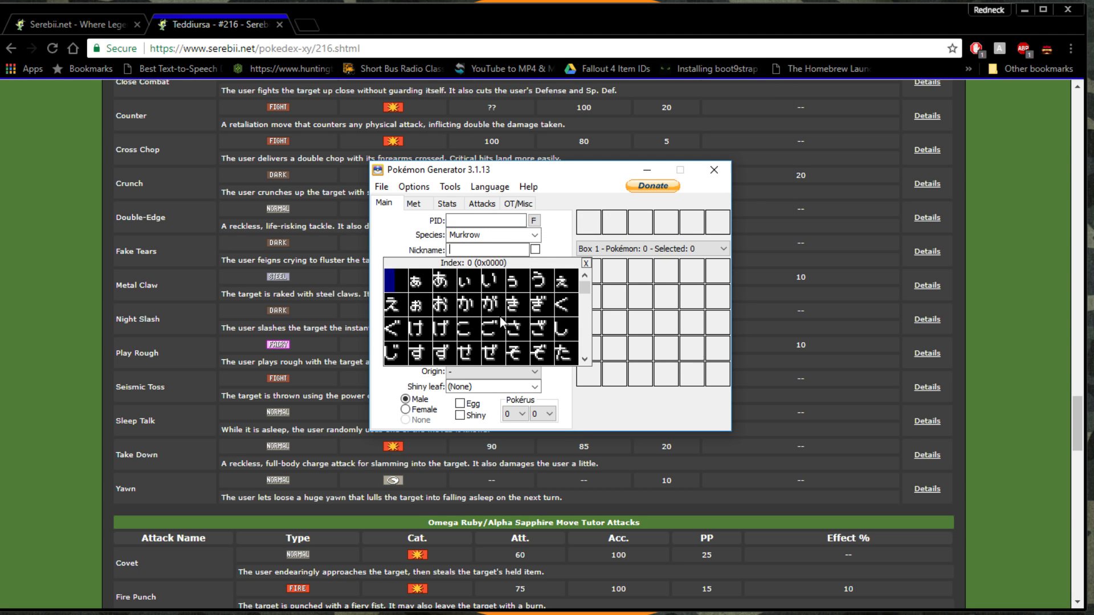
click(466, 328)
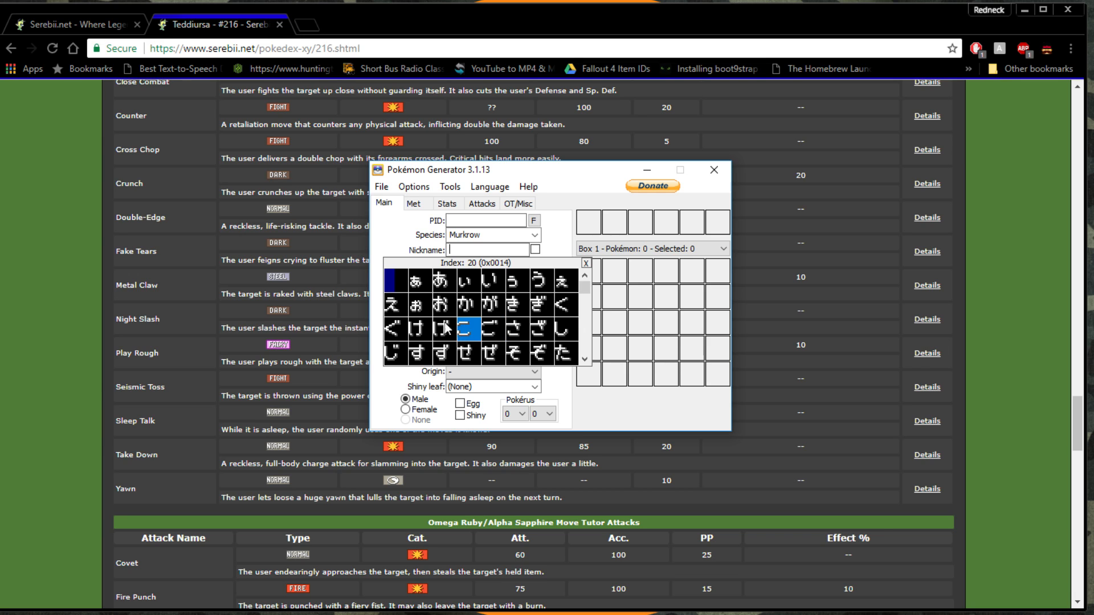
click(586, 263)
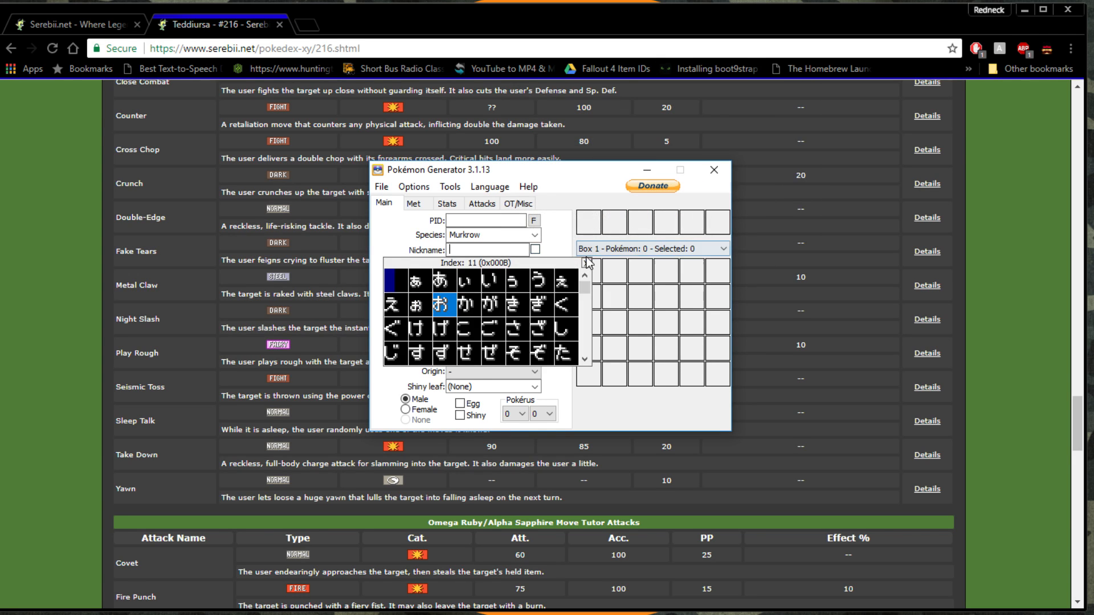
click(536, 249)
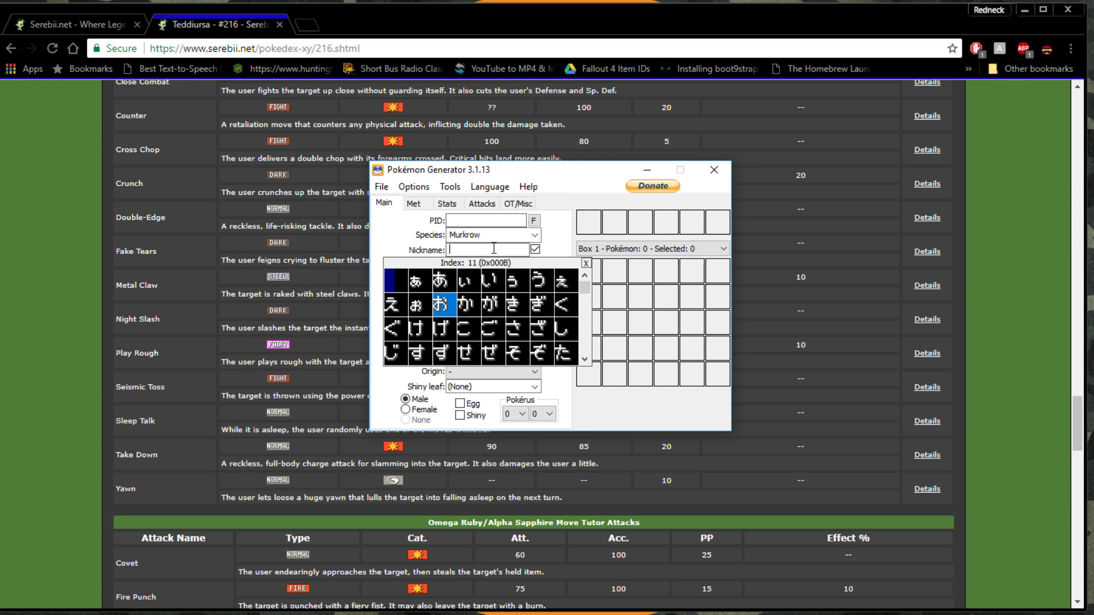
text(Crow Boy)
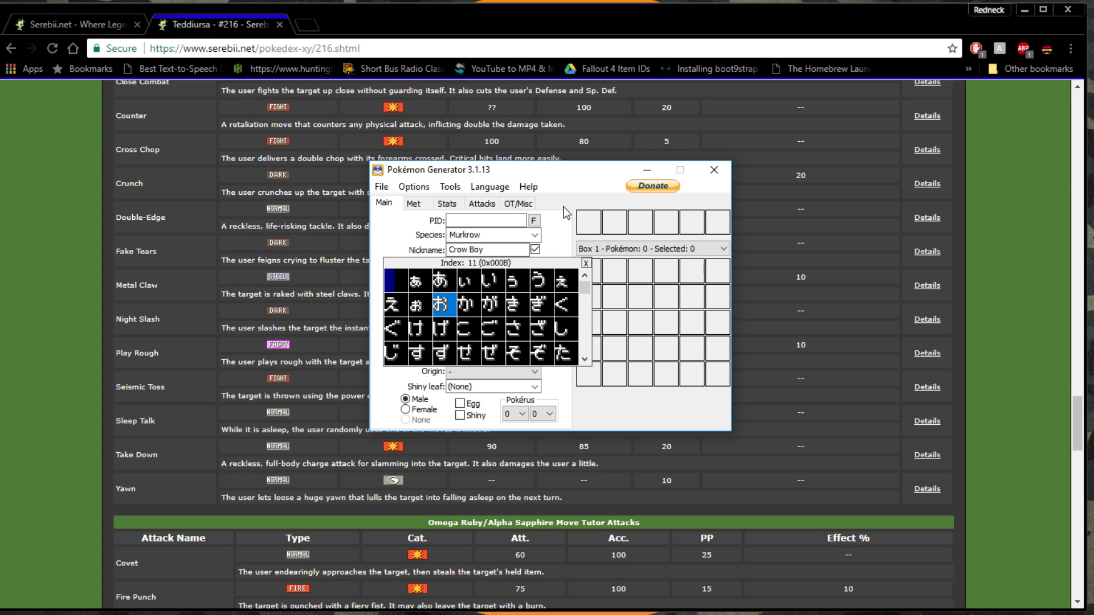
click(586, 263)
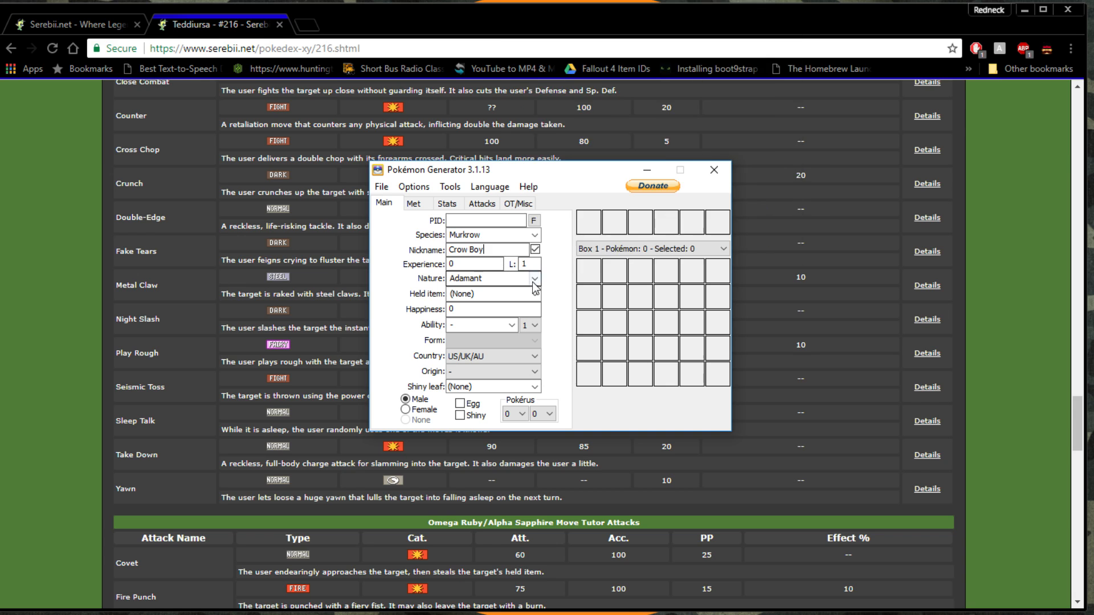
Choose the Modest nature and an Armor Fossil as the held item.
click(534, 278)
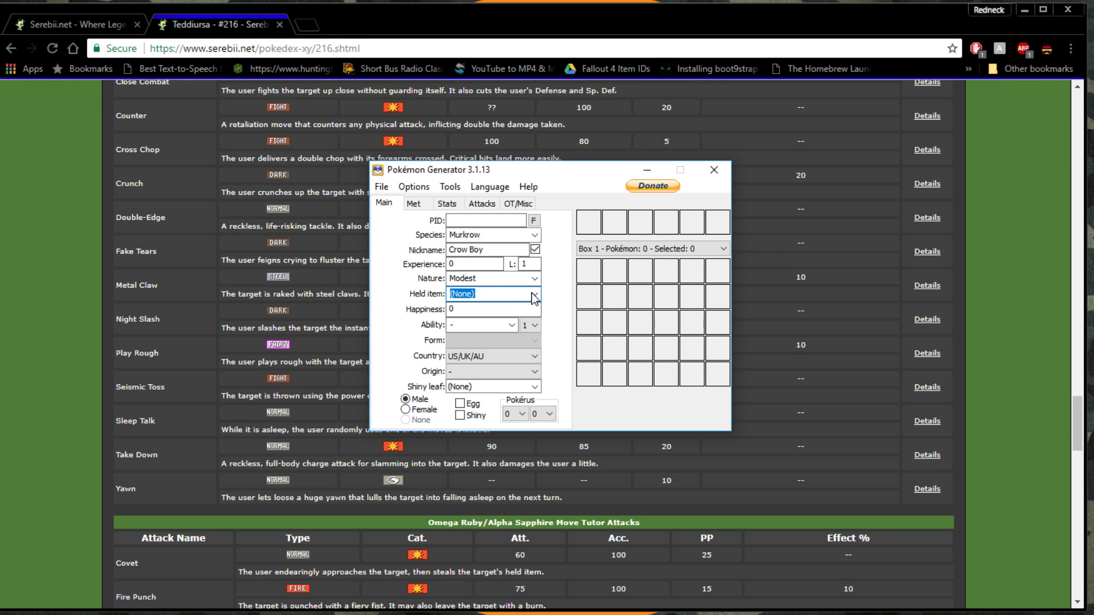
click(533, 294)
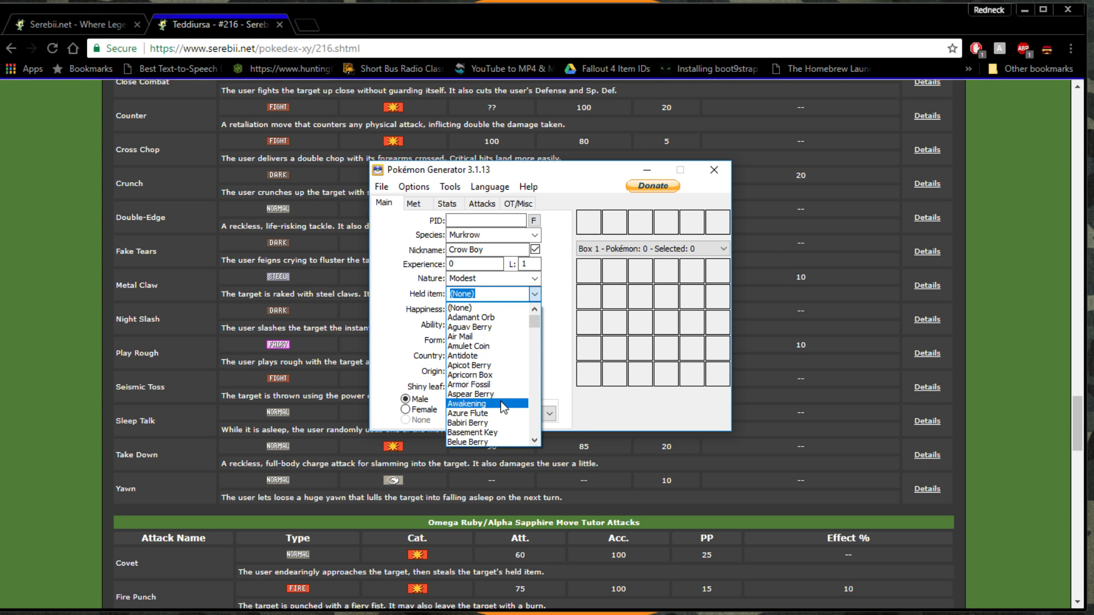
click(470, 384)
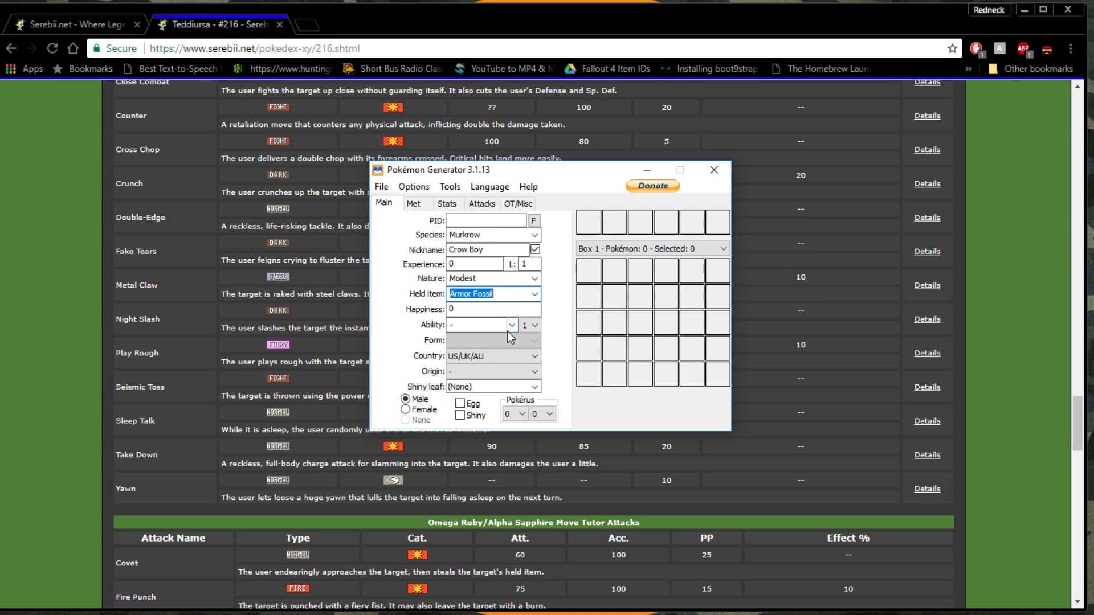
click(512, 325)
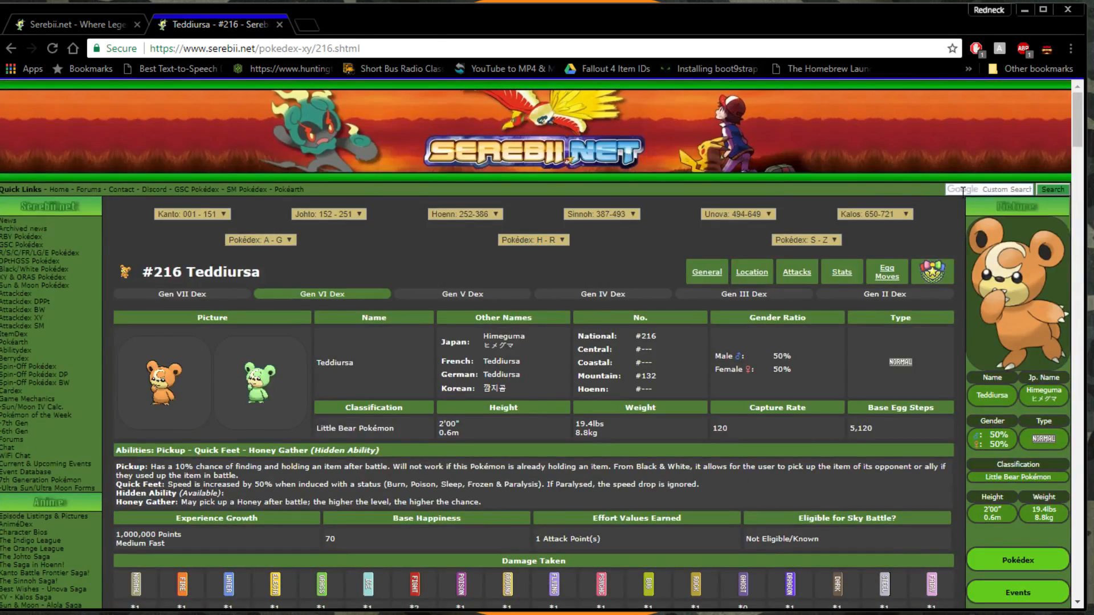
Search Serebii for Murkrow and view its Gen IV page's Ability section (Insomnia, Super Luck).
text(murck)
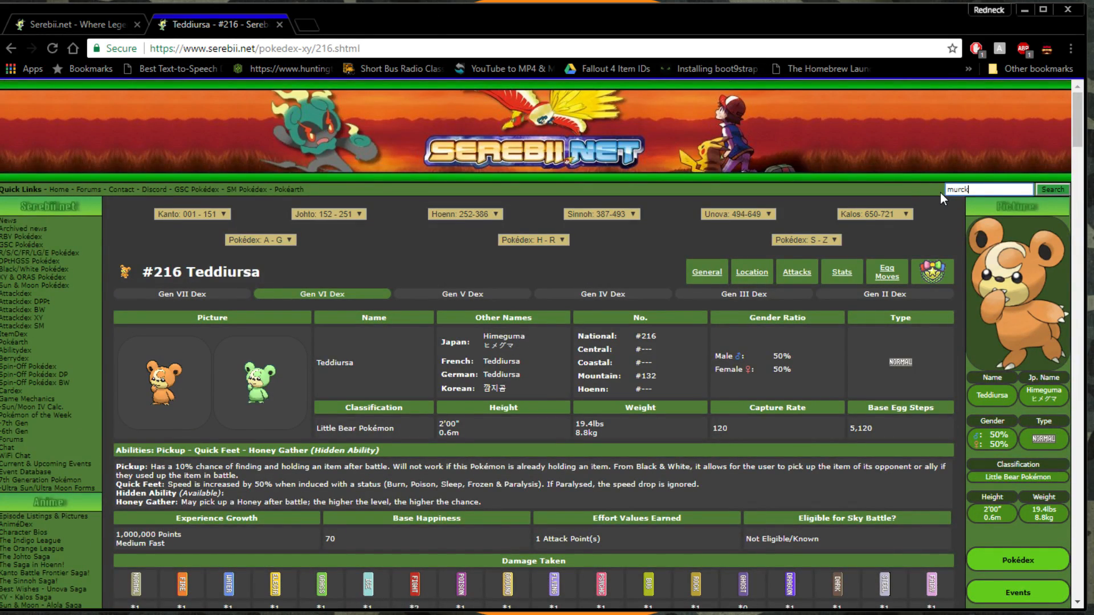
key(Backspace)
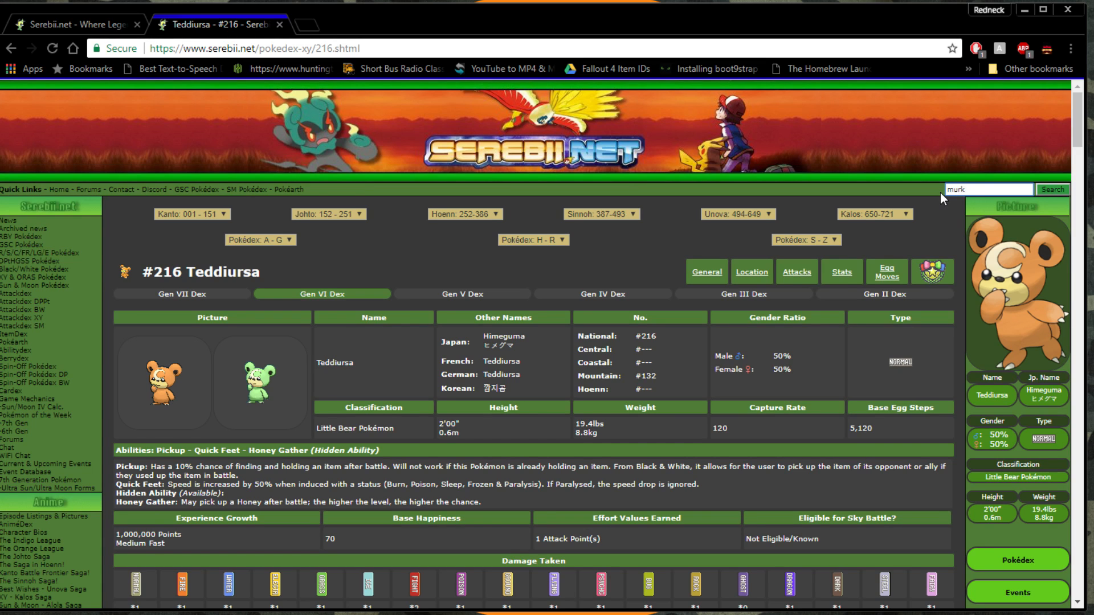
click(1053, 190)
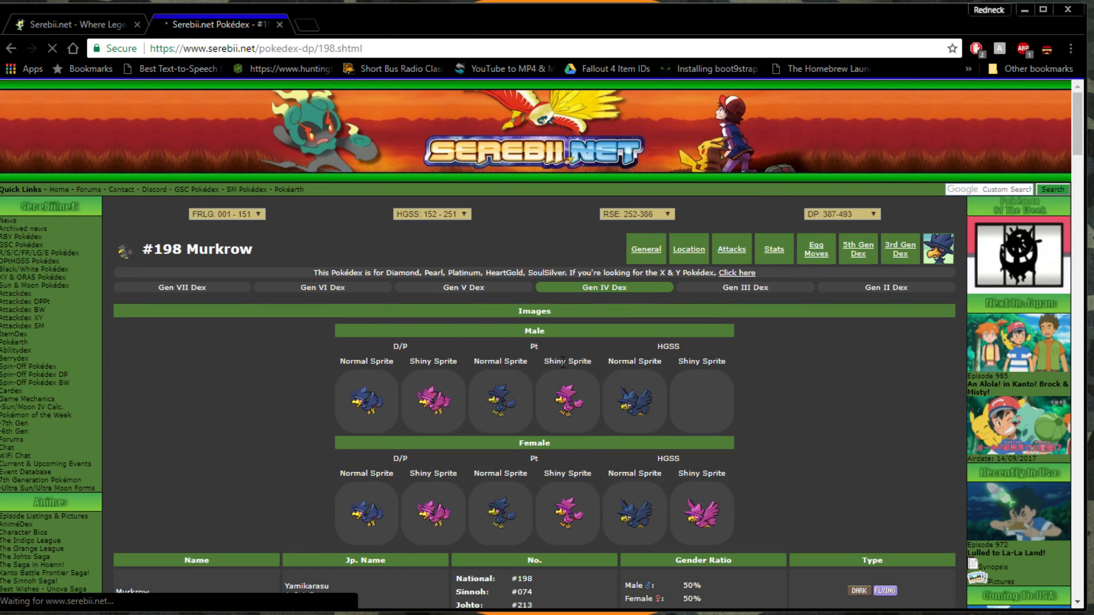
scroll(down, 3)
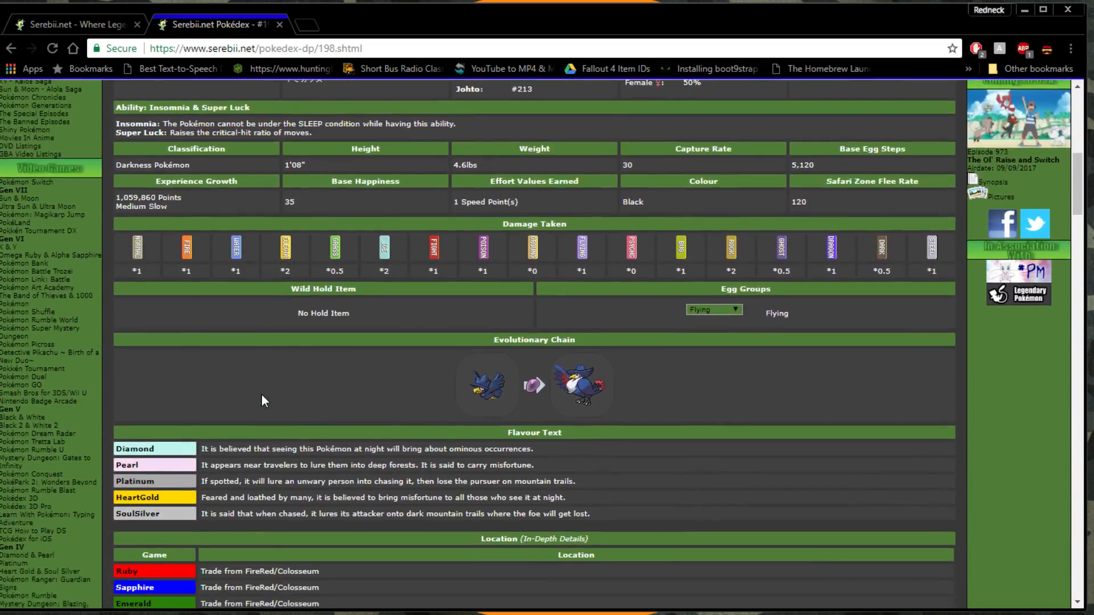
scroll(down, 3)
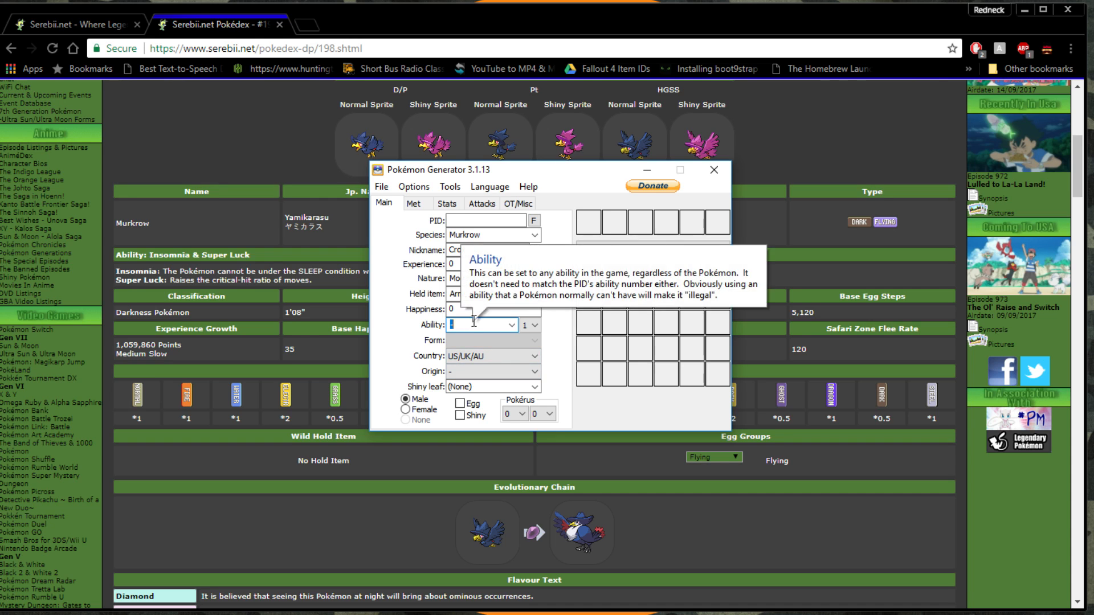
Enter Super Luck as the ability and tick the Egg checkbox.
text(super Luck)
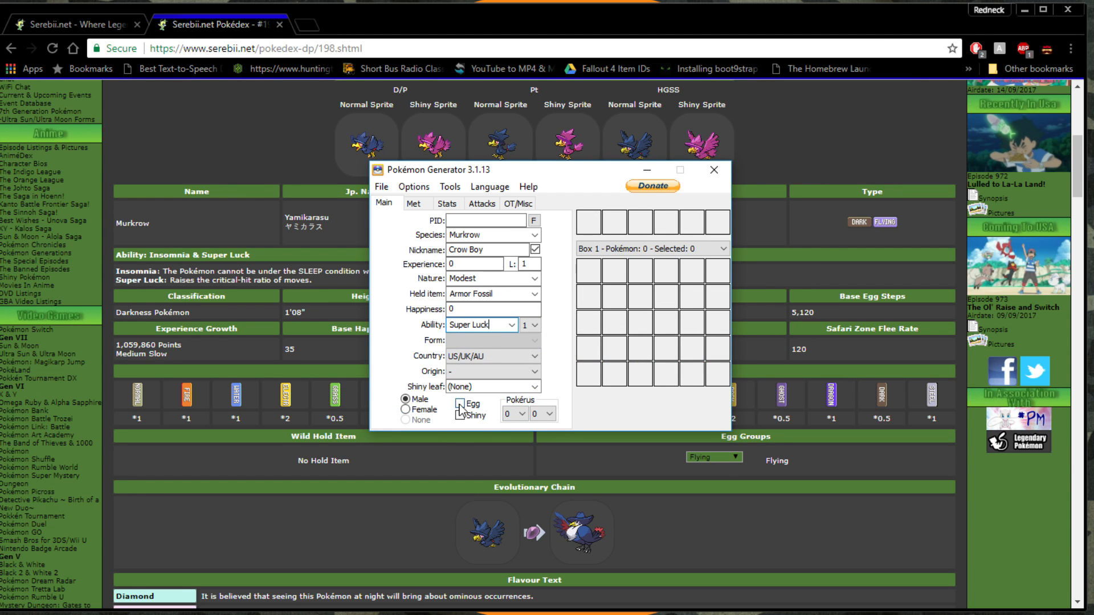
click(458, 403)
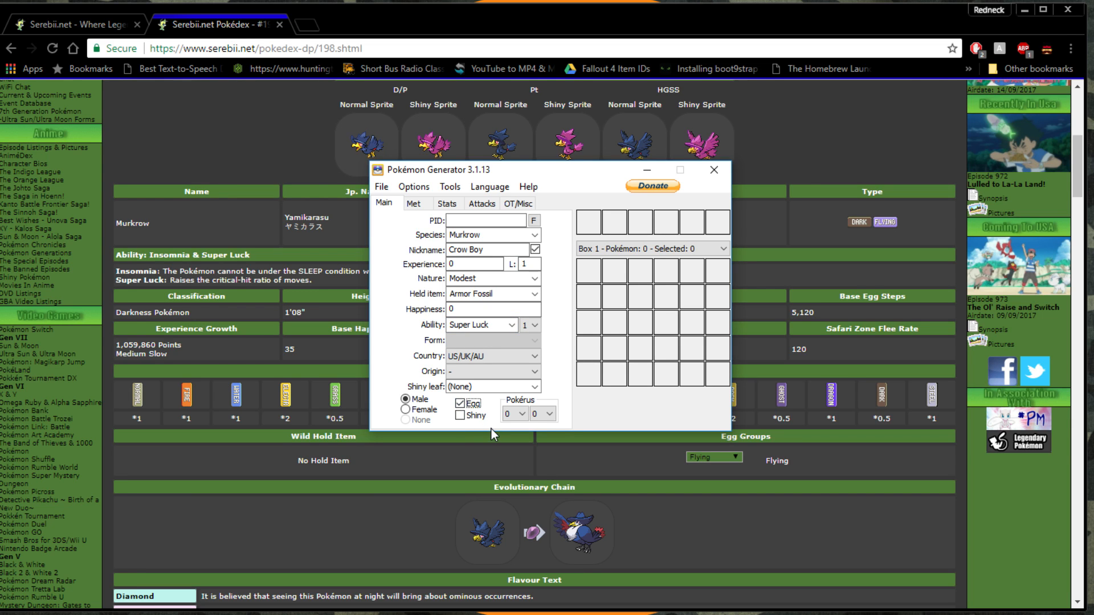
click(461, 416)
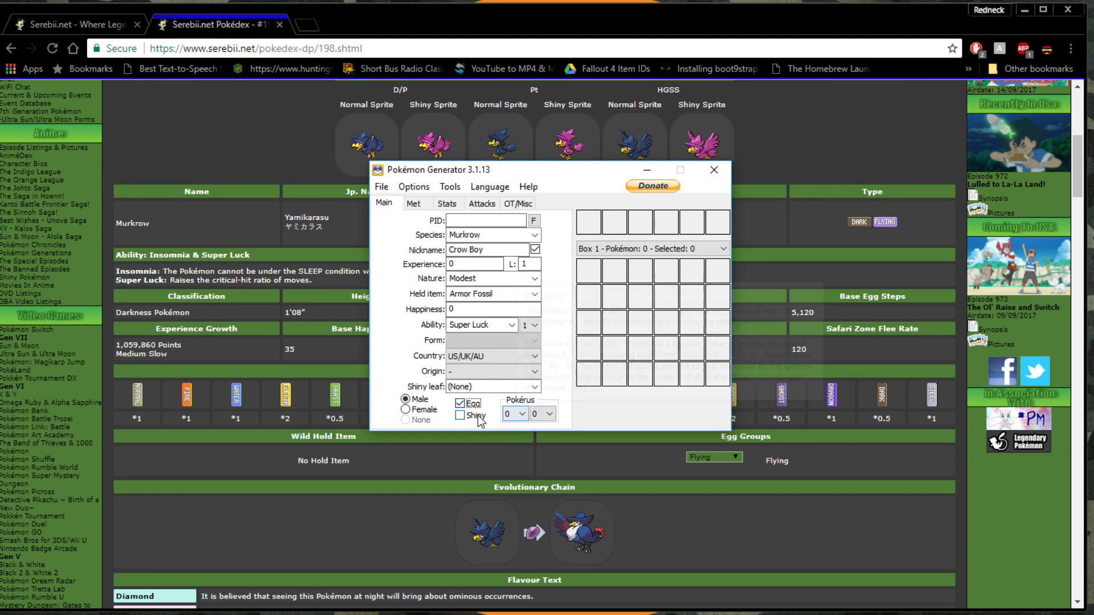
mouse_move(461, 416)
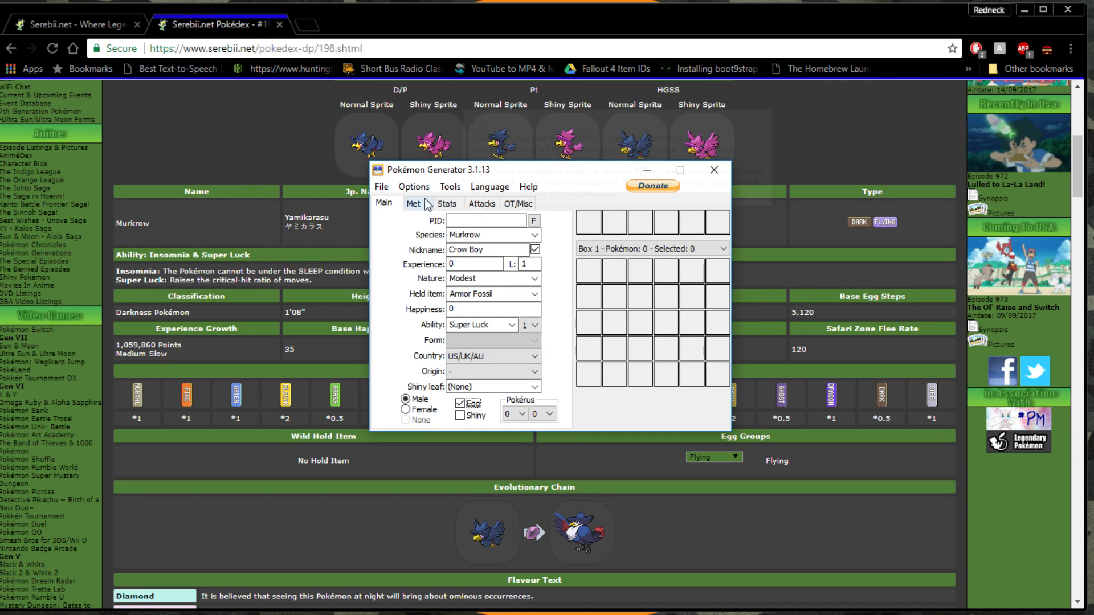
Set the met location to Saffron City and the ball to Luxury Ball.
click(412, 203)
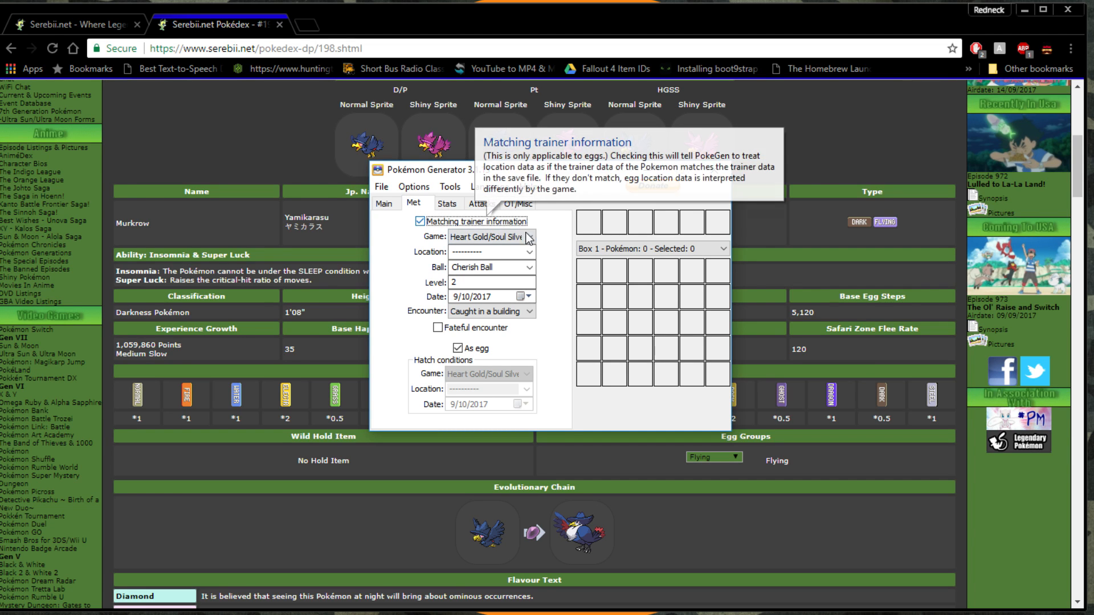
click(535, 252)
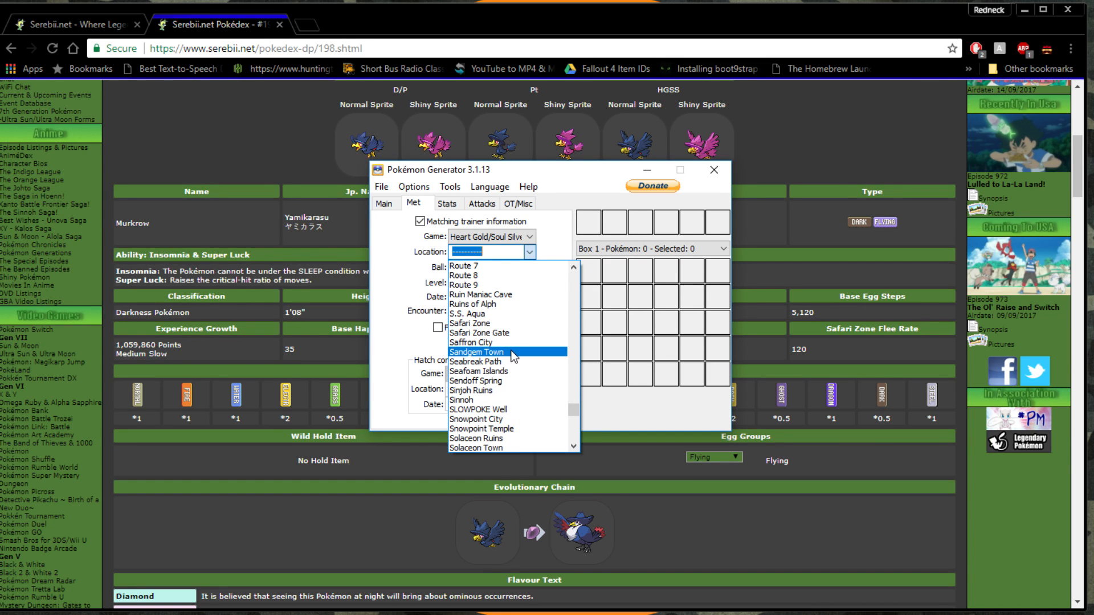
click(470, 343)
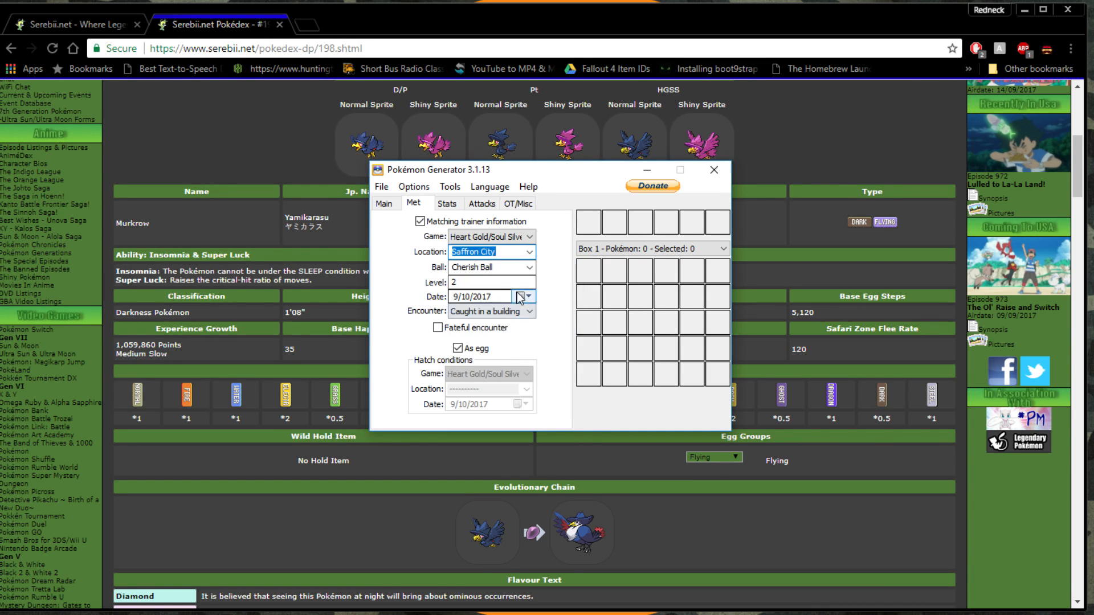
click(530, 267)
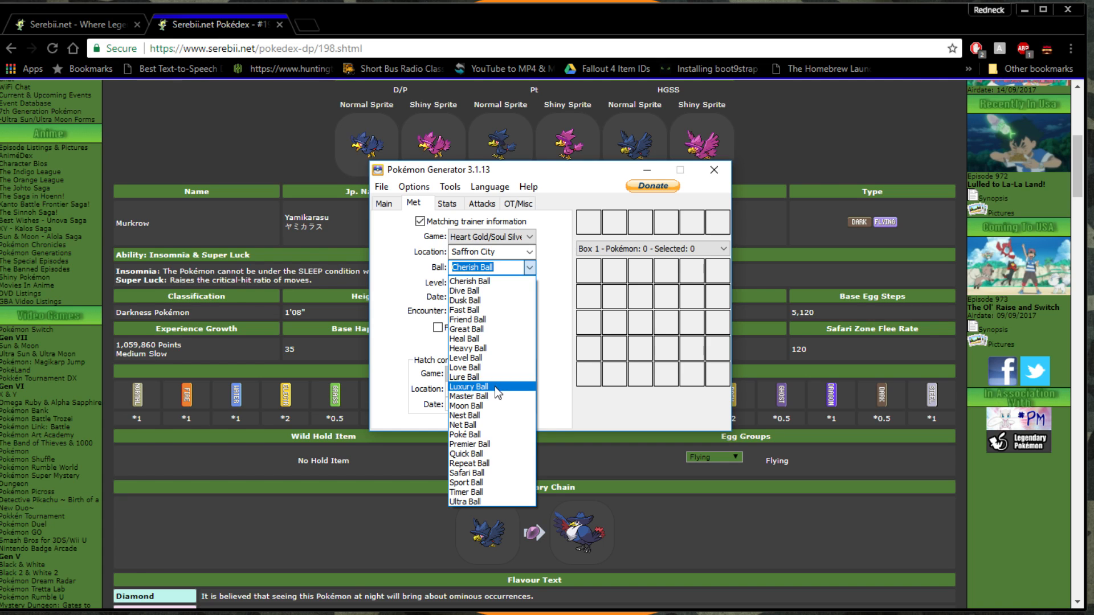
click(471, 386)
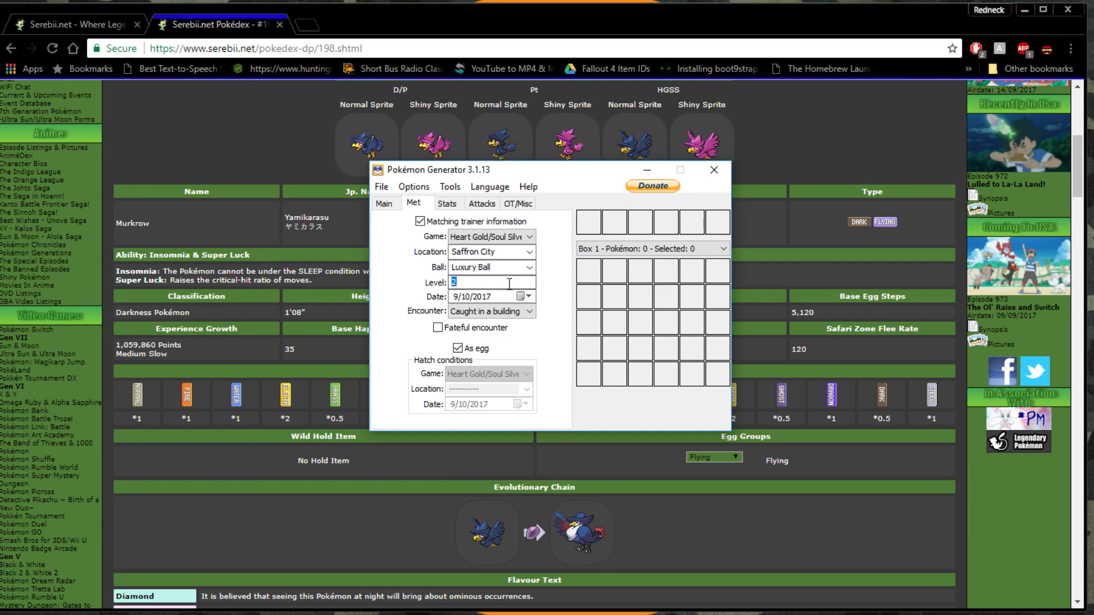
Set the met level to 1 and mark it as met as an egg.
text(1)
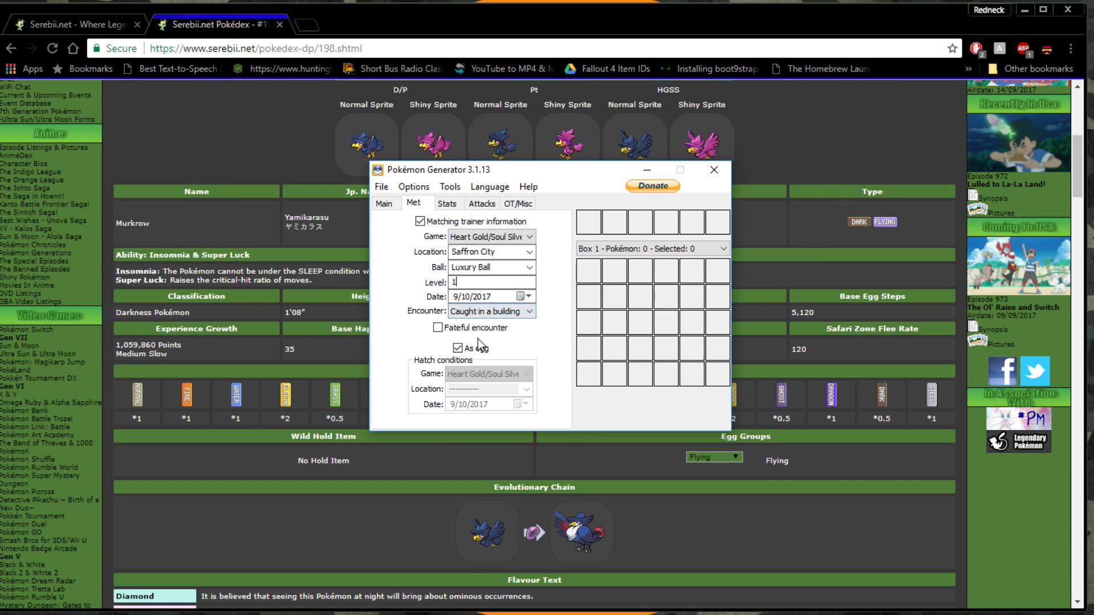
click(492, 312)
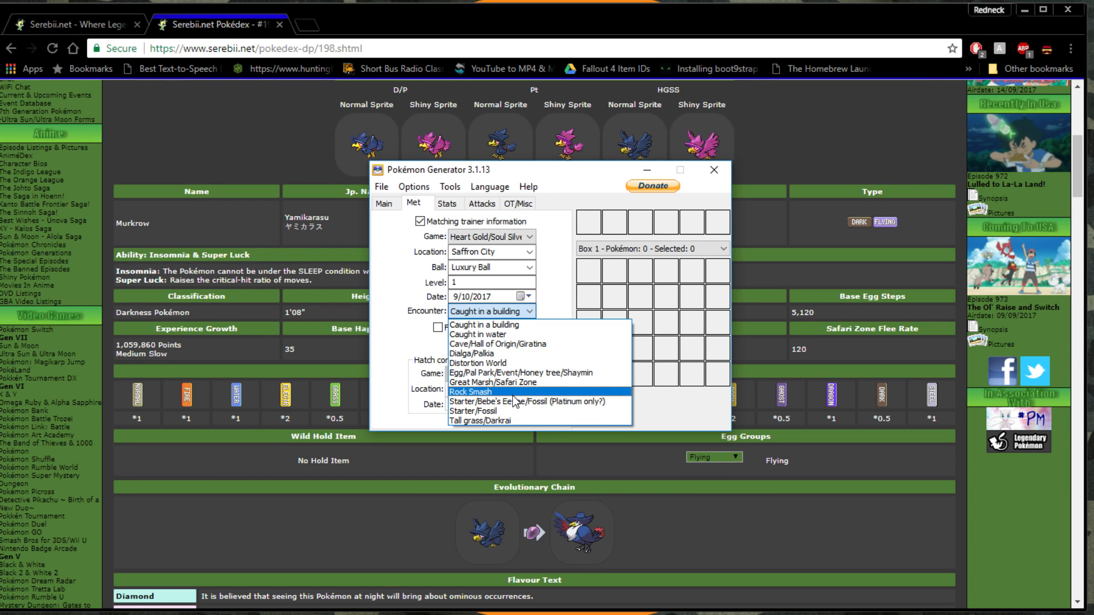
mouse_move(506, 382)
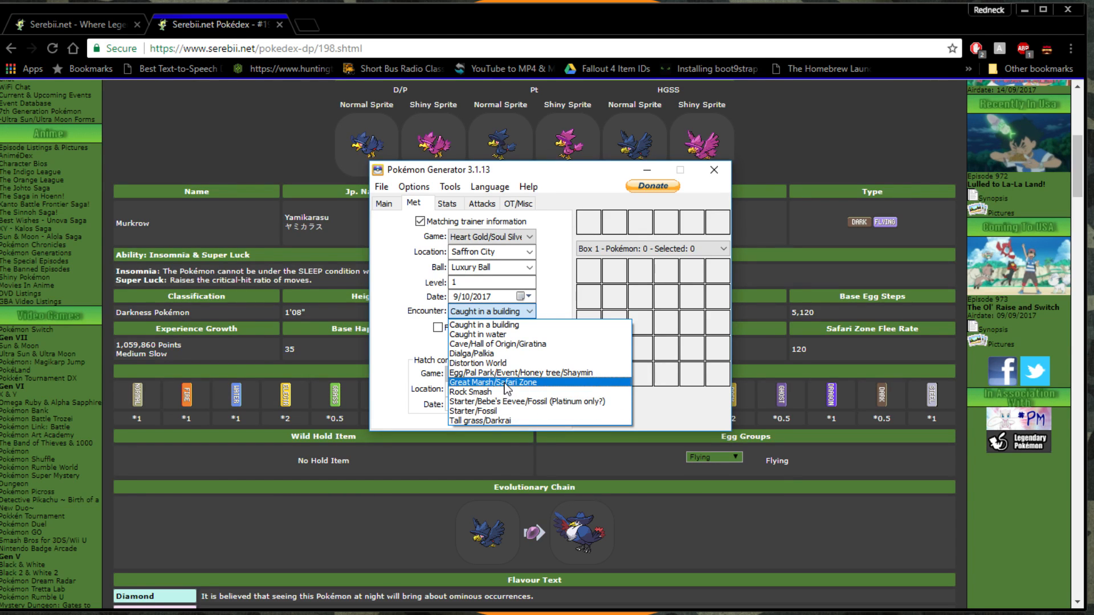
mouse_move(495, 336)
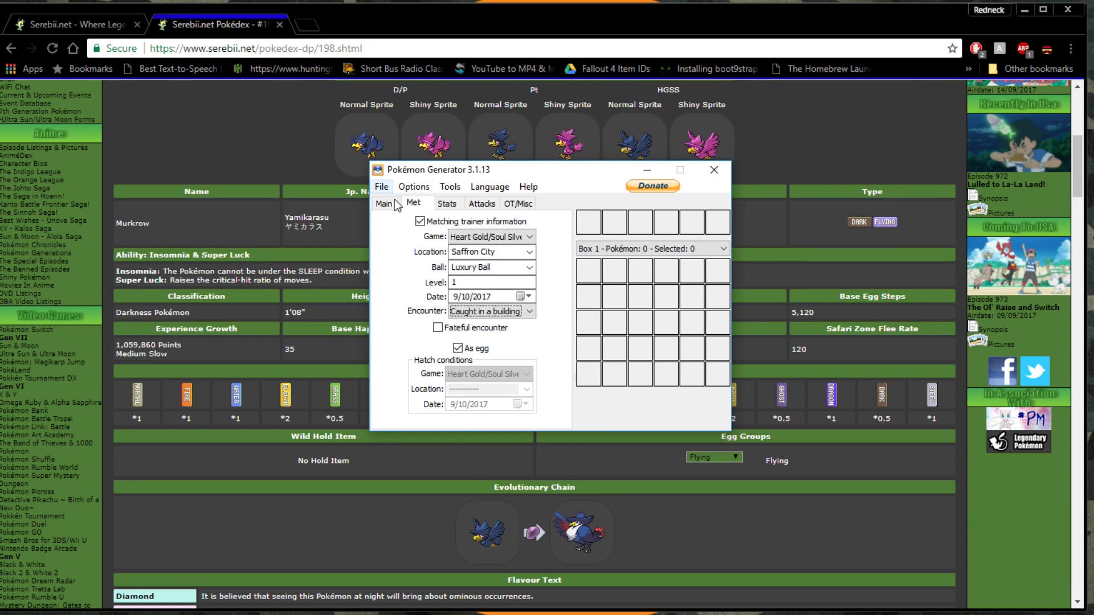
click(445, 202)
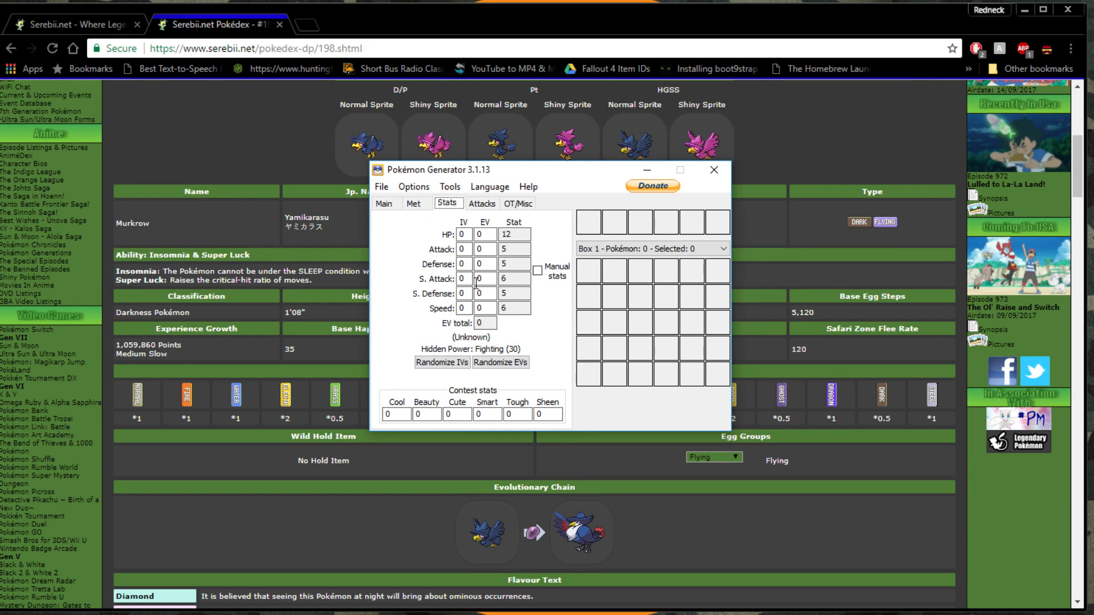
Randomize the IVs a few times, ending on 17/17/24/3/16/16.
click(463, 233)
text(3)
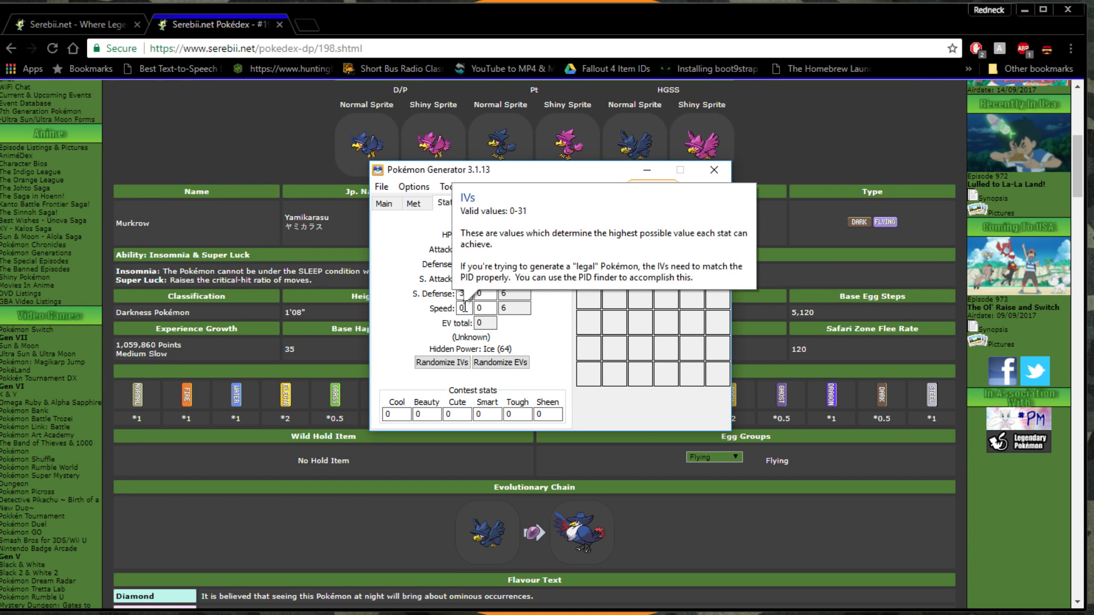
click(442, 362)
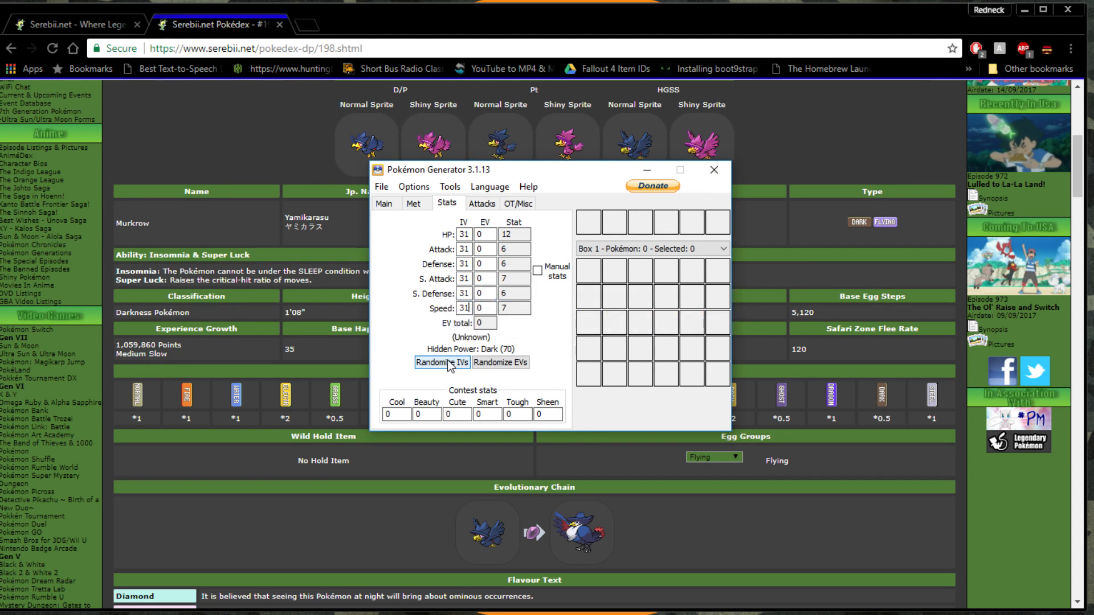
click(441, 363)
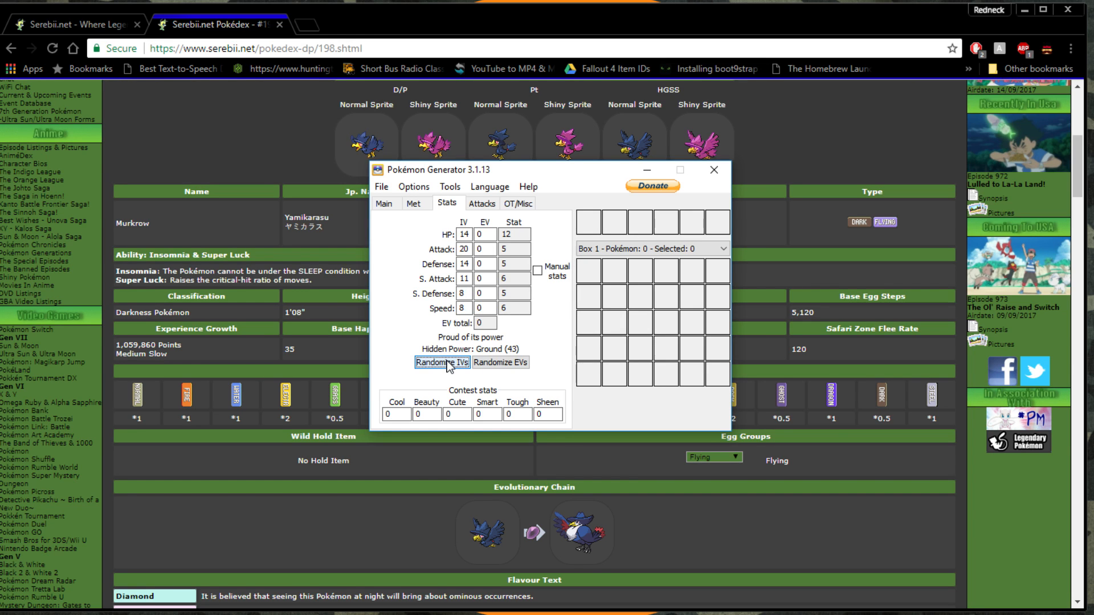
click(442, 363)
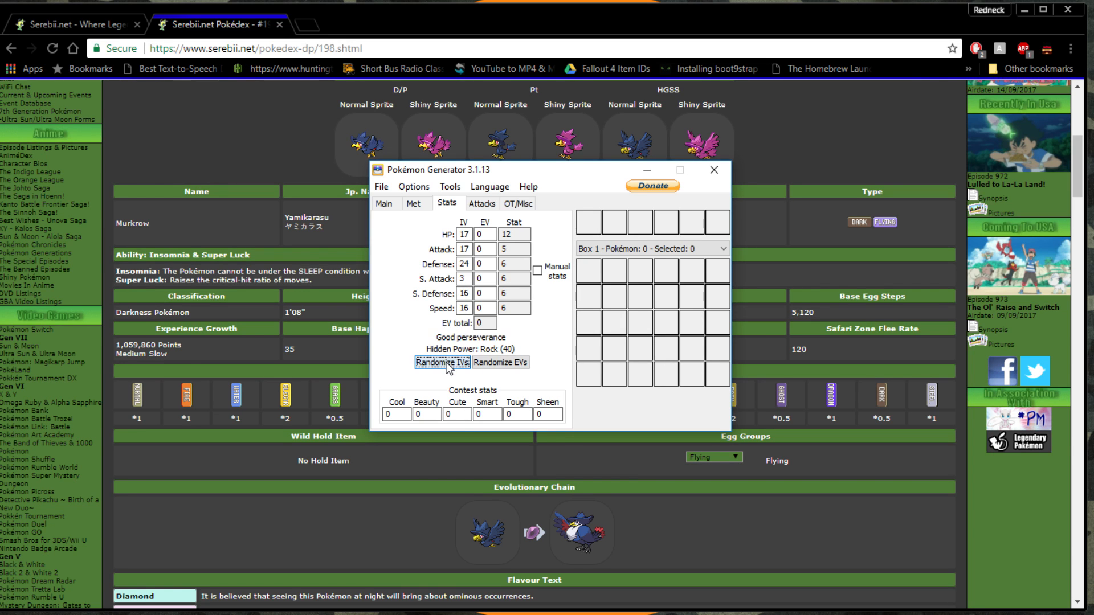
click(481, 202)
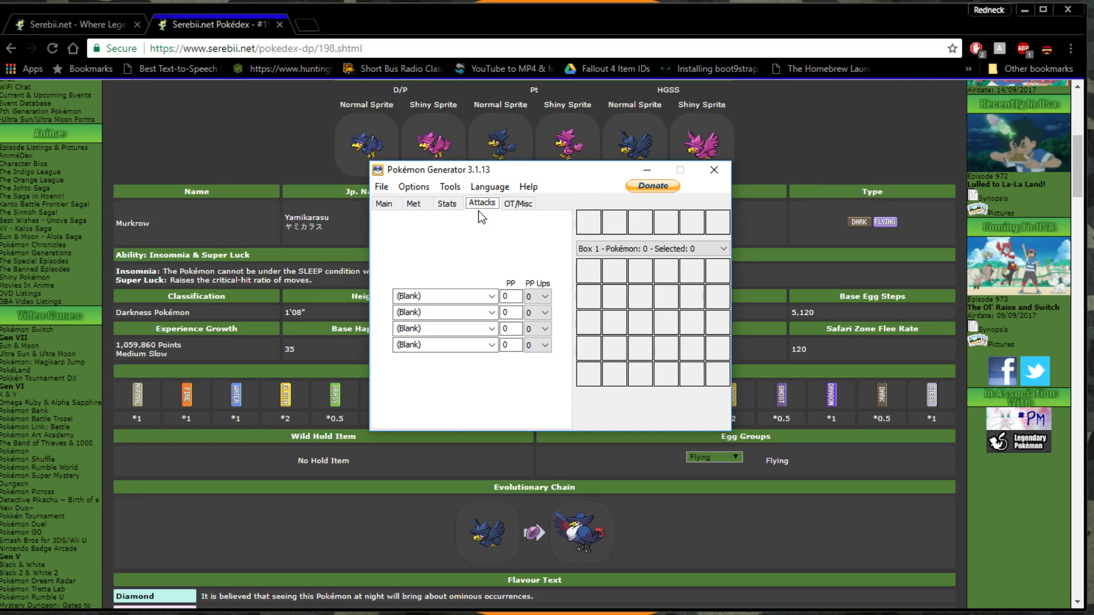
Fill the four move slots with Peck, Astonish, Icy Wind and Heat Wave.
scroll(down, 3)
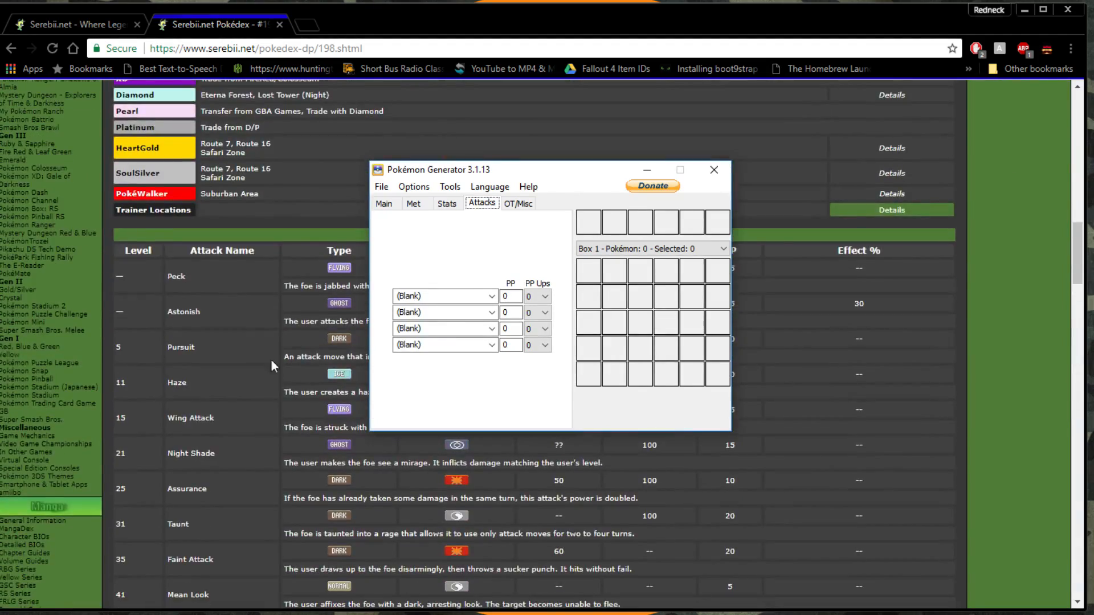
click(443, 296)
text(Peck)
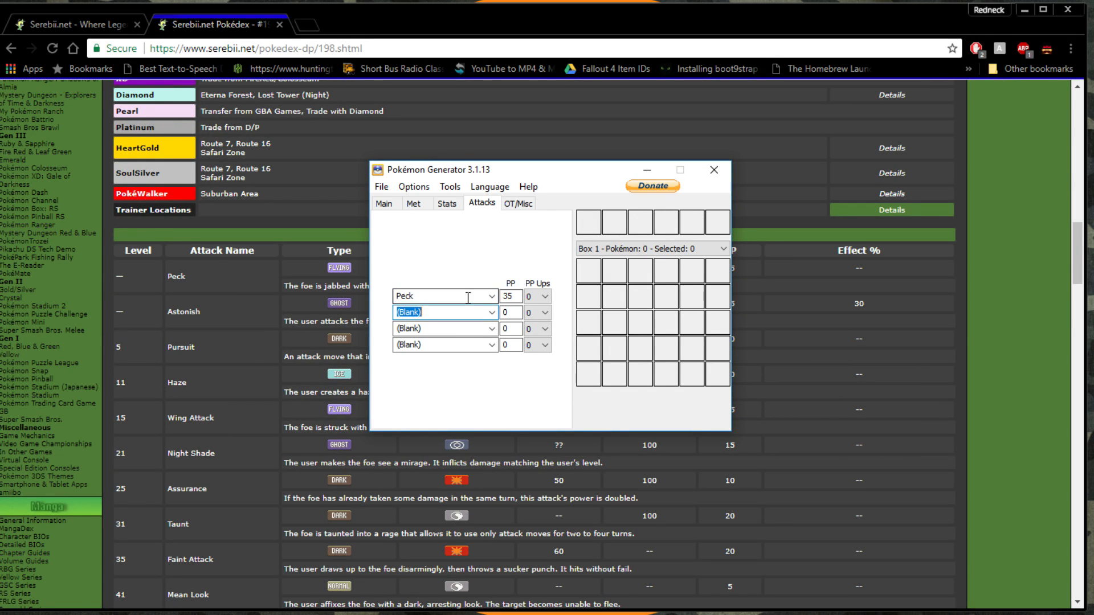
text(astonish)
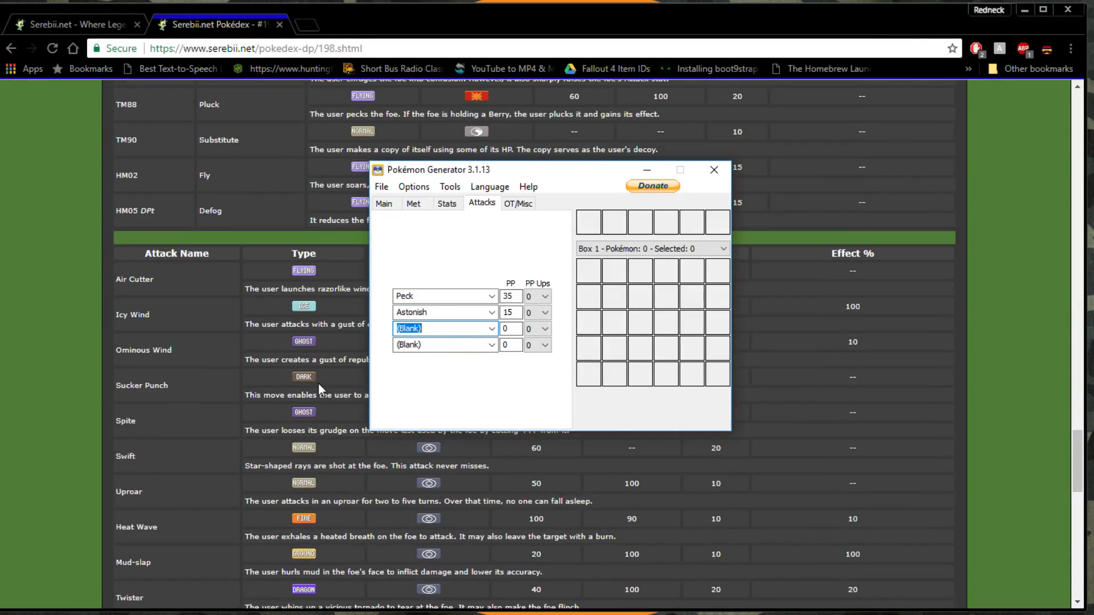
scroll(down, 3)
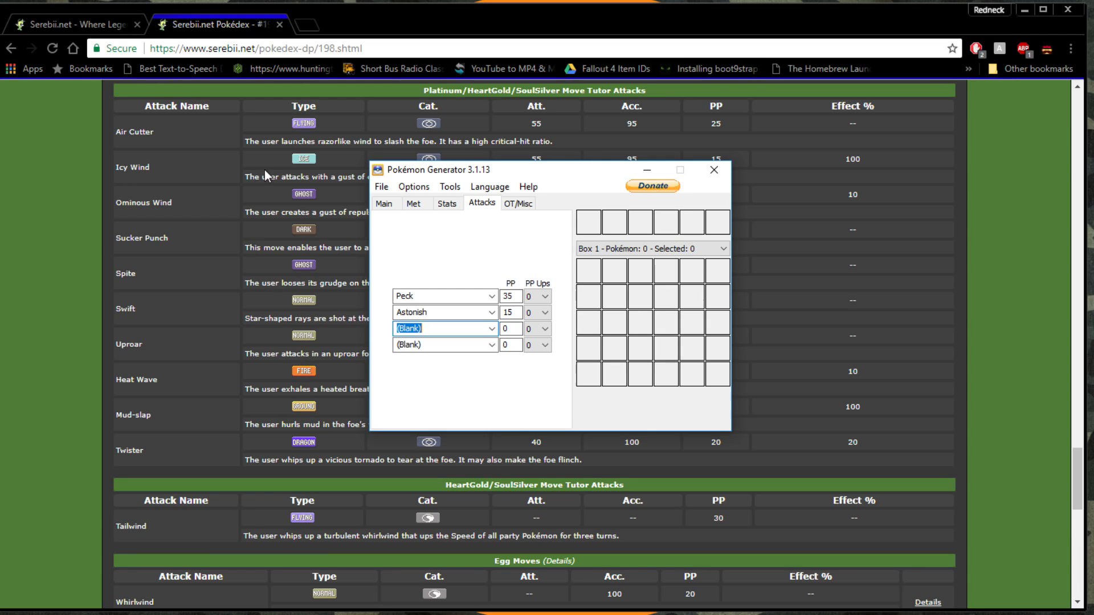
mouse_move(220, 363)
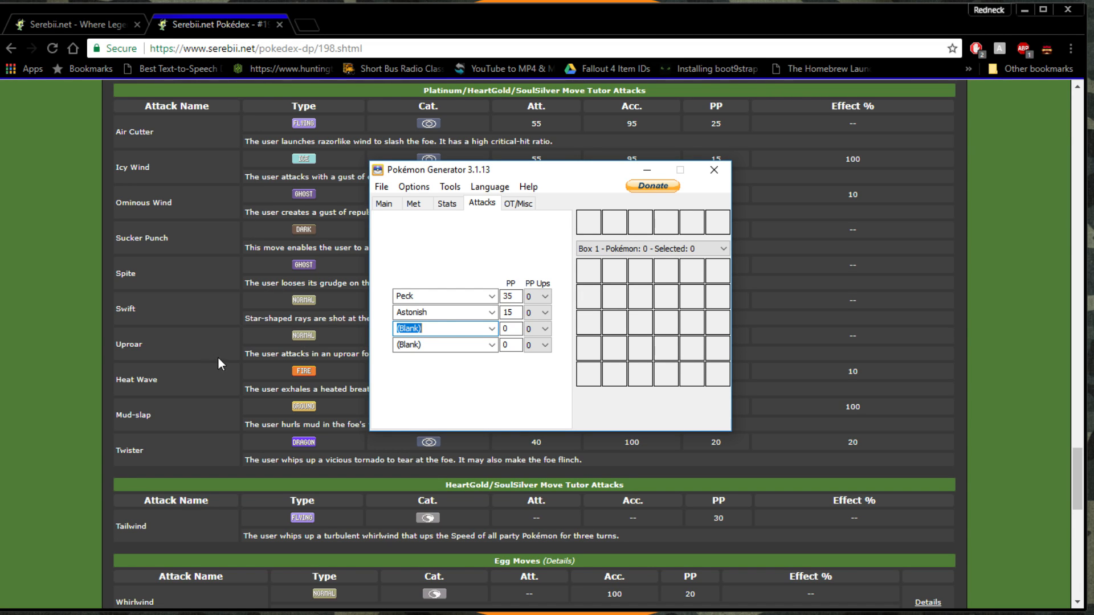
text(Icy Wind)
click(445, 345)
text(Heat Wave)
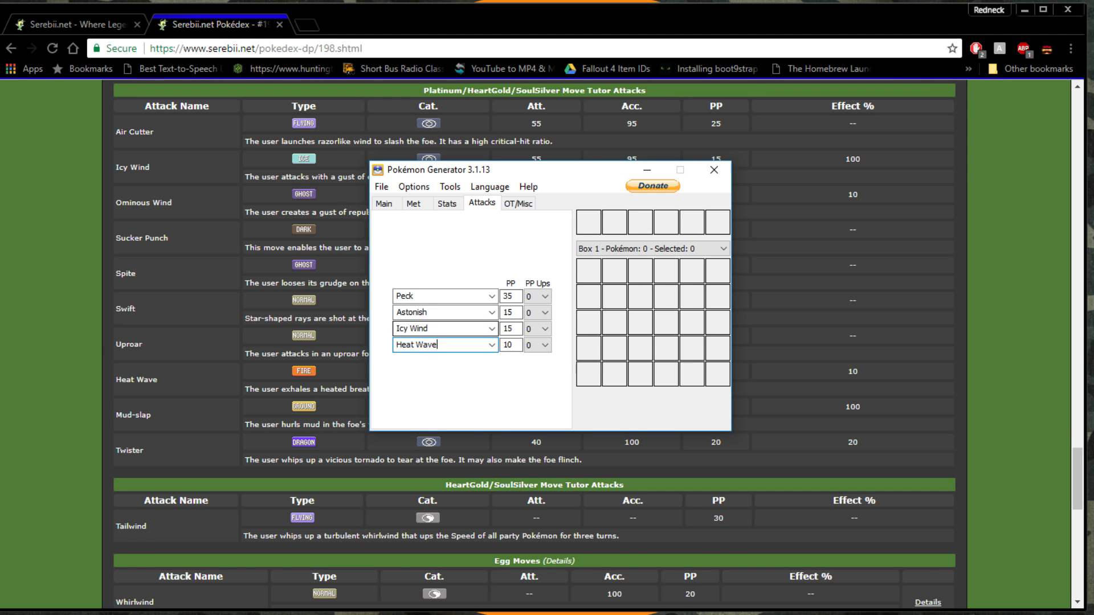
click(518, 203)
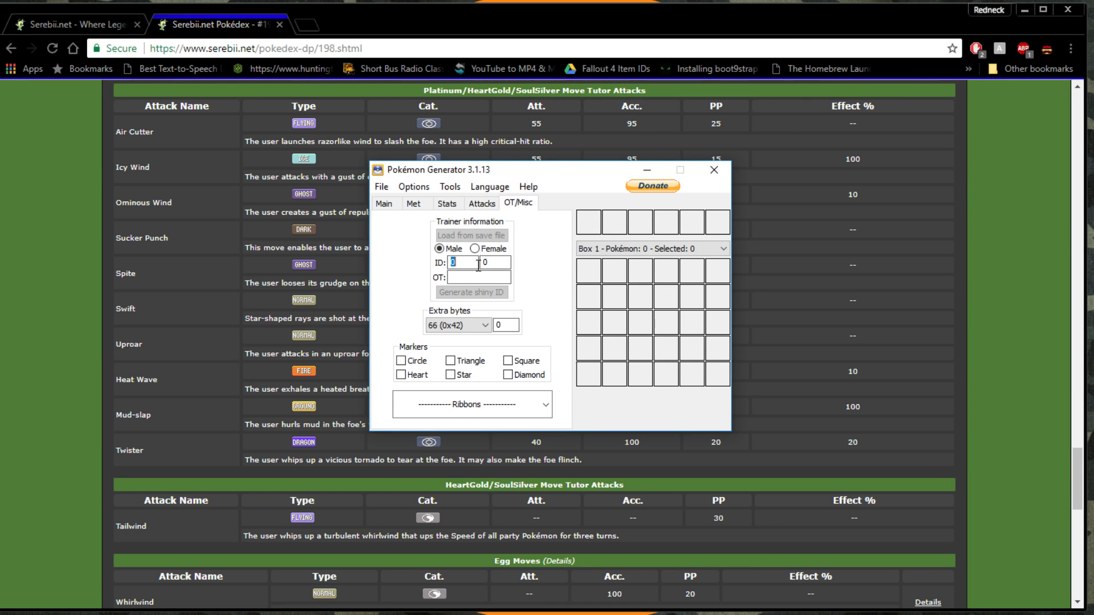
Enter trainer ID 45832, secret ID 12348 and OT name Redneck.
text(85692)
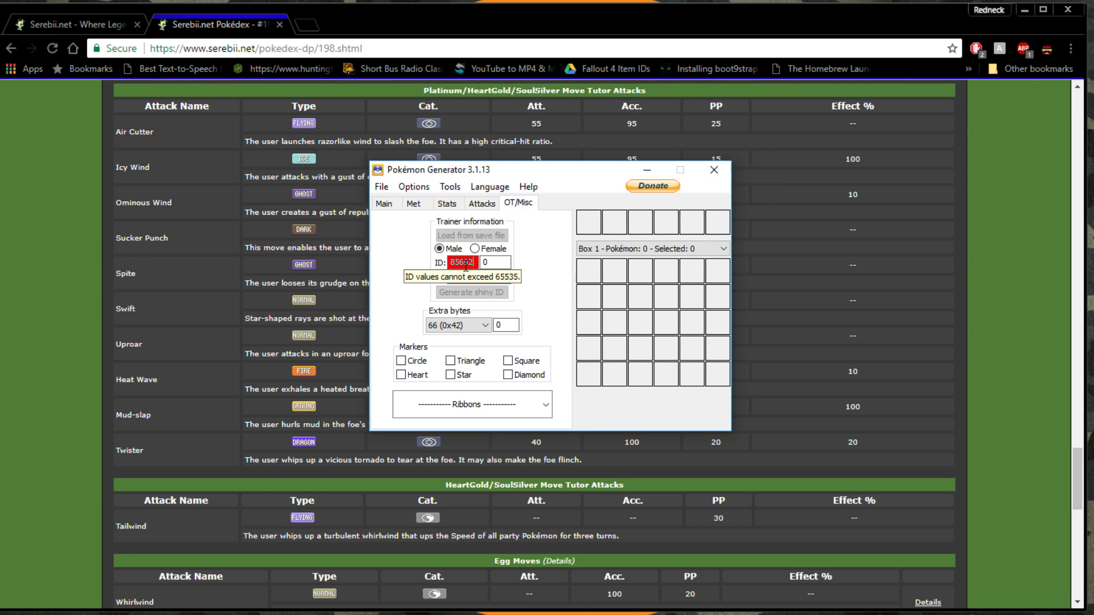
text(45832)
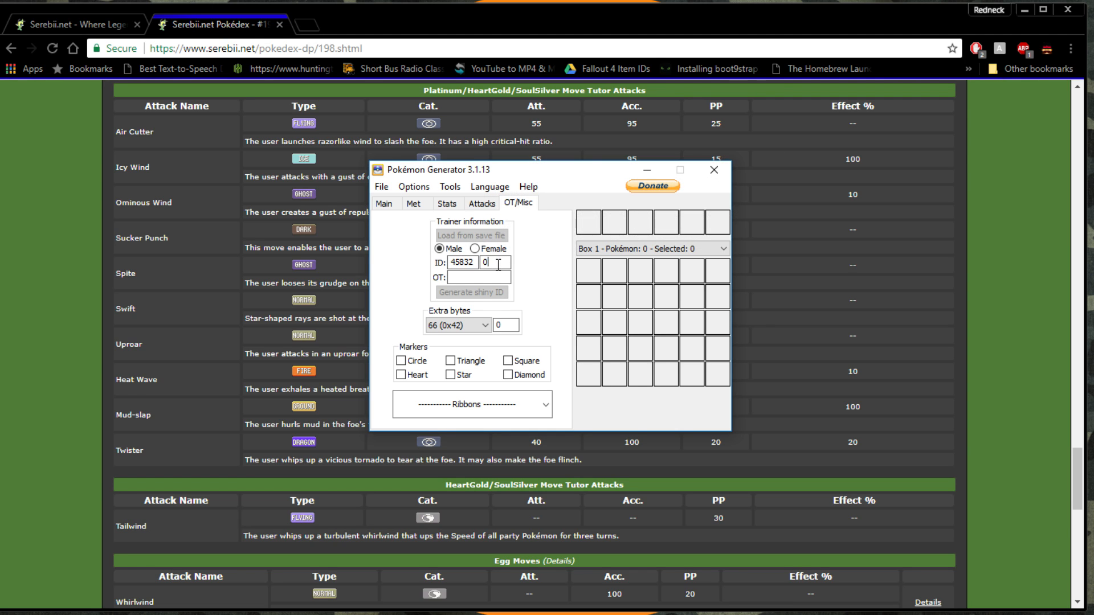
double_click(485, 263)
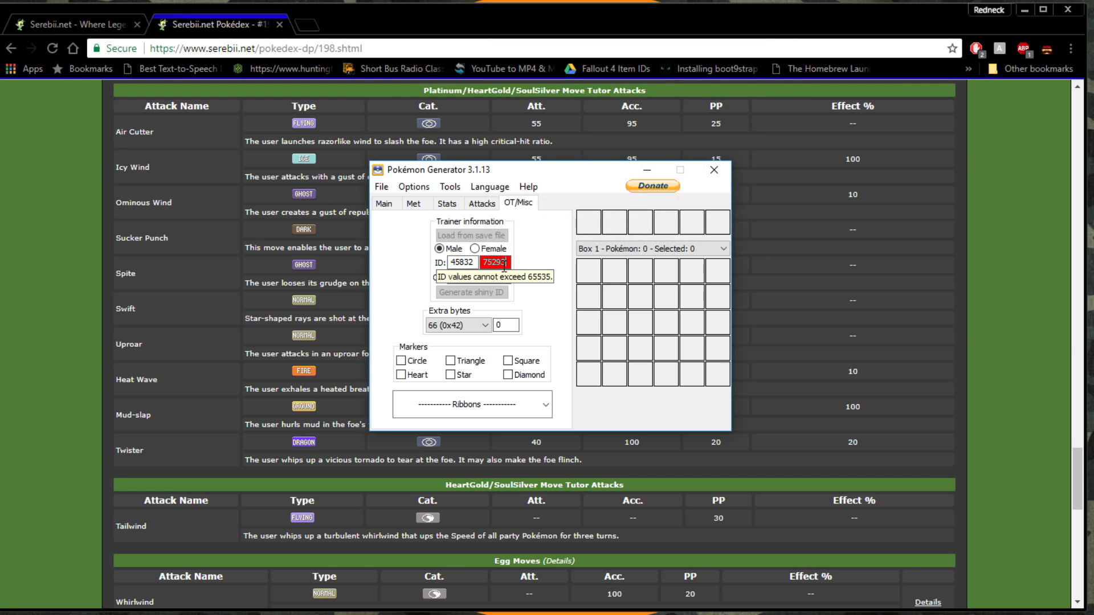
click(493, 262)
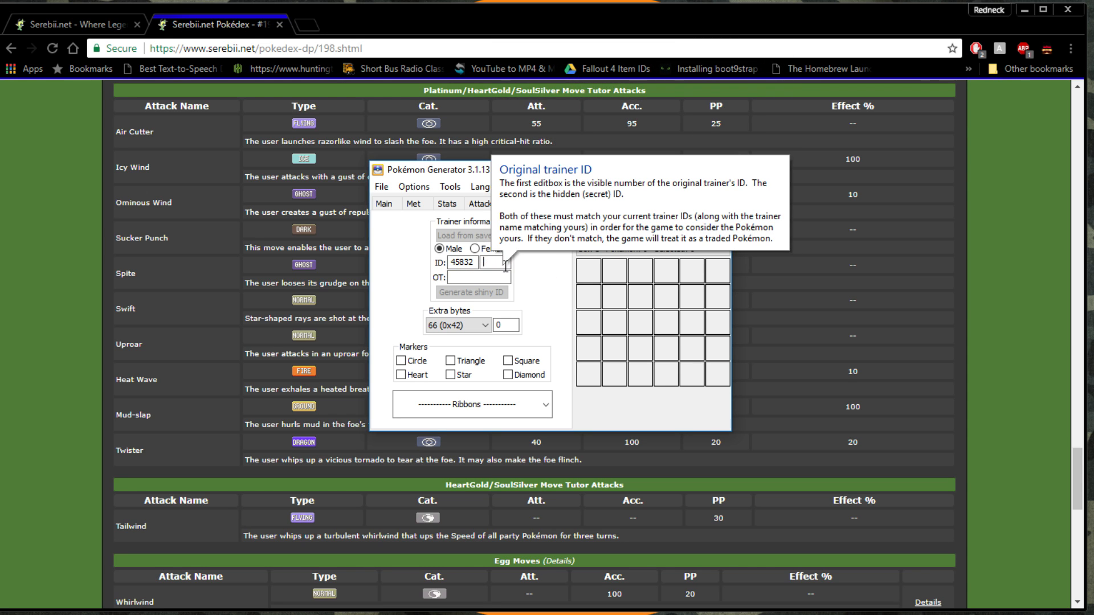
text(12348)
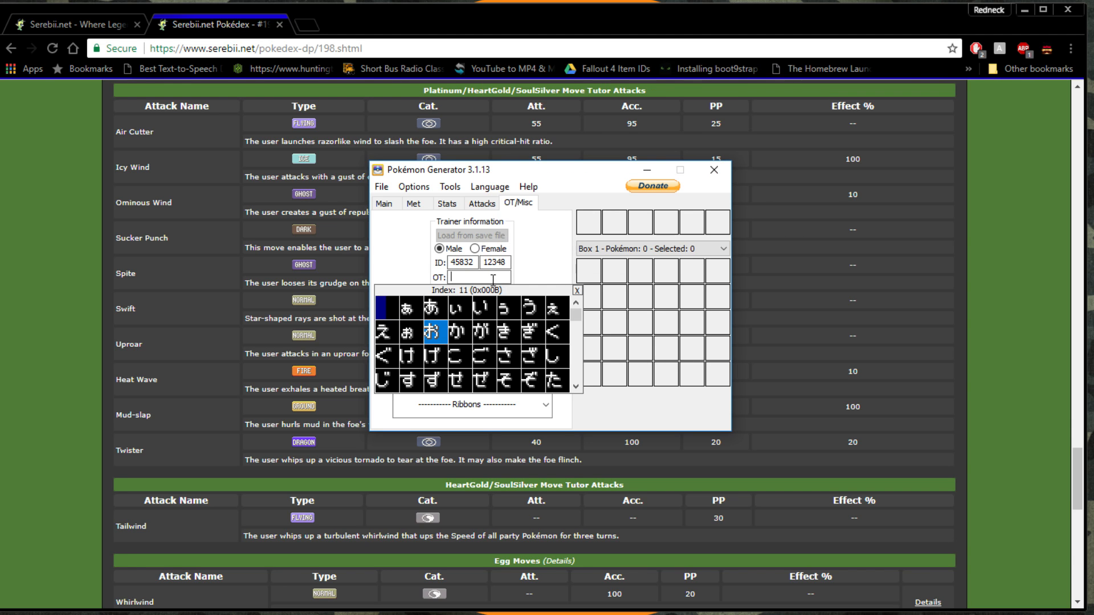
text(Rec)
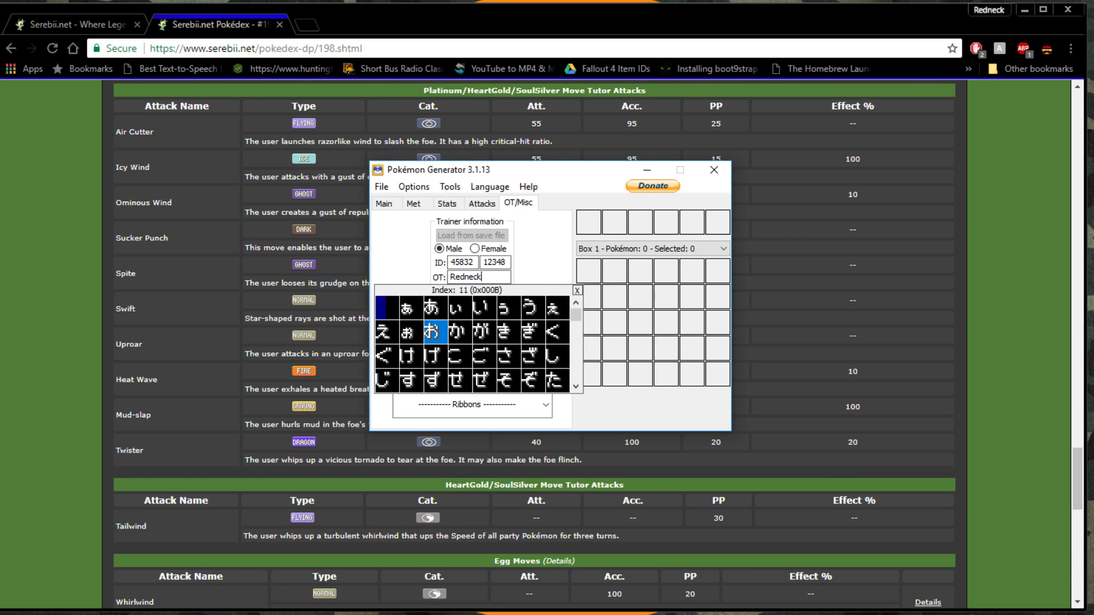
mouse_move(565, 275)
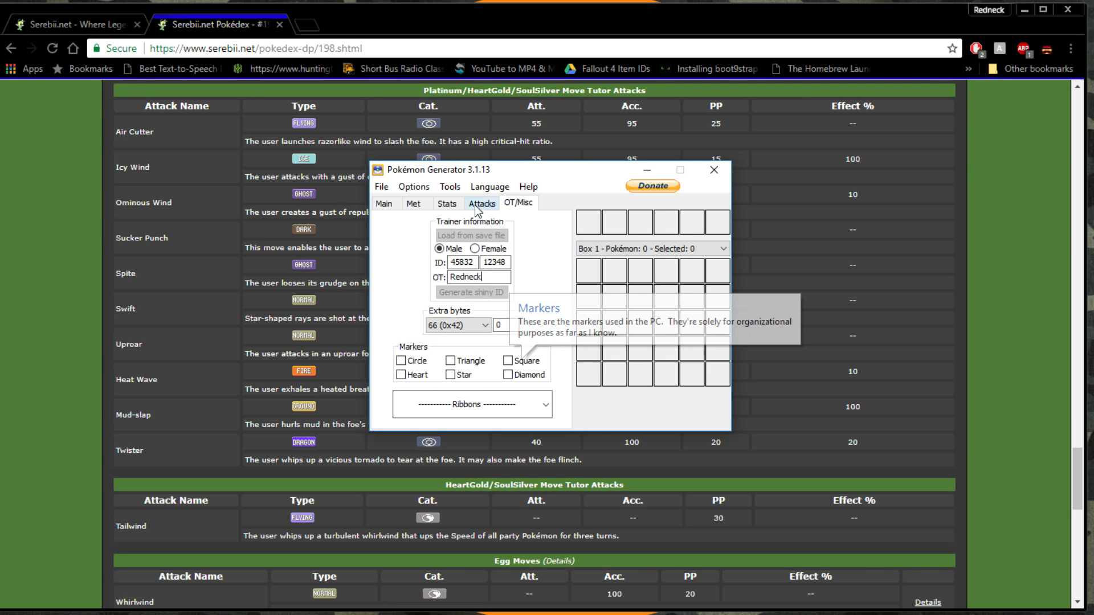
Start saving the Pokémon as its own .pkm file via File > Save Pokémon.
click(380, 186)
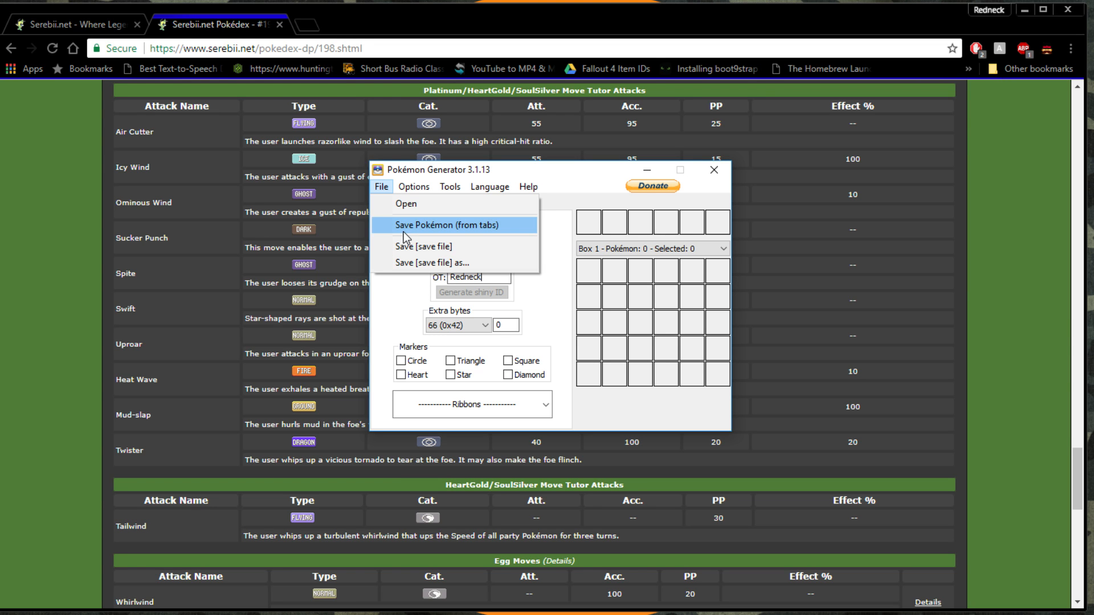
click(447, 225)
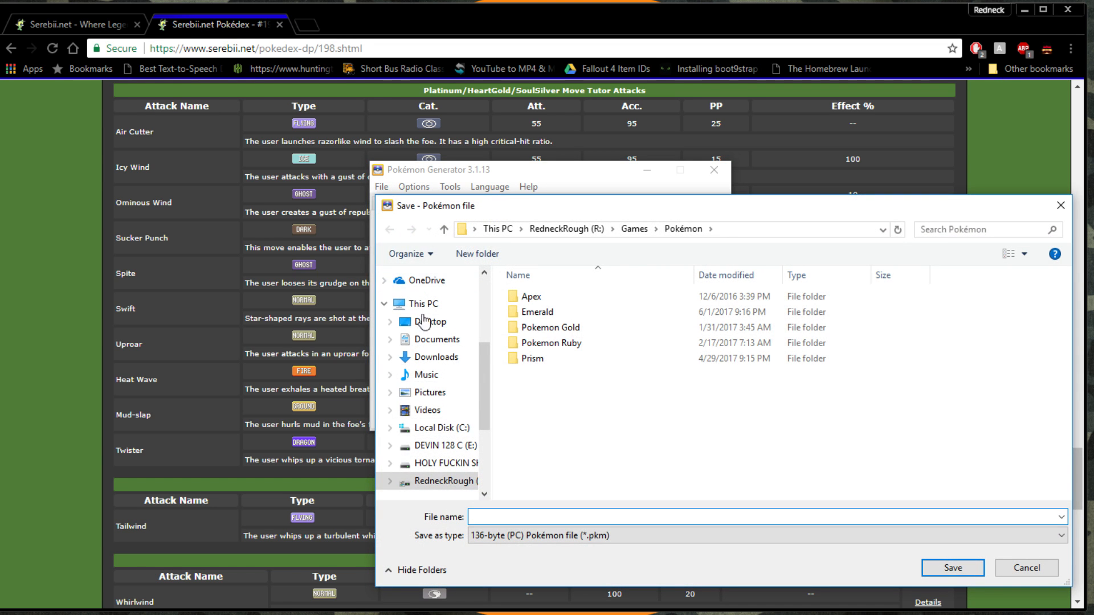